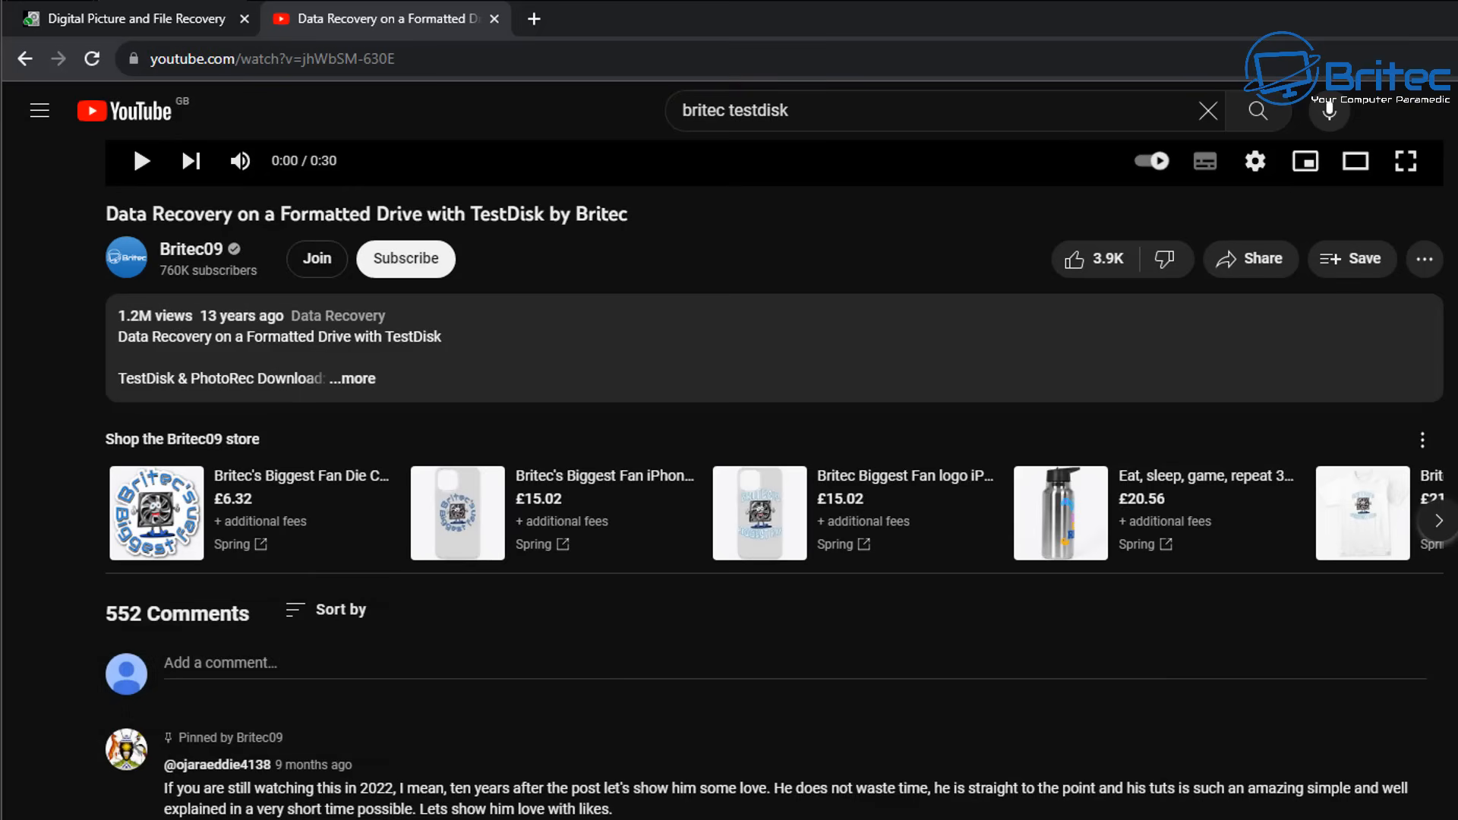
mouse_move(173, 36)
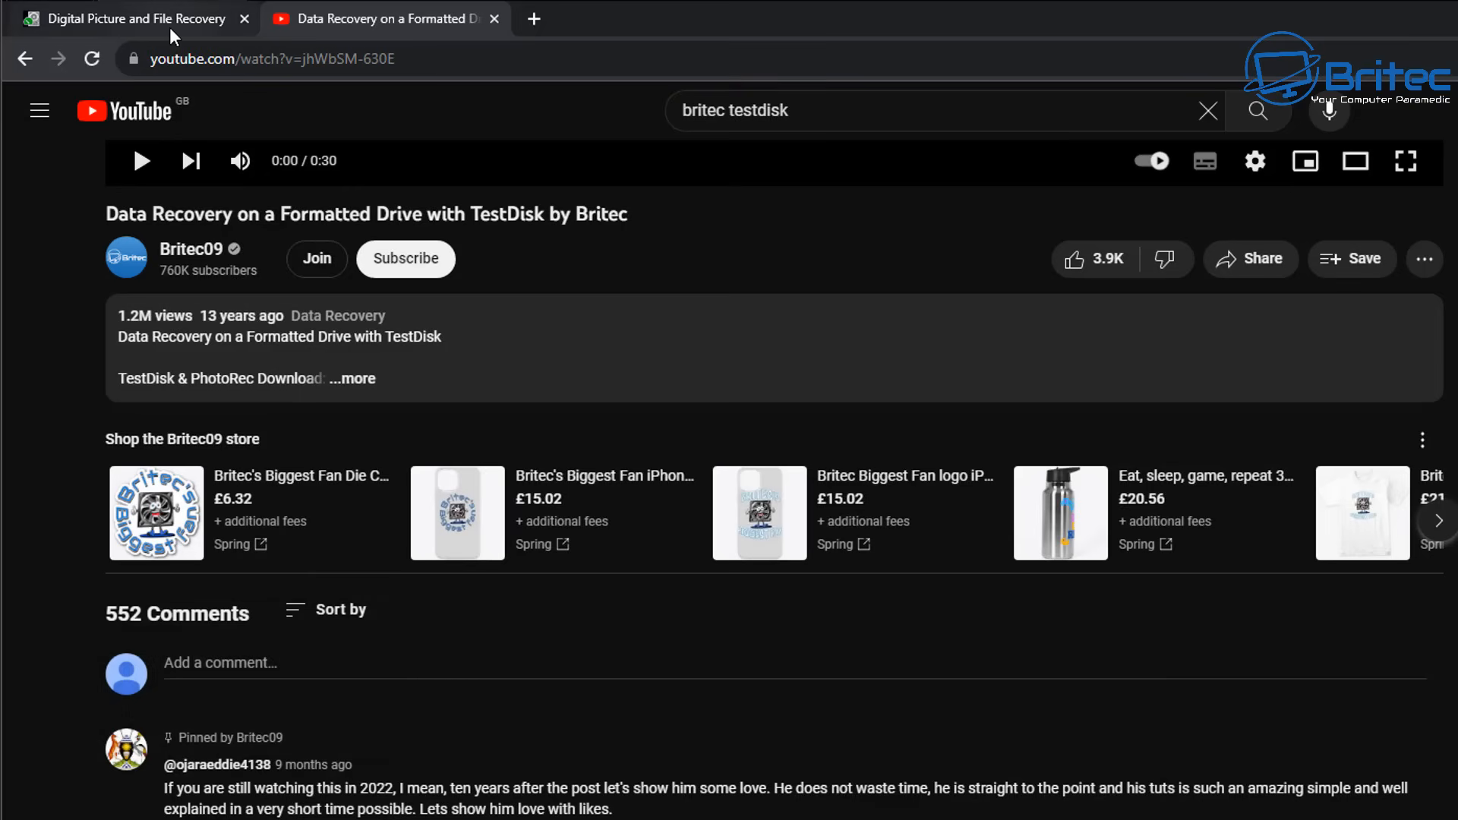
Switch to the 'Digital Picture and File Recovery' PhotoRec wiki tab in Chrome
left_click(92, 17)
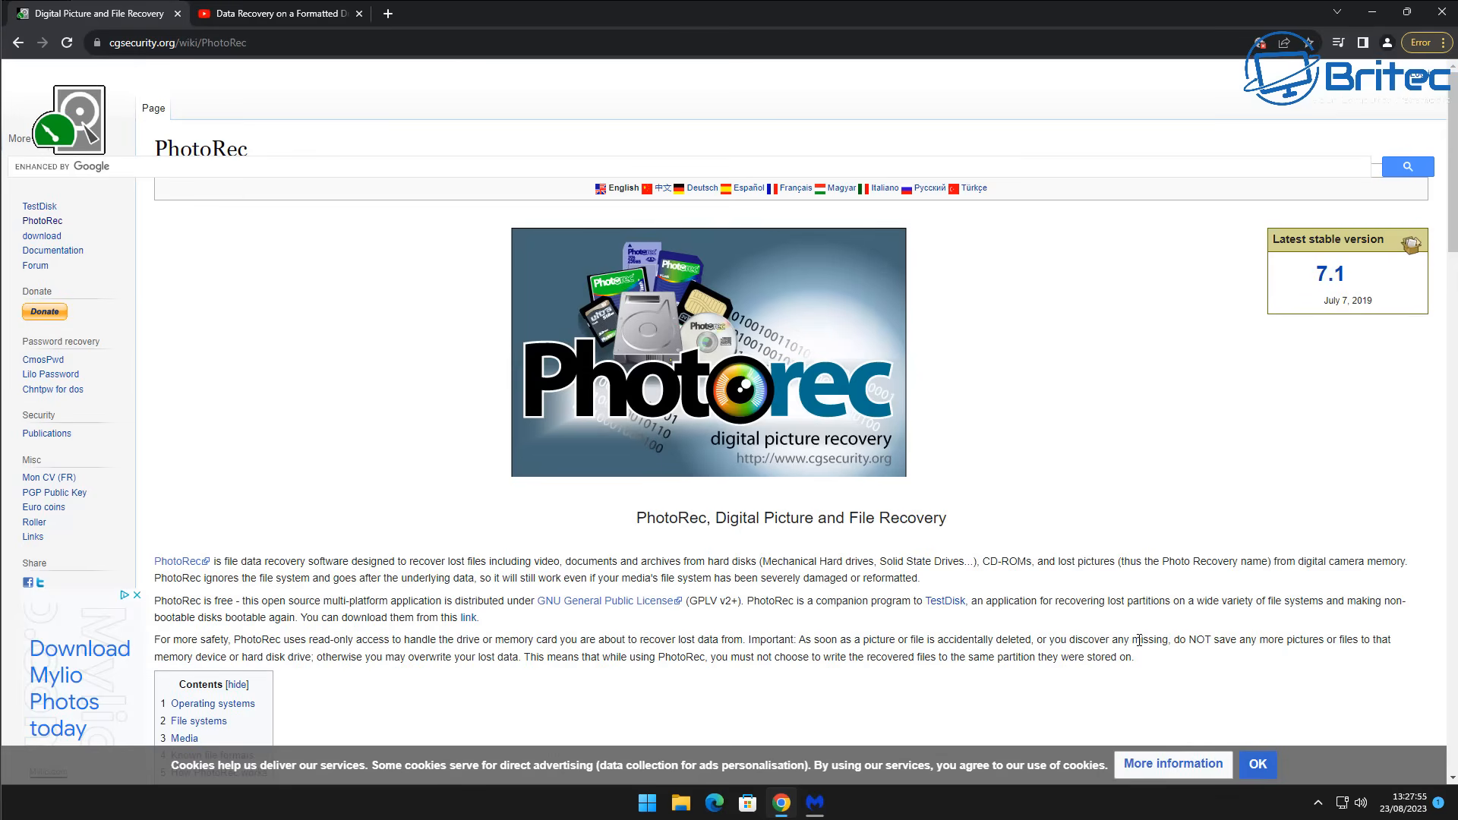
mouse_move(1453, 146)
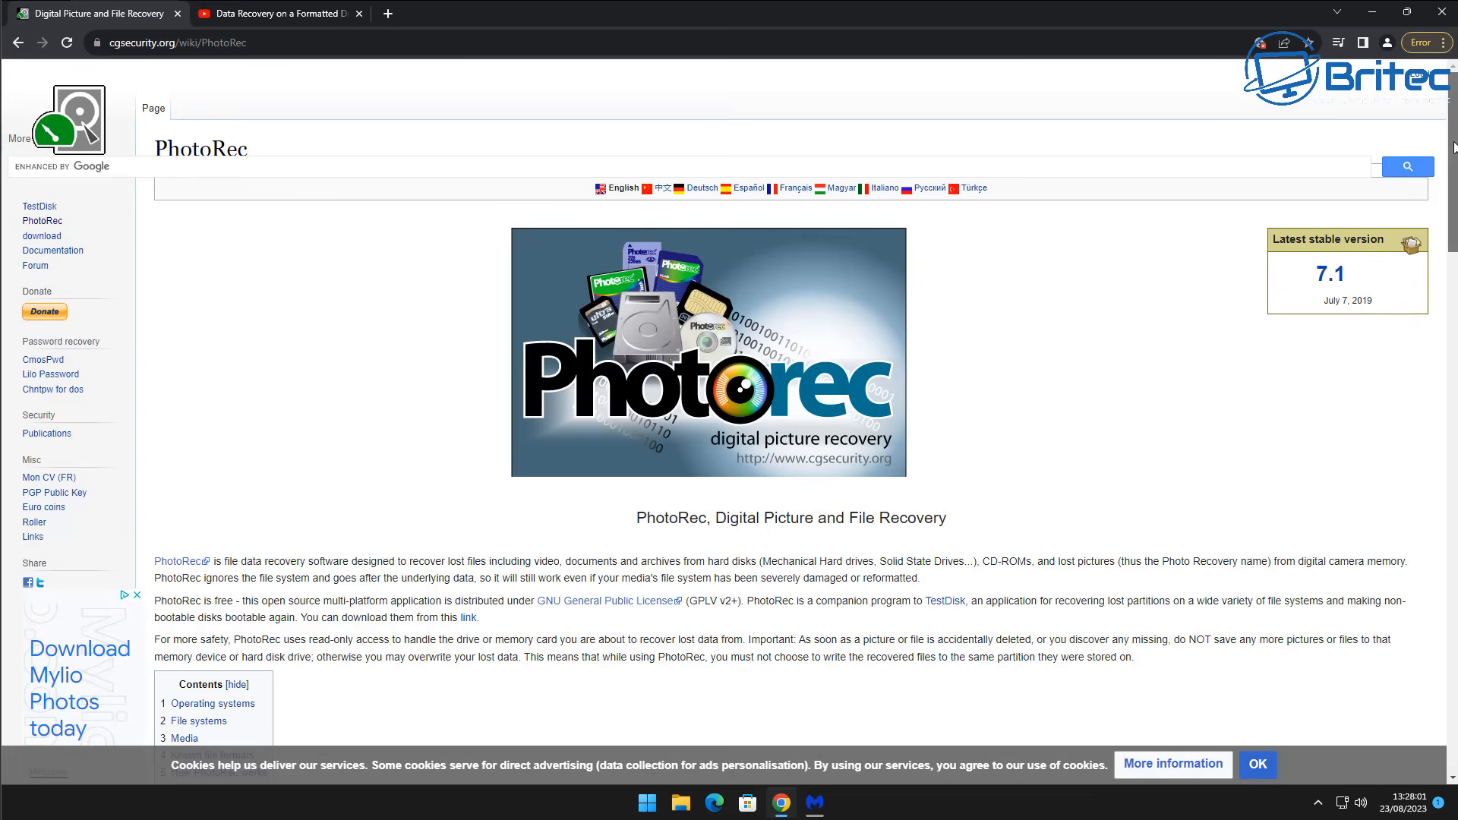
scroll("down", 3)
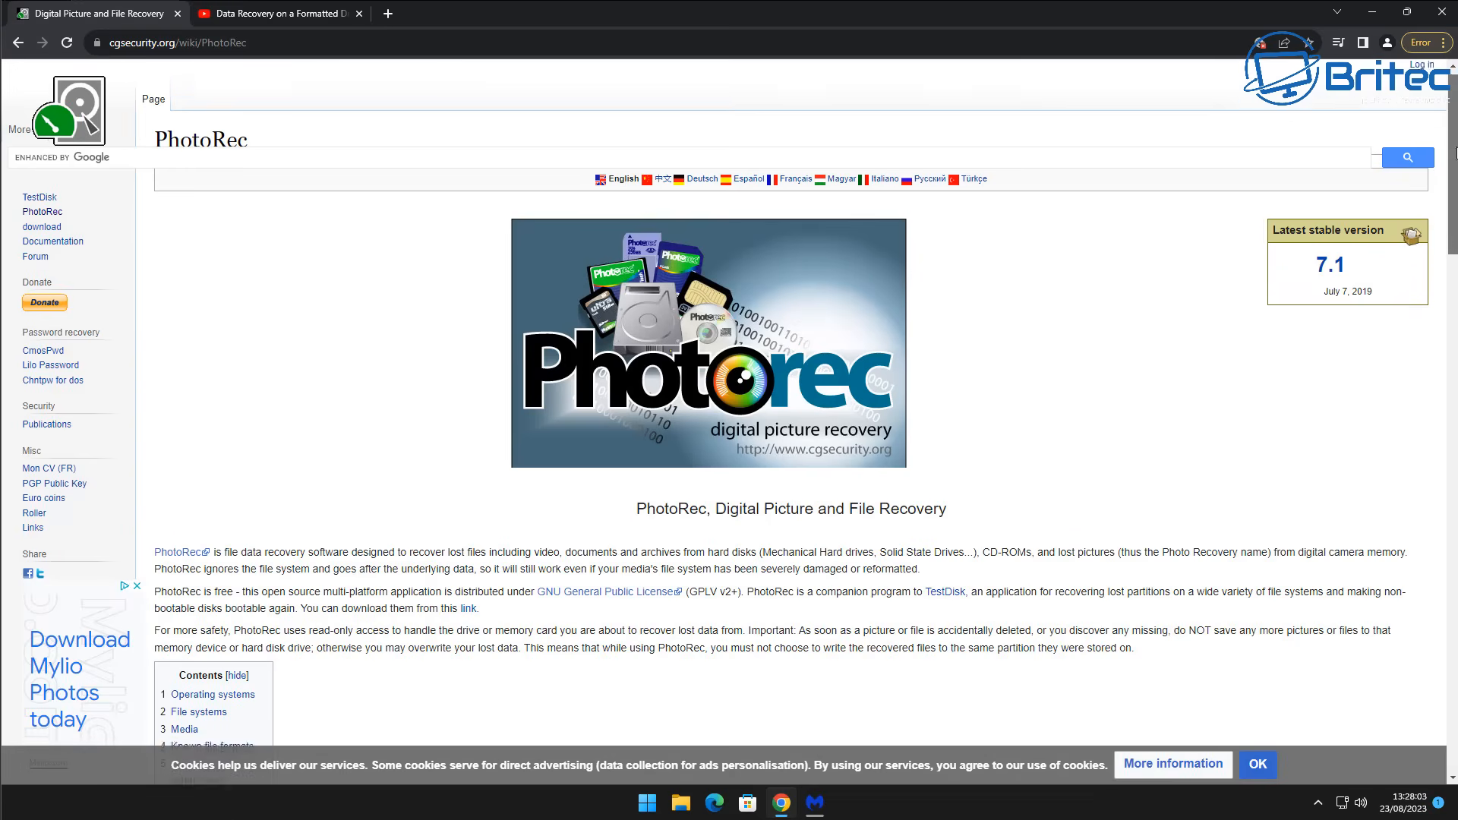
scroll("down", 3)
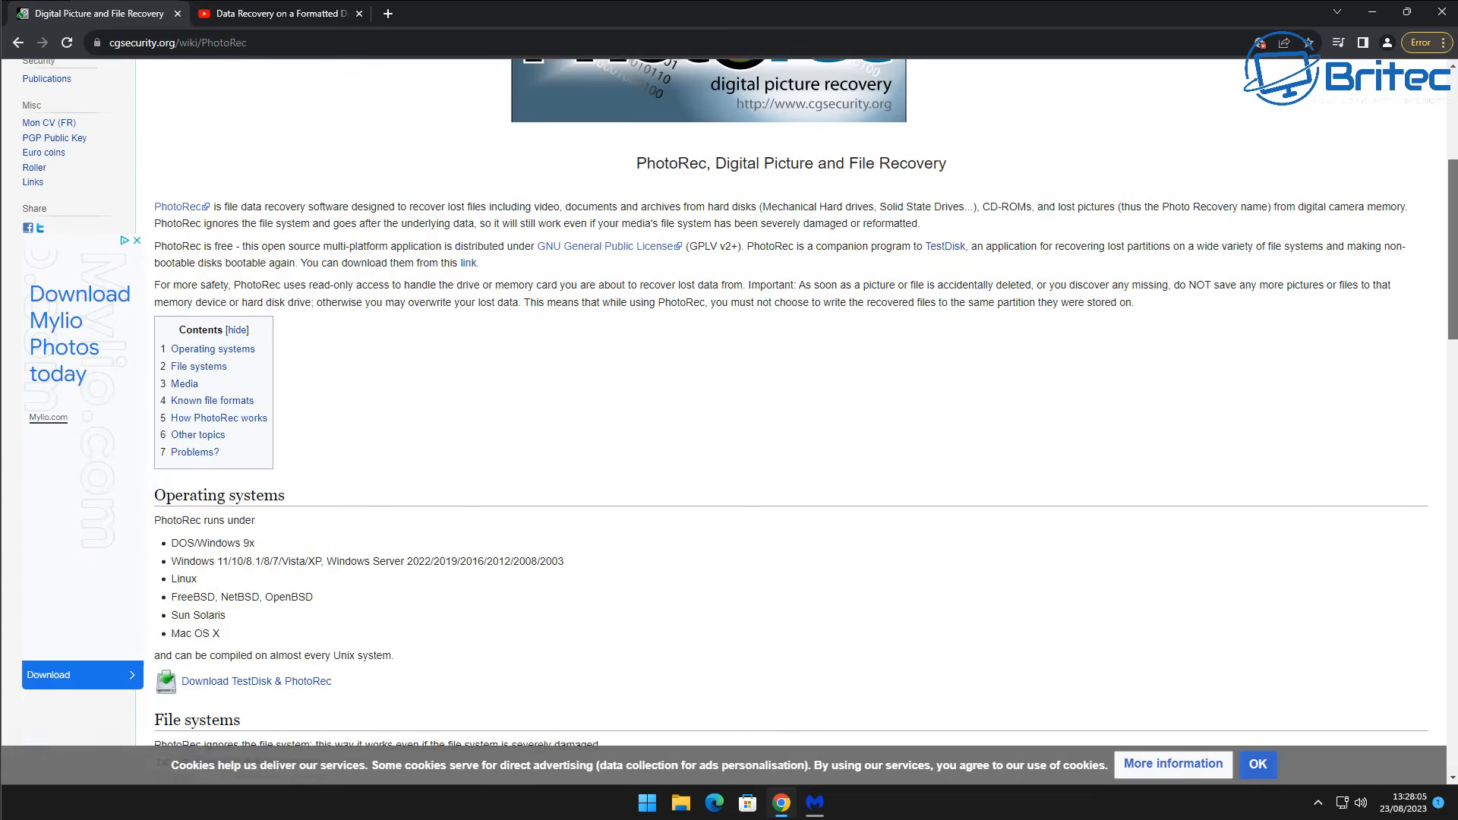
scroll("down", 3)
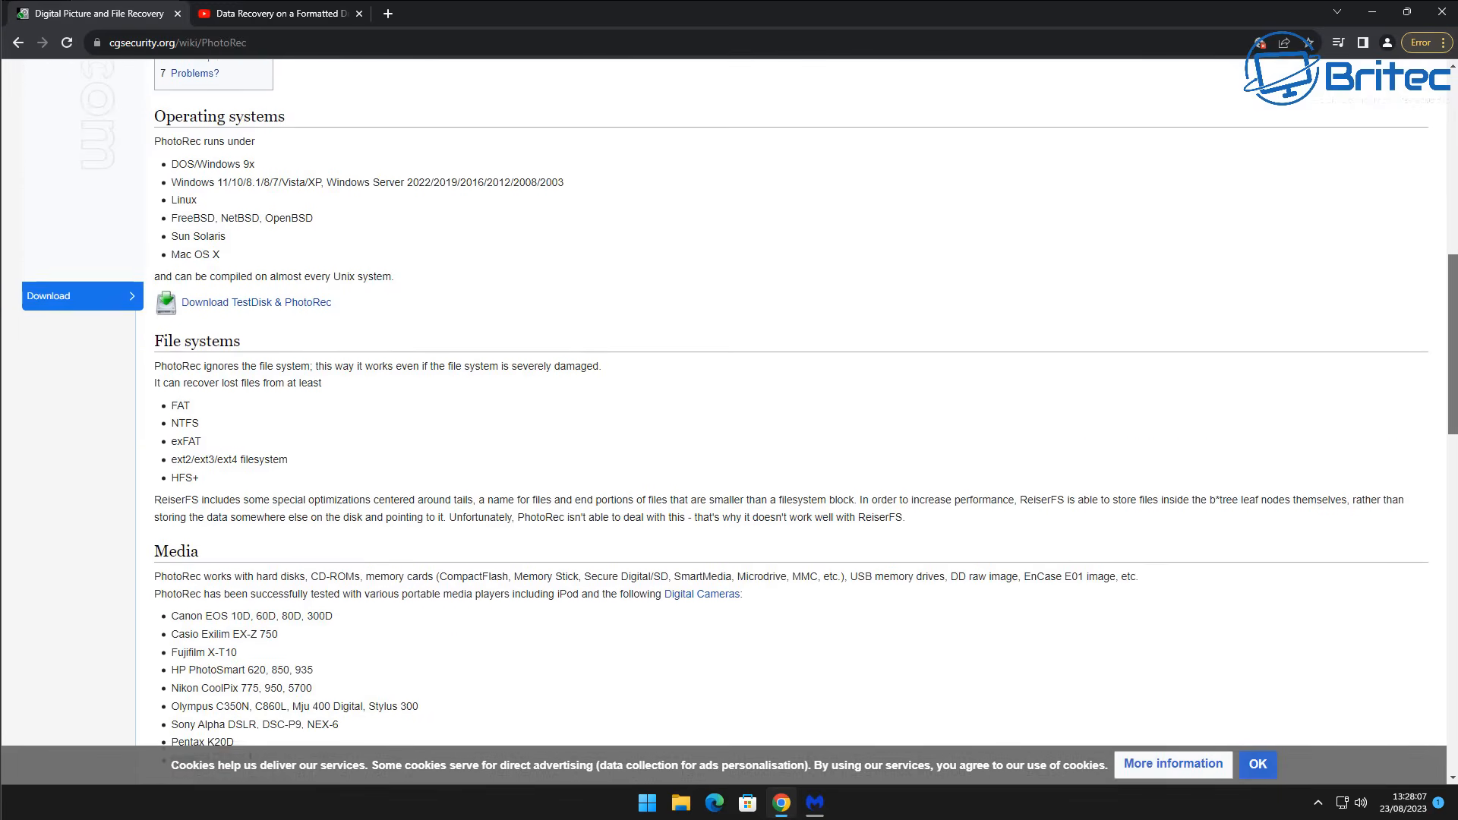
scroll("down", 3)
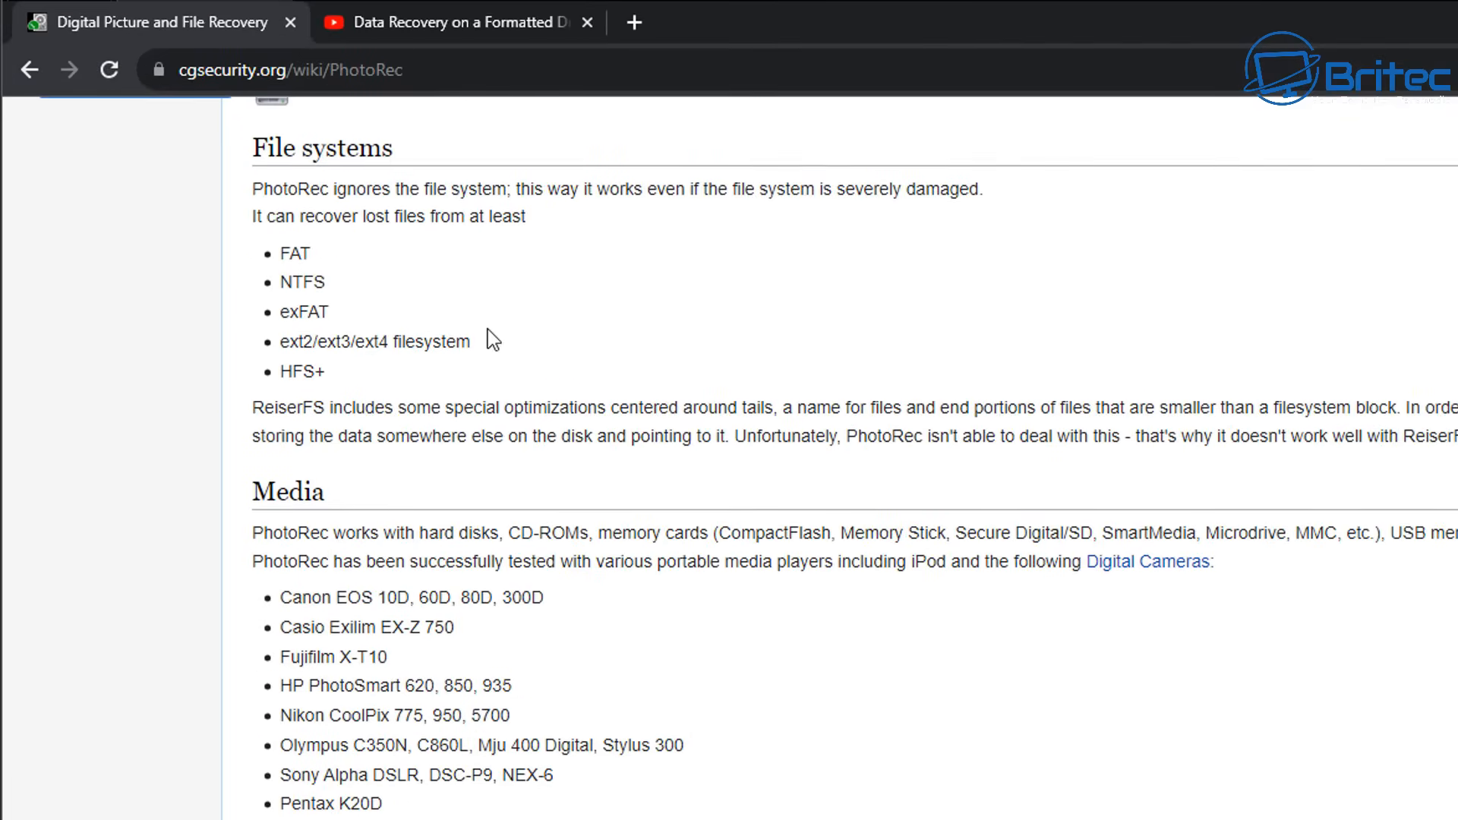
mouse_move(369, 410)
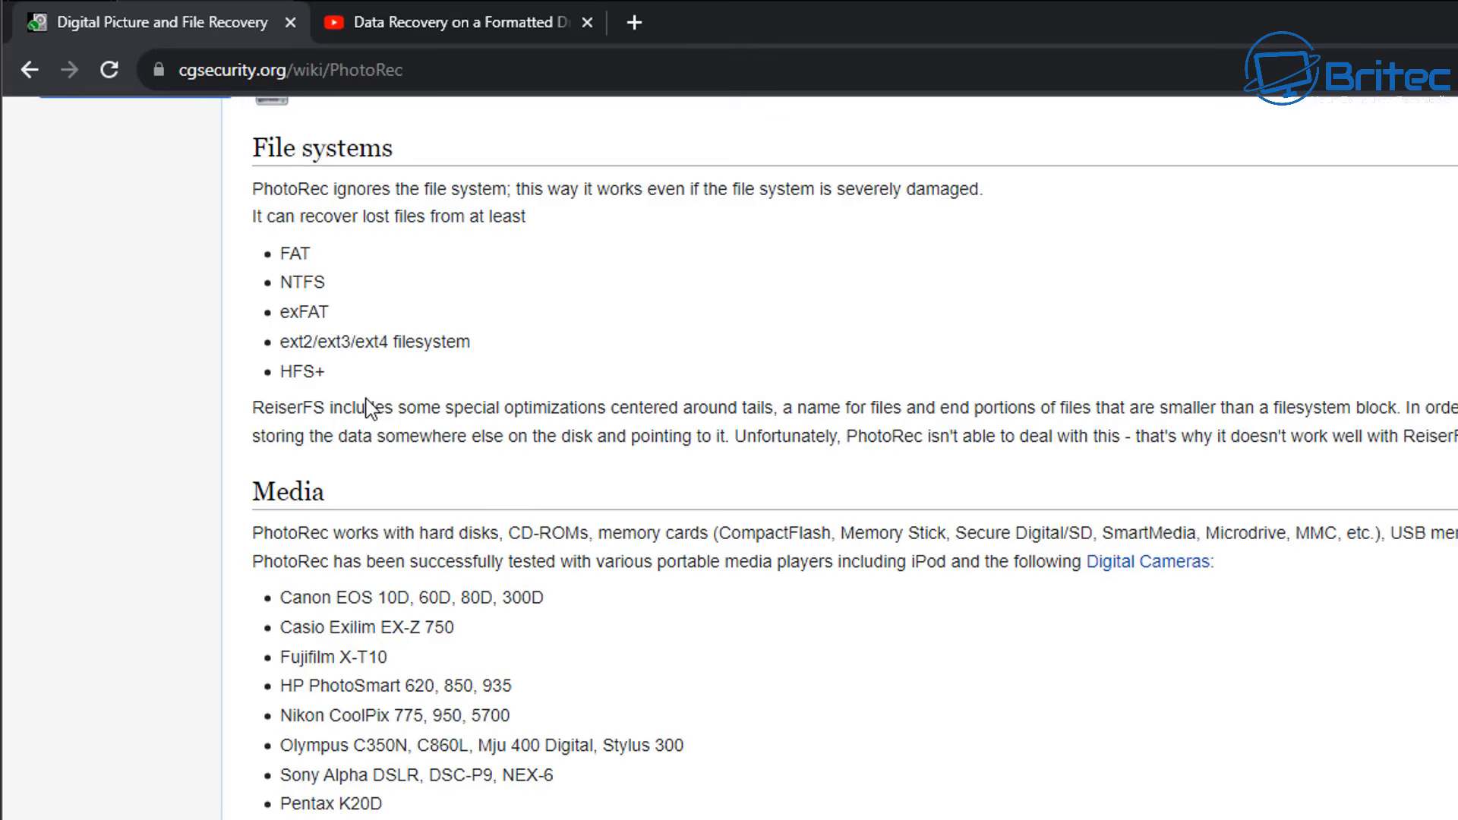
mouse_move(281, 608)
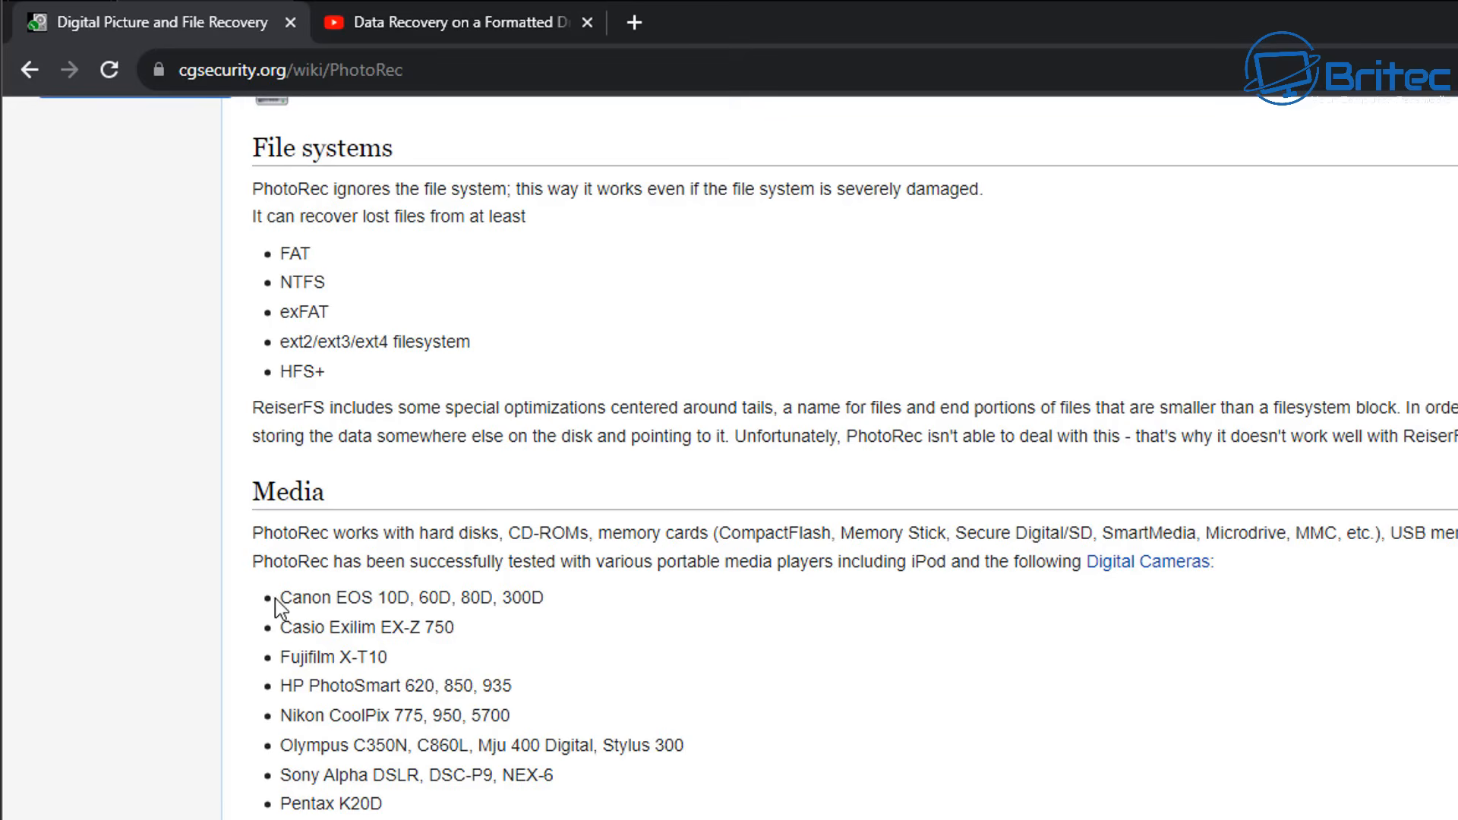
mouse_move(305, 757)
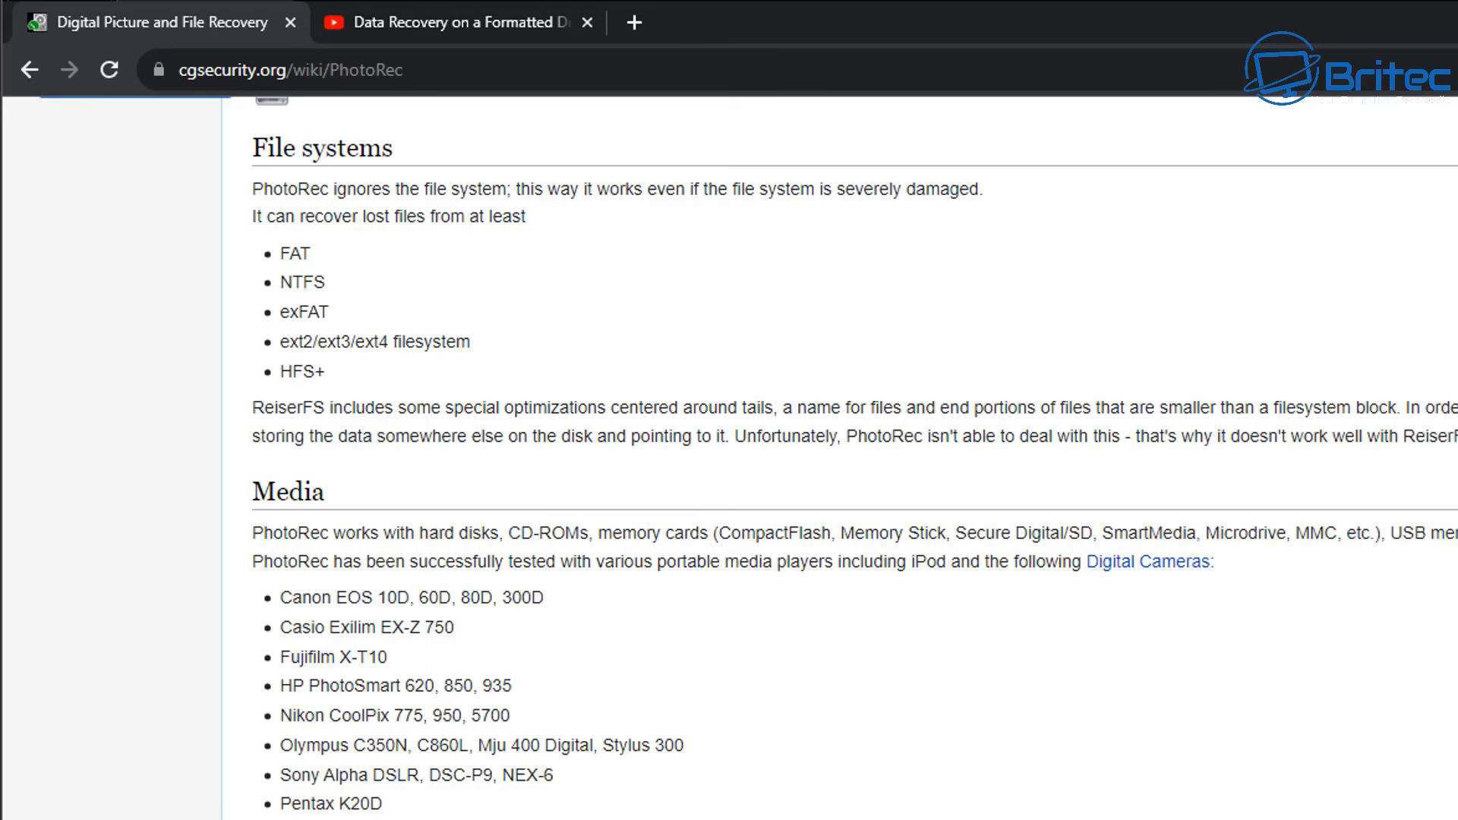
scroll("down", 3)
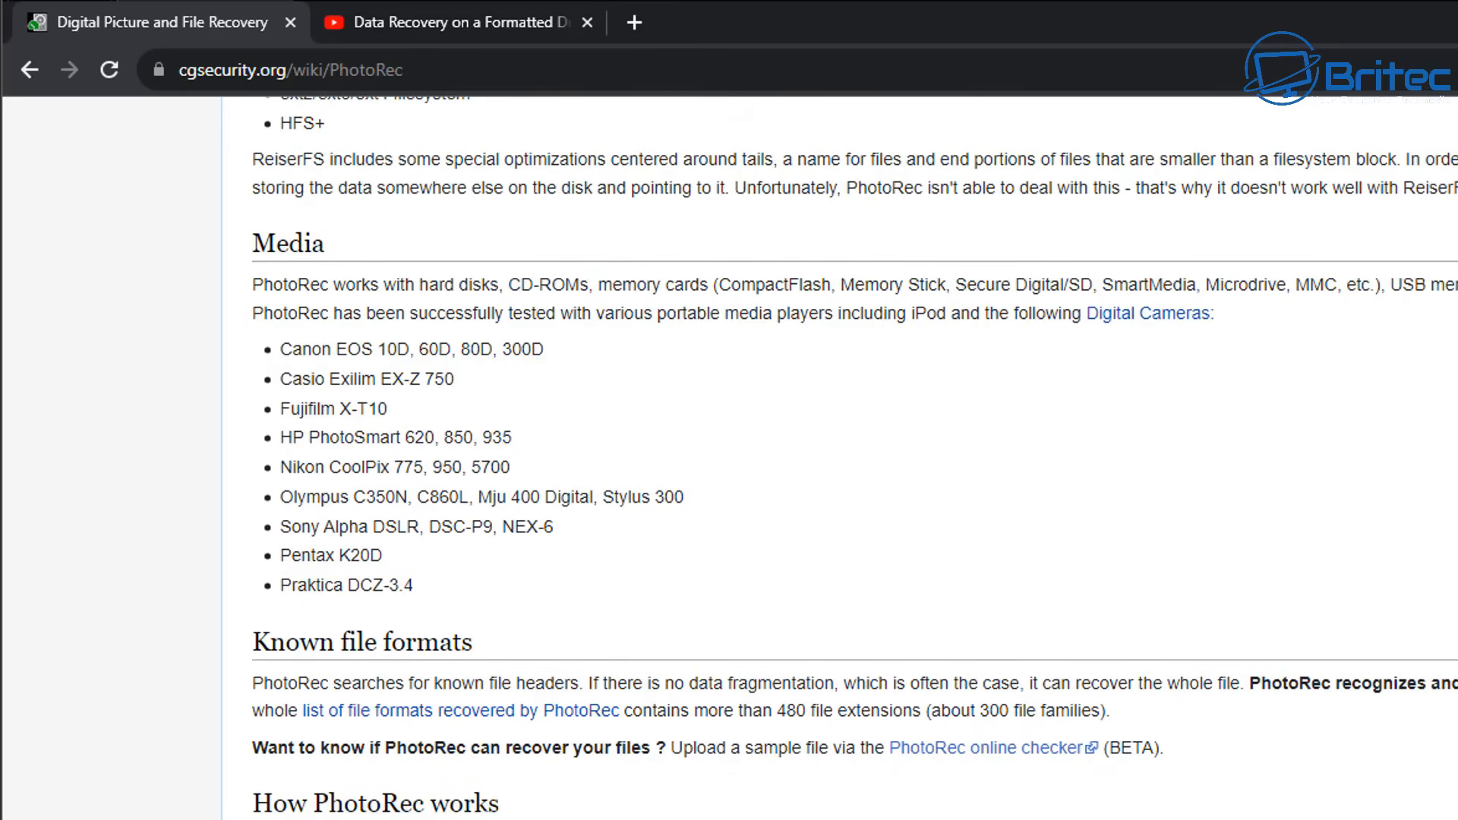
scroll("down", 3)
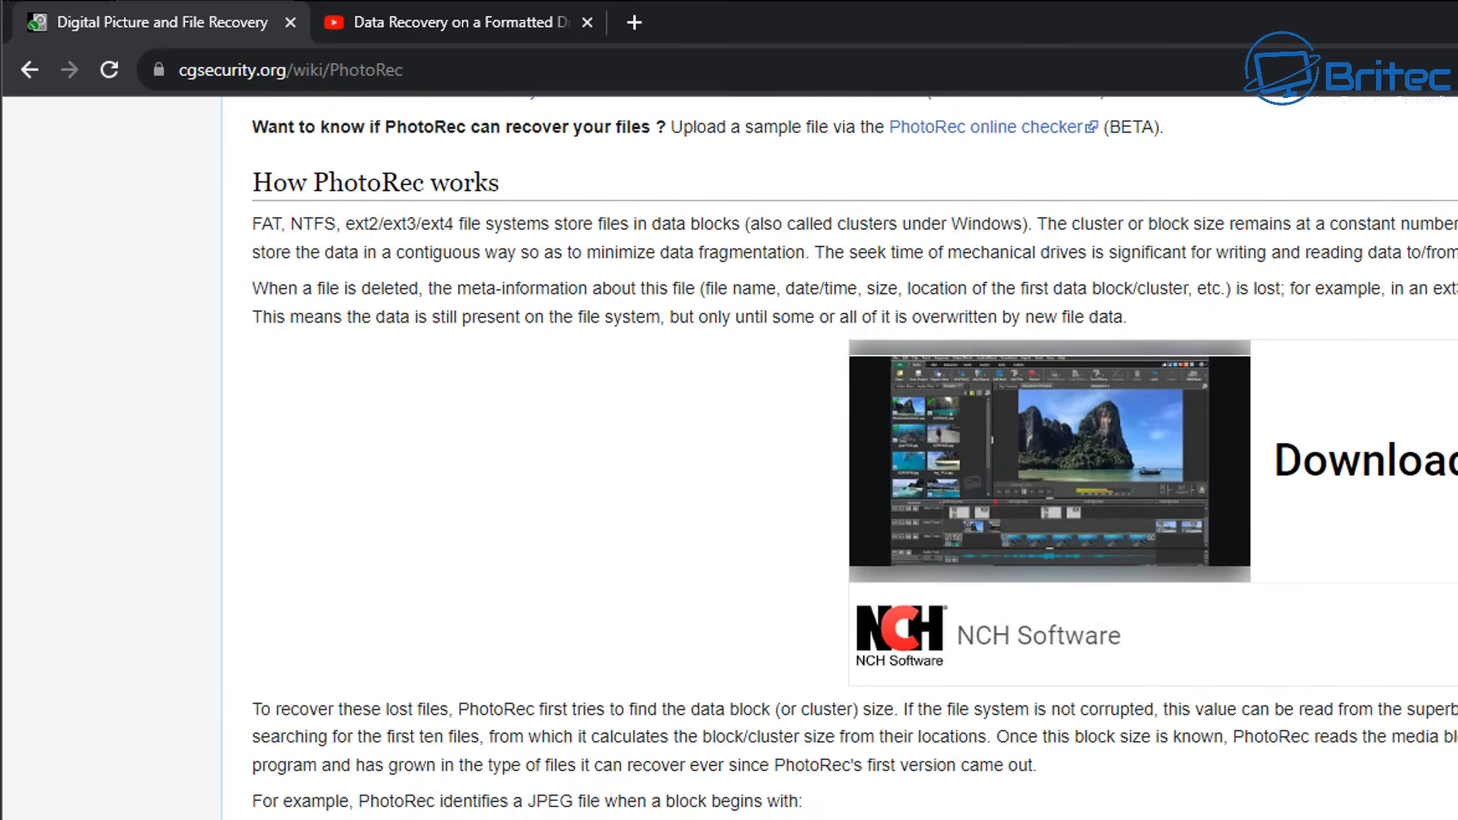
scroll("down", 3)
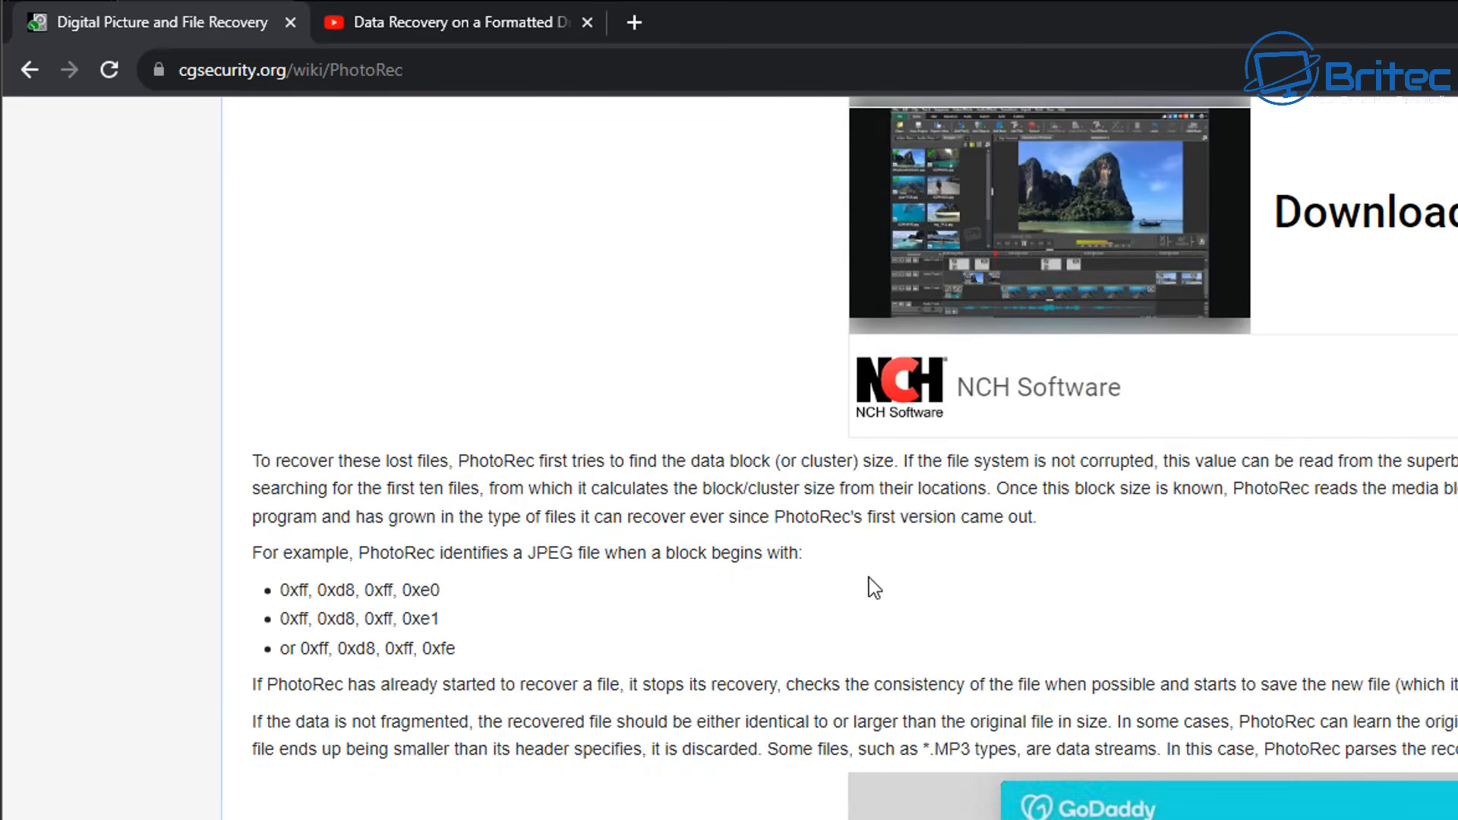
scroll("up", 3)
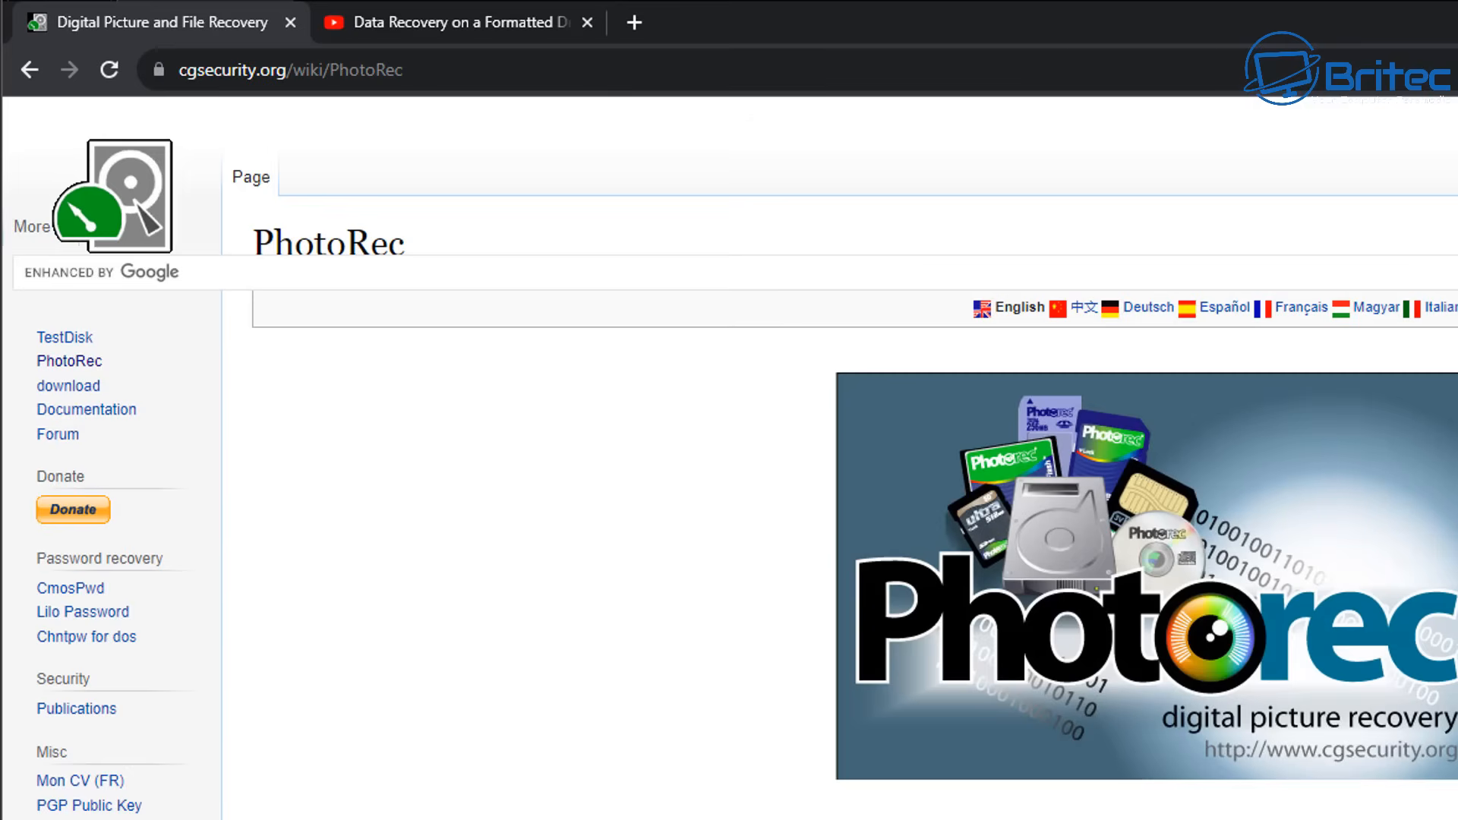
scroll("down", 3)
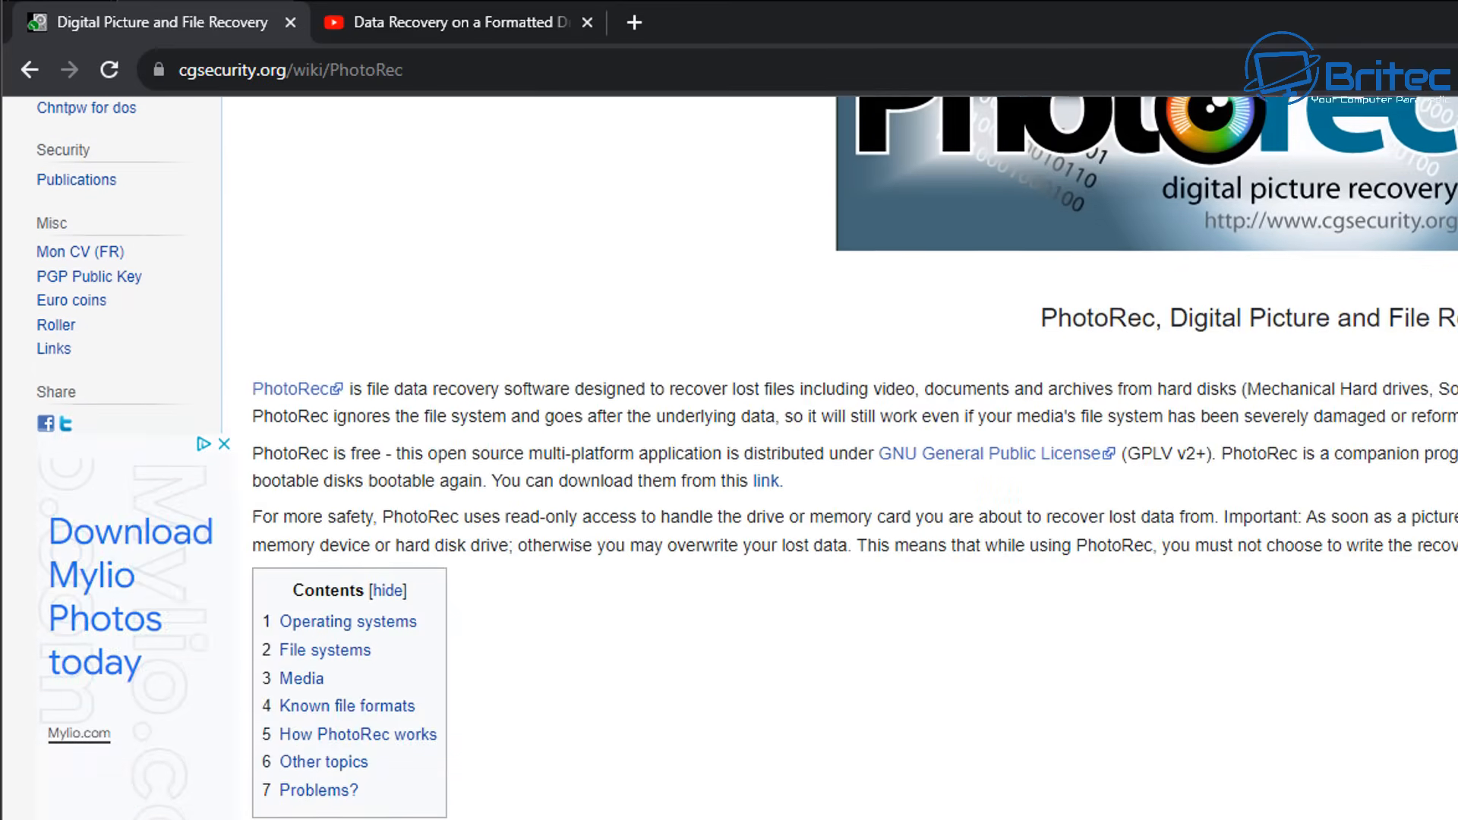
scroll("down", 3)
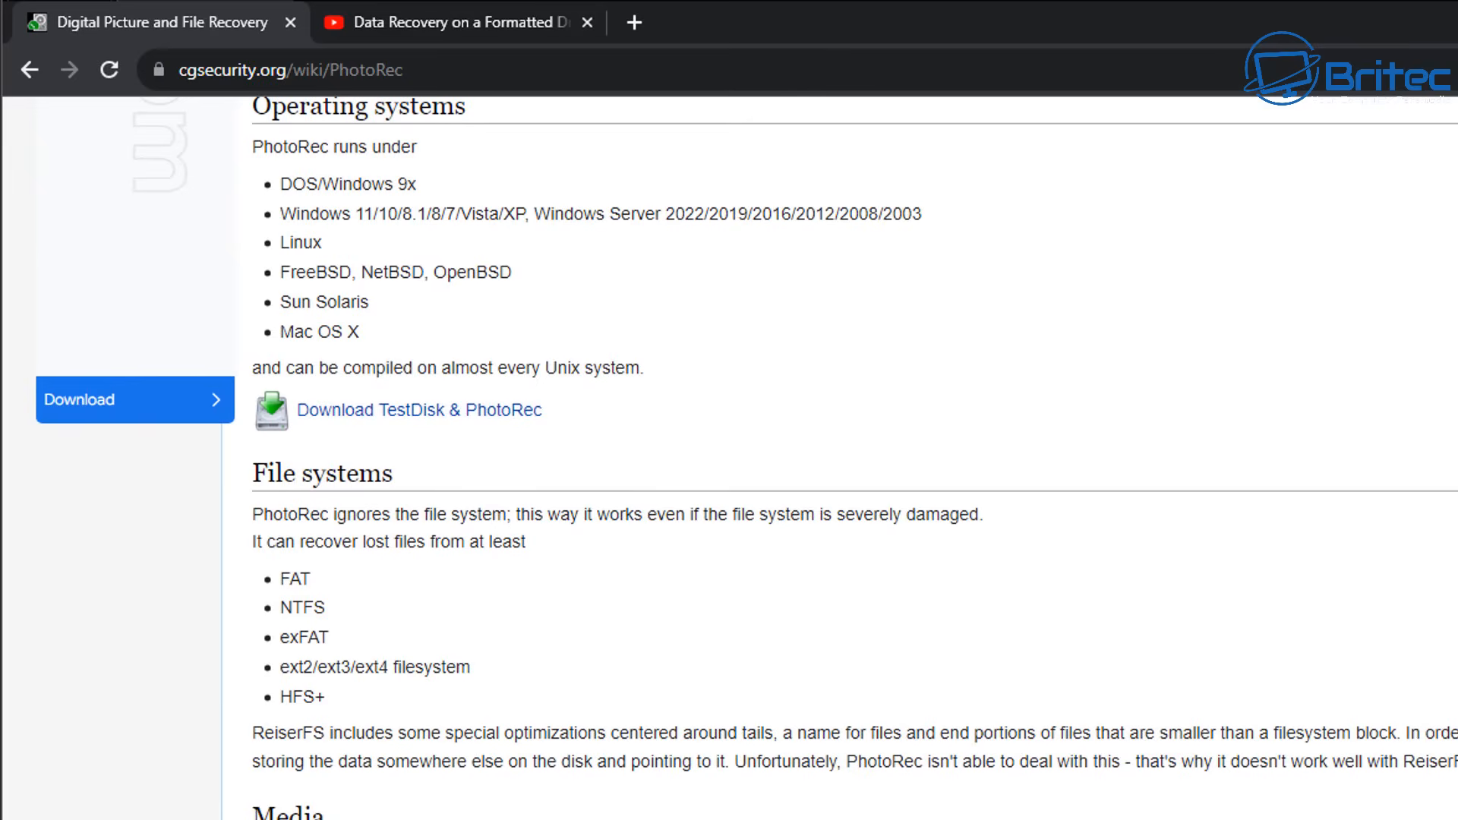
scroll("up", 3)
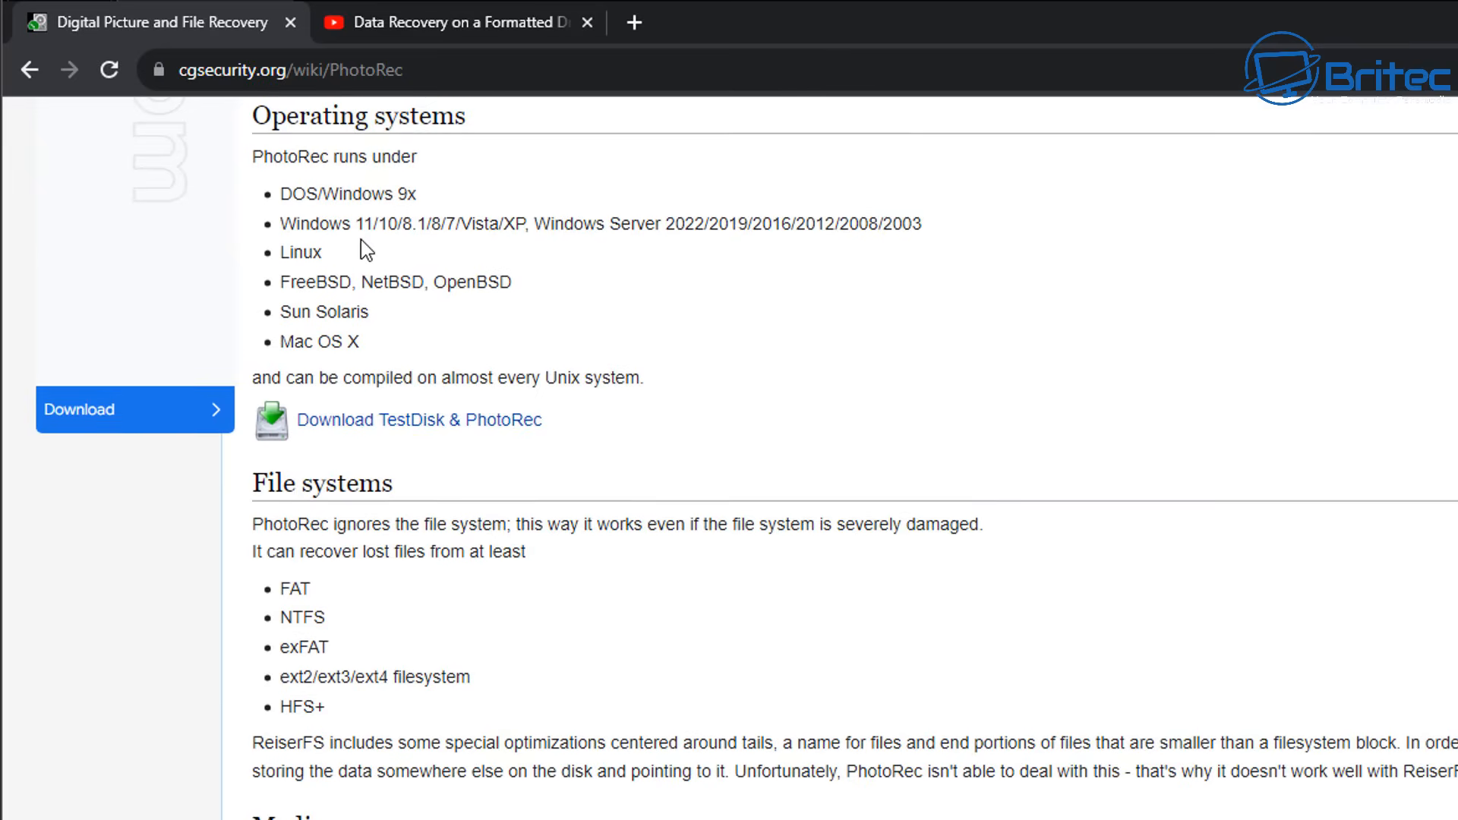
mouse_move(365, 380)
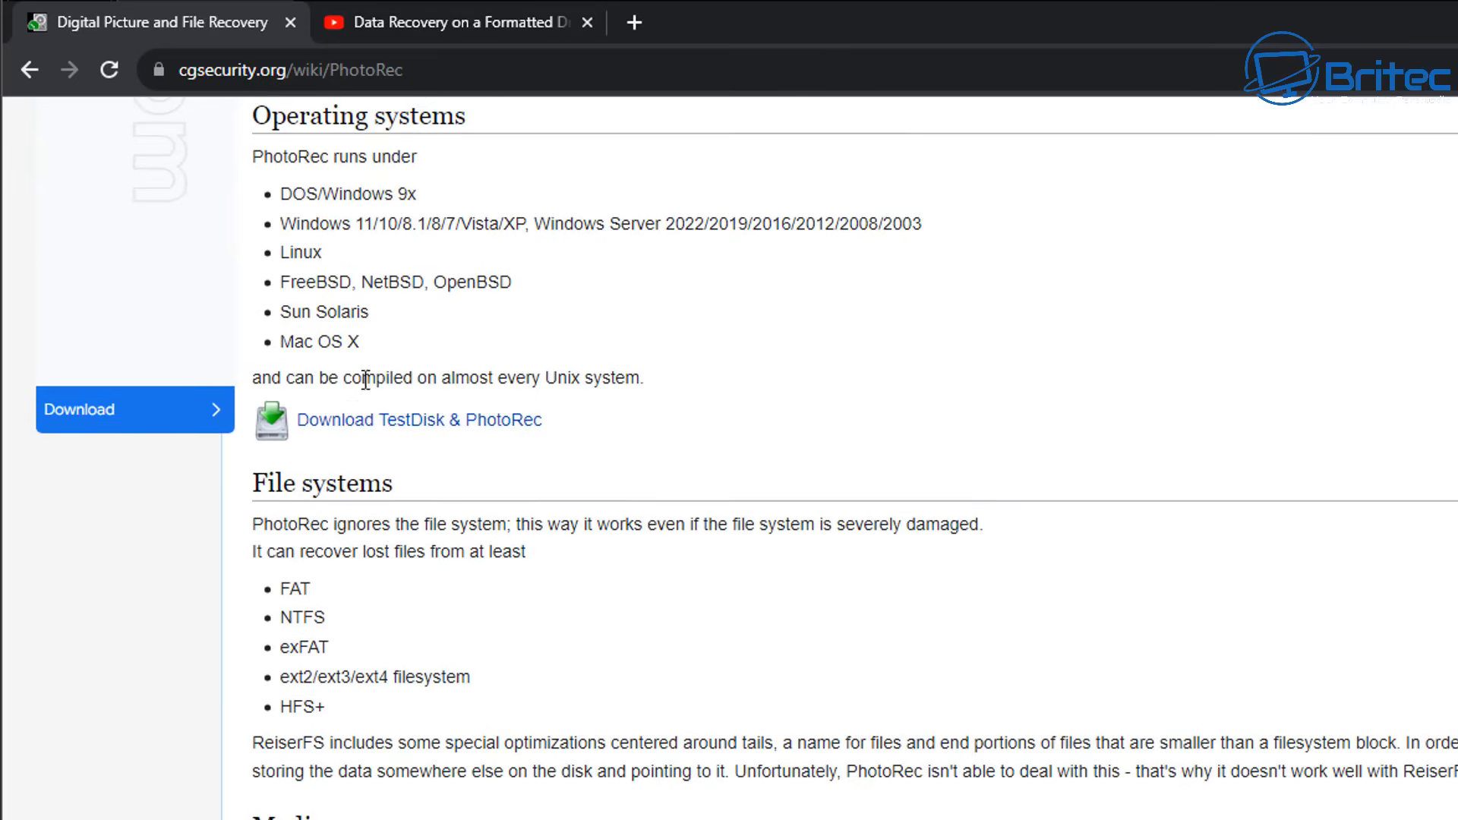
Open the TestDisk & PhotoRec download page and choose the Windows 64-bit build
left_click(418, 419)
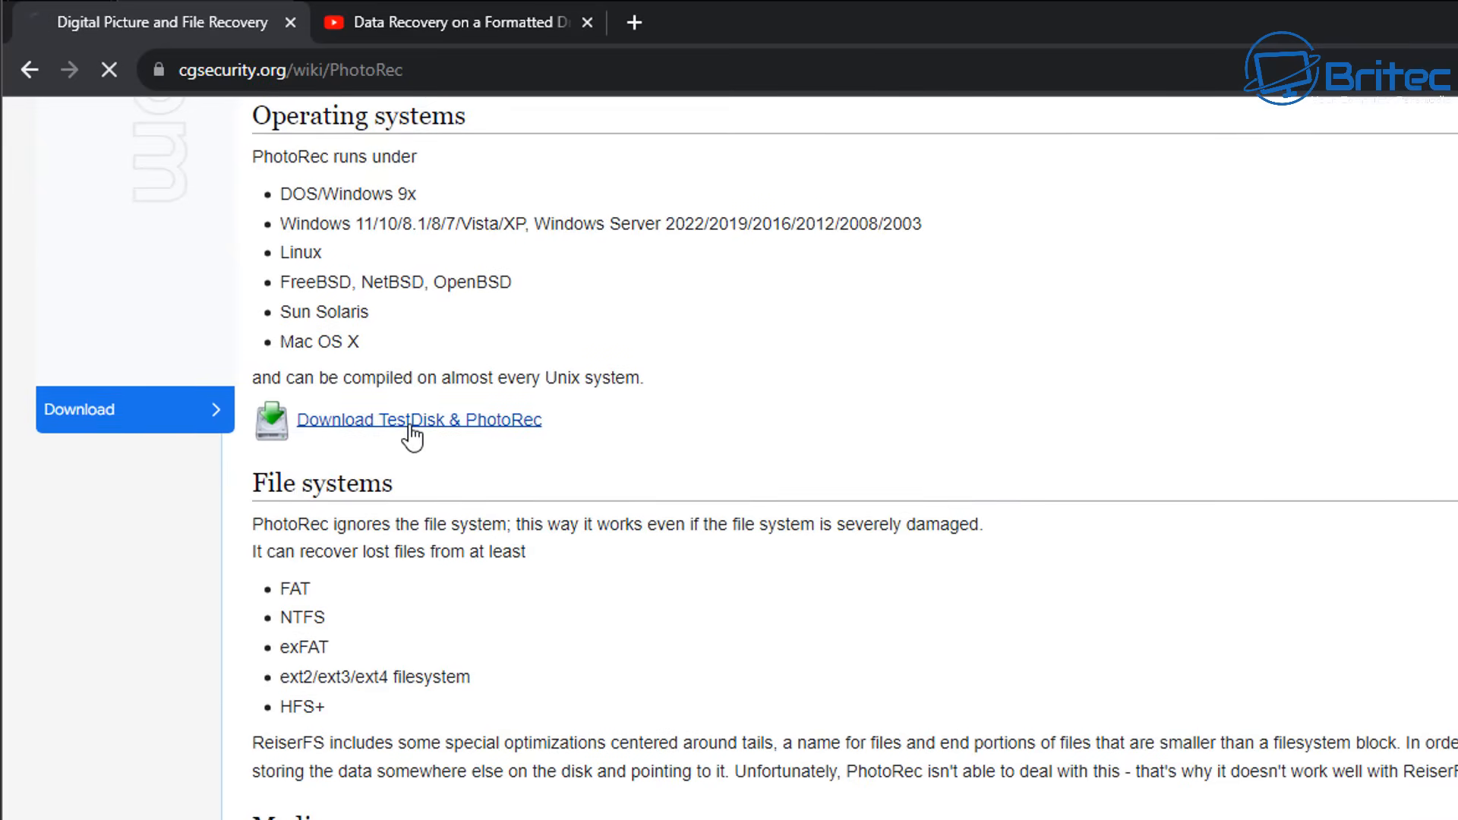
left_click(418, 419)
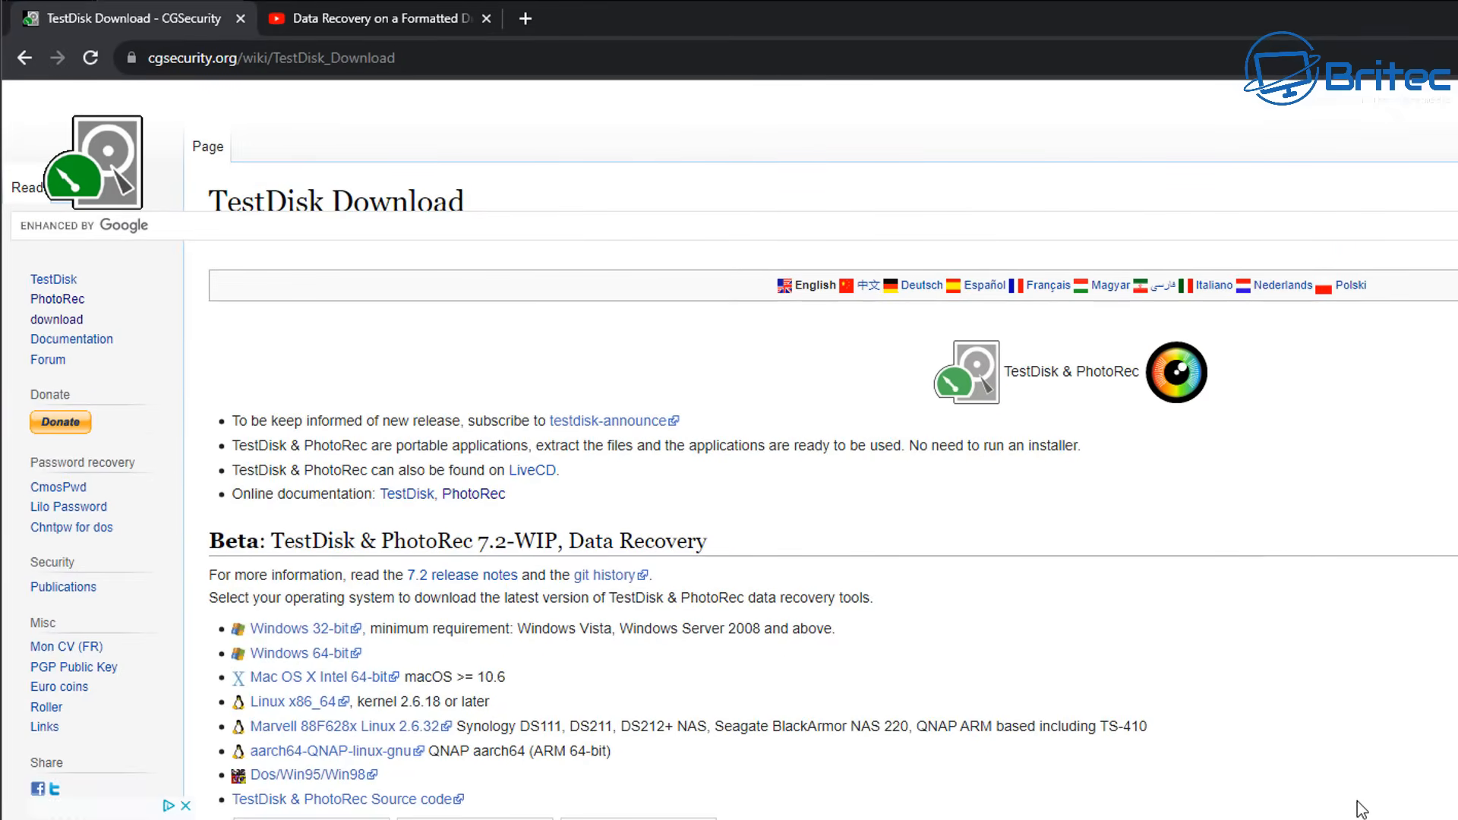
mouse_move(1209, 766)
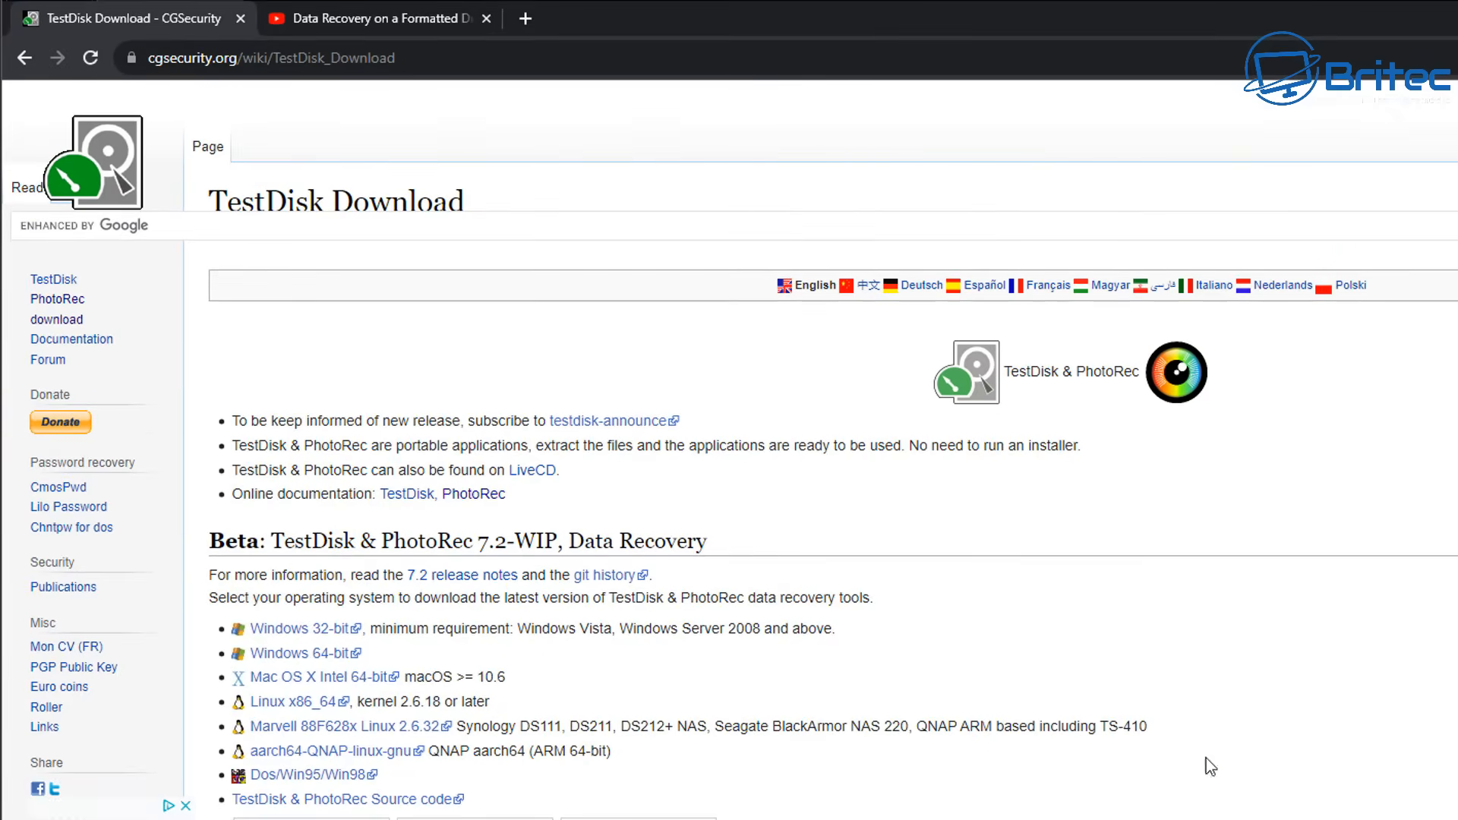
mouse_move(298, 629)
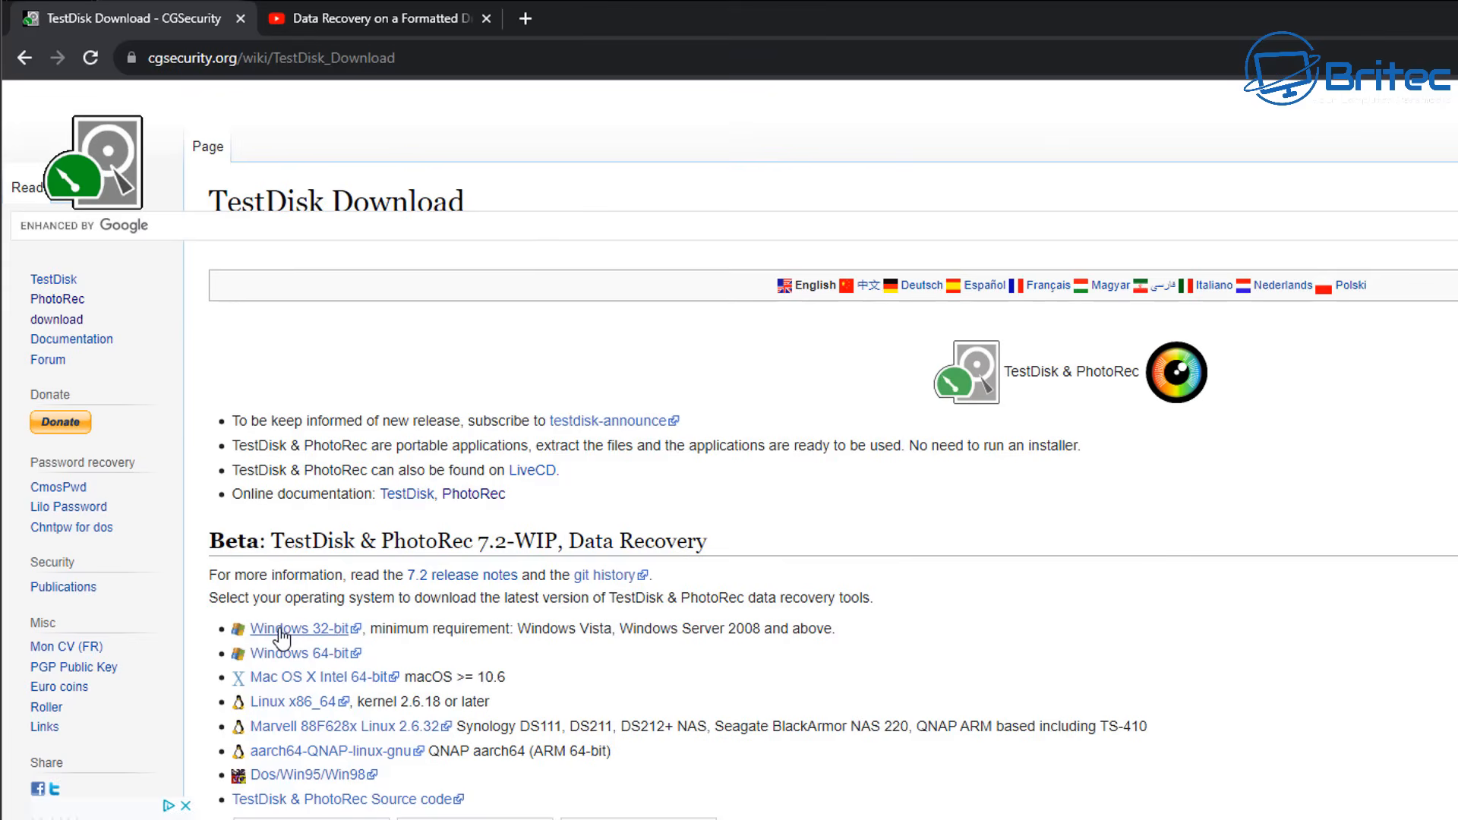
mouse_move(298, 667)
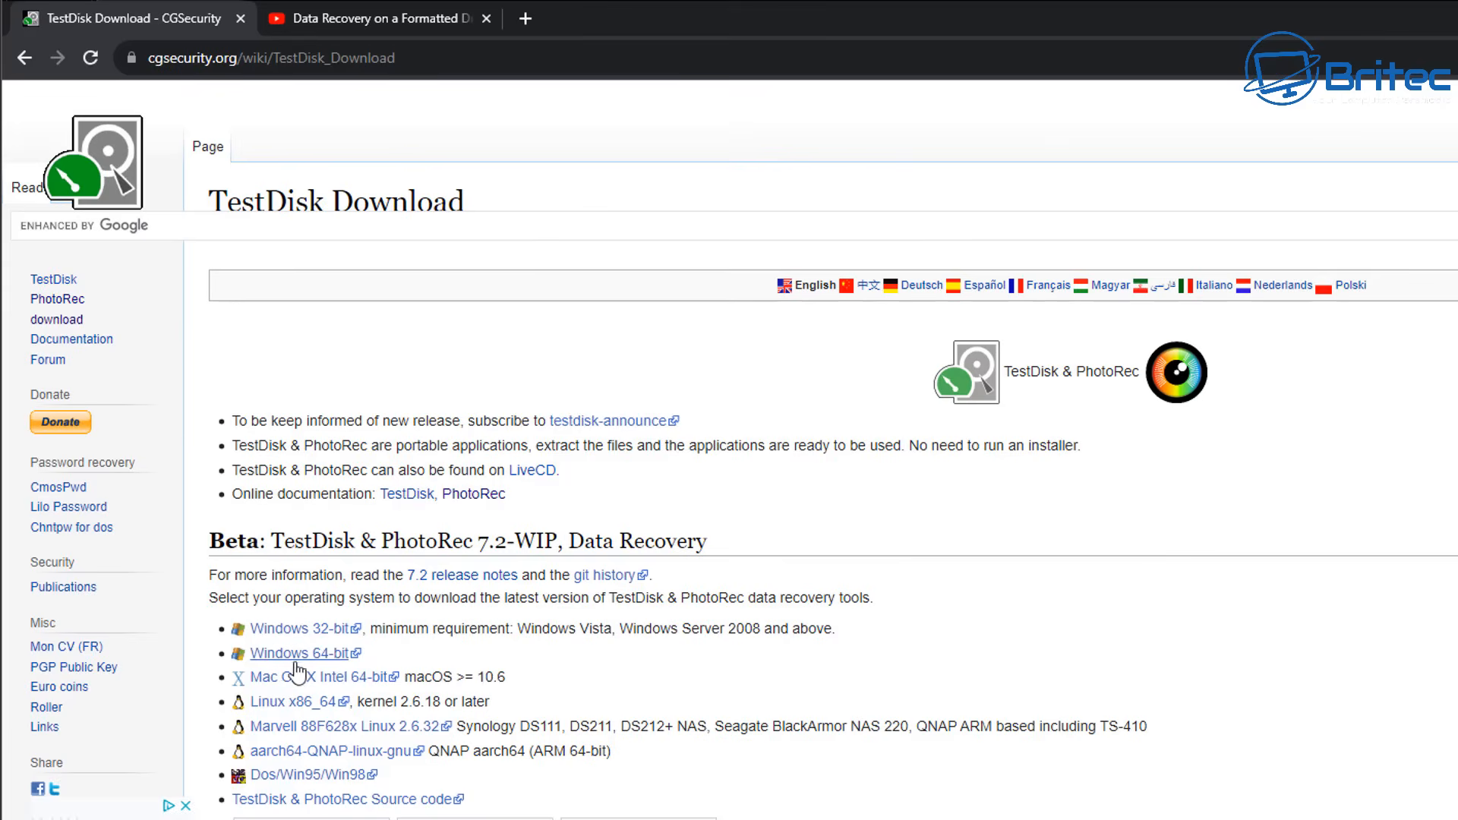
mouse_move(298, 685)
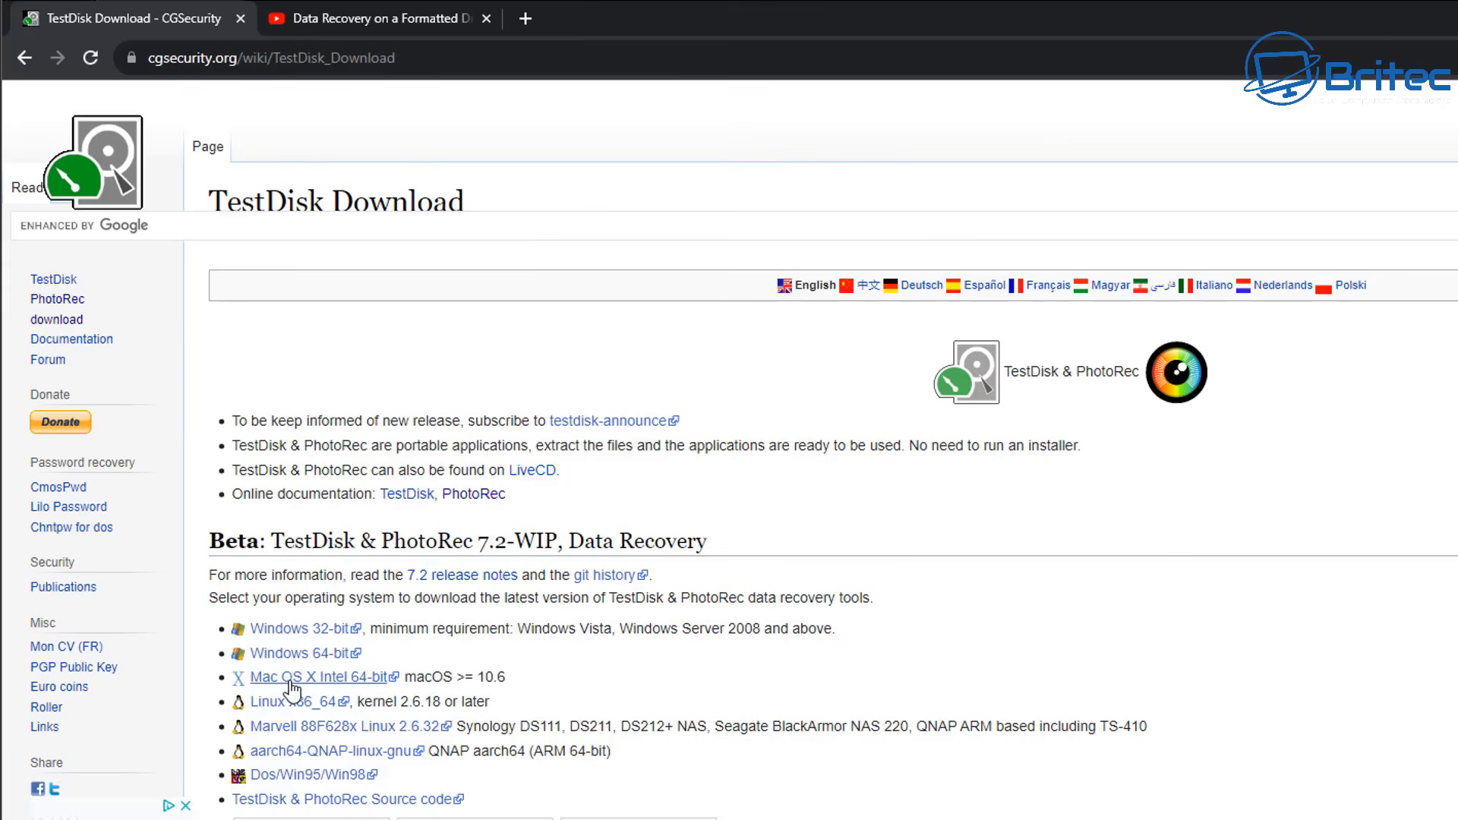
mouse_move(299, 763)
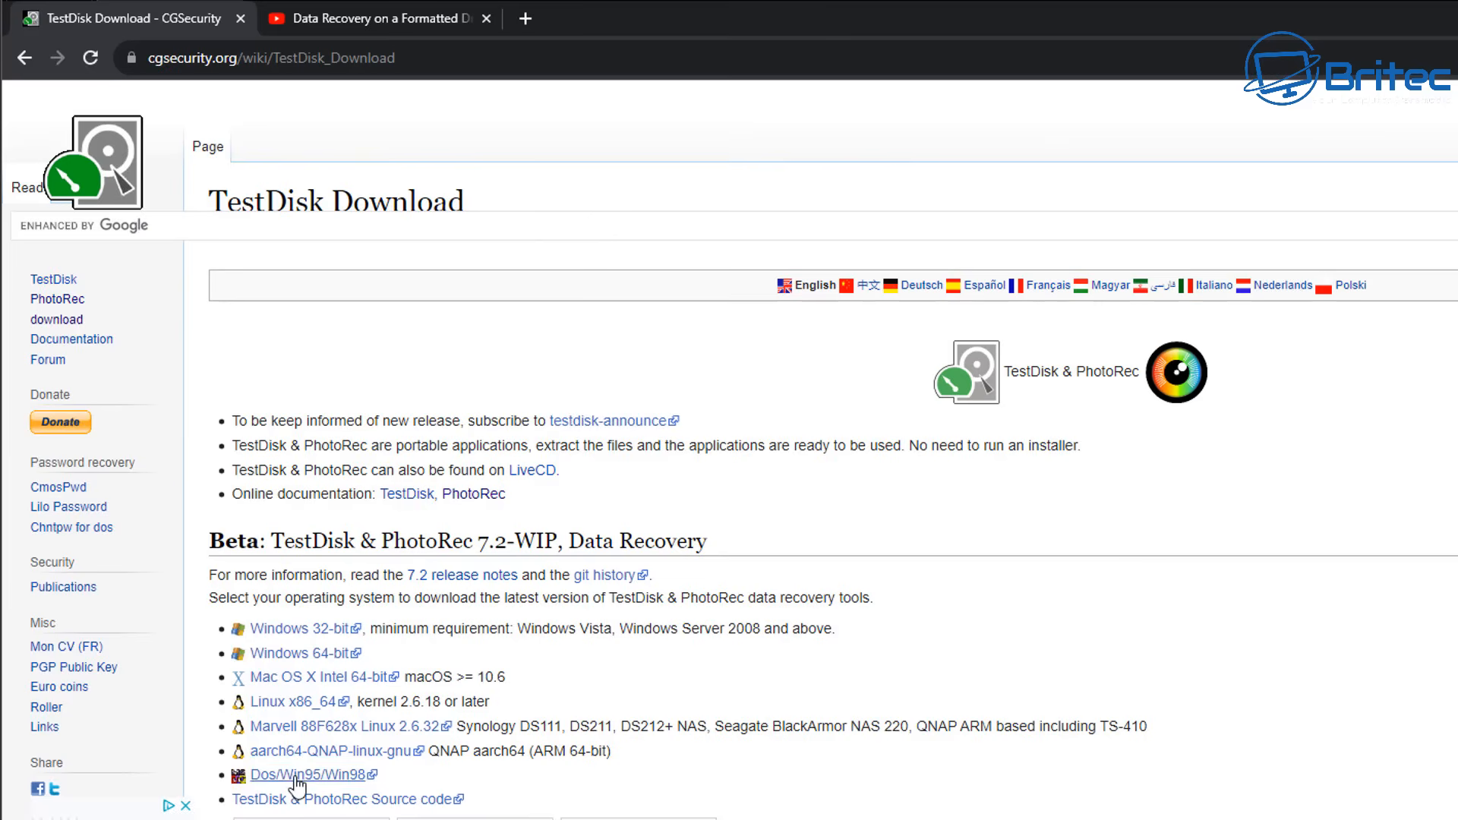
mouse_move(306, 653)
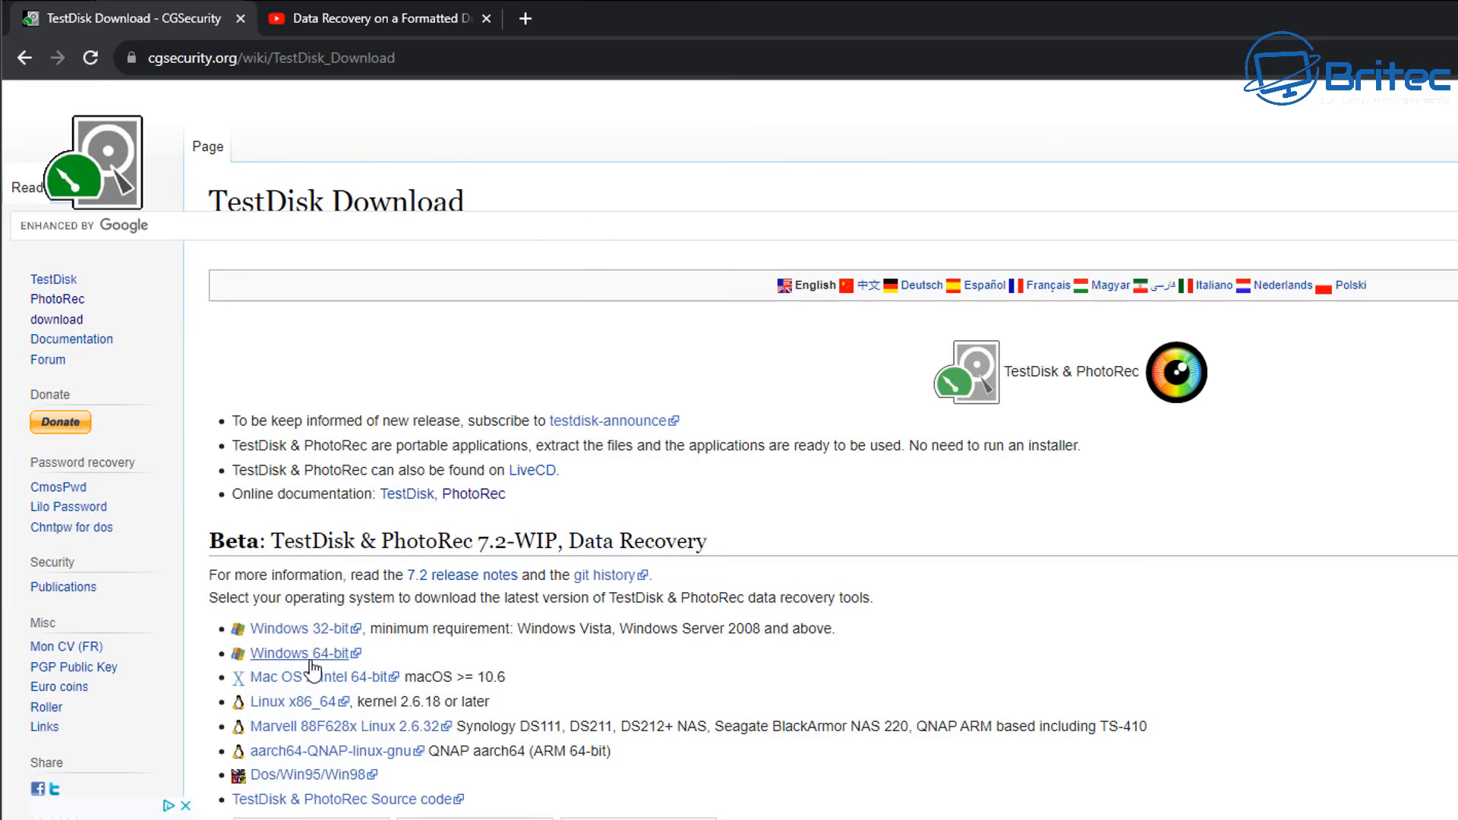
left_click(299, 653)
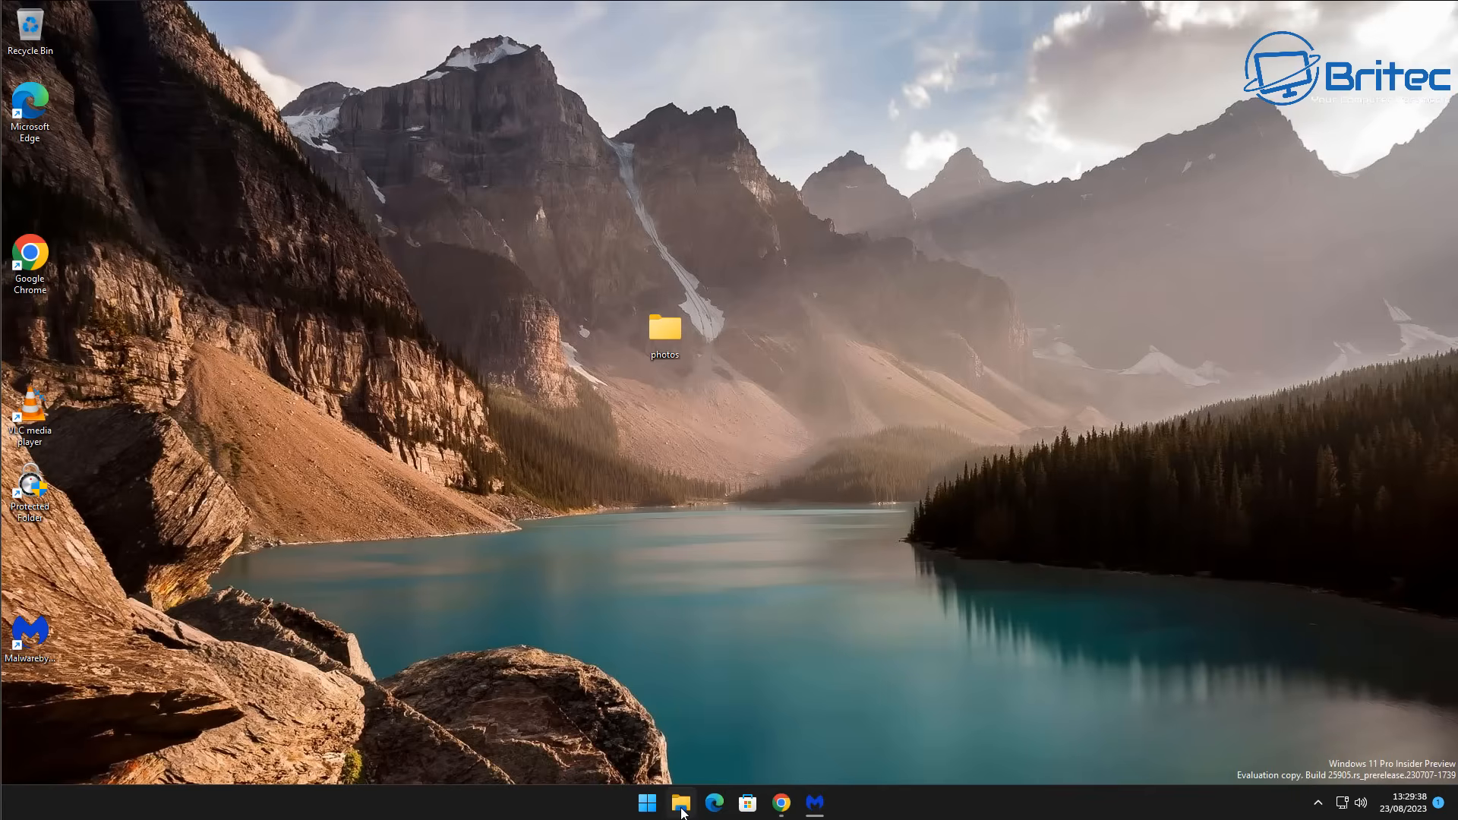
Browse the wallpaper folder on recover (E:), then go back to This PC
left_click(680, 802)
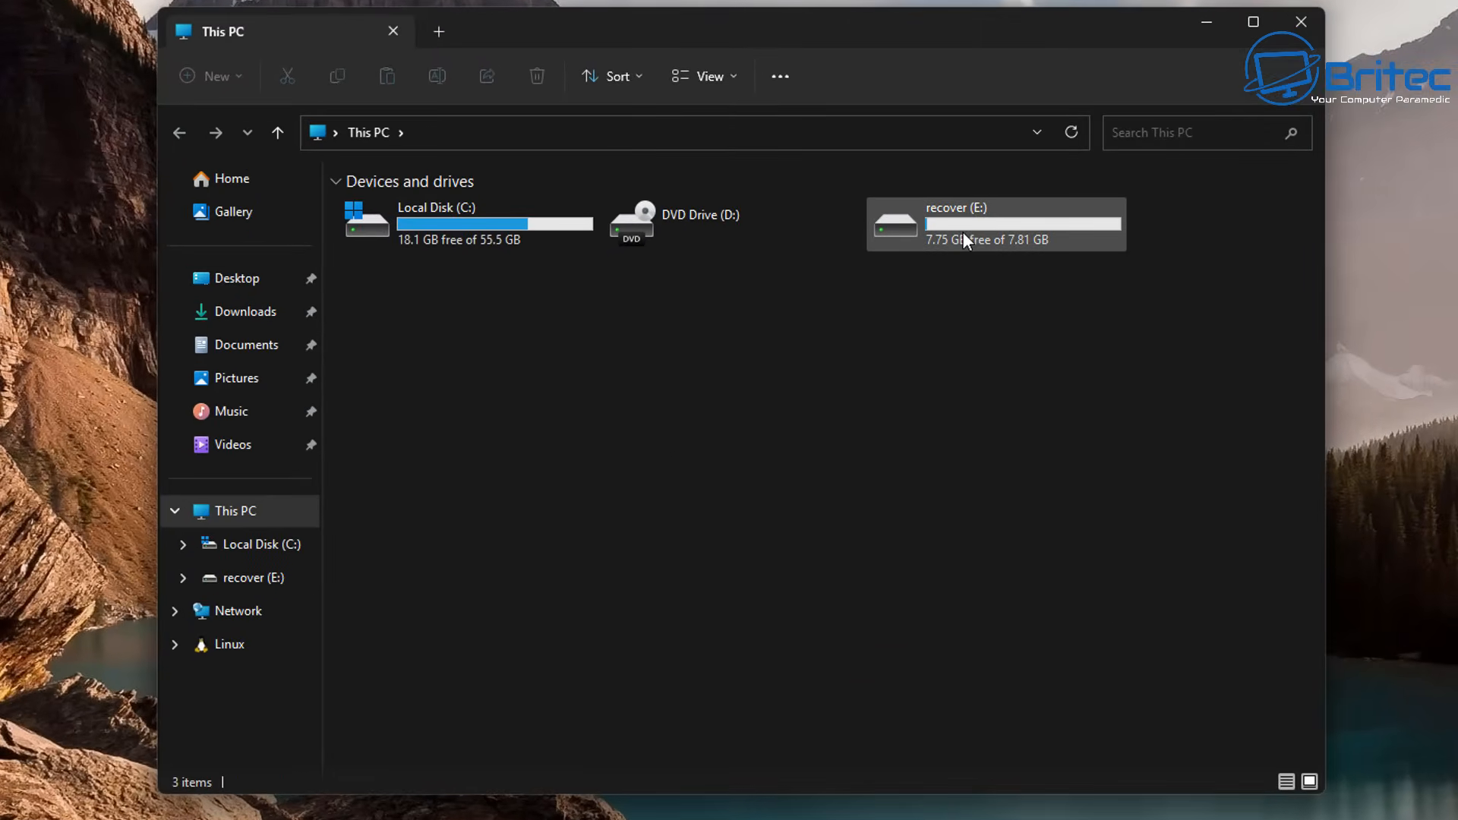
double_click(995, 224)
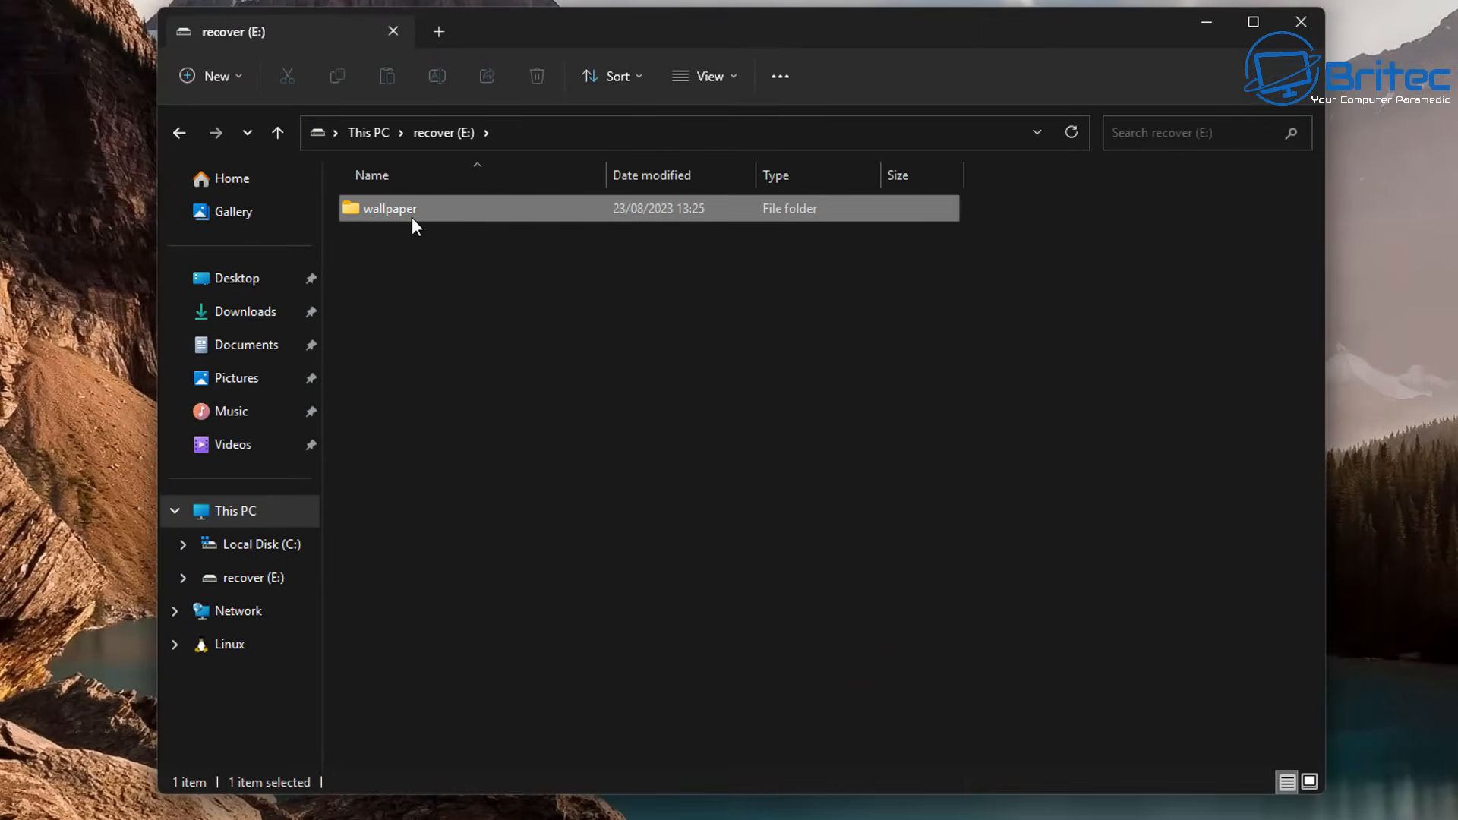
double_click(388, 207)
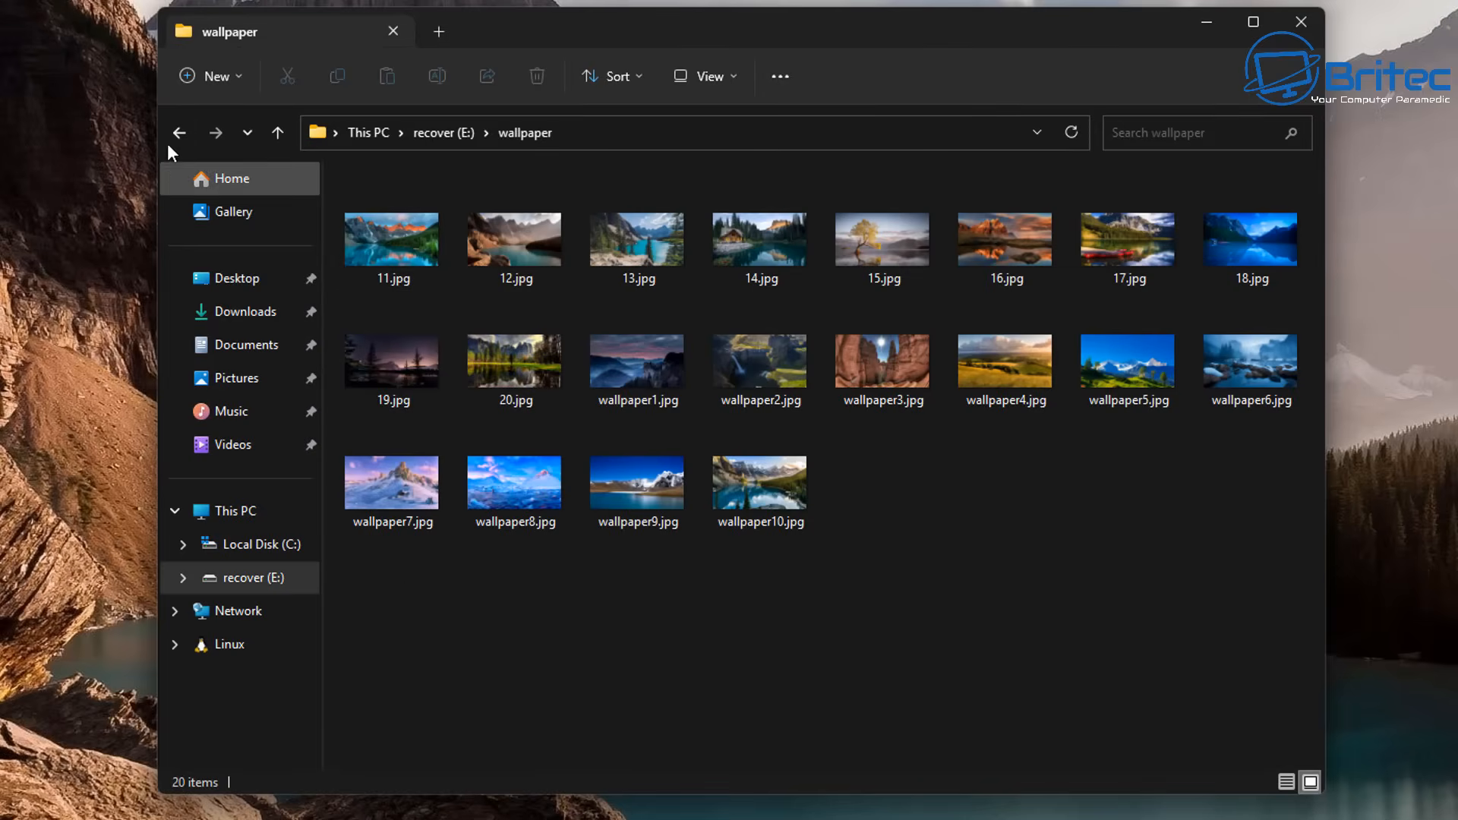
left_click(179, 133)
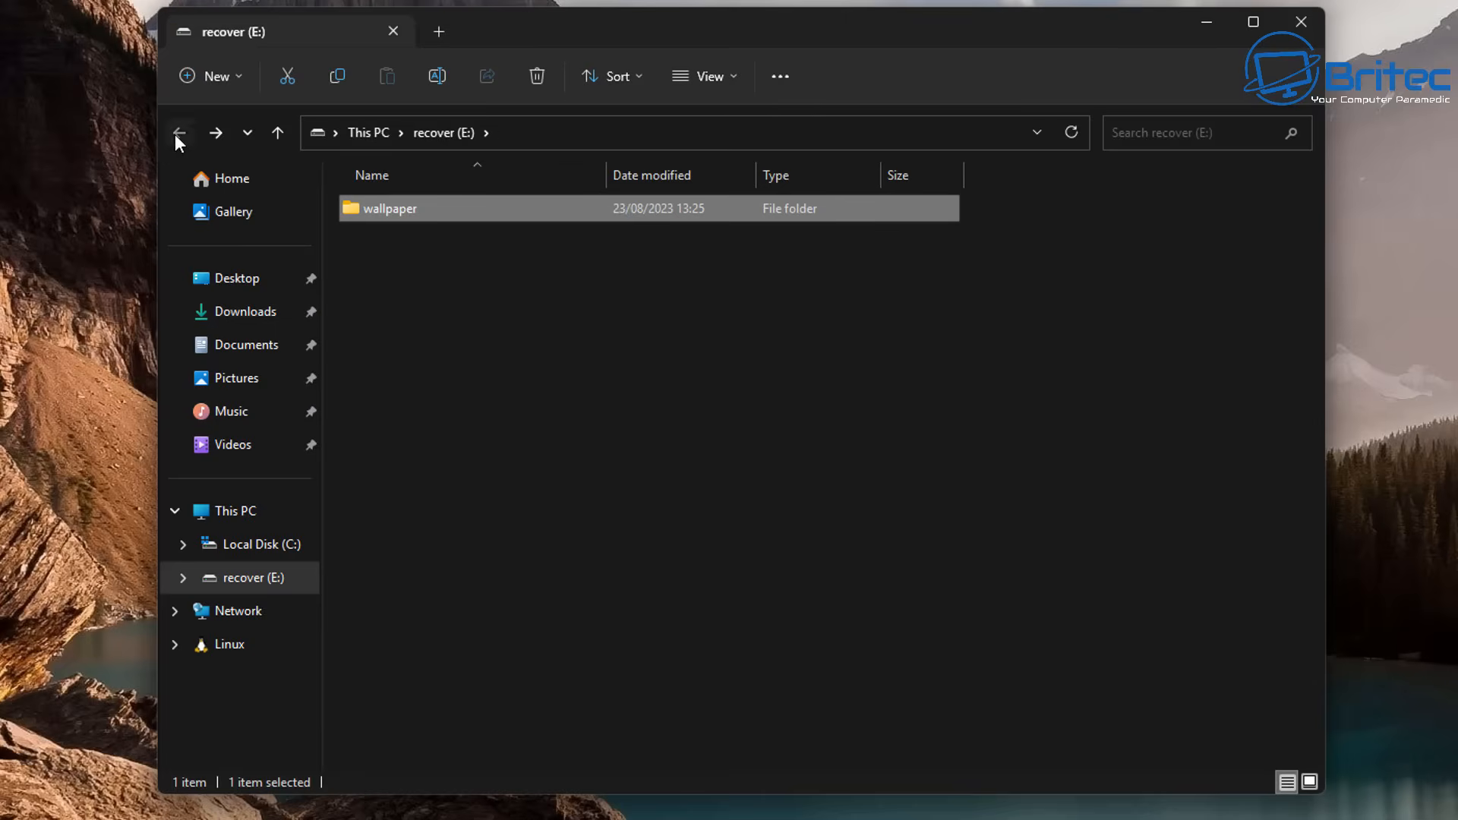
left_click(179, 132)
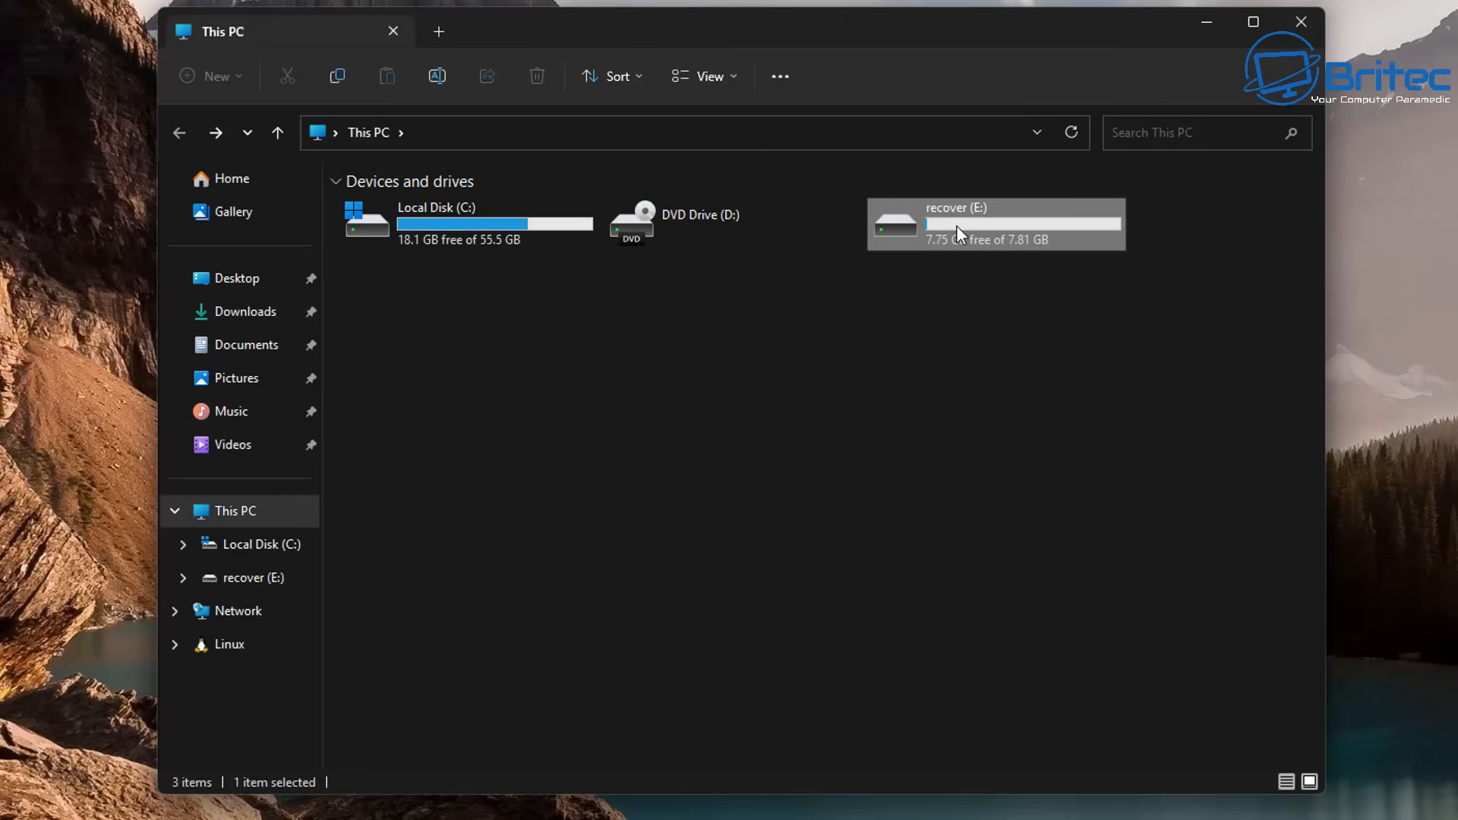
Quick-format recover (E:) as NTFS and confirm the drive now opens empty
right_click(961, 233)
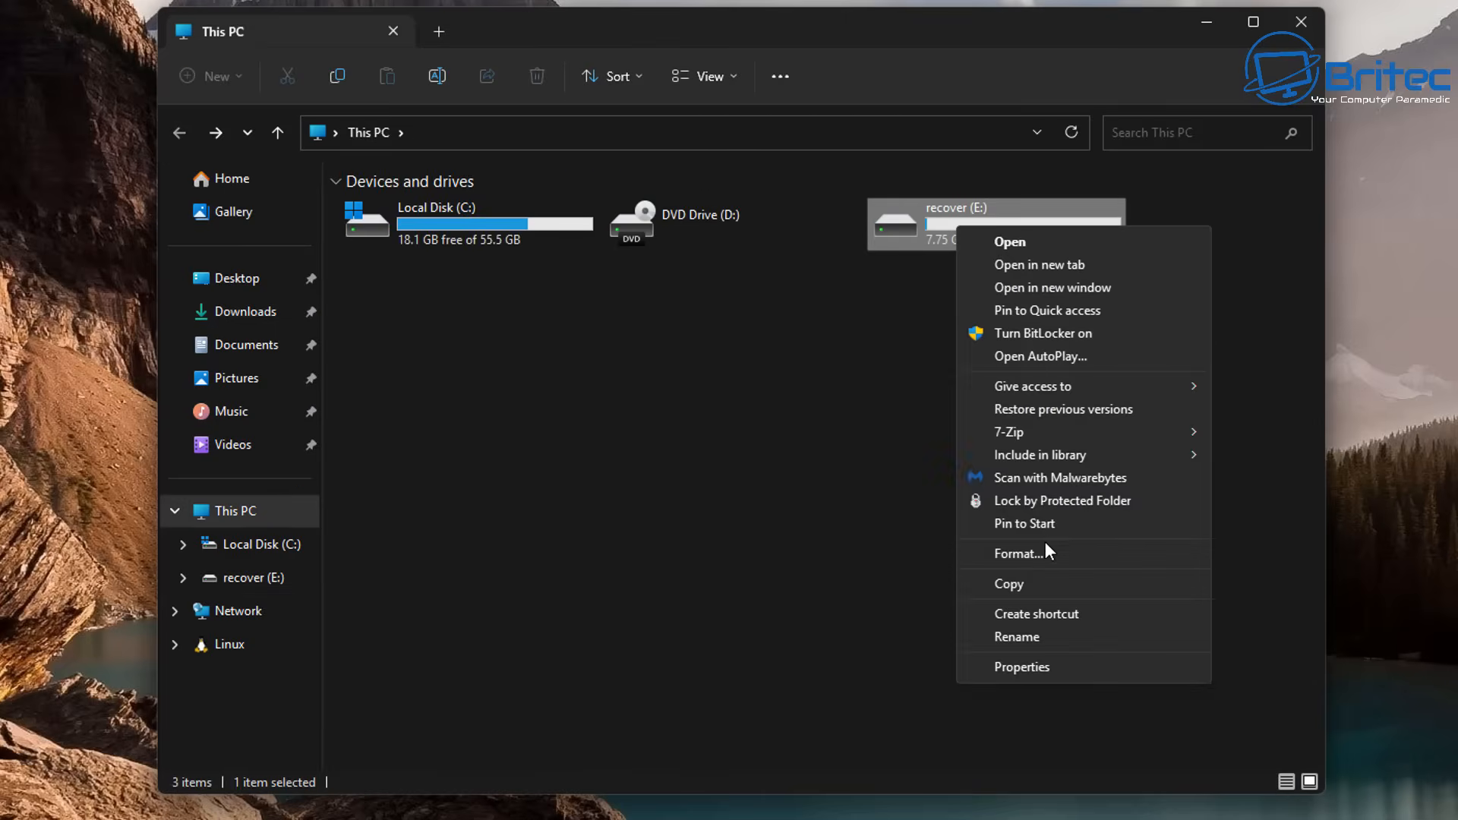
left_click(1020, 552)
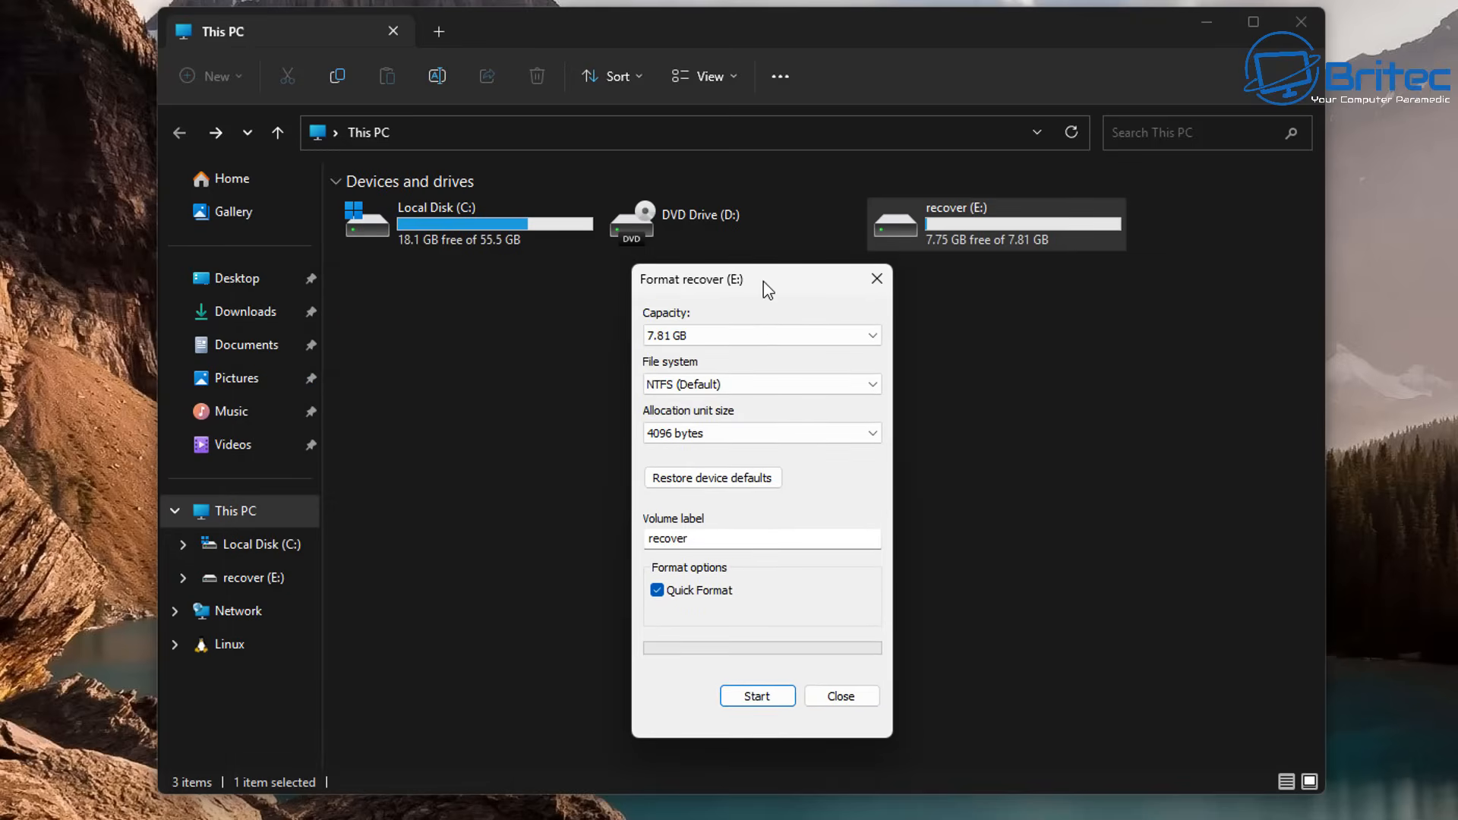
mouse_move(725, 521)
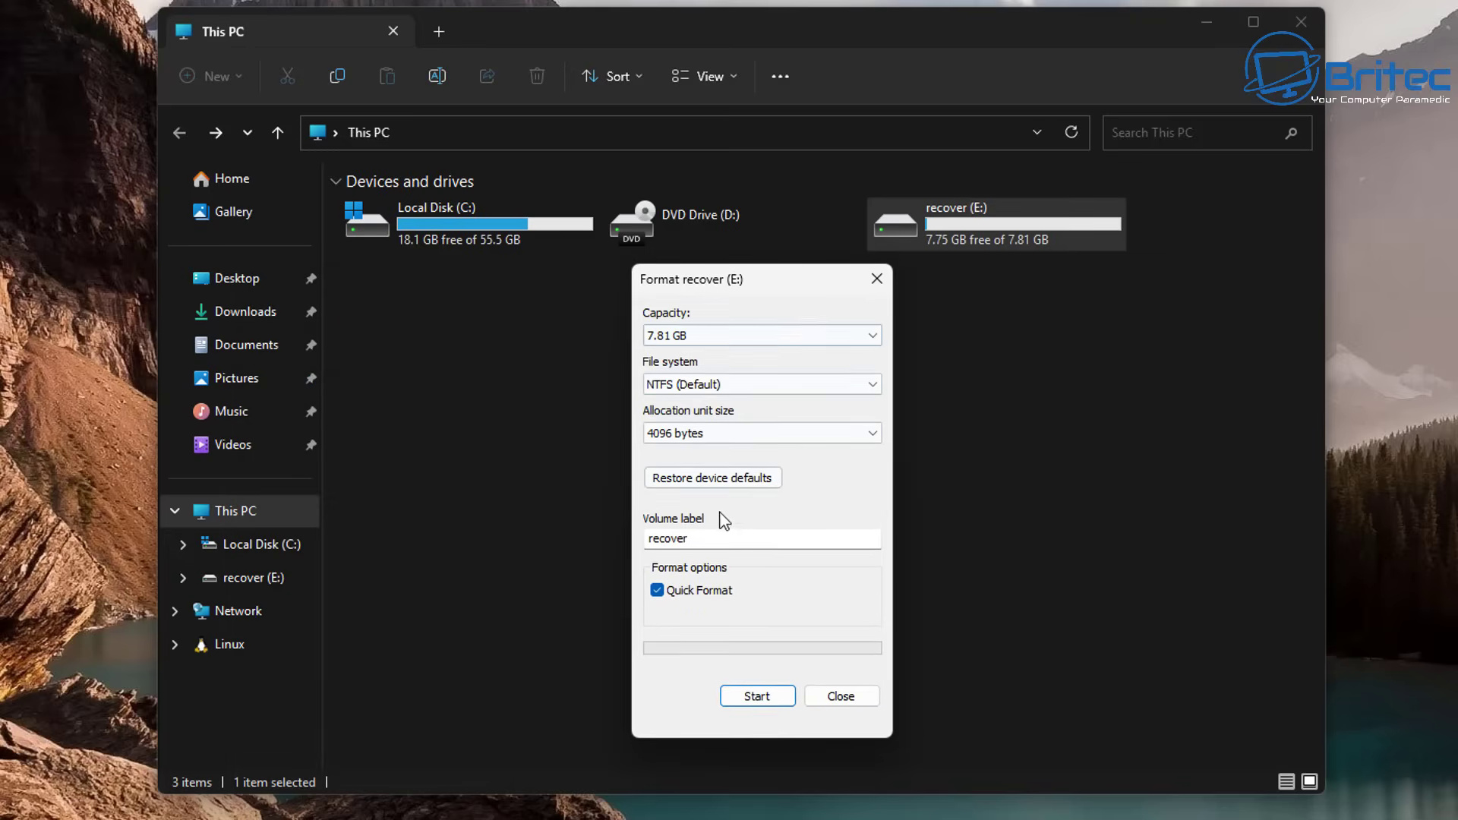
mouse_move(757, 695)
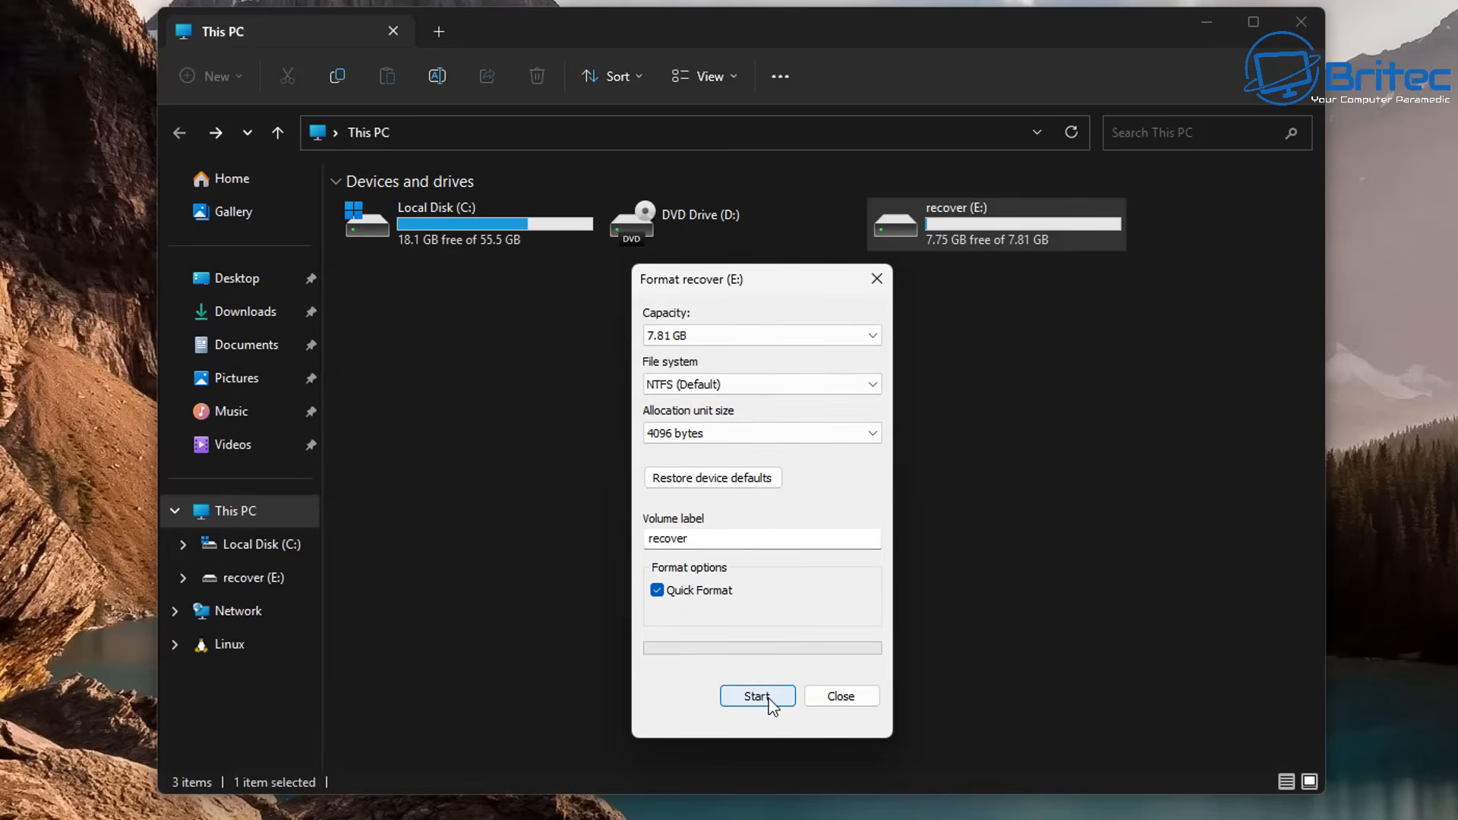
left_click(757, 695)
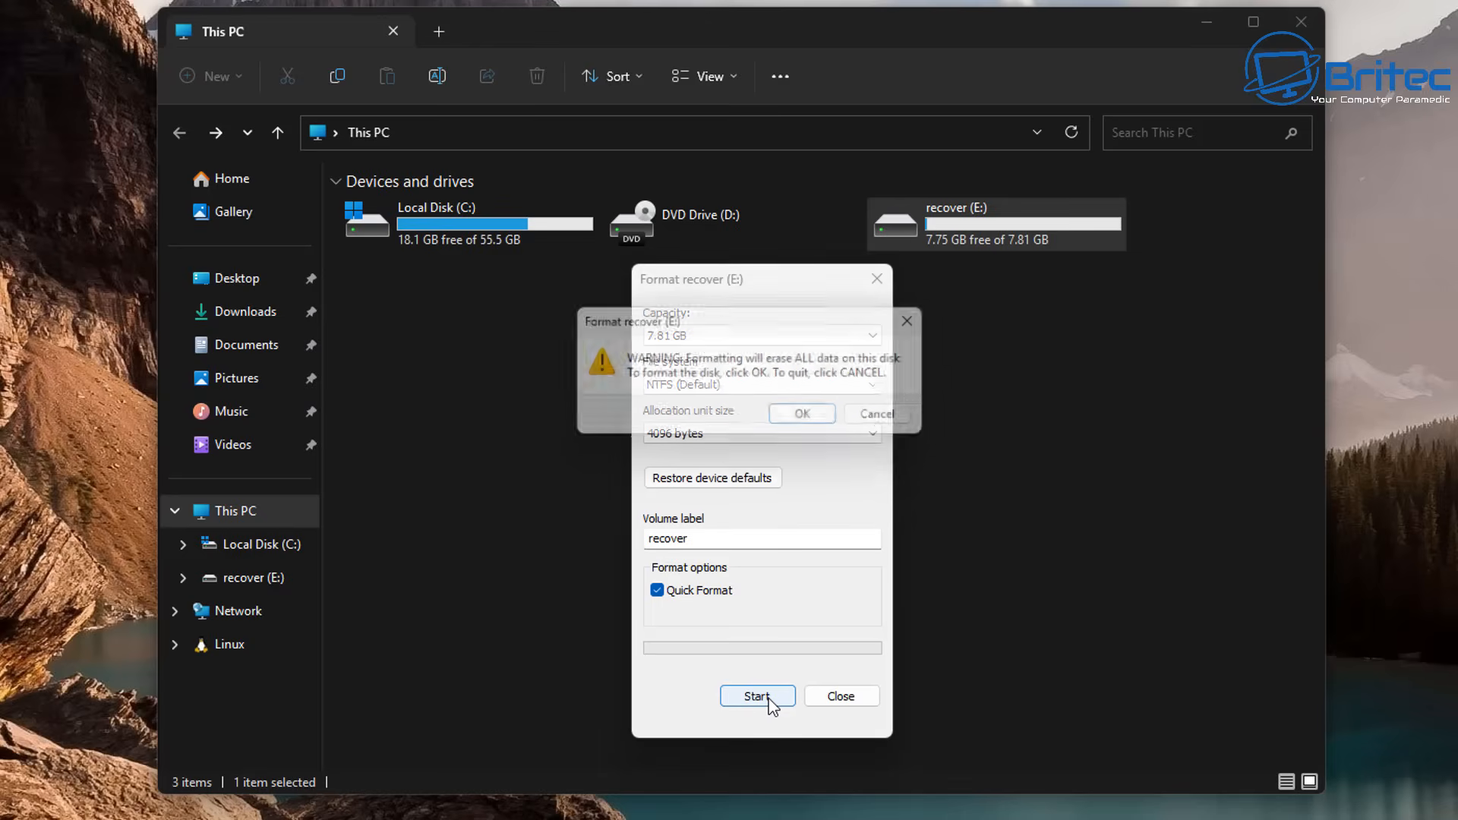
left_click(800, 413)
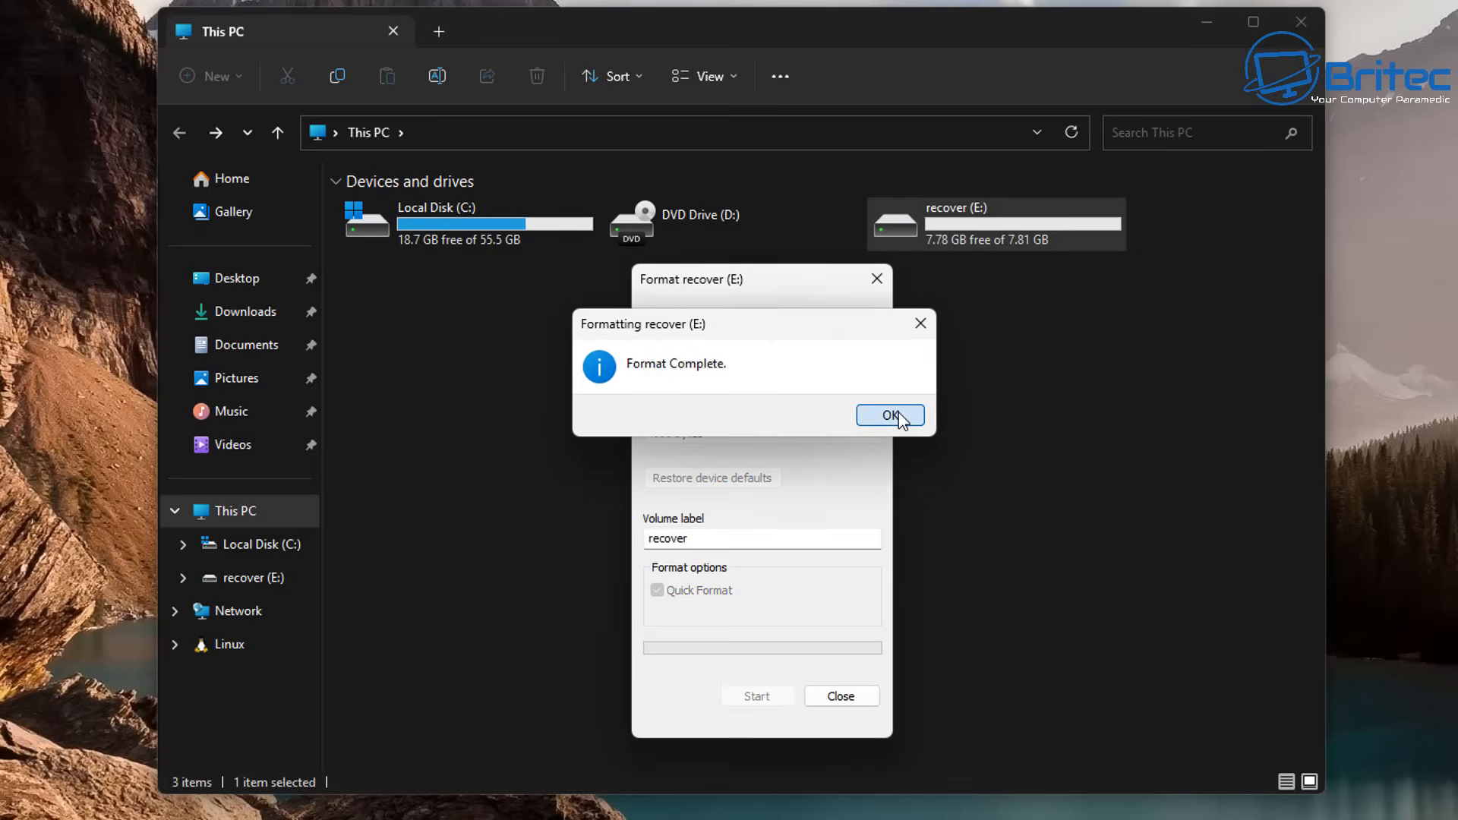
left_click(888, 414)
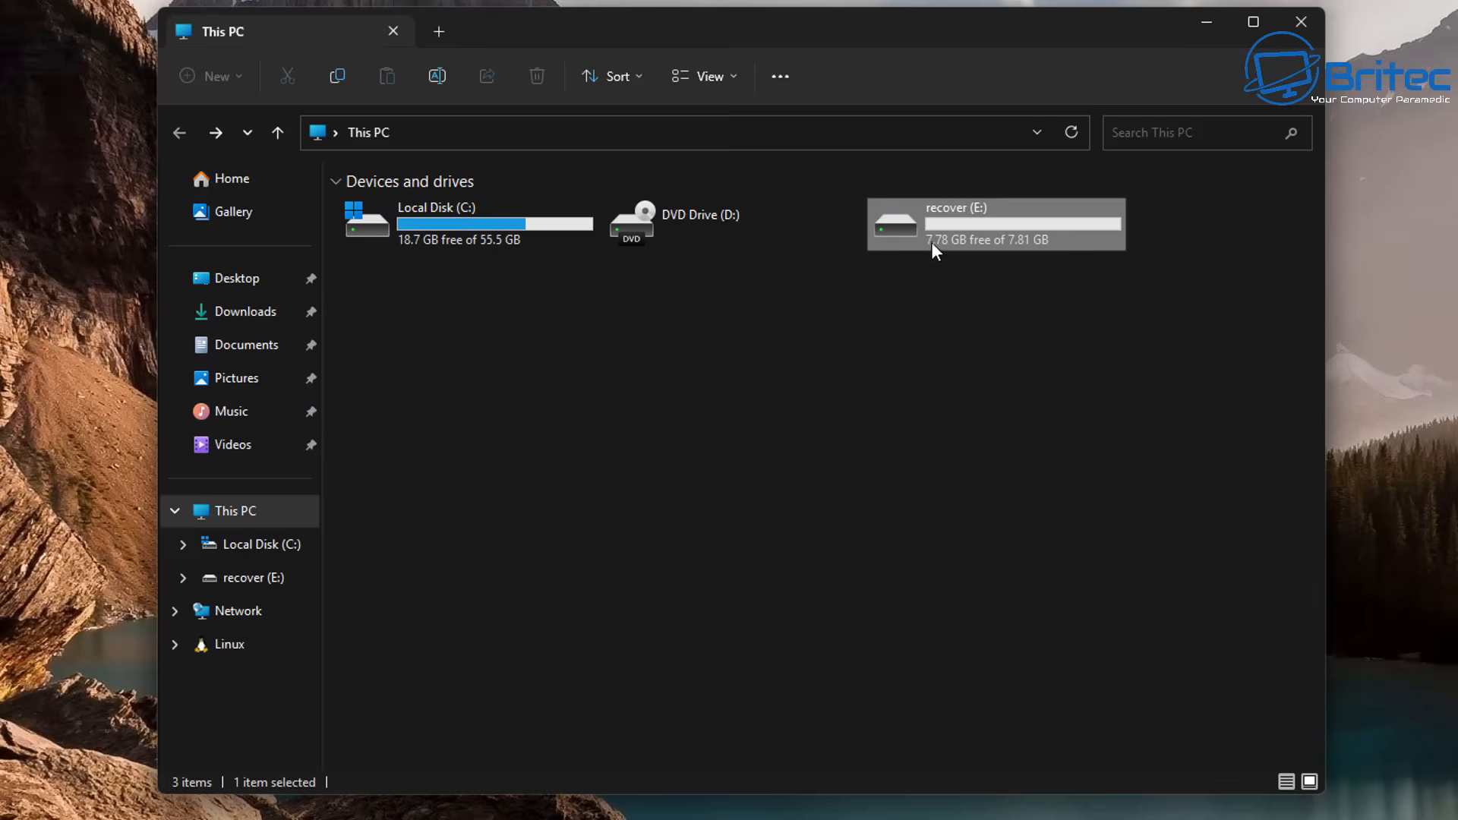
double_click(995, 224)
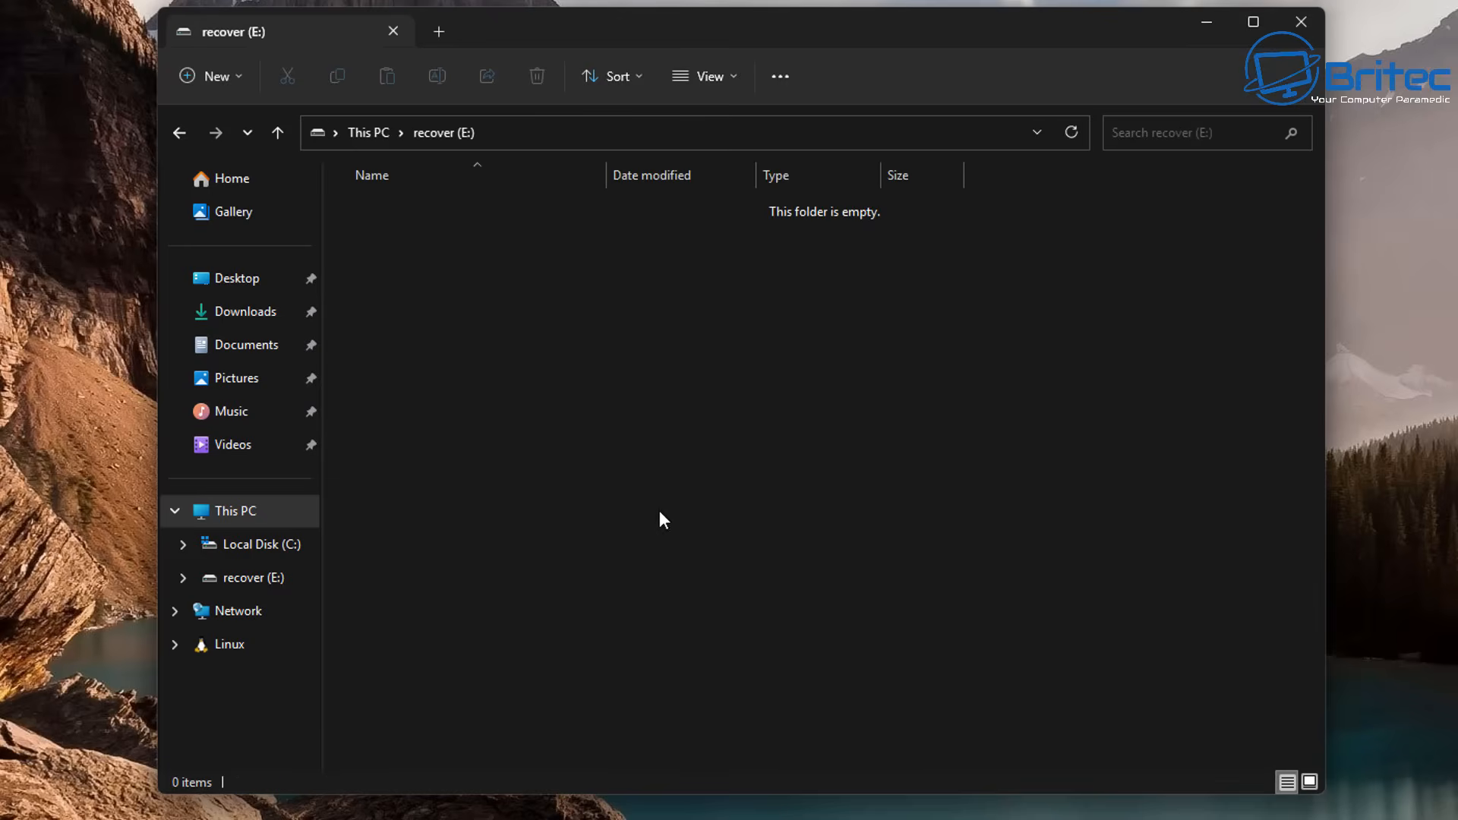
left_click(178, 132)
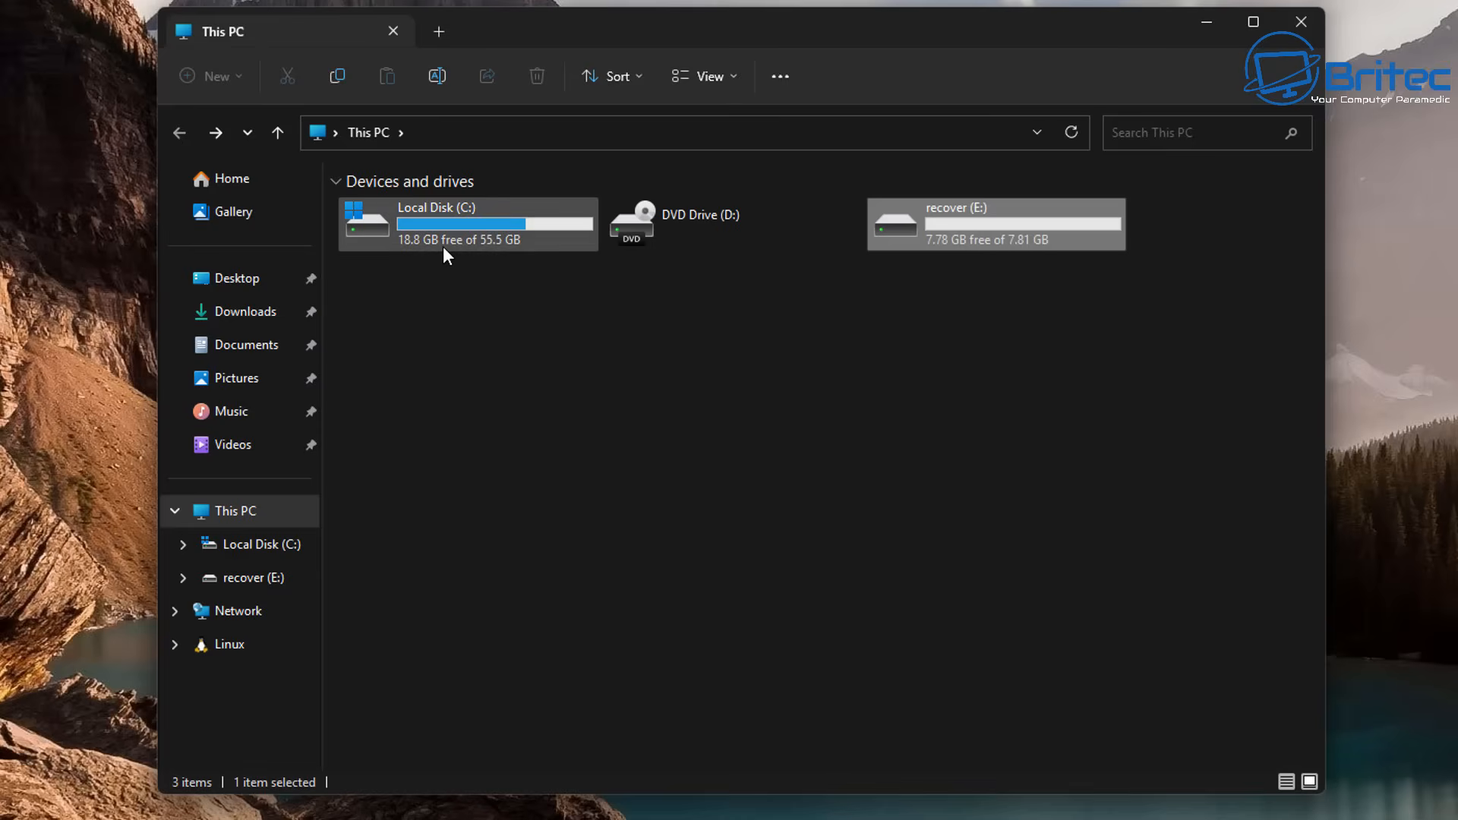
mouse_move(982, 273)
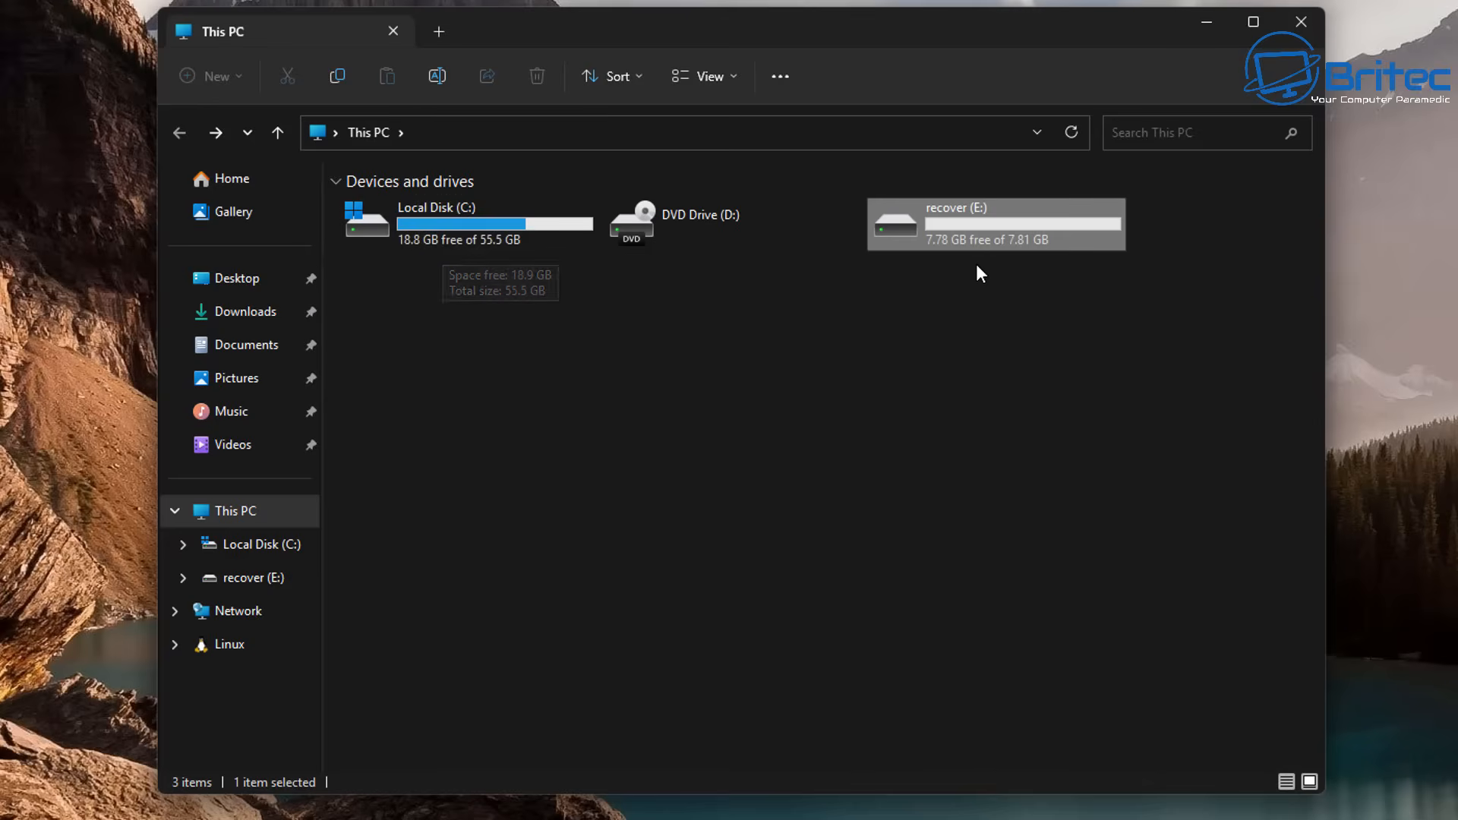
mouse_move(977, 270)
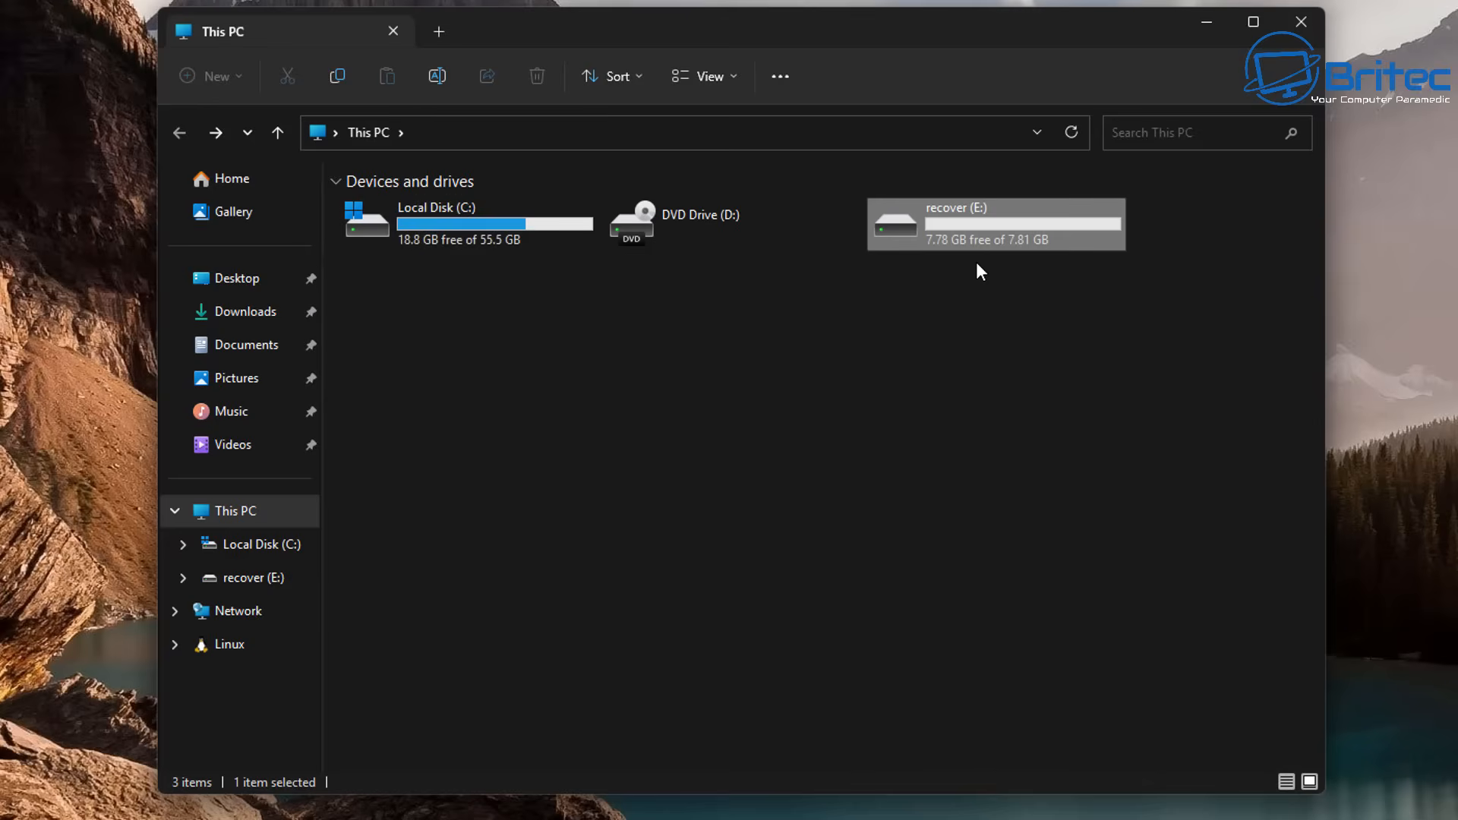
mouse_move(978, 217)
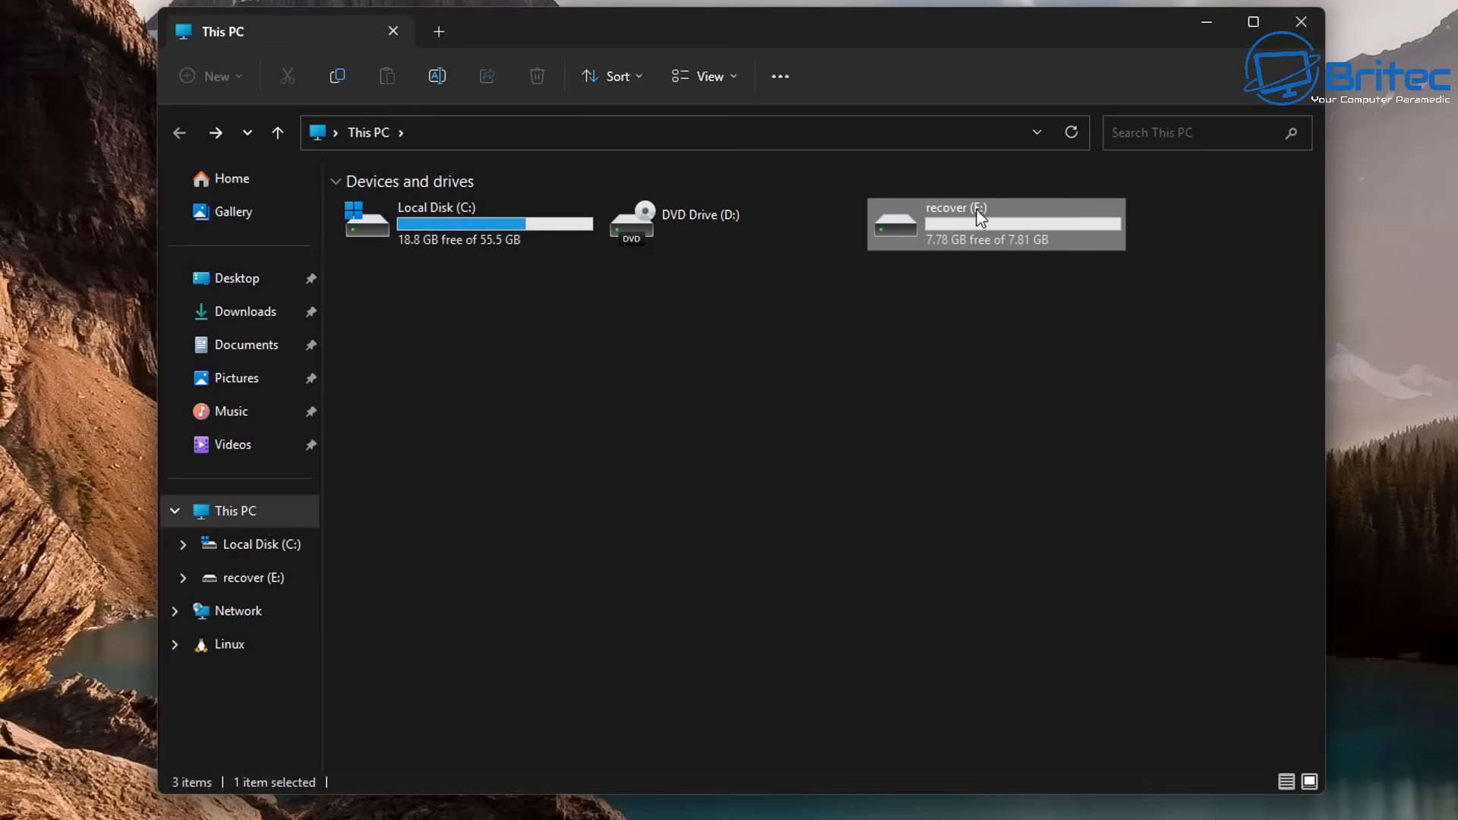
left_click(464, 223)
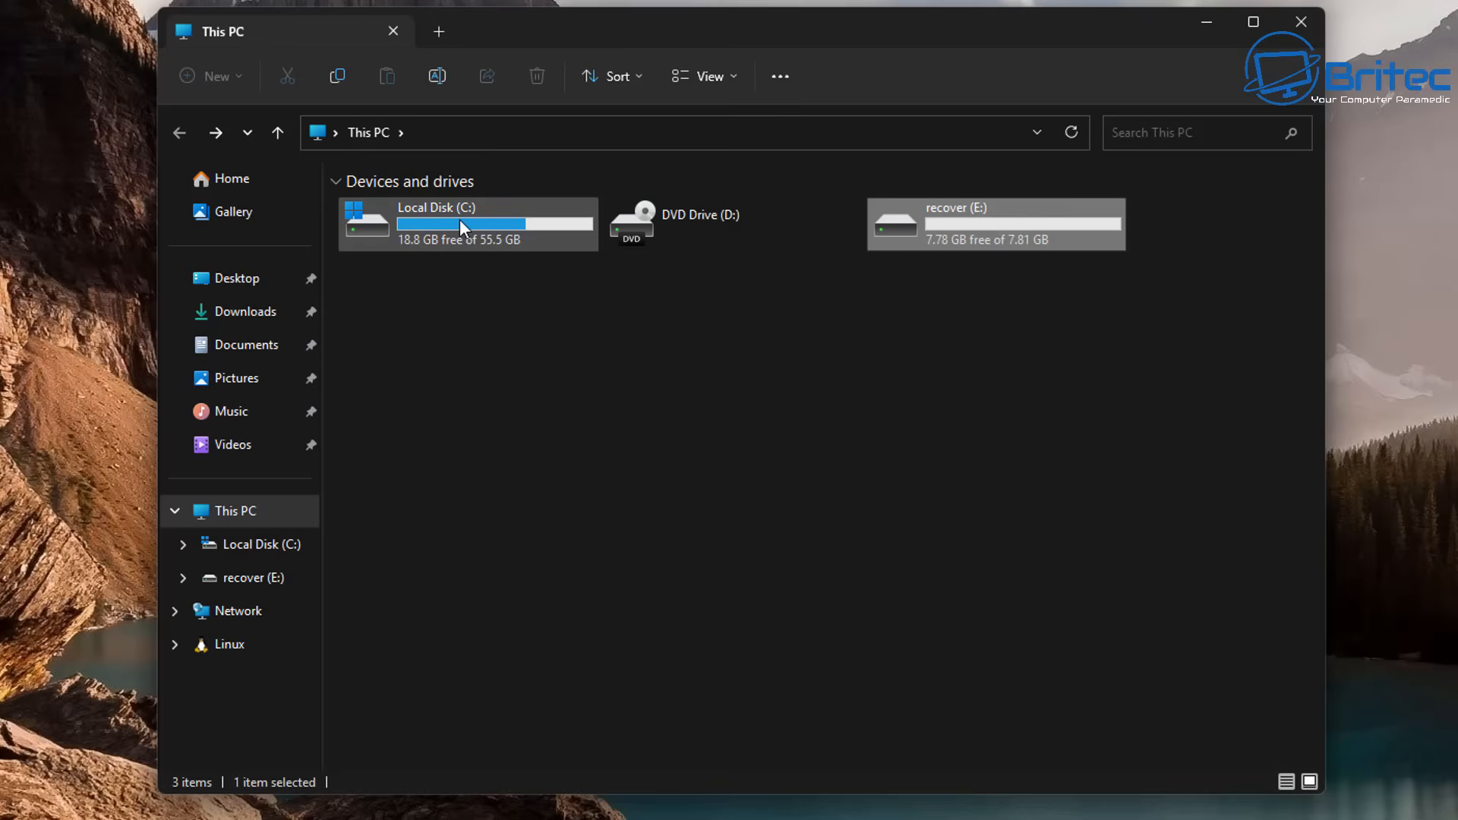
mouse_move(465, 228)
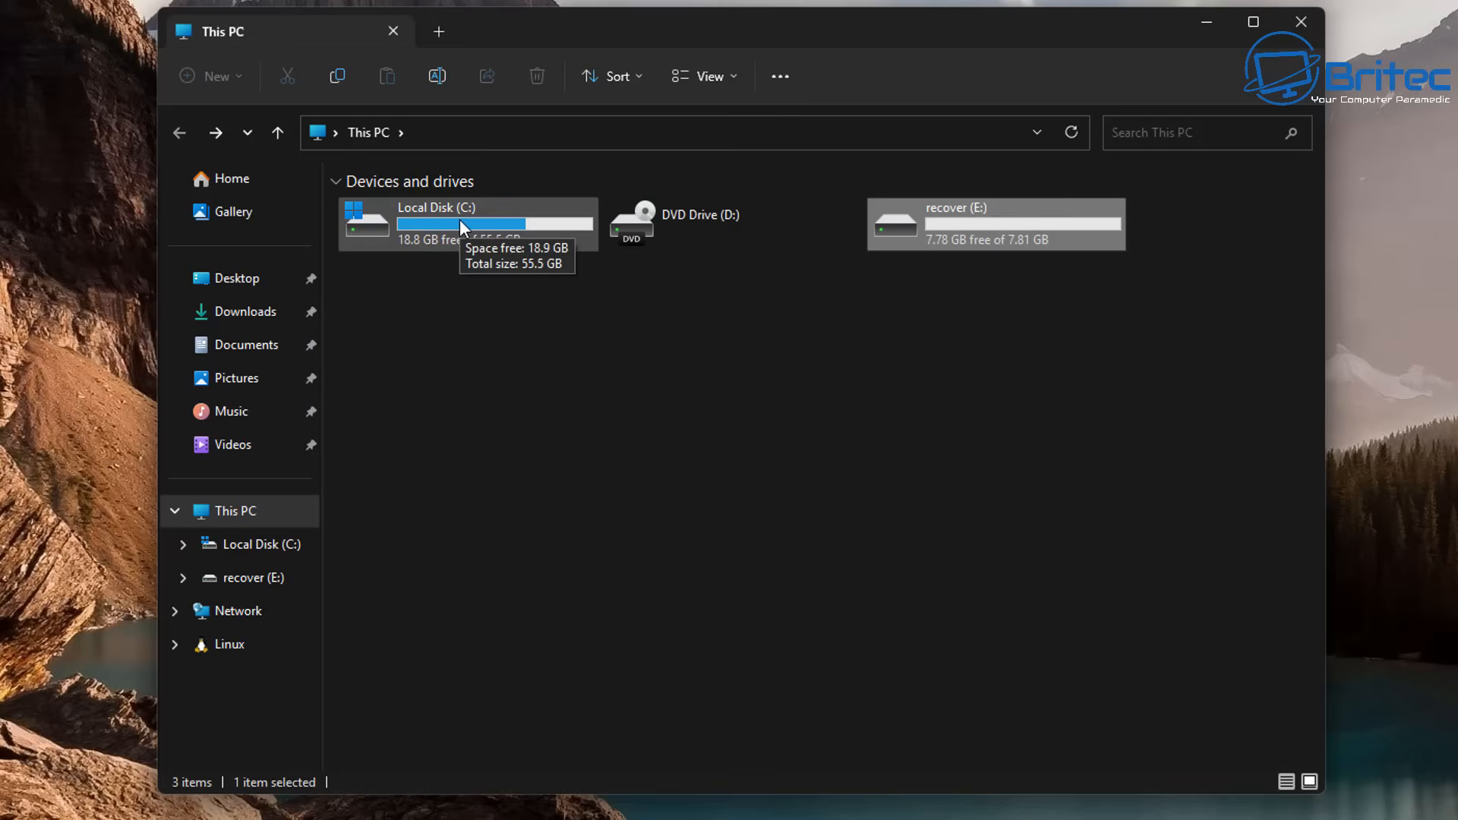
mouse_move(107, 296)
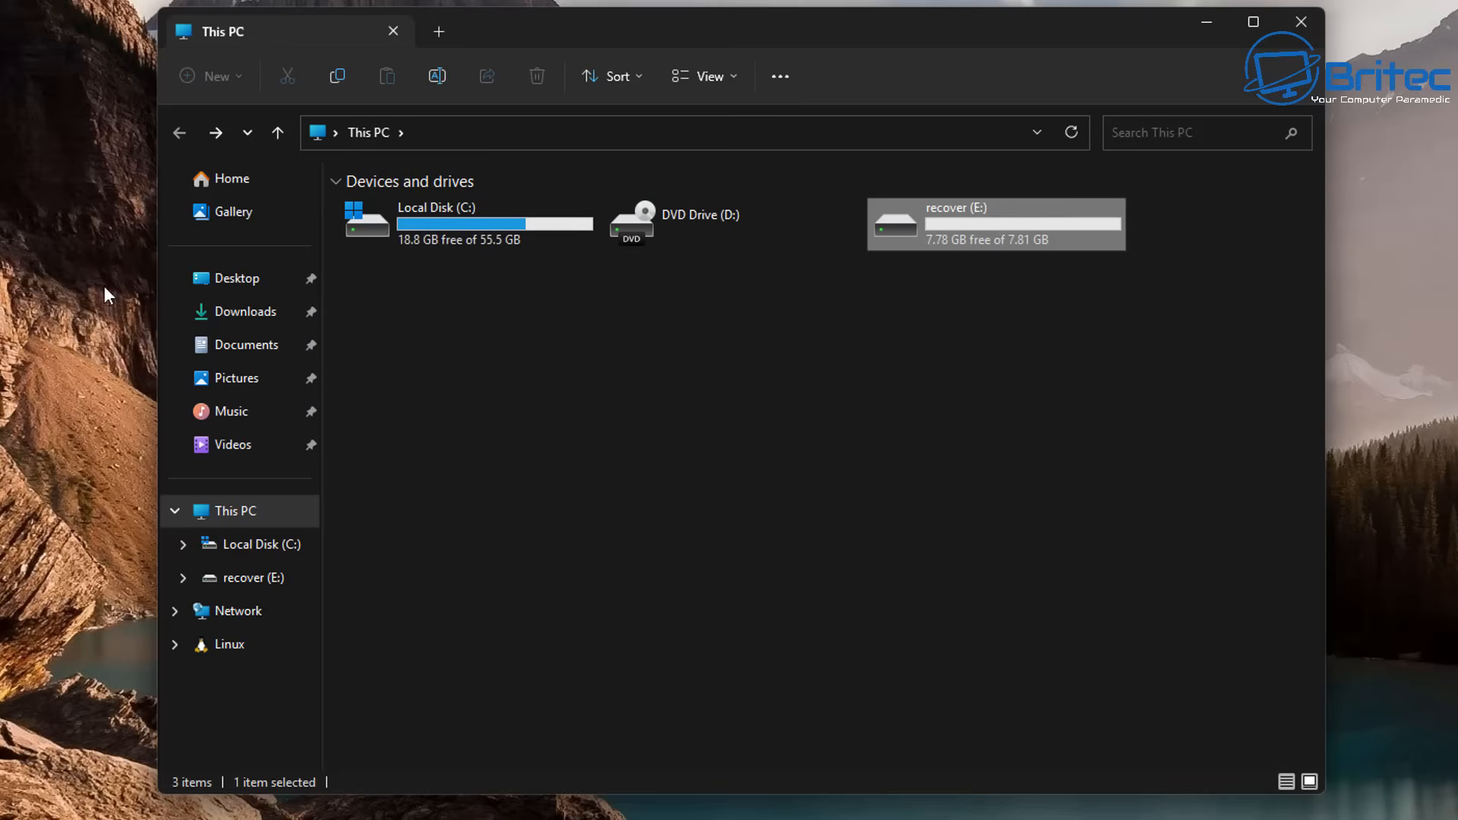
Extract testdisk-7.2-WIP.win64.zip from Downloads into its suggested folder
left_click(248, 310)
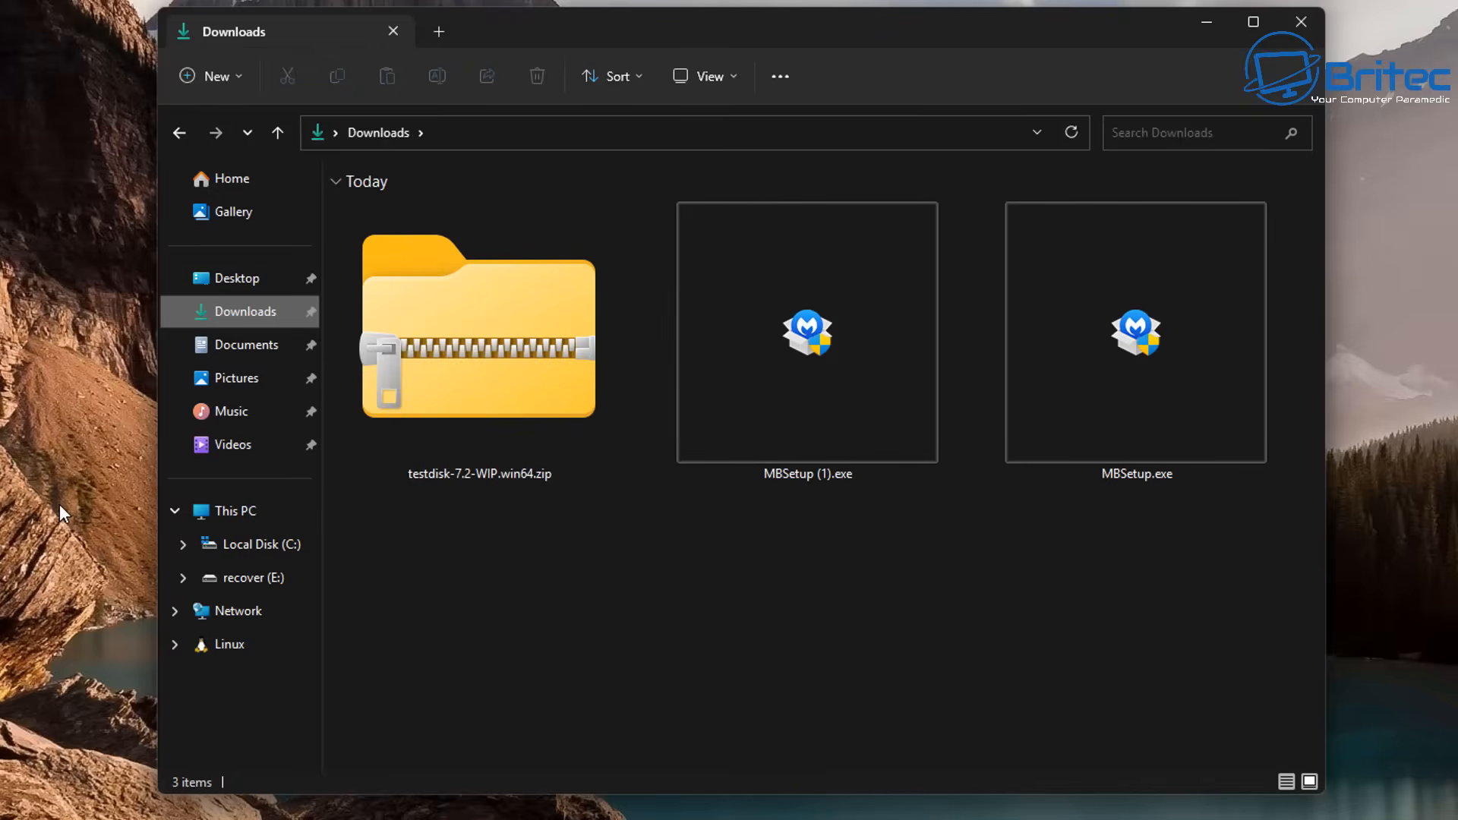
left_click(479, 330)
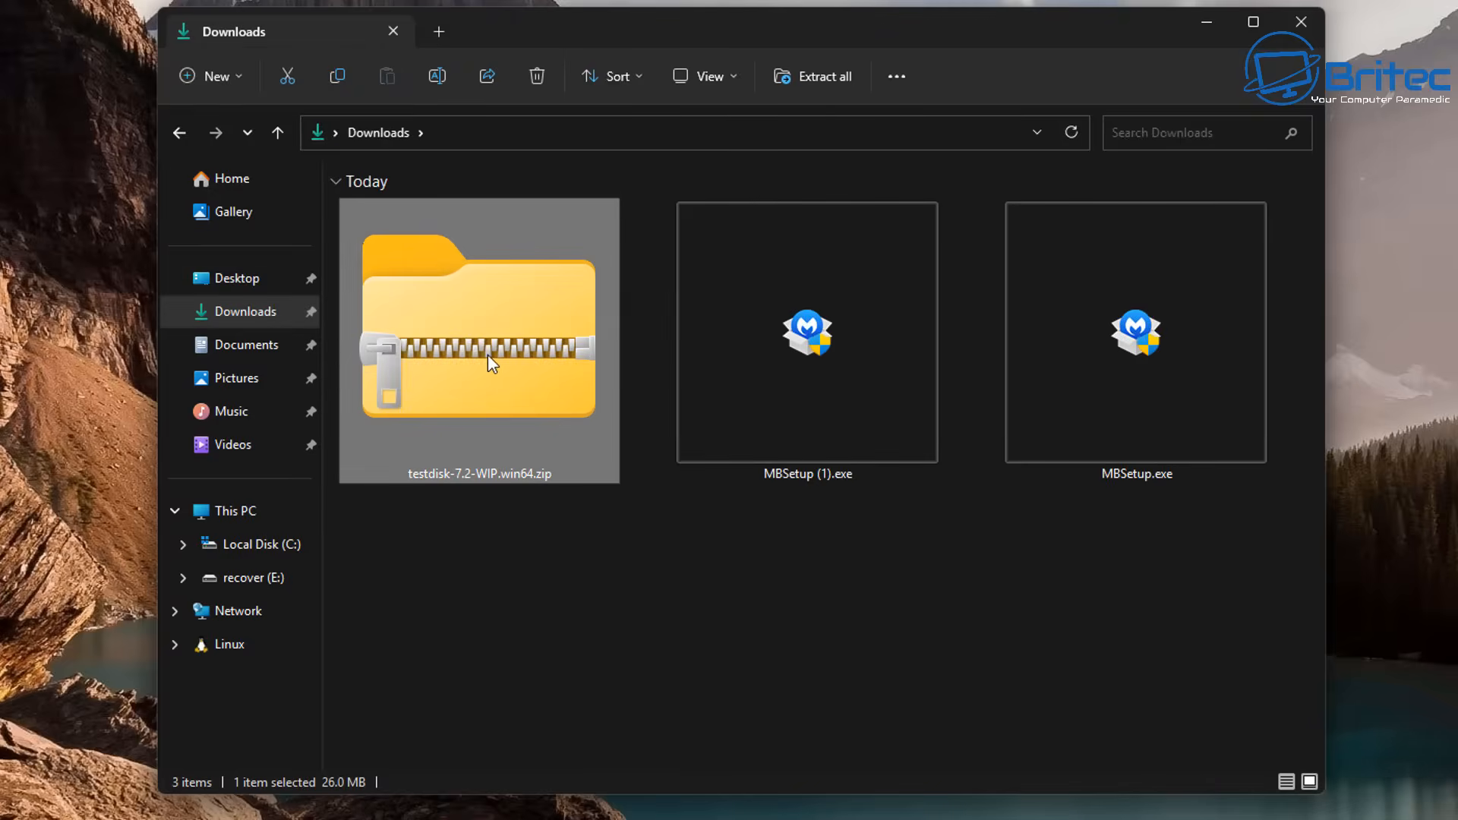
right_click(477, 354)
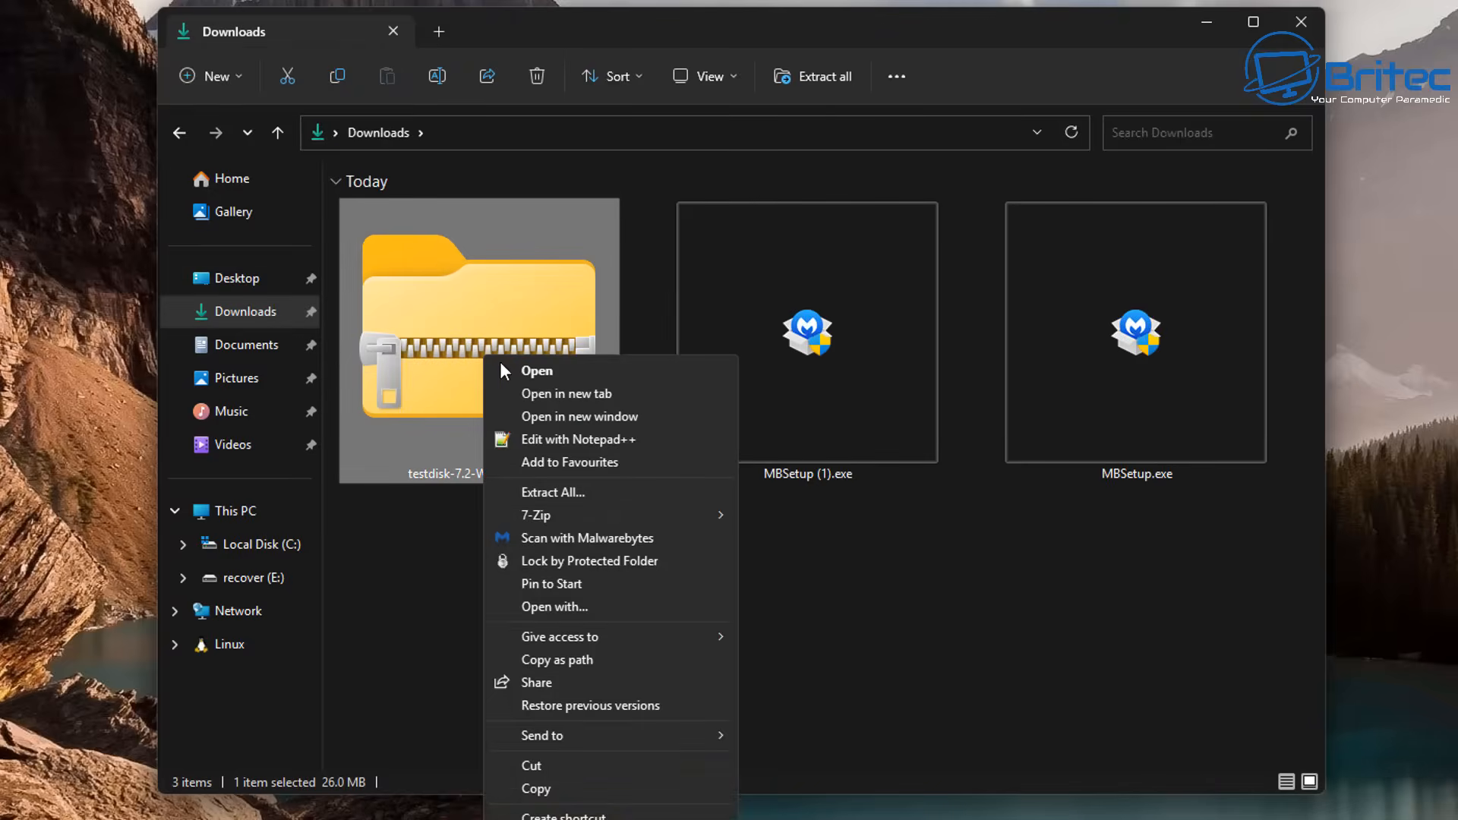
left_click(552, 492)
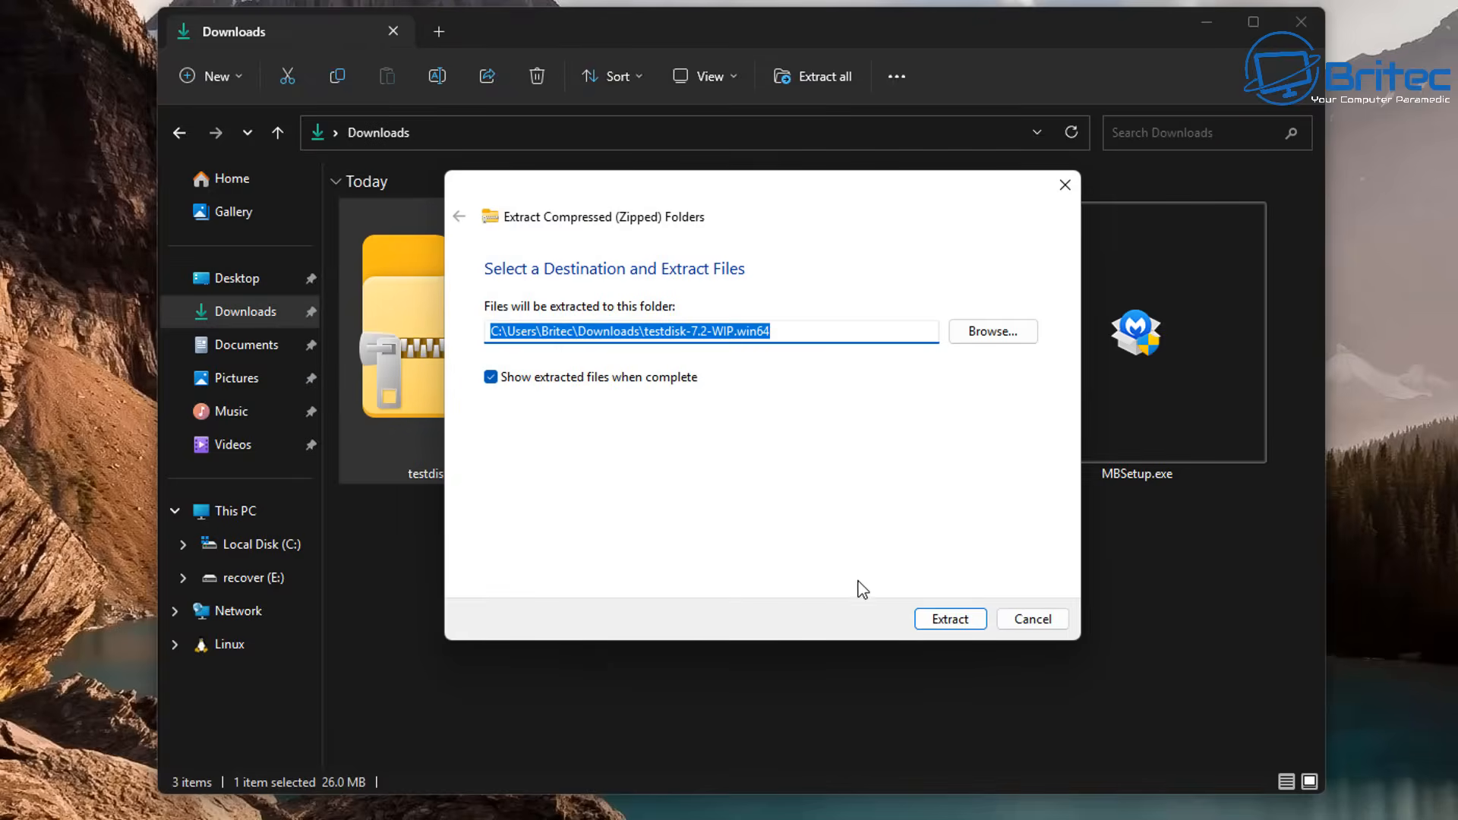
left_click(949, 618)
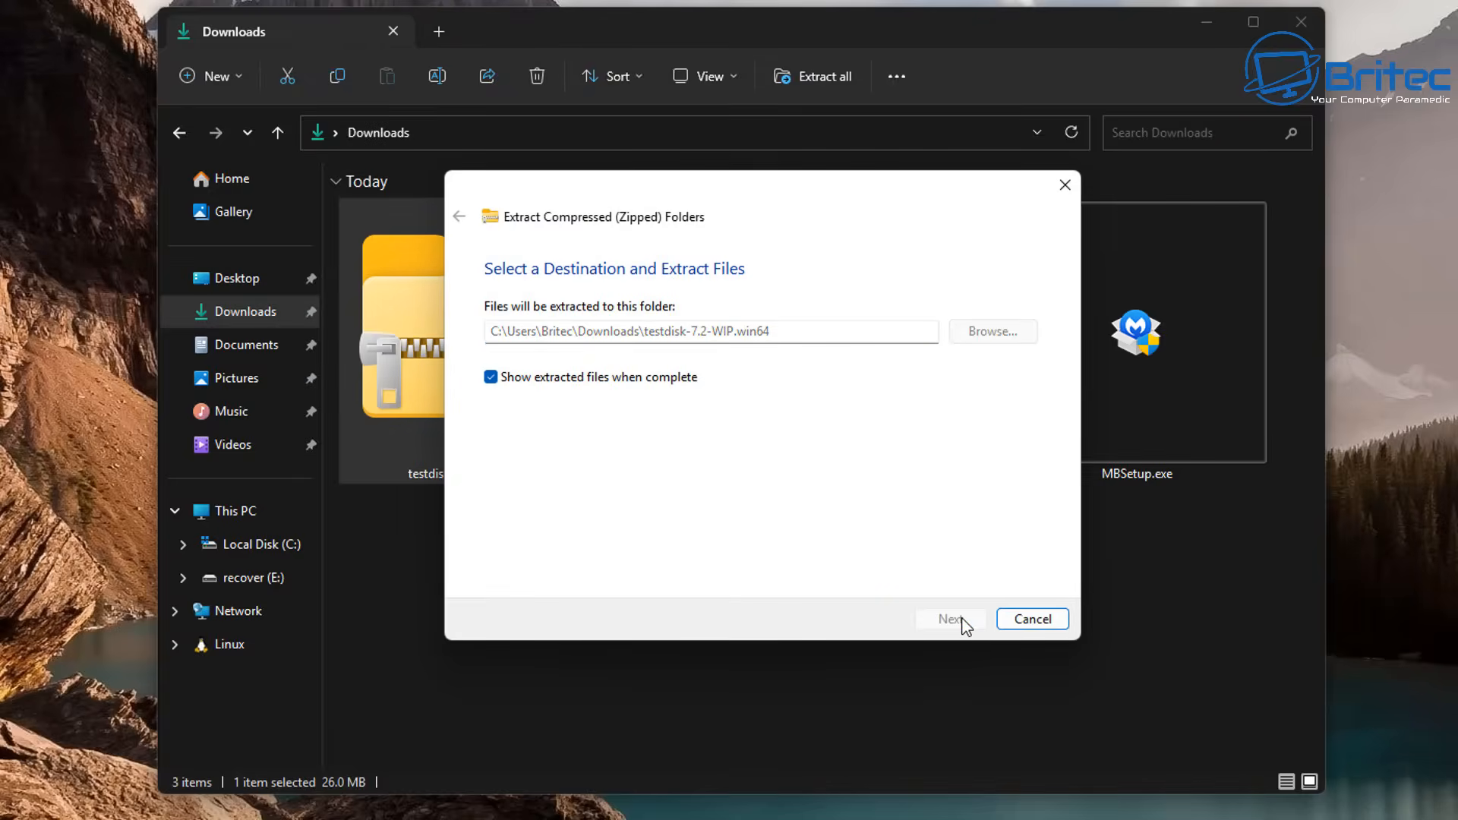
left_click(951, 618)
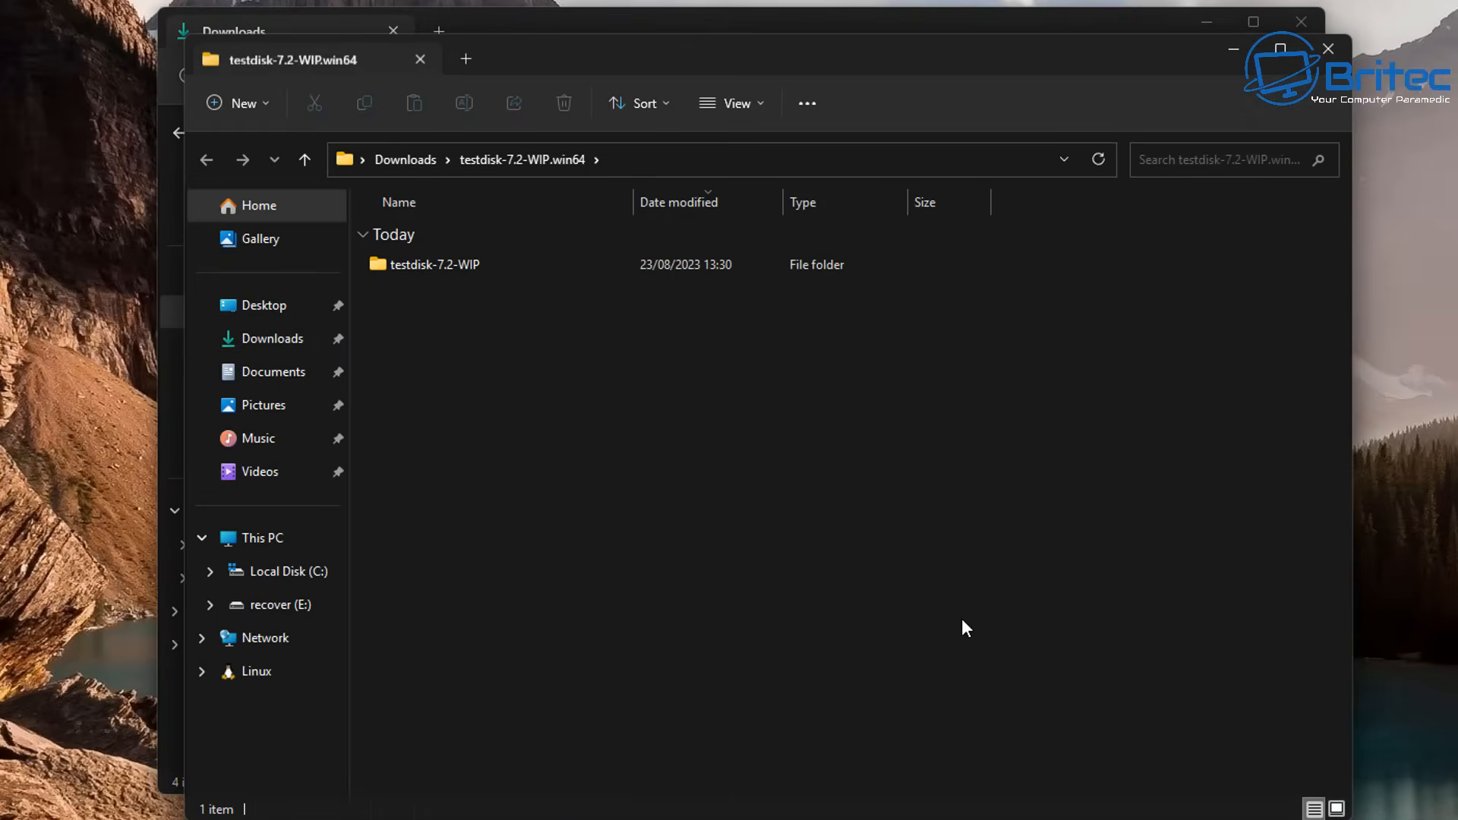
mouse_move(680, 62)
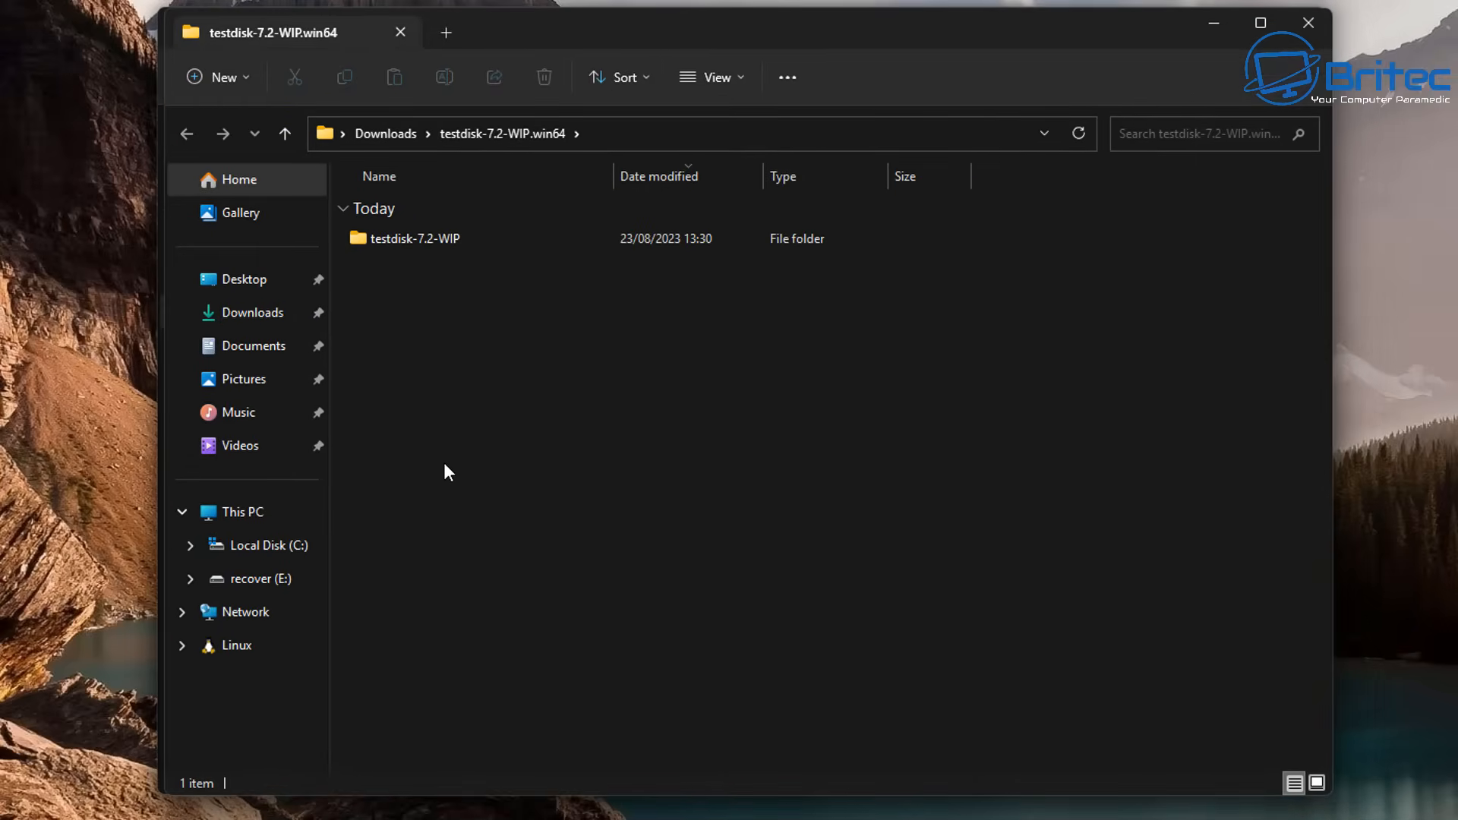
mouse_move(414, 262)
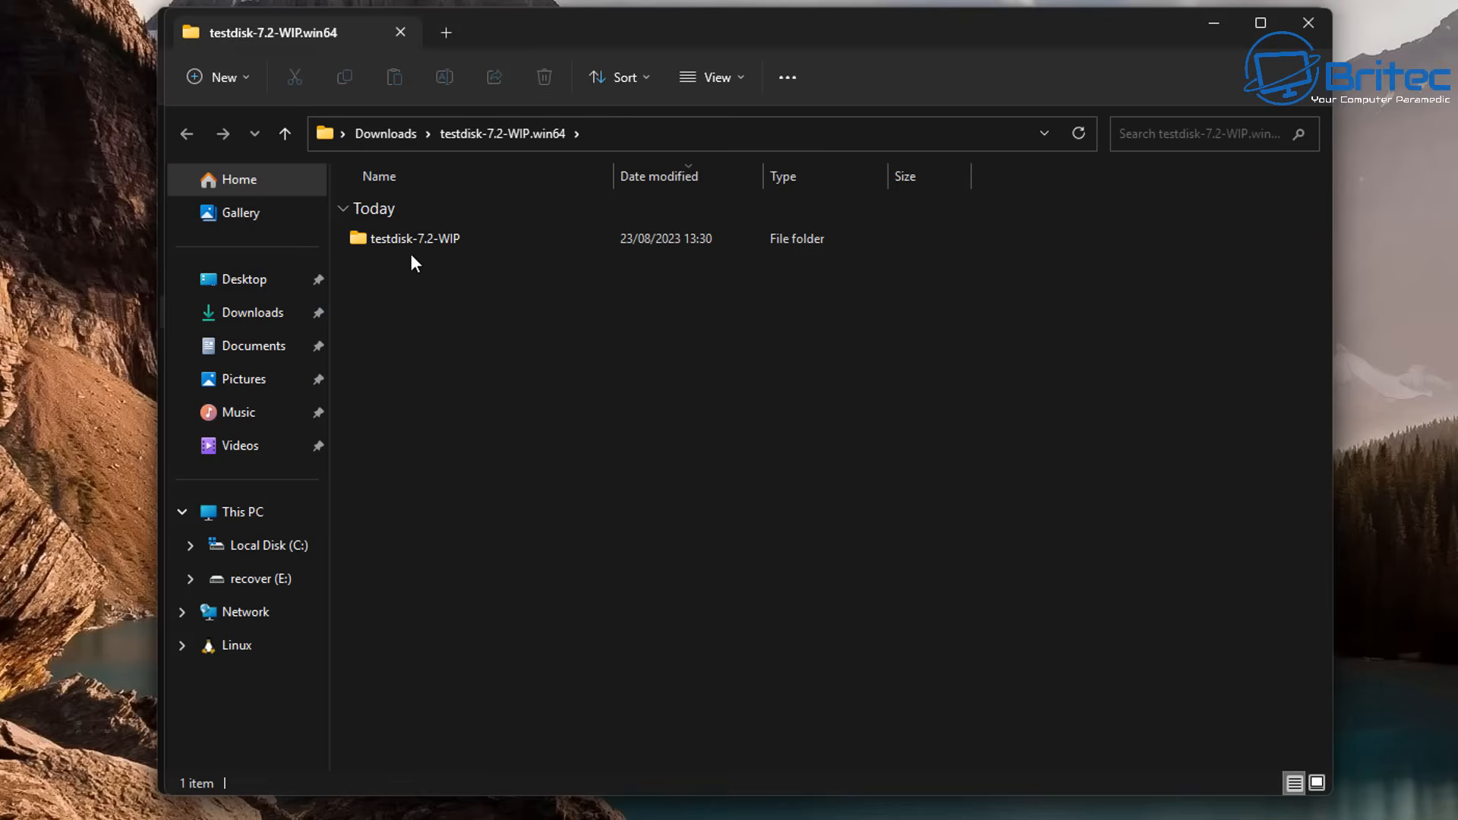
Find qphotorec_win.exe in the extracted testdisk-7.2-WIP folder and launch it
double_click(415, 237)
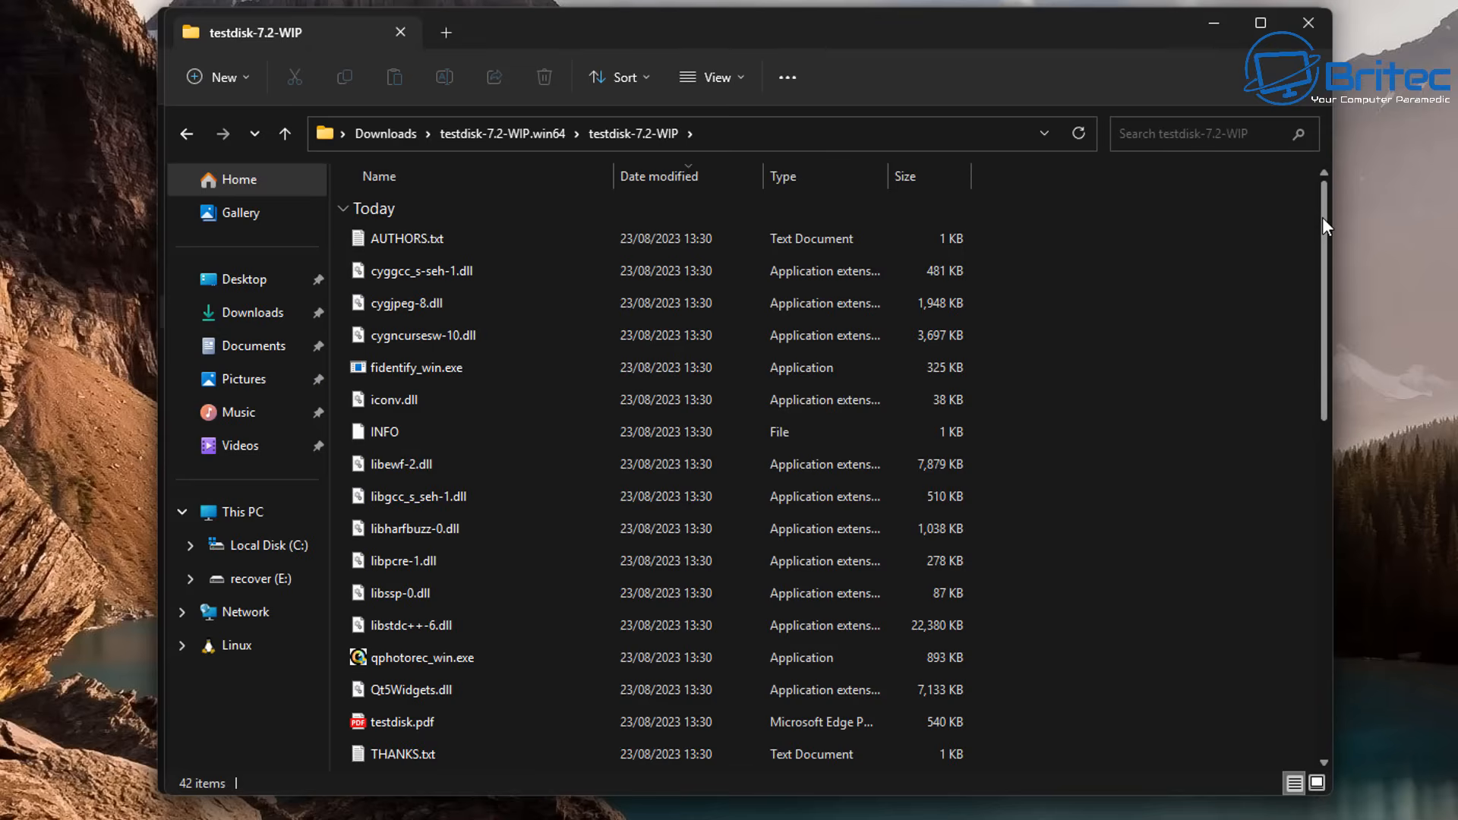
scroll("down", 3)
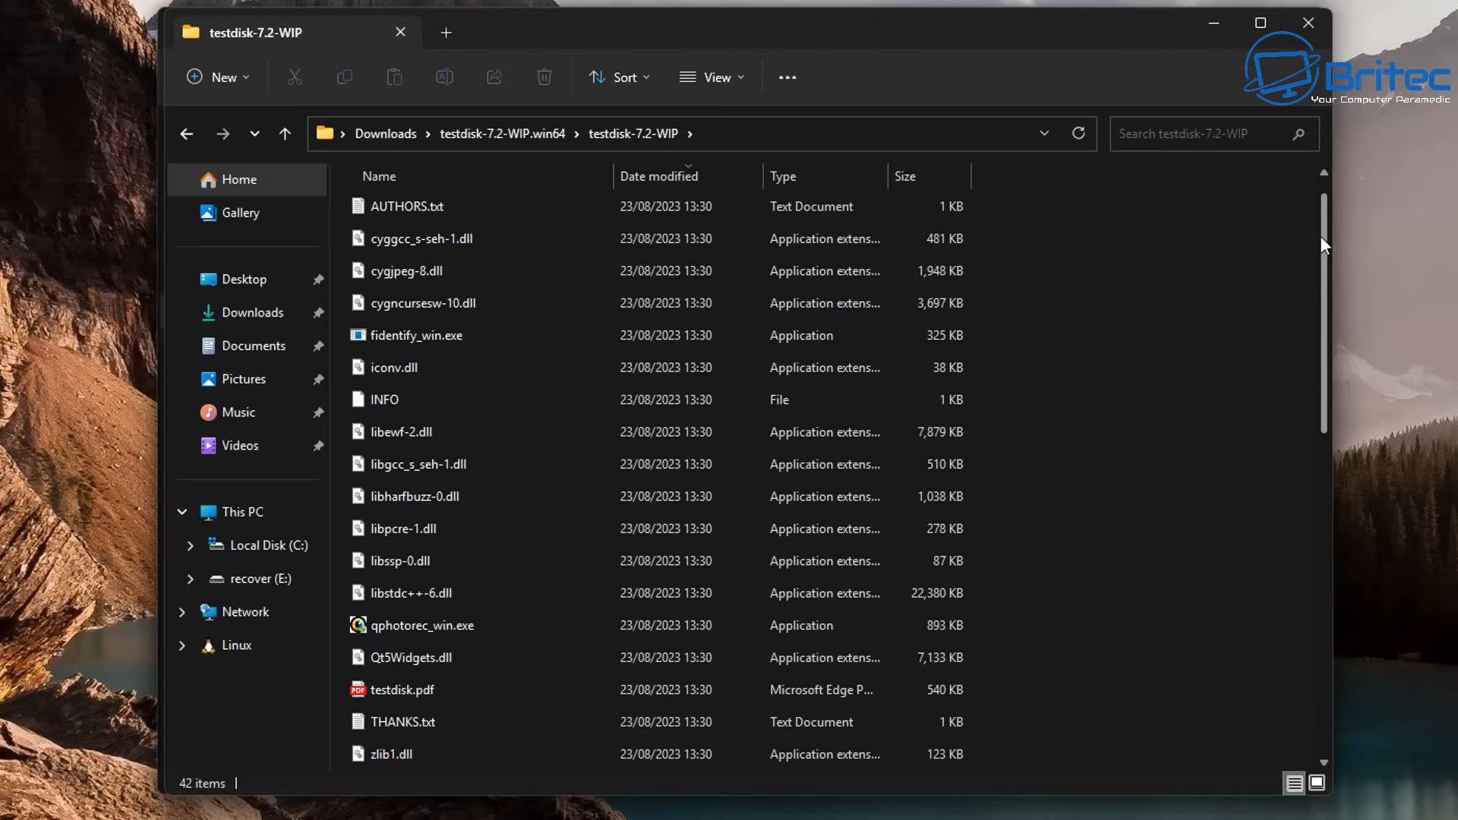
scroll("down", 3)
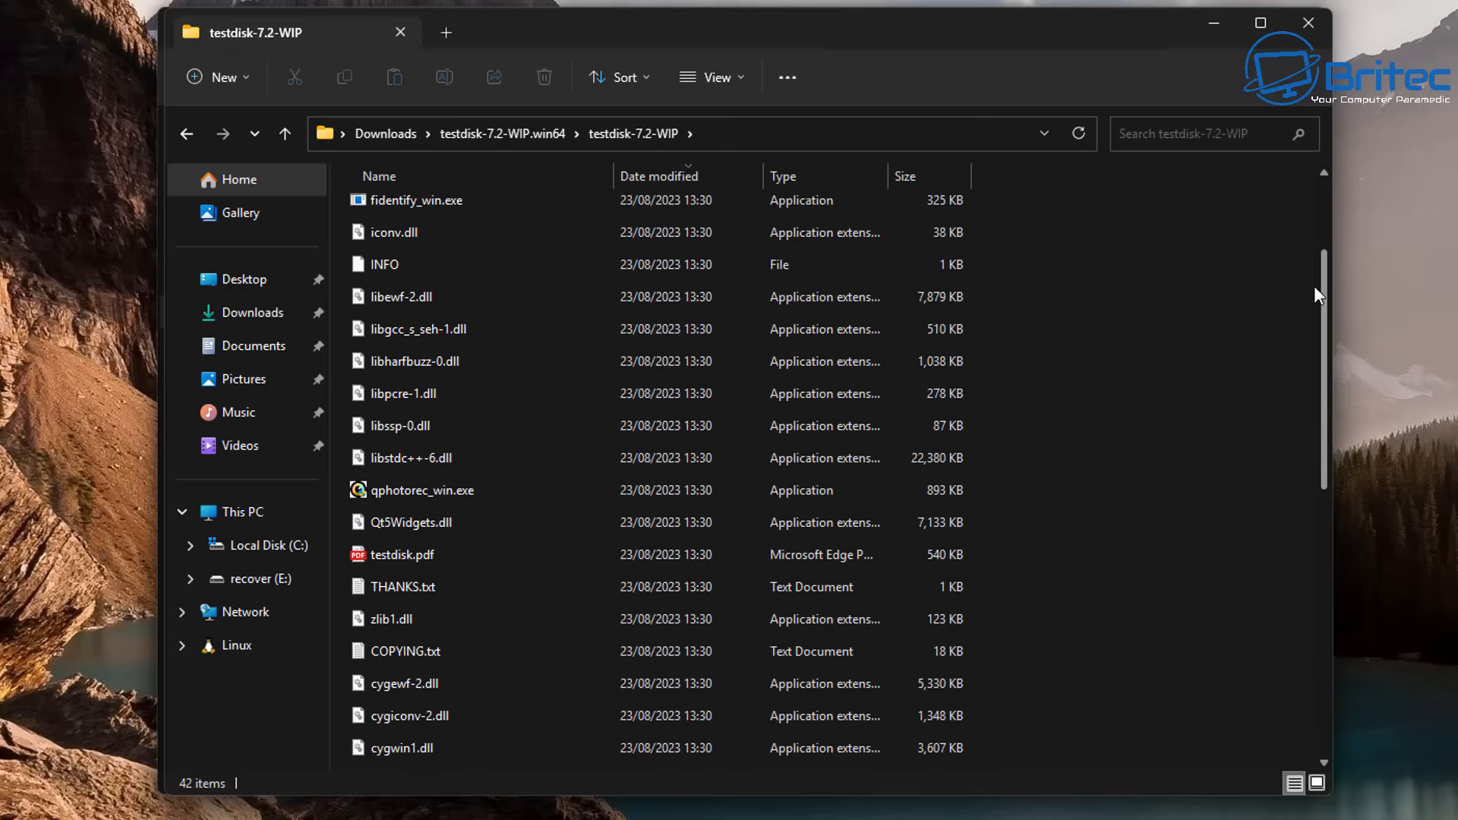
mouse_move(393, 513)
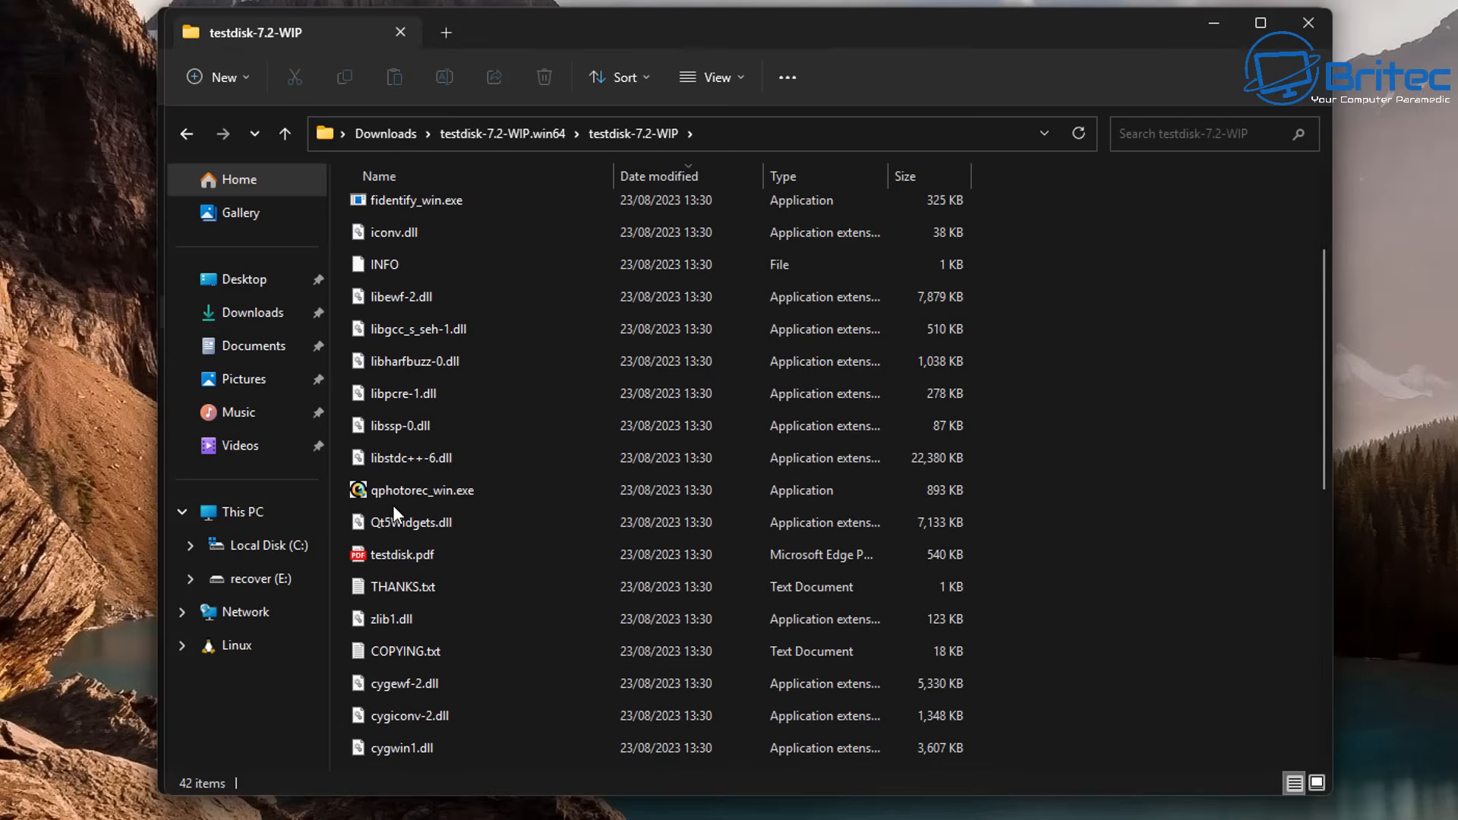
mouse_move(421, 490)
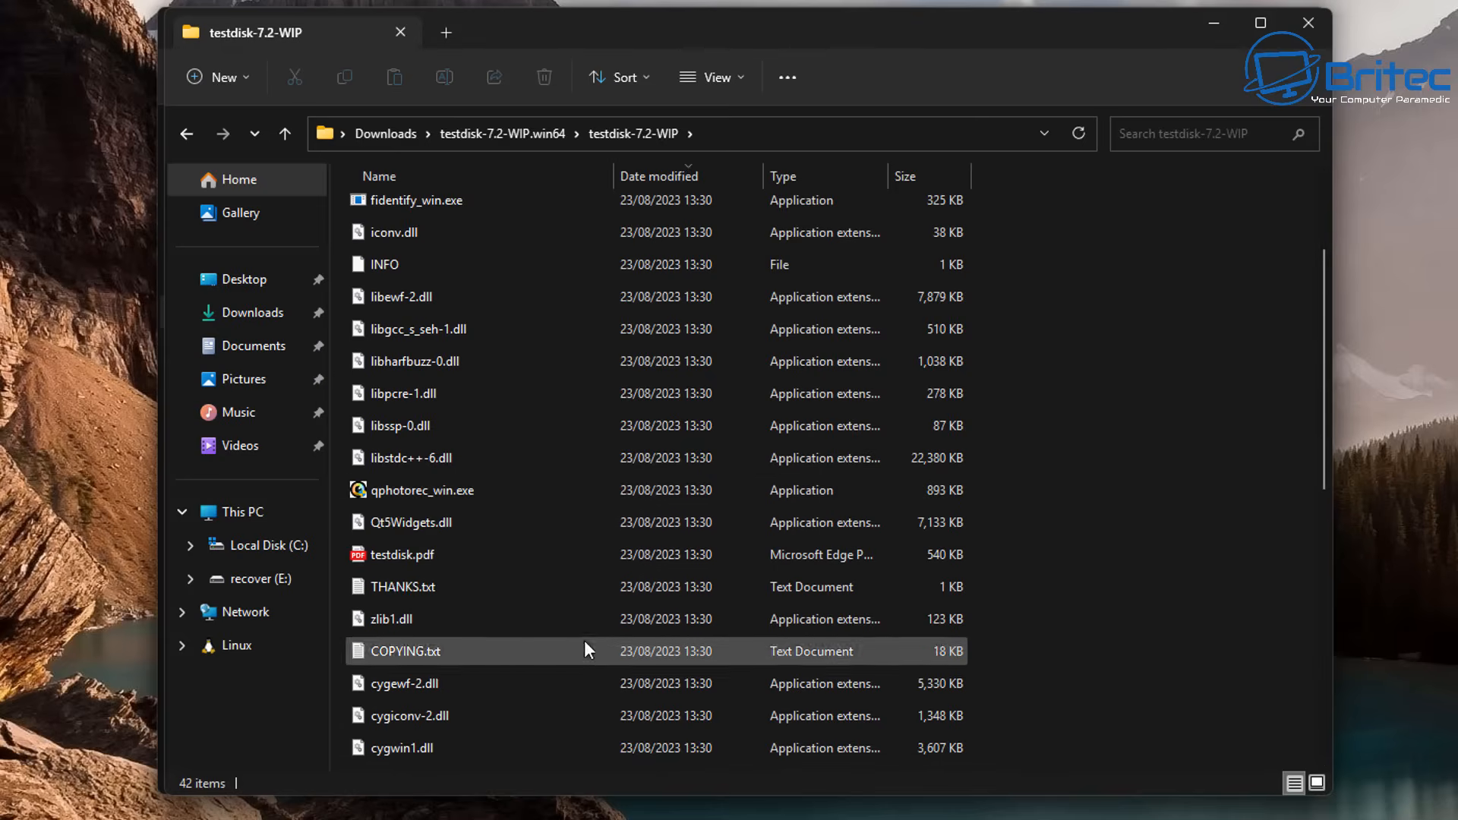
scroll("down", 3)
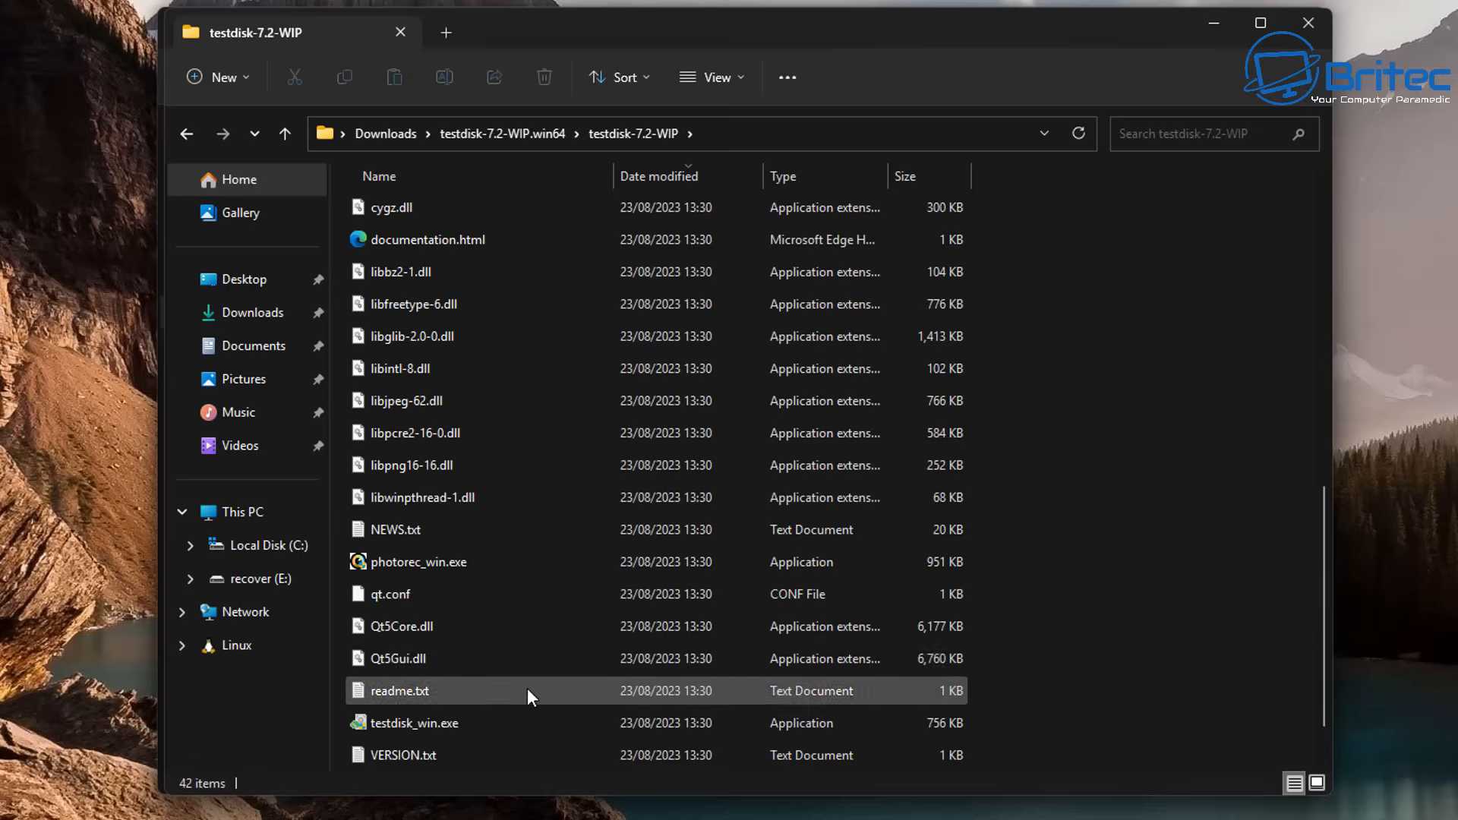
left_click(419, 562)
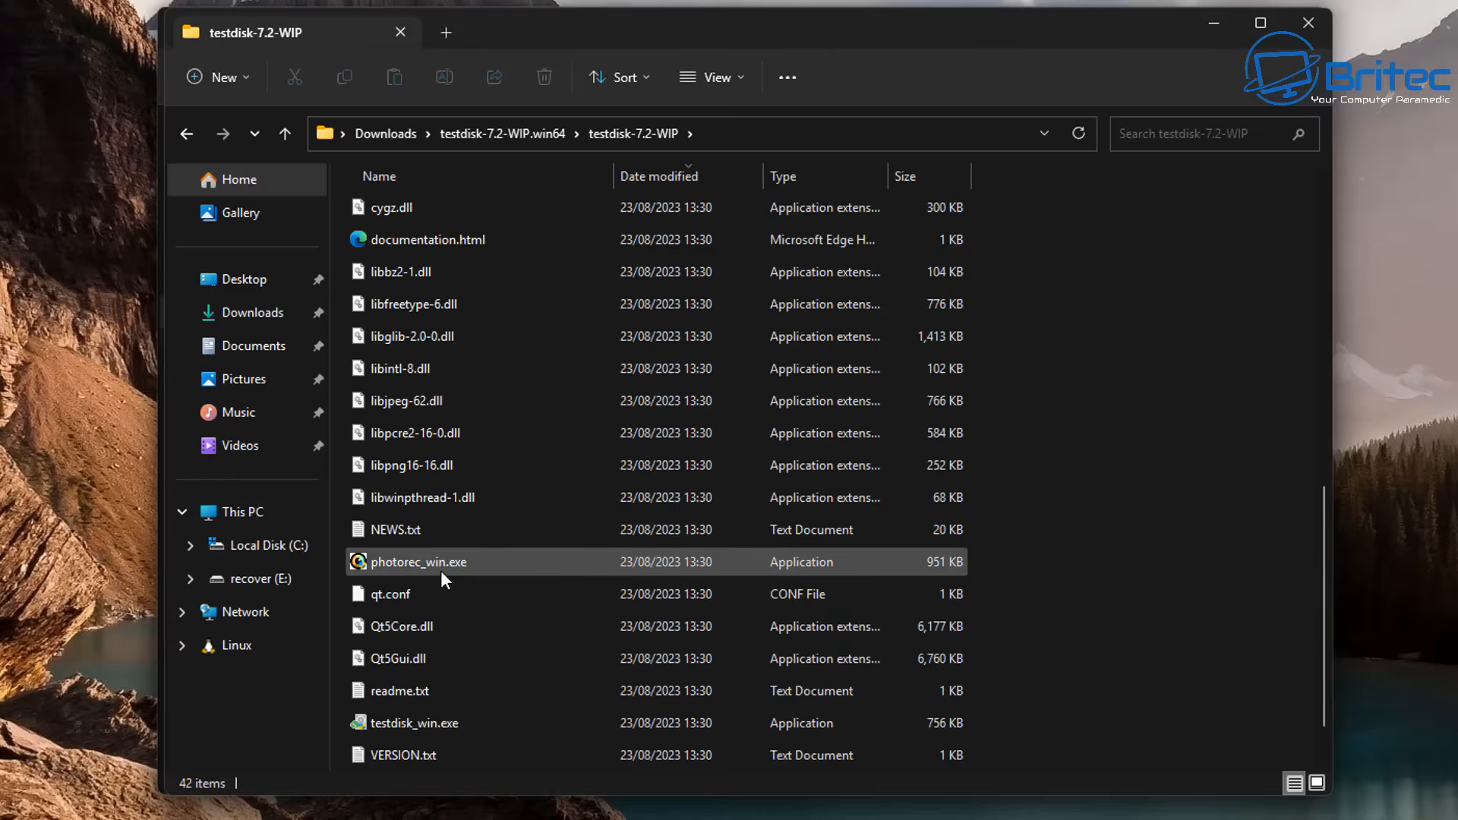
mouse_move(442, 567)
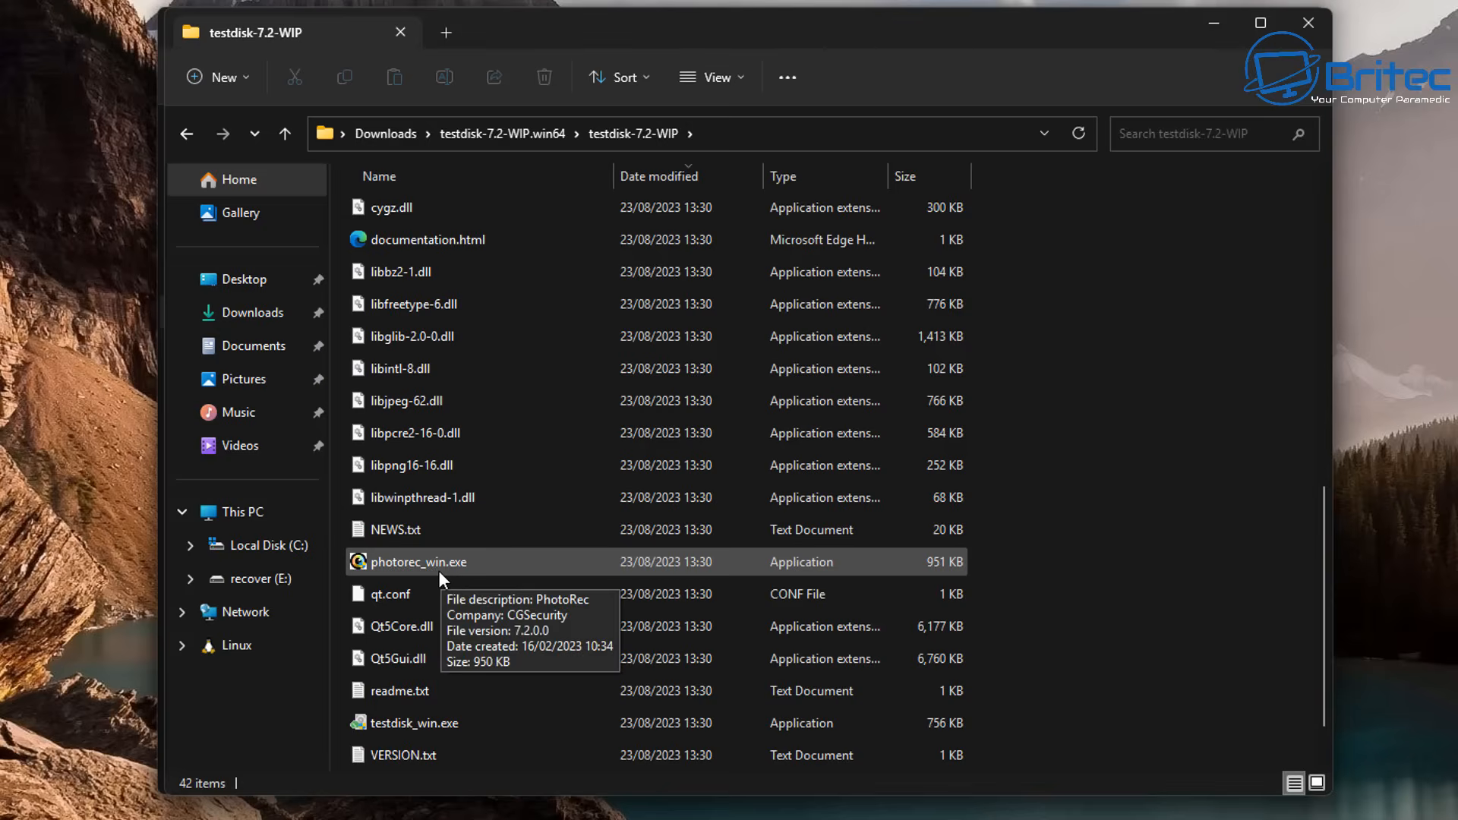
scroll("up", 3)
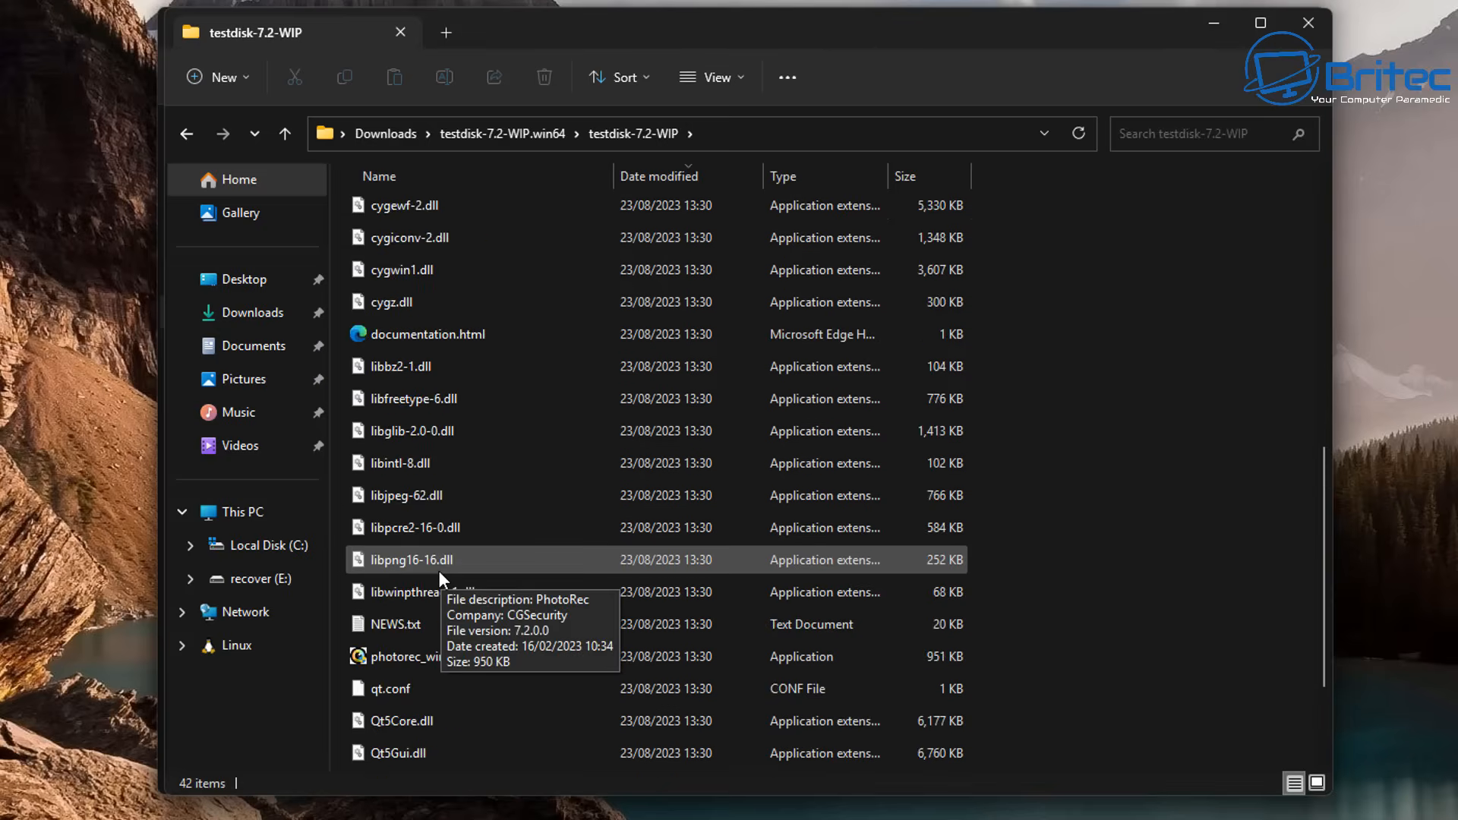
scroll("up", 3)
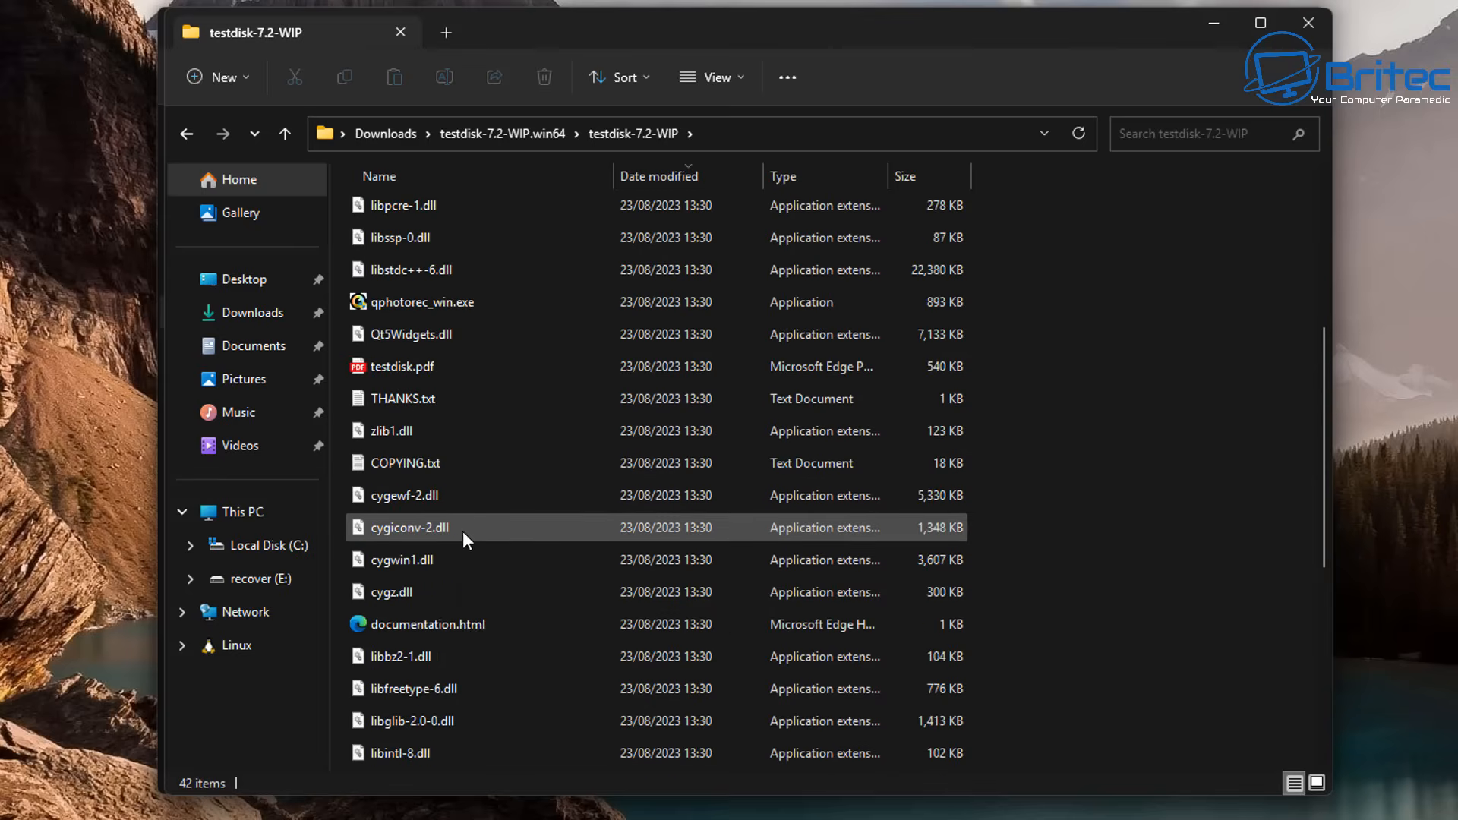
left_click(420, 302)
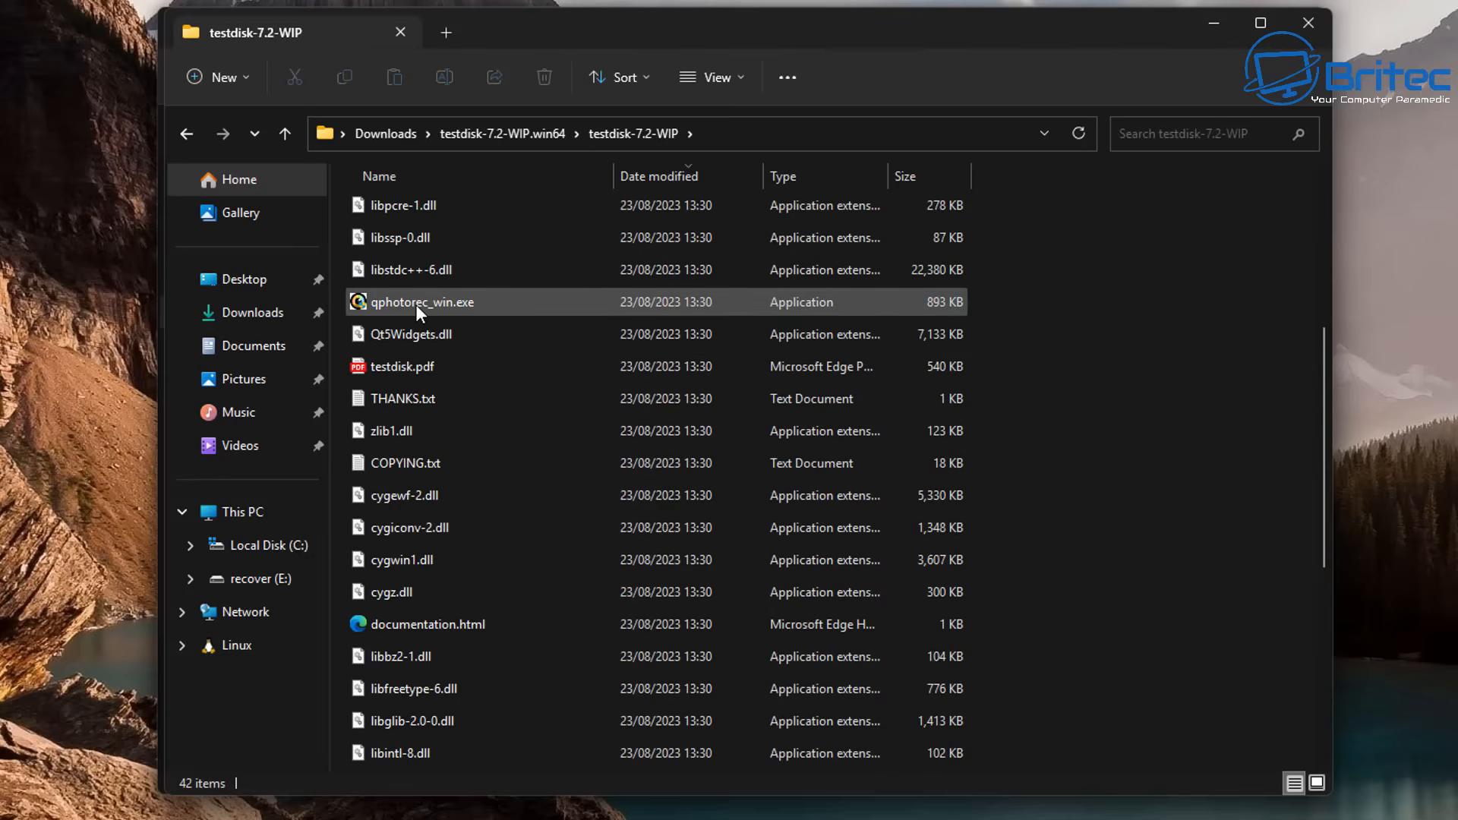
left_click(422, 301)
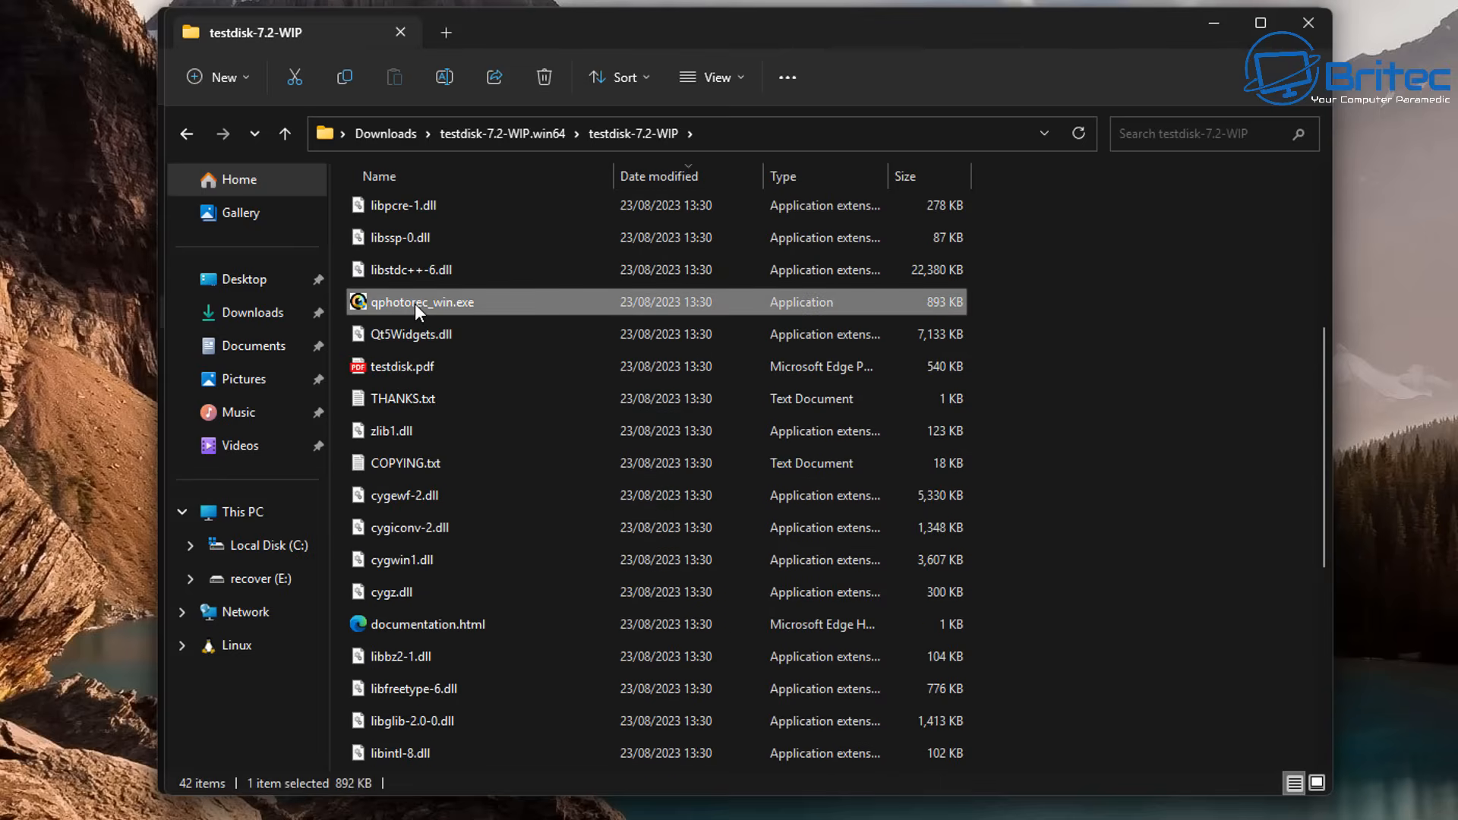
double_click(422, 301)
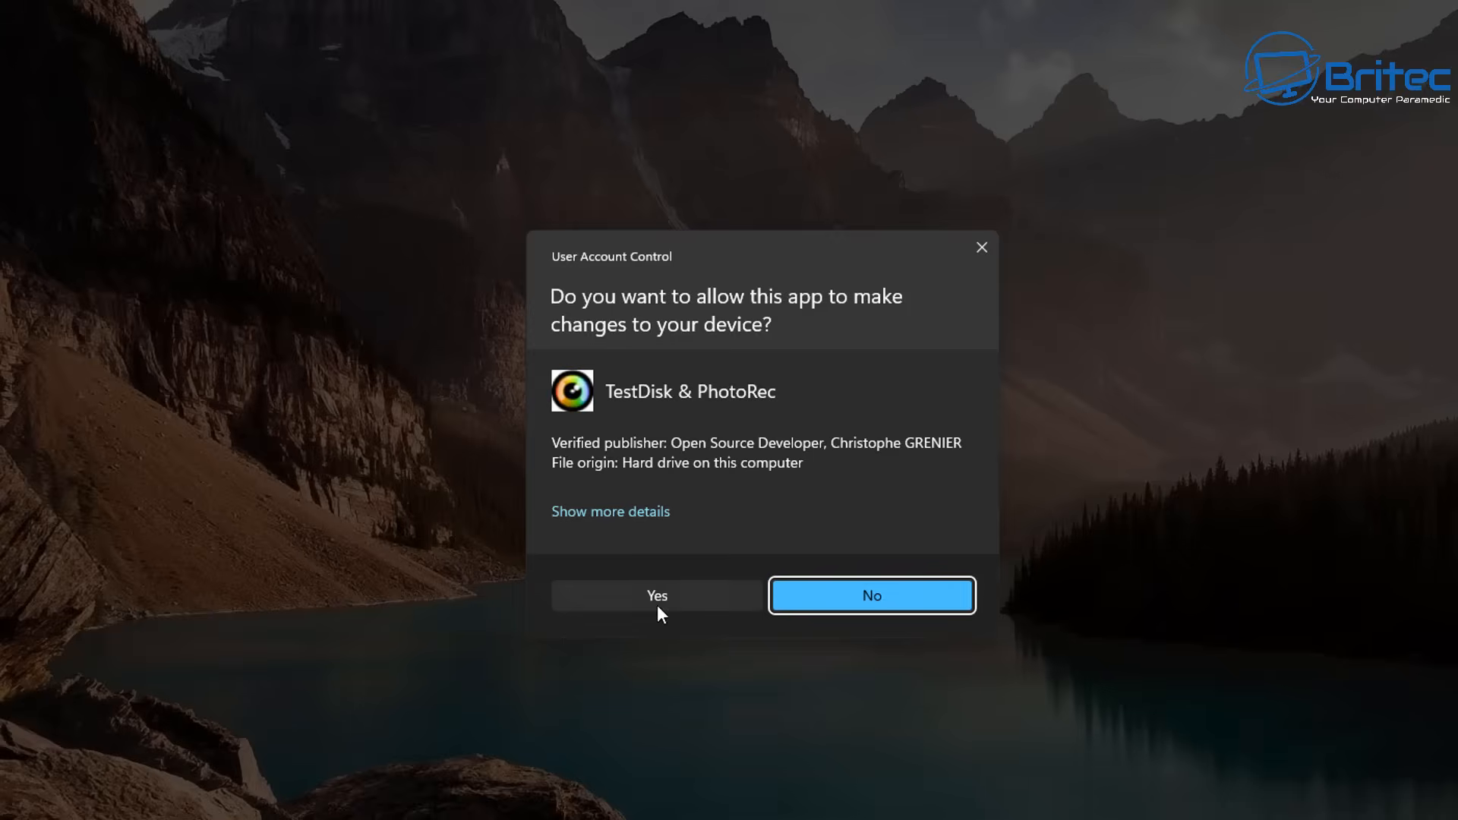
mouse_move(785, 418)
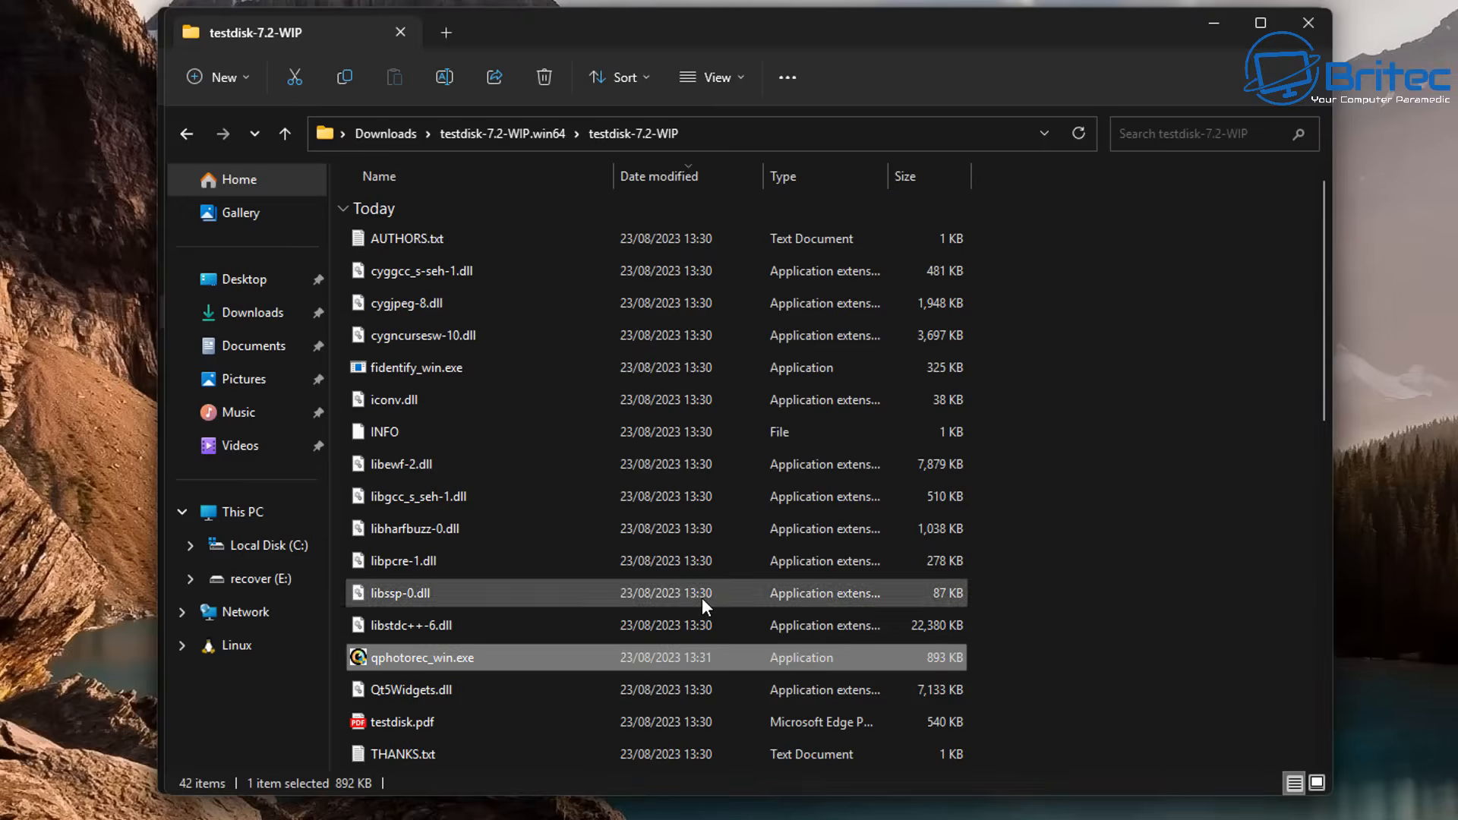
Pick the 8 GB NTFS 'recover' partition as QPhotoRec's recovery source
double_click(422, 658)
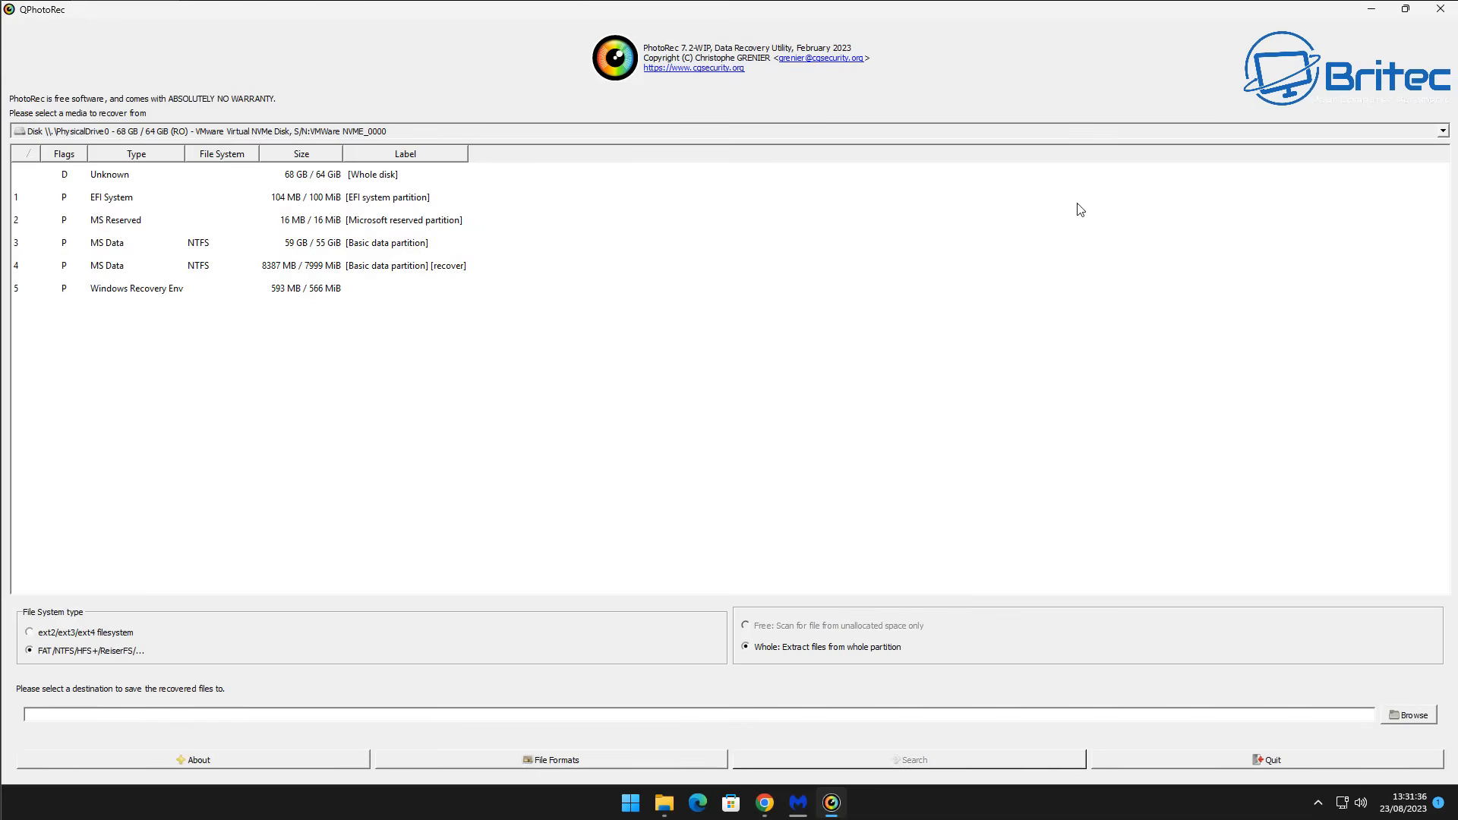
mouse_move(532, 547)
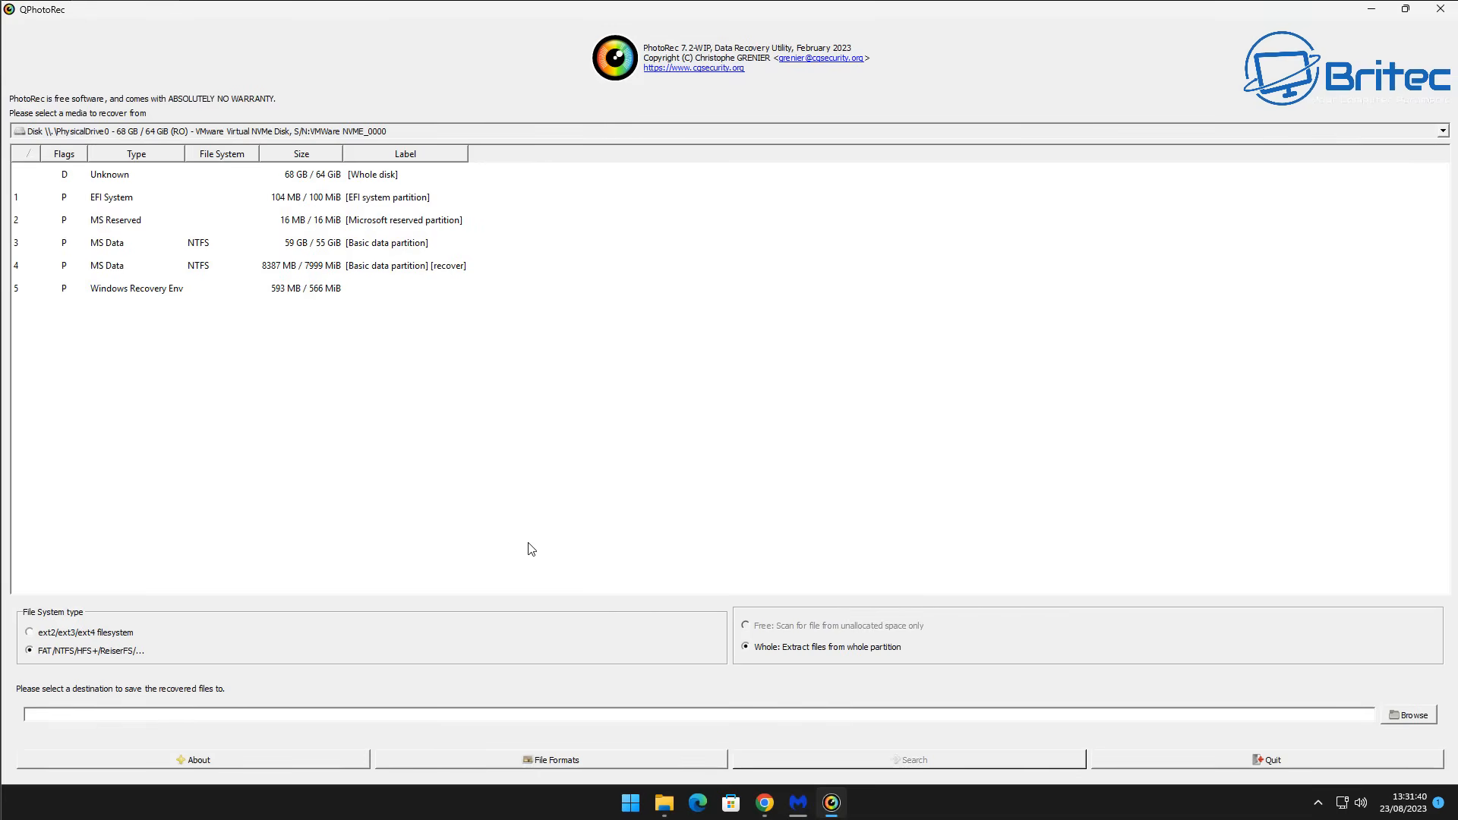
mouse_move(22, 104)
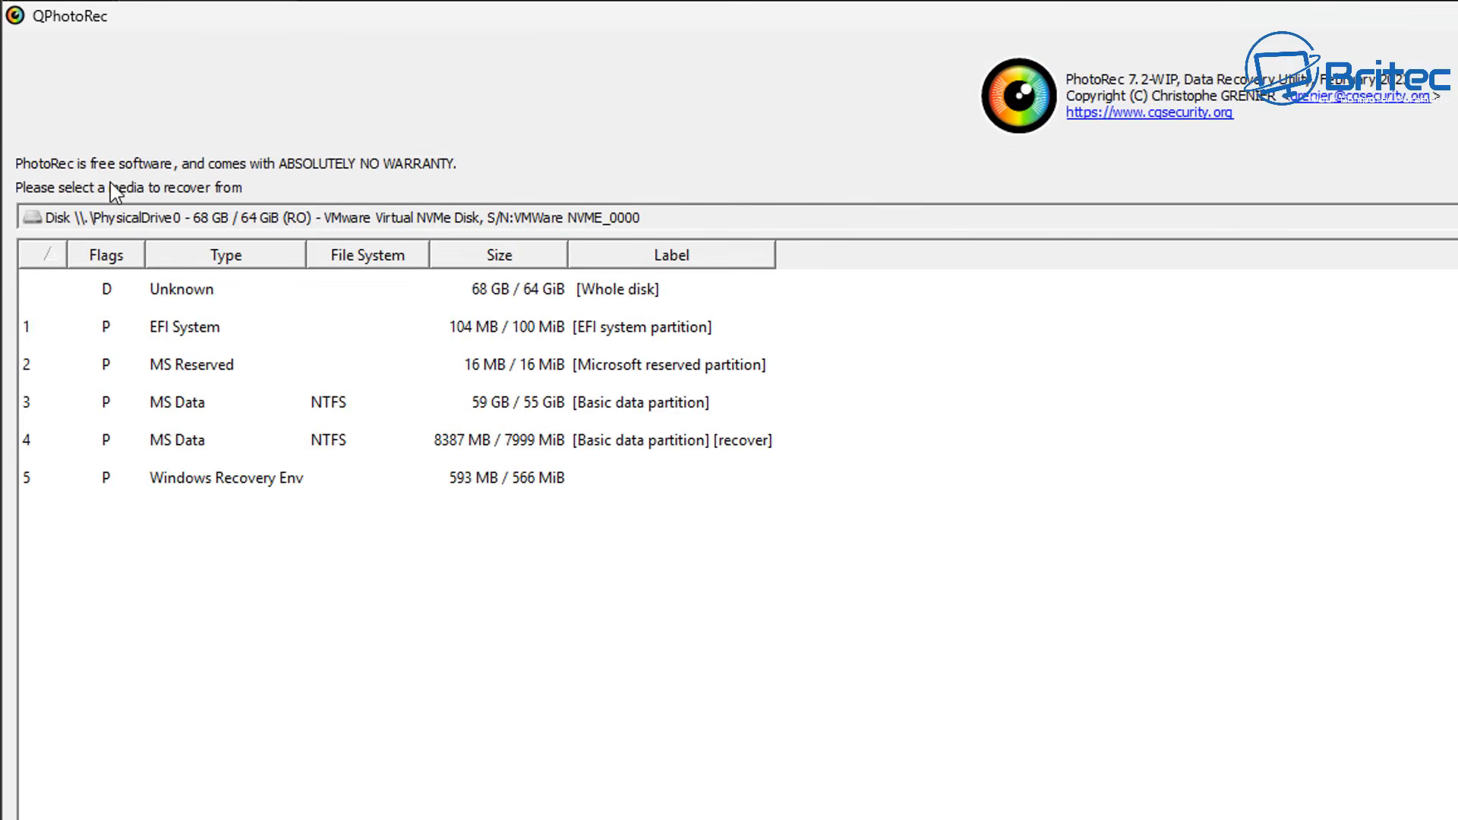
mouse_move(246, 203)
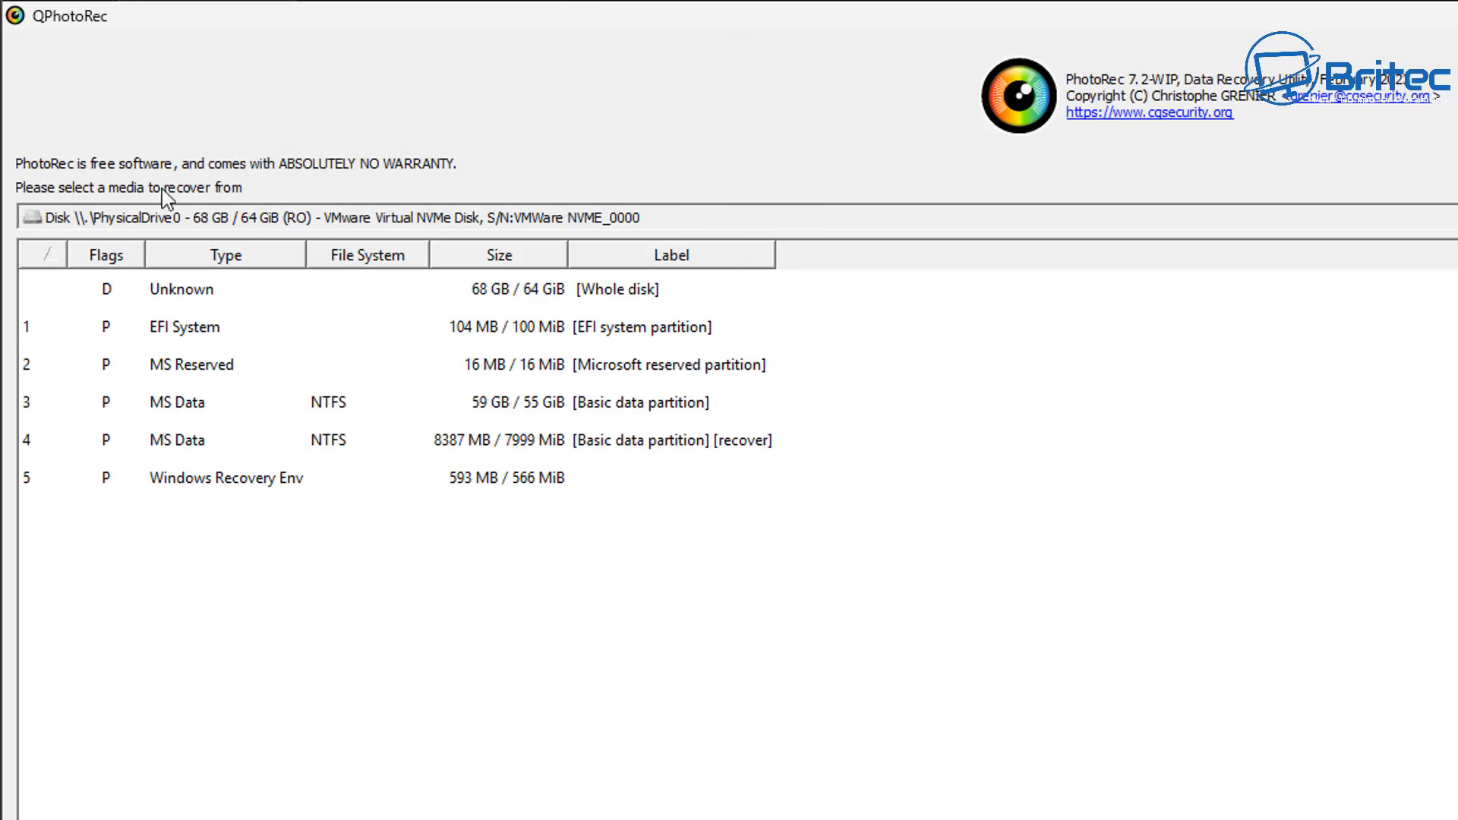
mouse_move(155, 500)
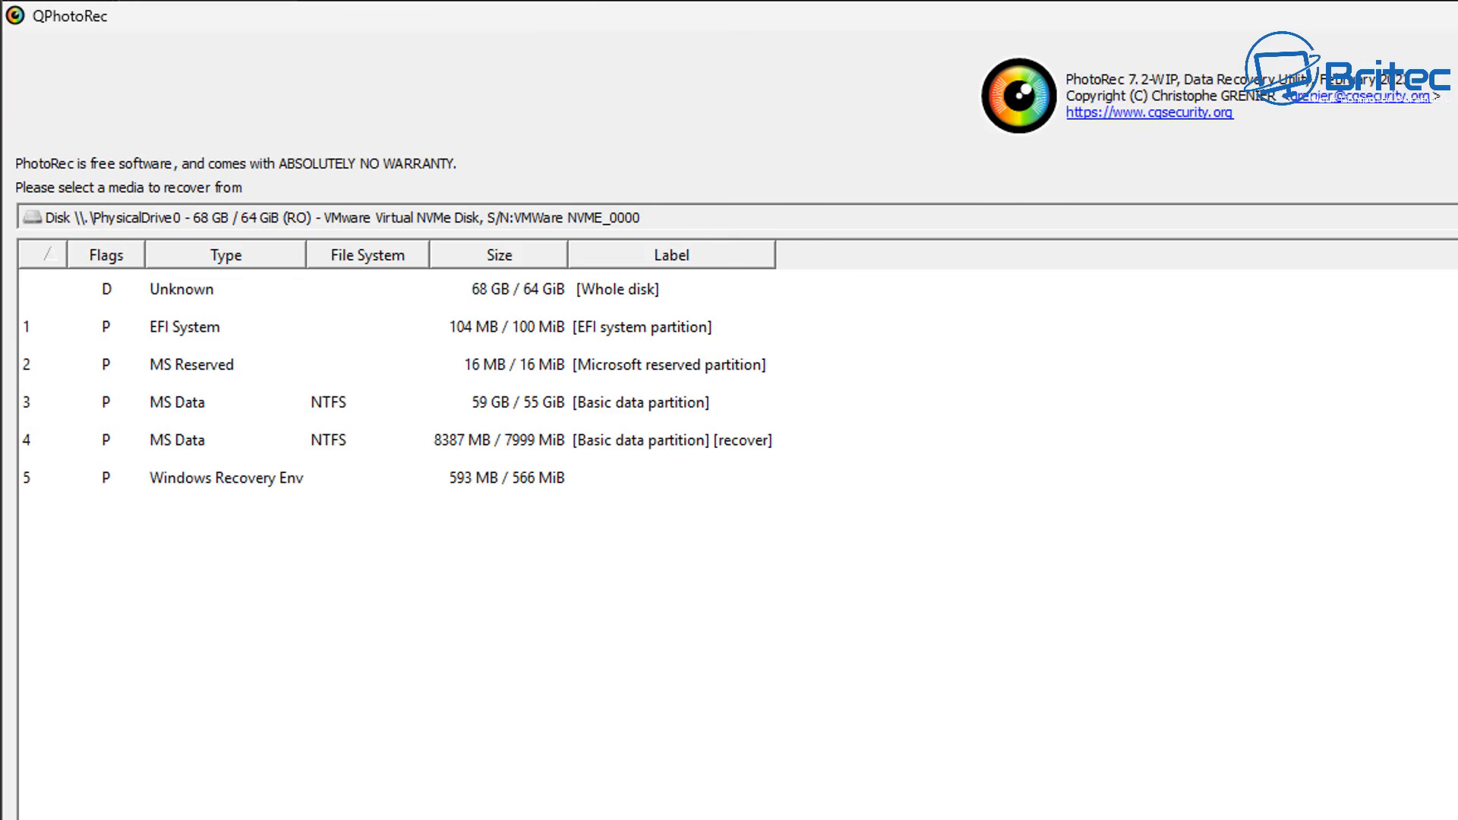
left_click(279, 289)
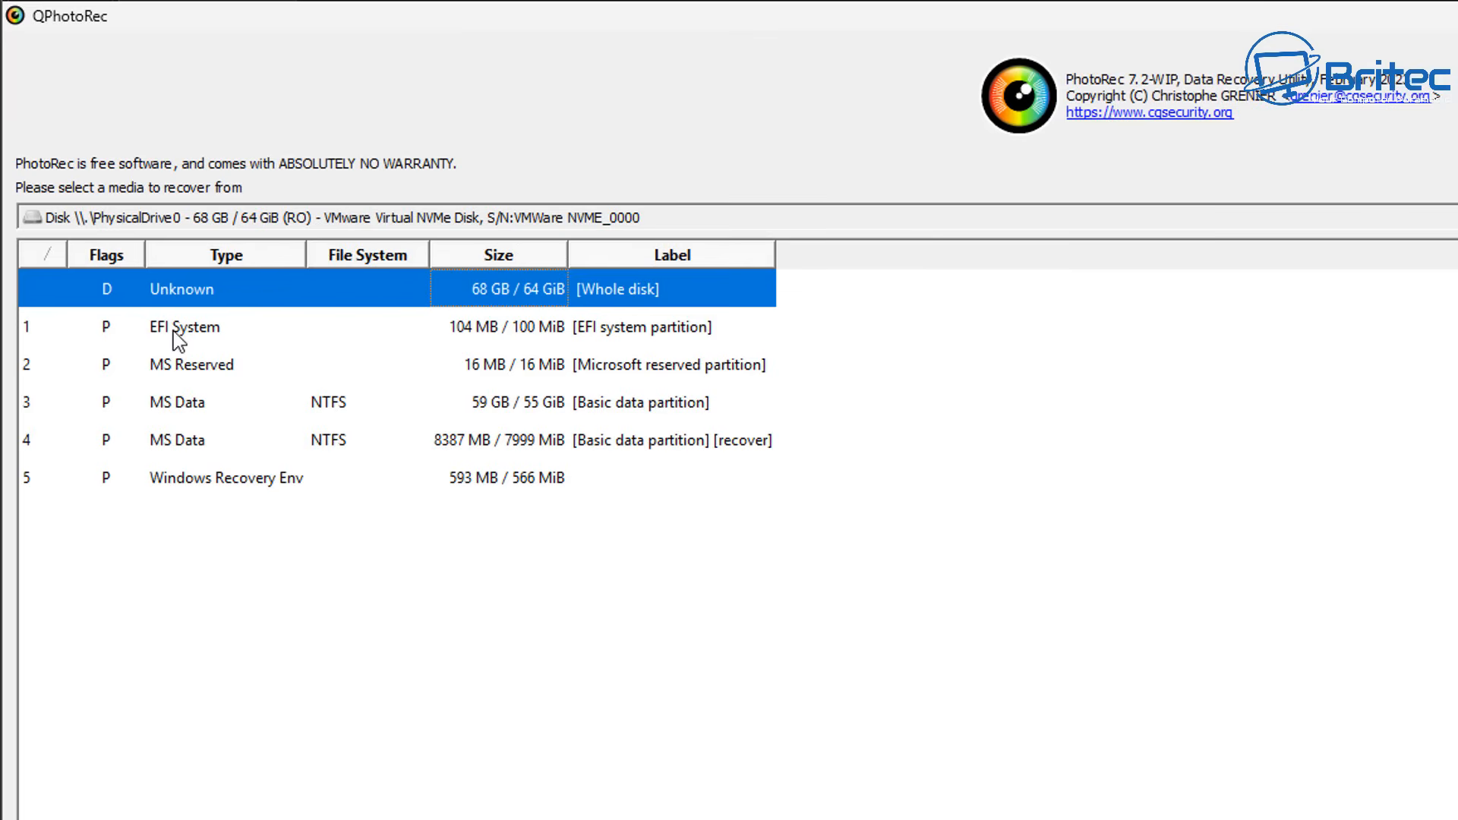
left_click(190, 364)
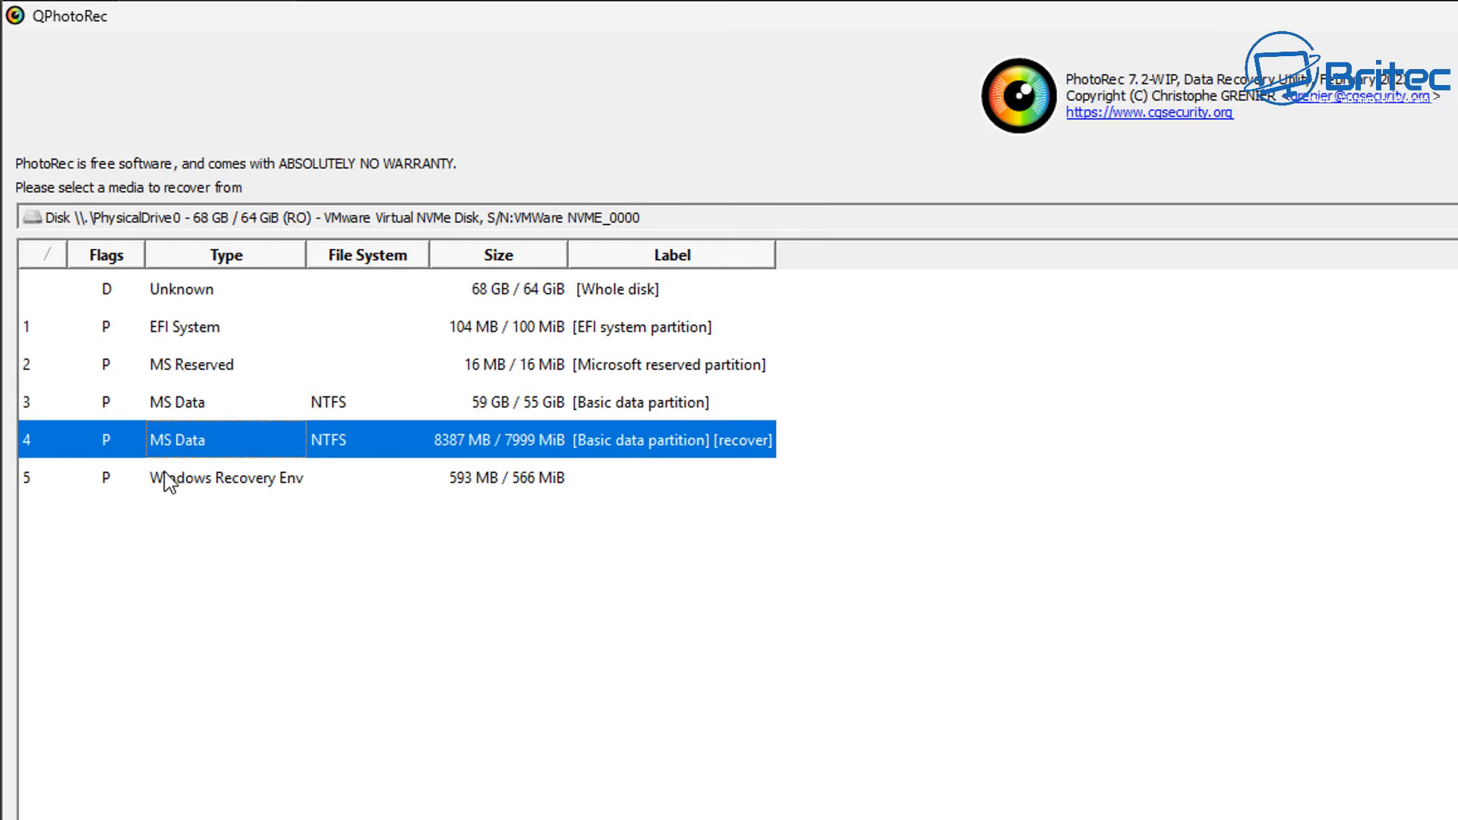
left_click(227, 477)
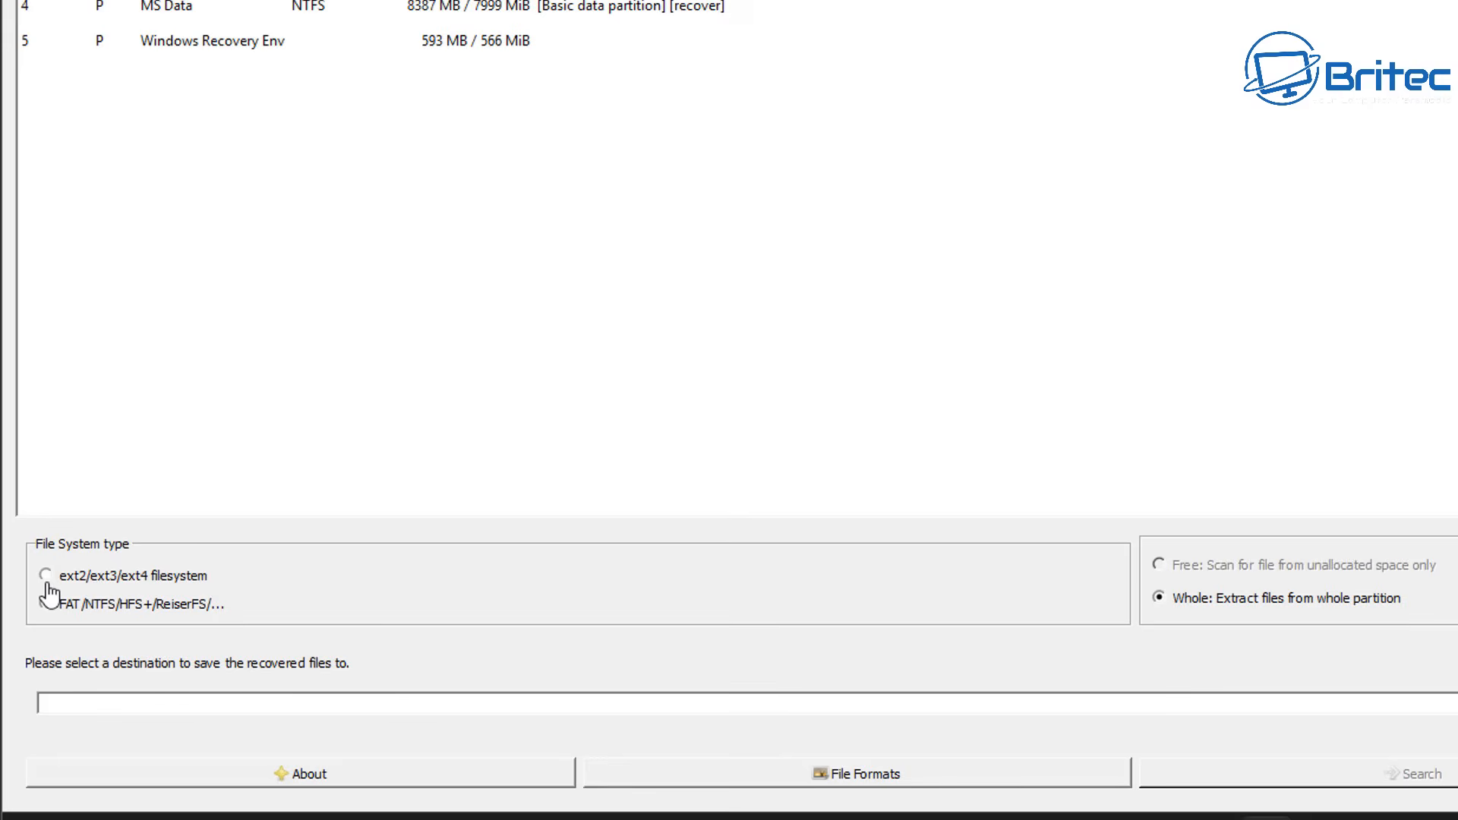
mouse_move(47, 577)
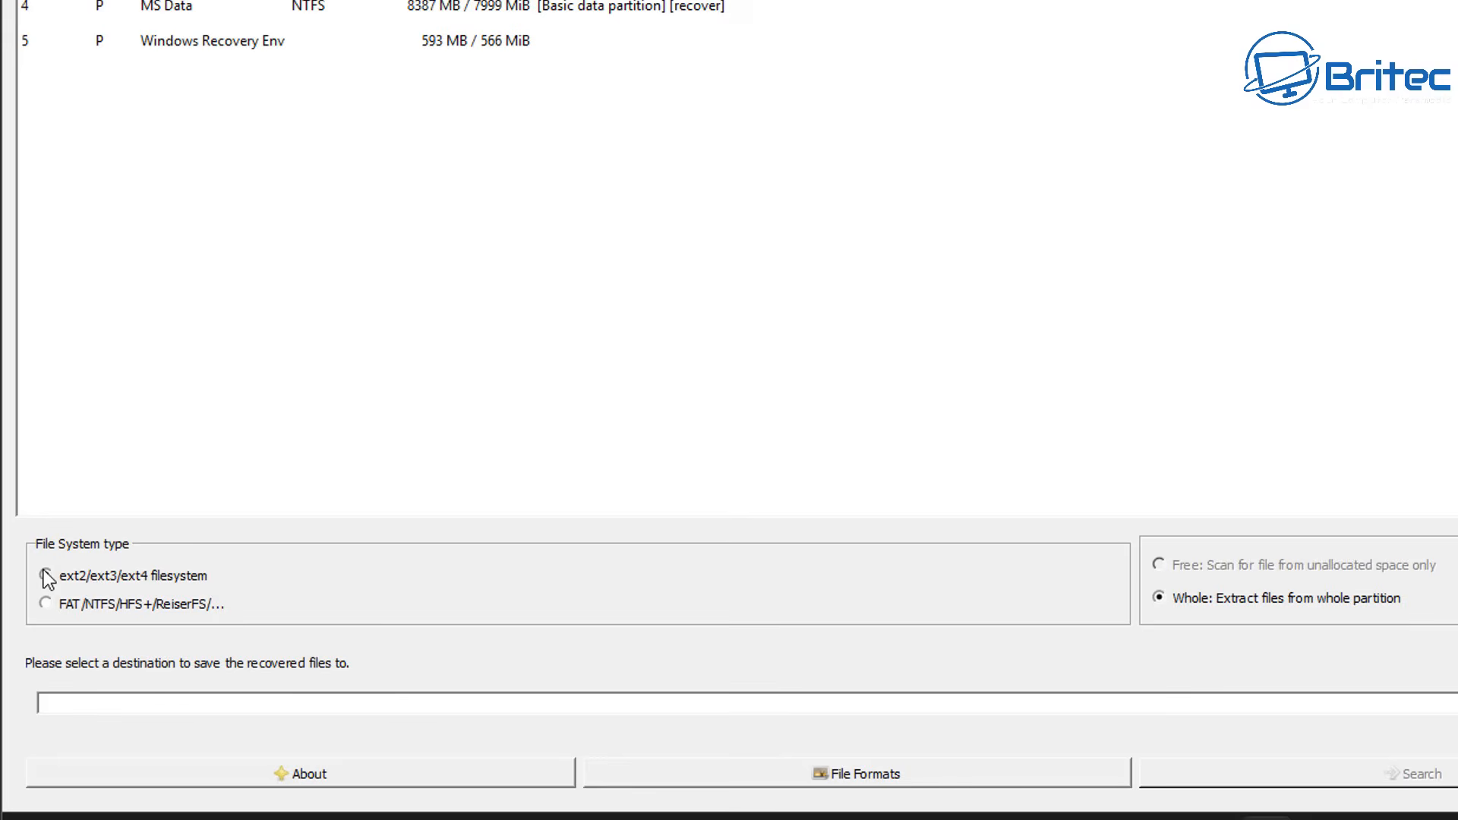
left_click(46, 576)
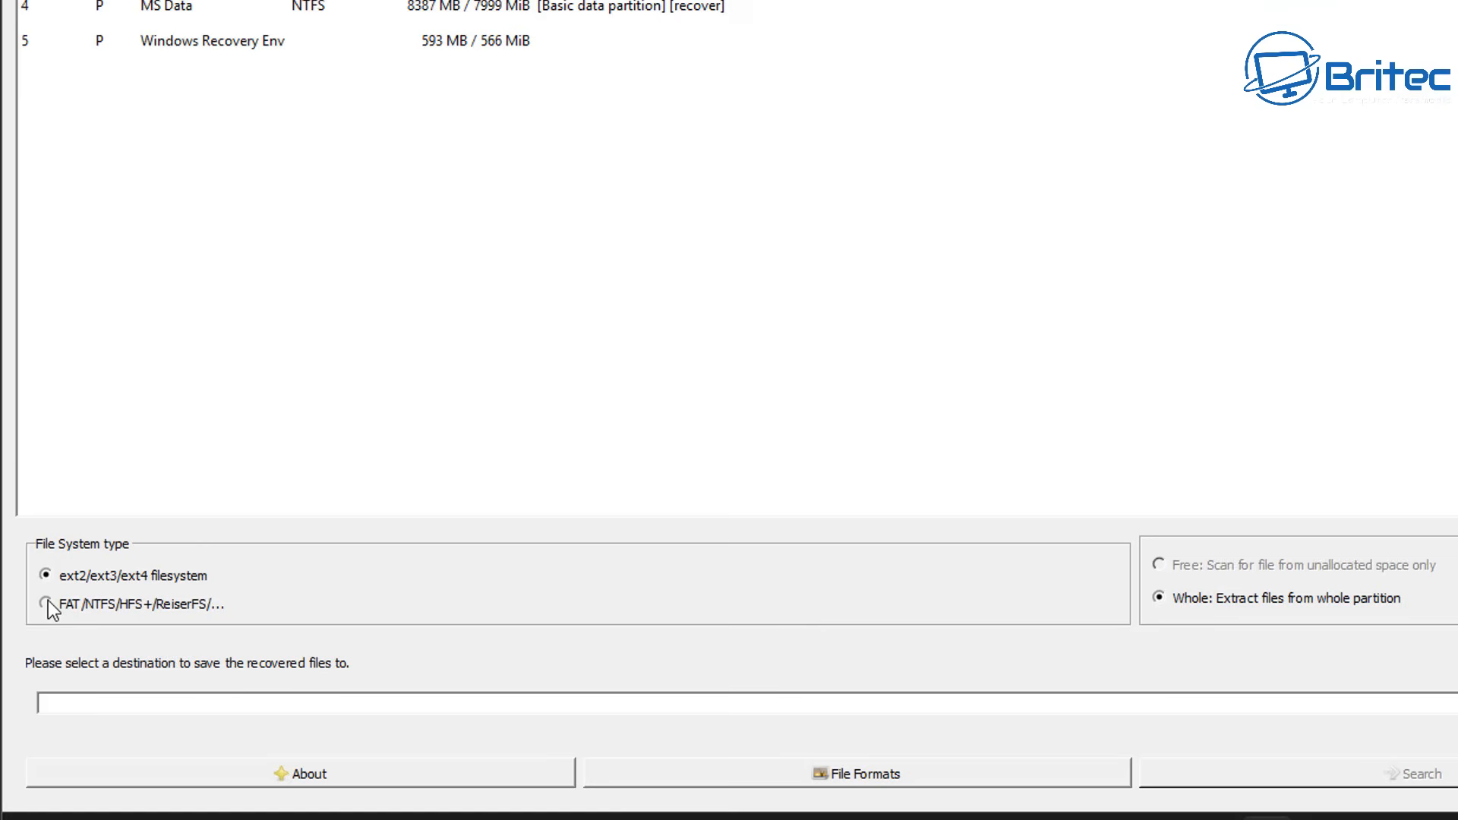
left_click(46, 604)
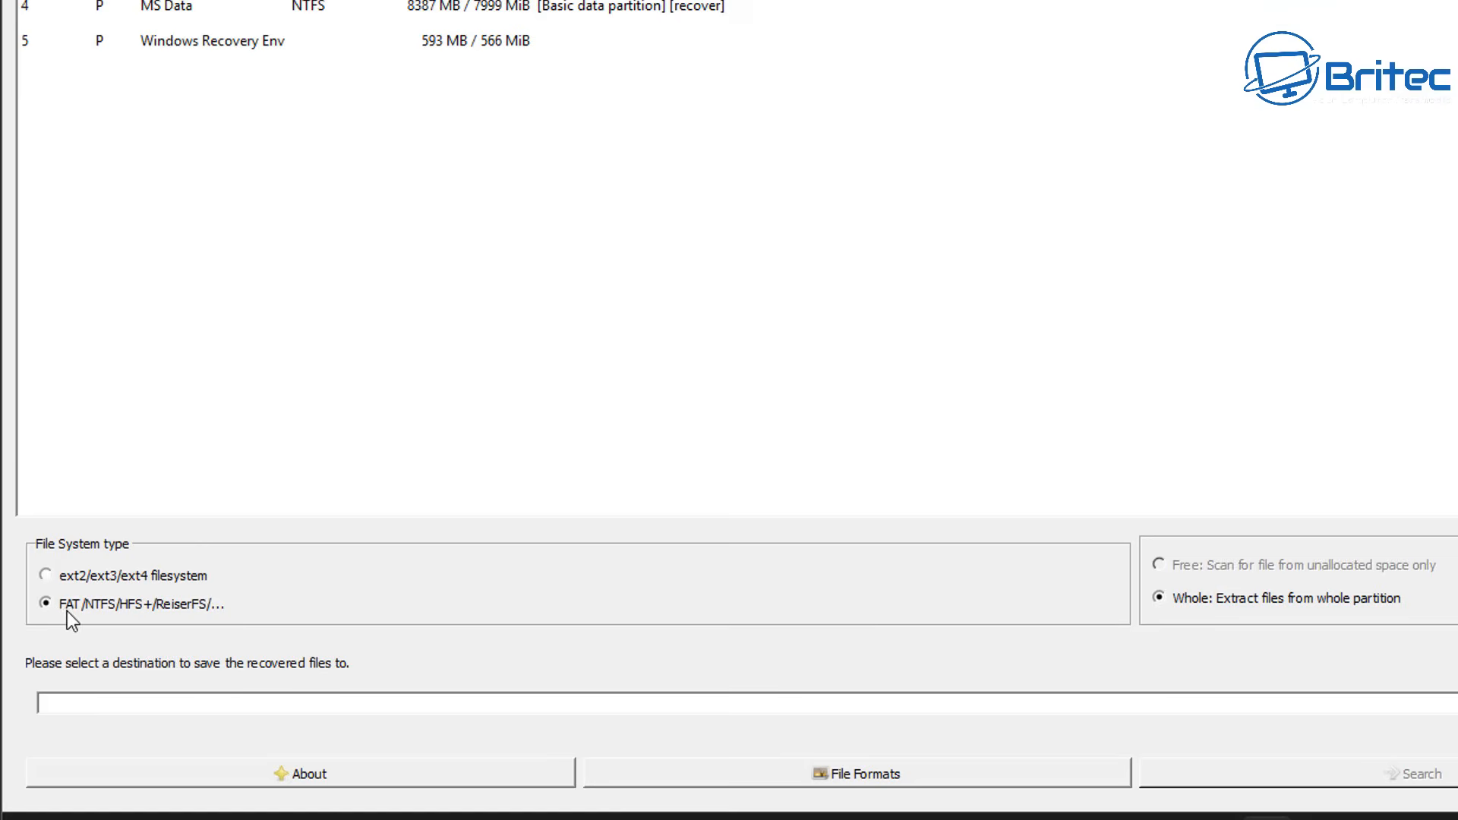
mouse_move(215, 618)
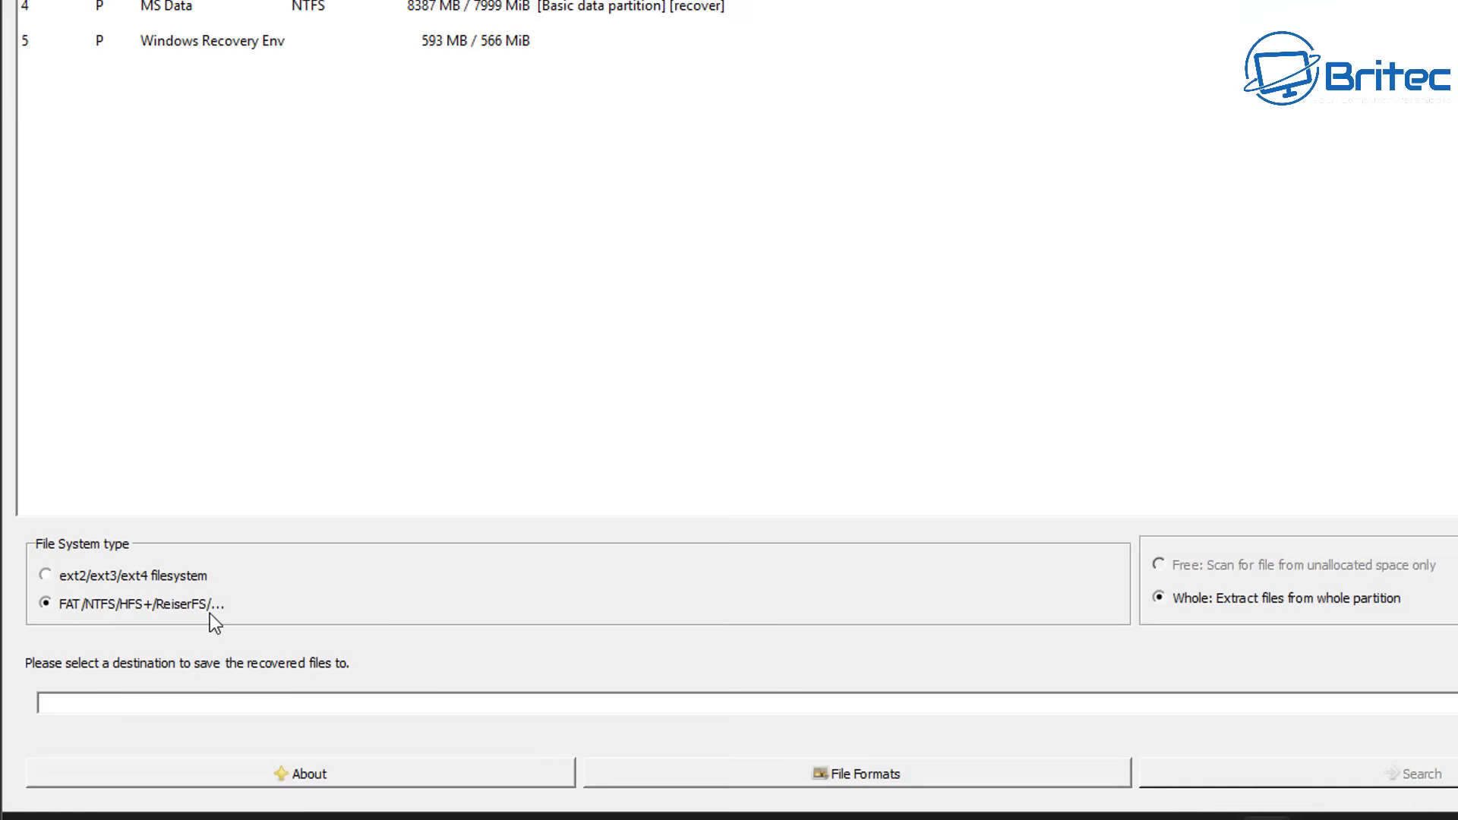
mouse_move(863, 621)
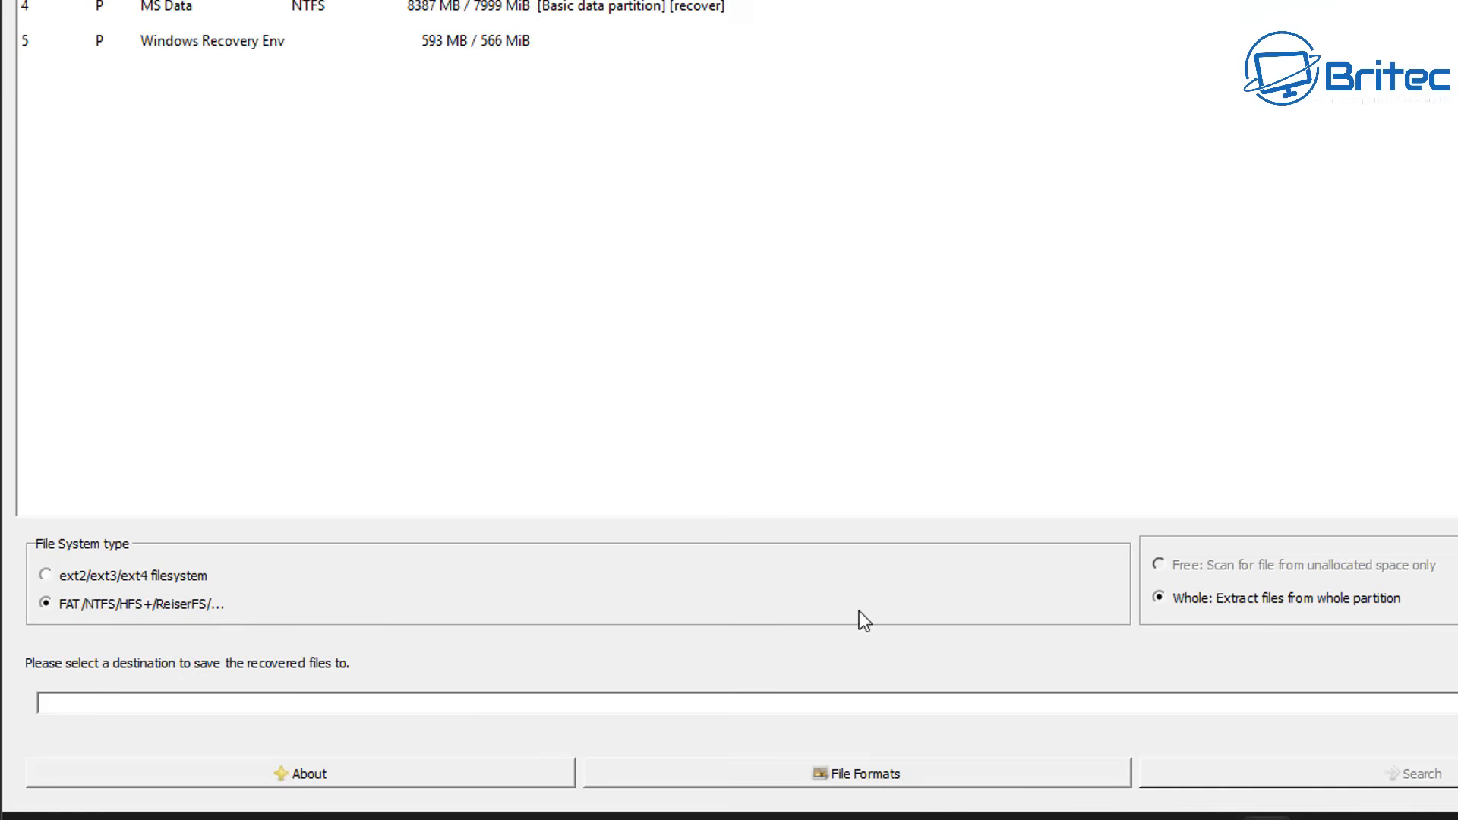
mouse_move(1400, 621)
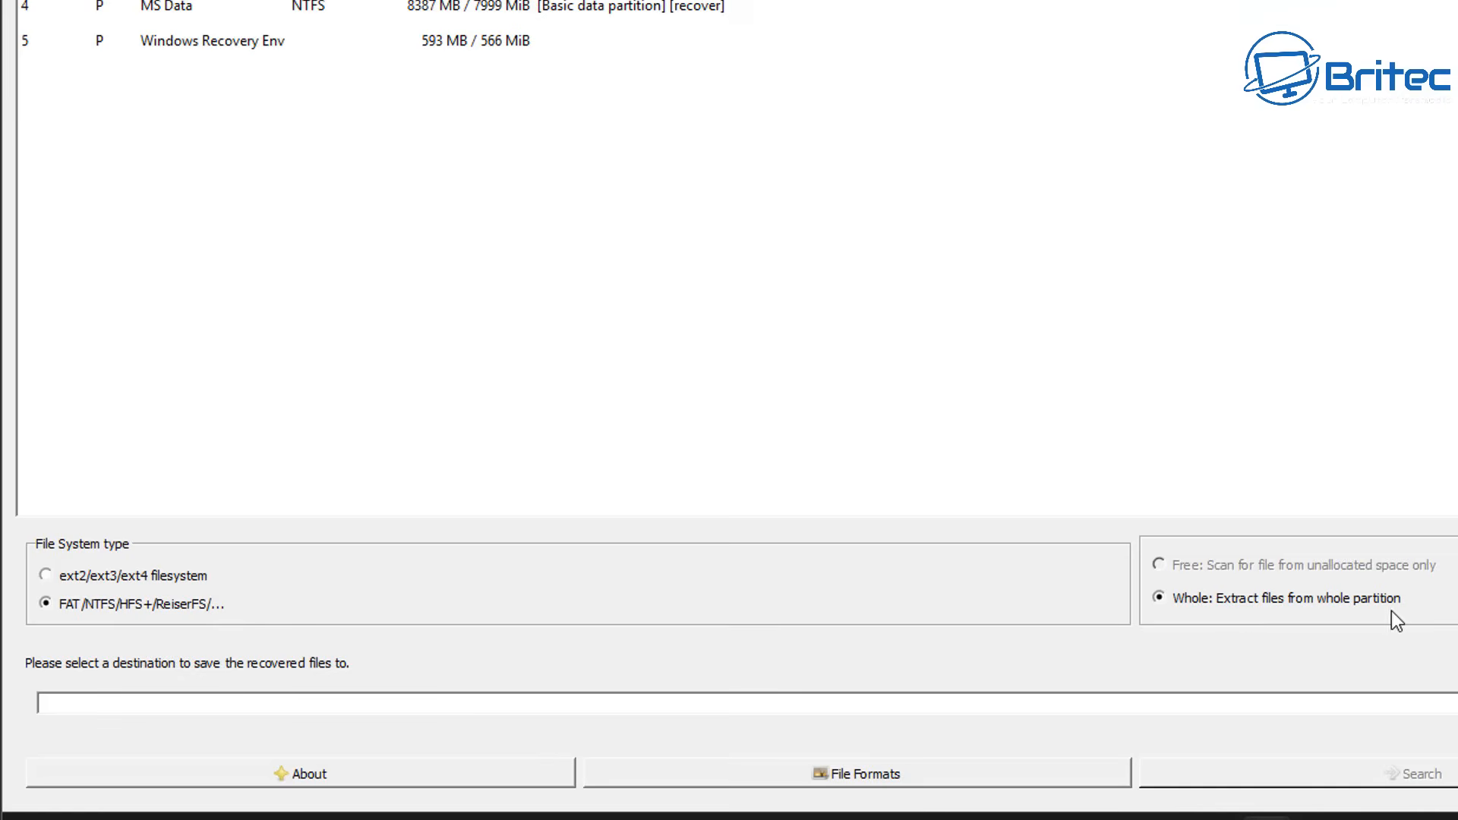
mouse_move(1218, 628)
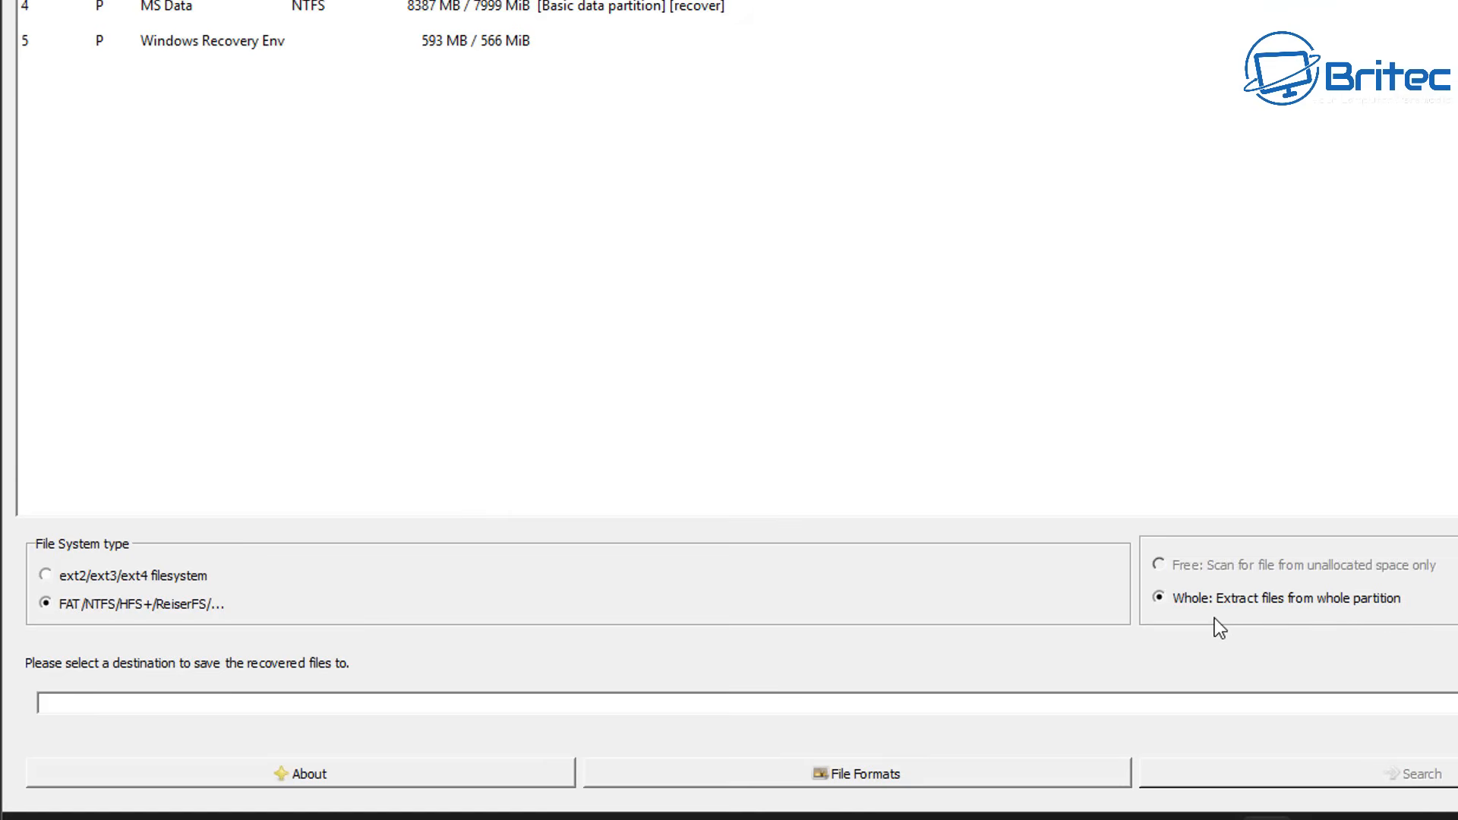
mouse_move(1230, 632)
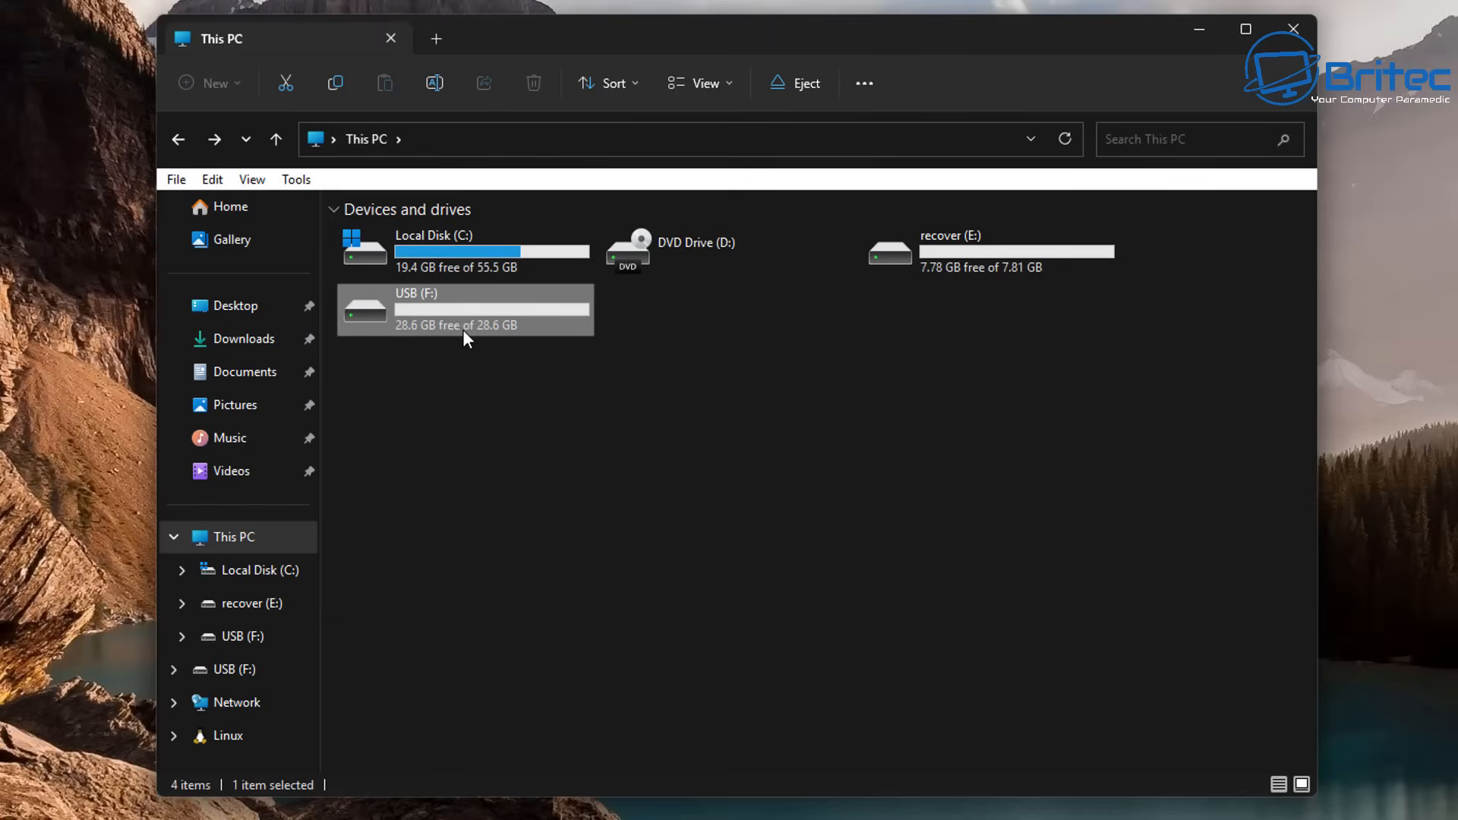
mouse_move(437, 322)
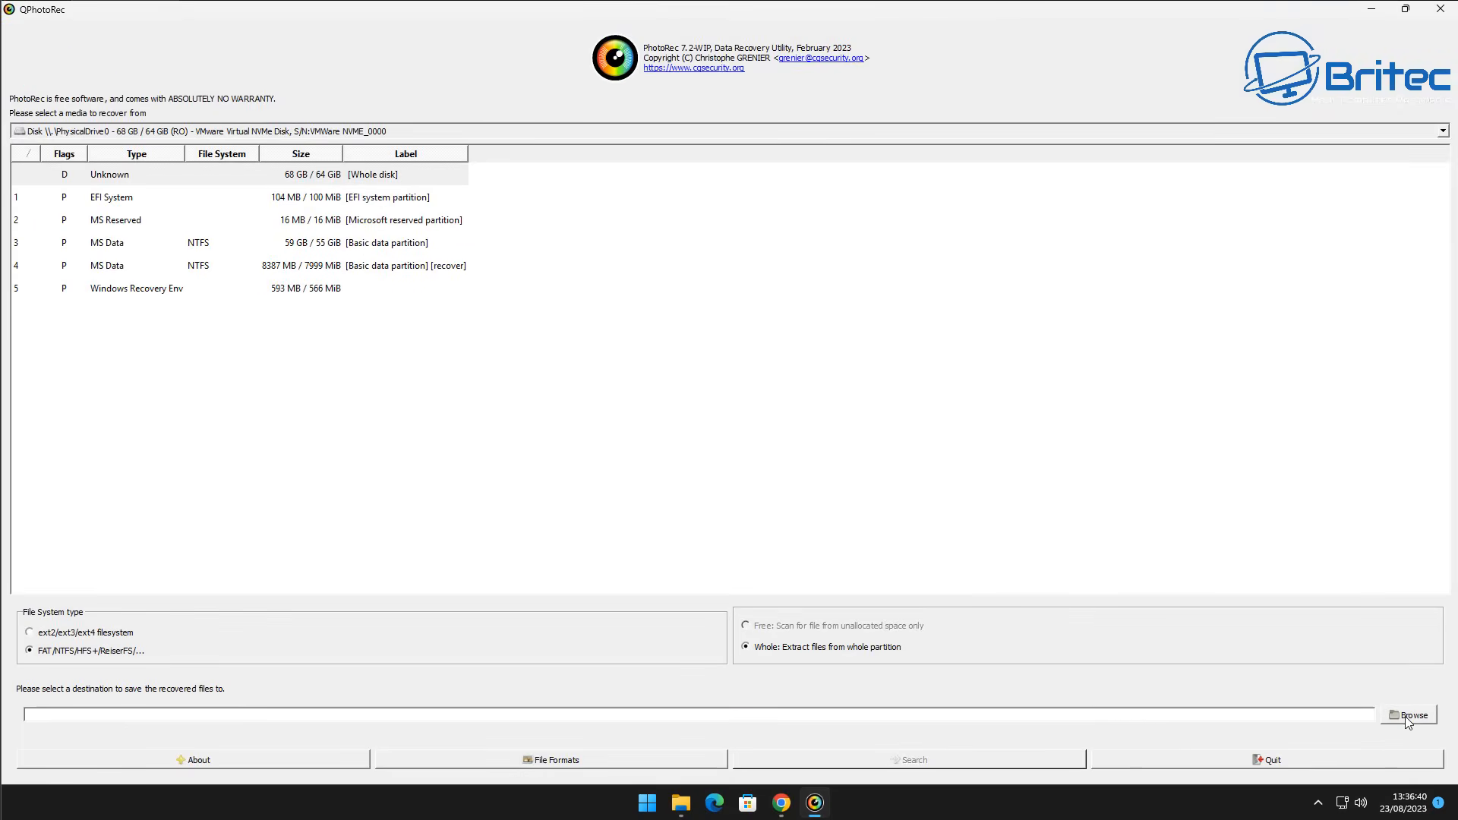
Set the recovered-files destination folder to the USB (F:) drive
left_click(1408, 715)
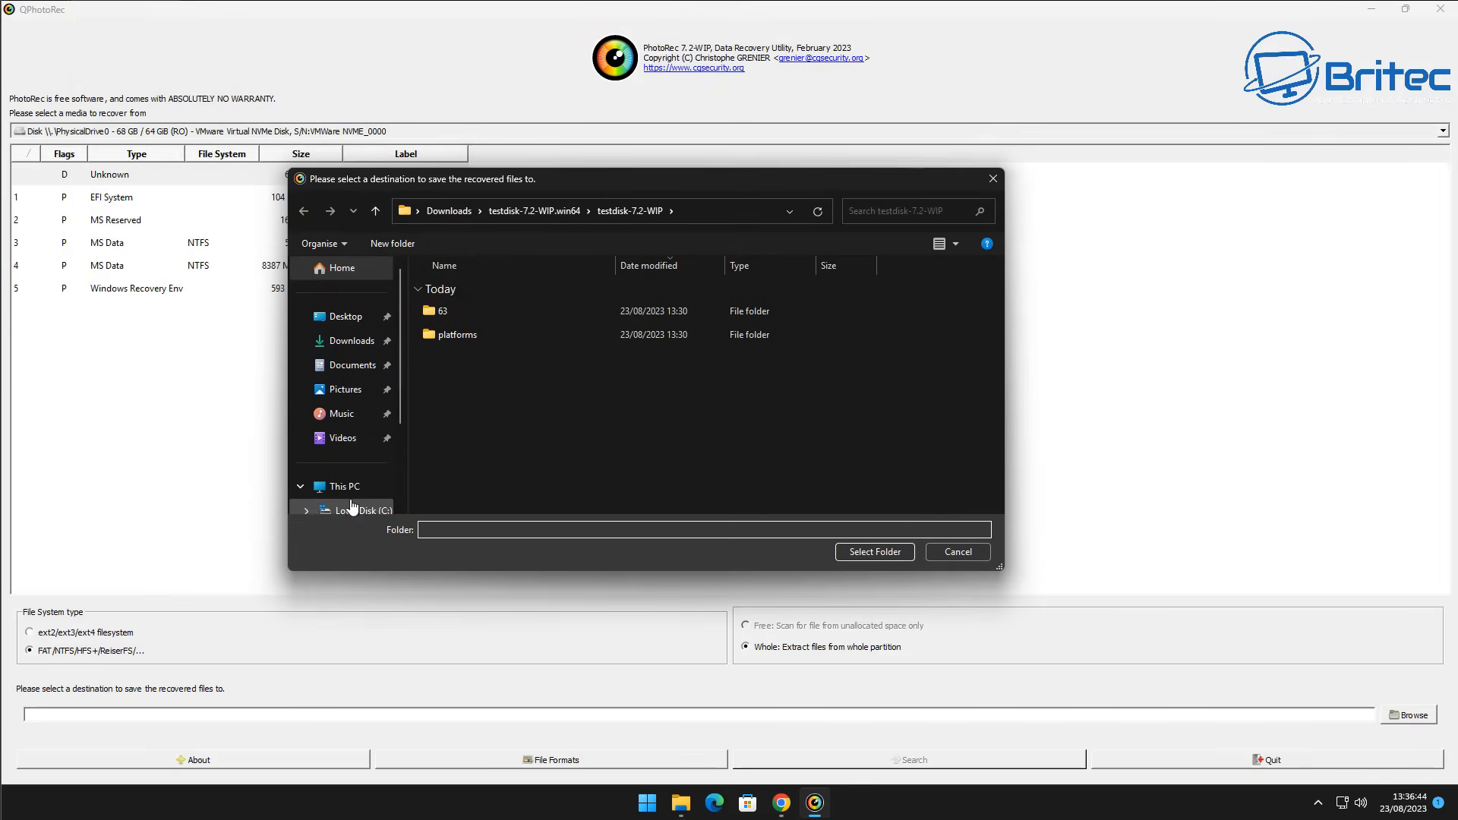
left_click(344, 486)
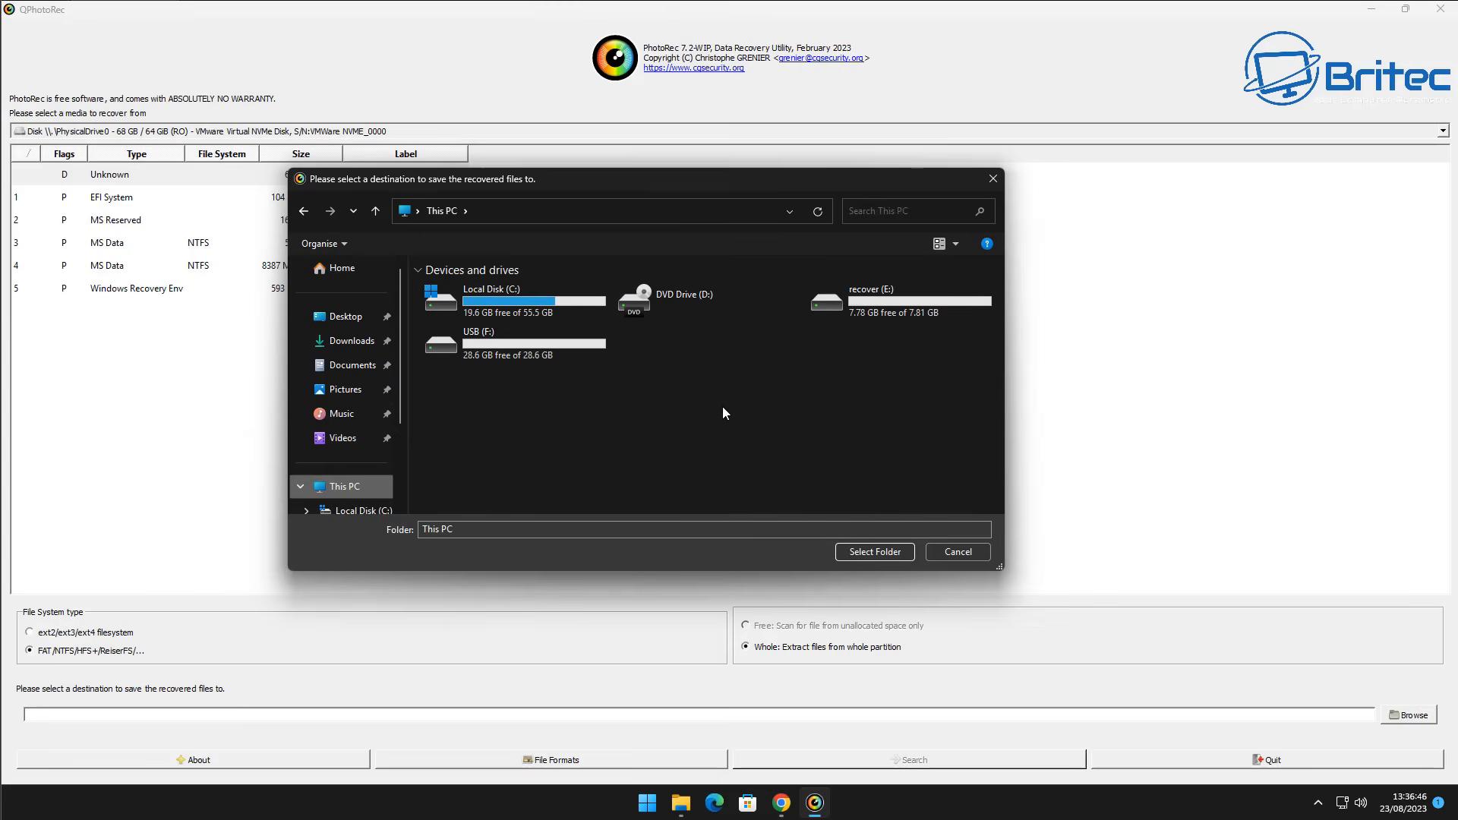
mouse_move(493, 406)
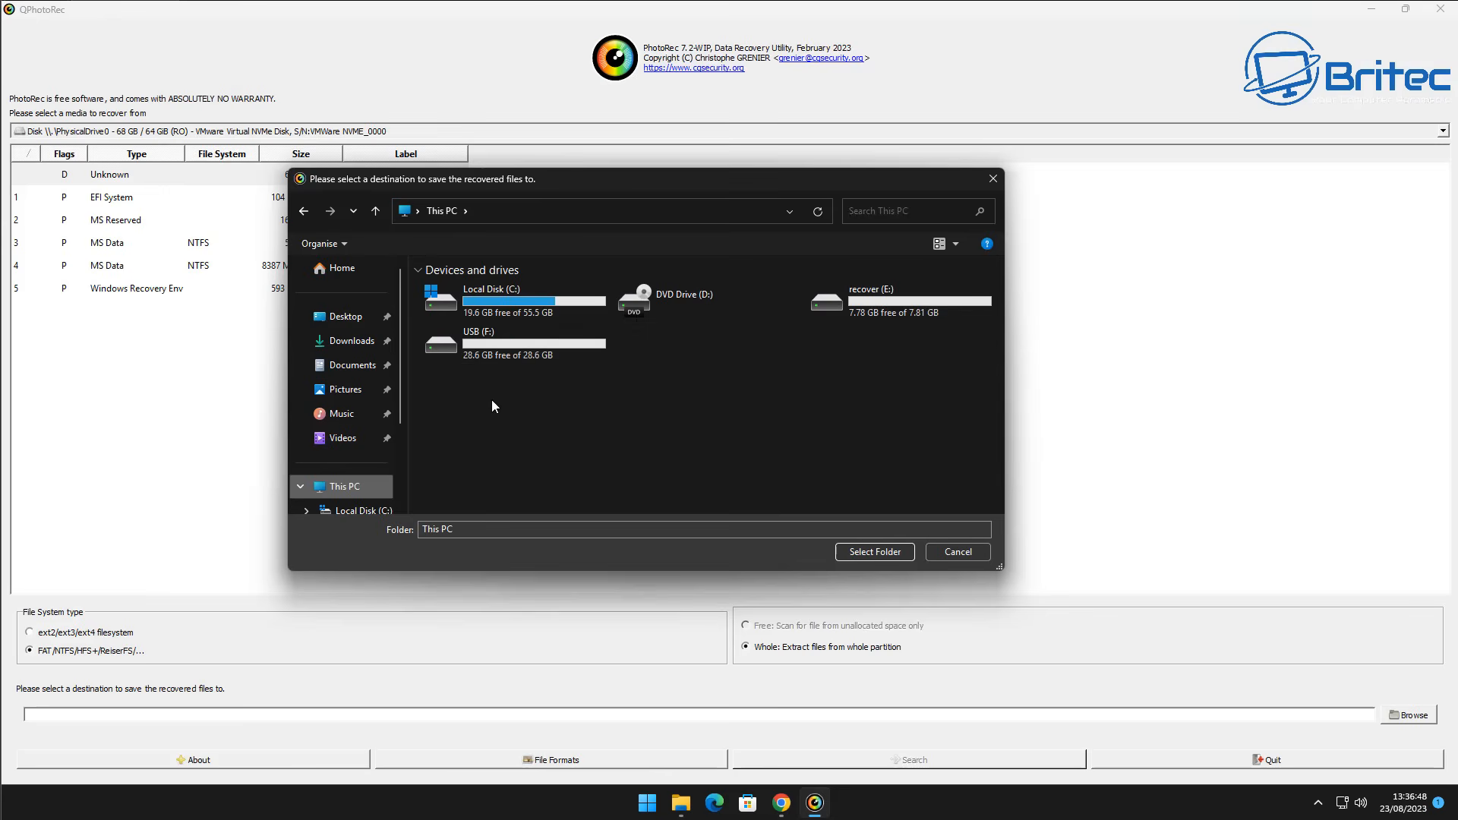
left_click(511, 344)
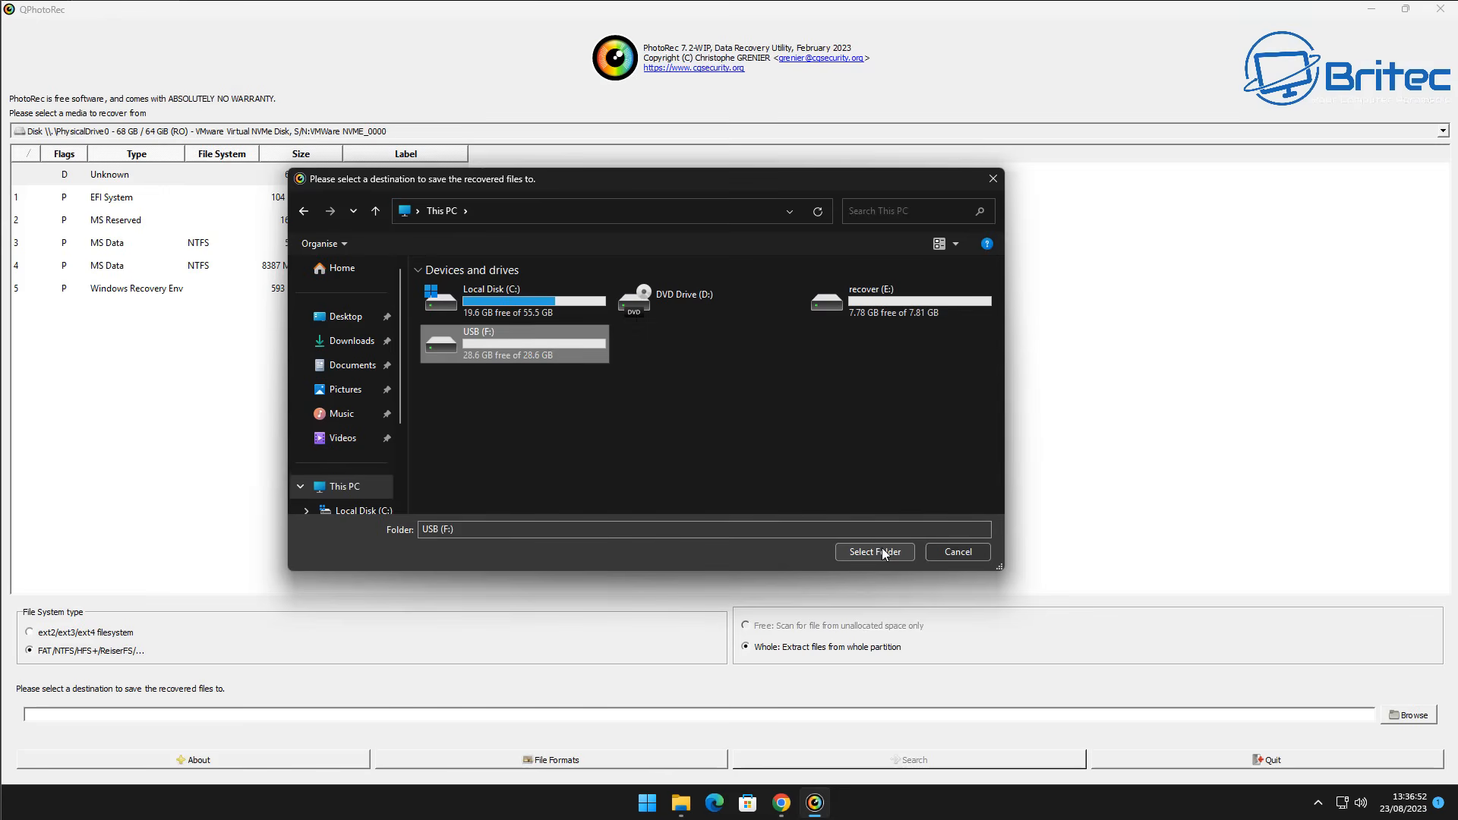
left_click(873, 551)
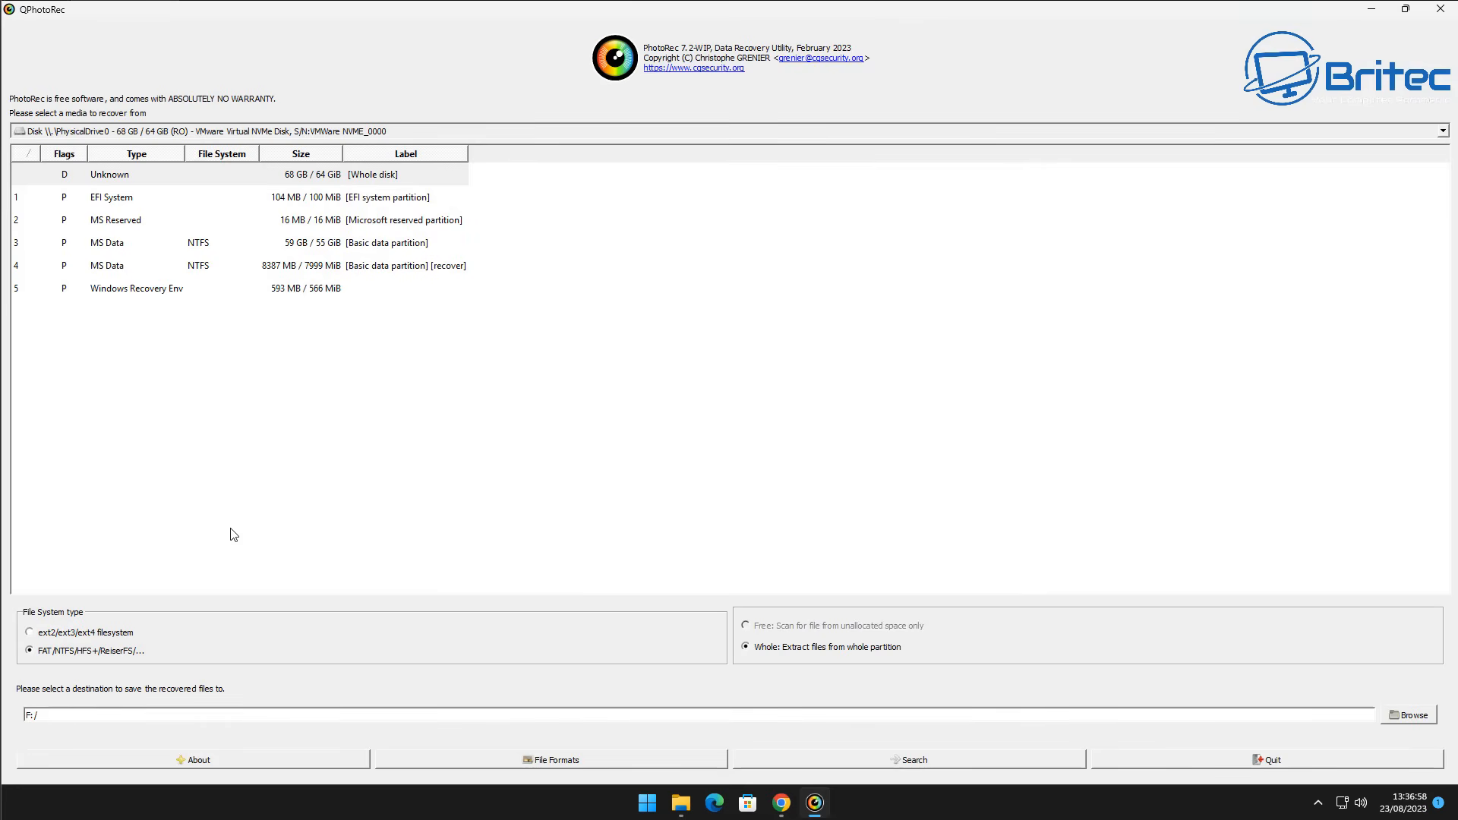
mouse_move(565, 770)
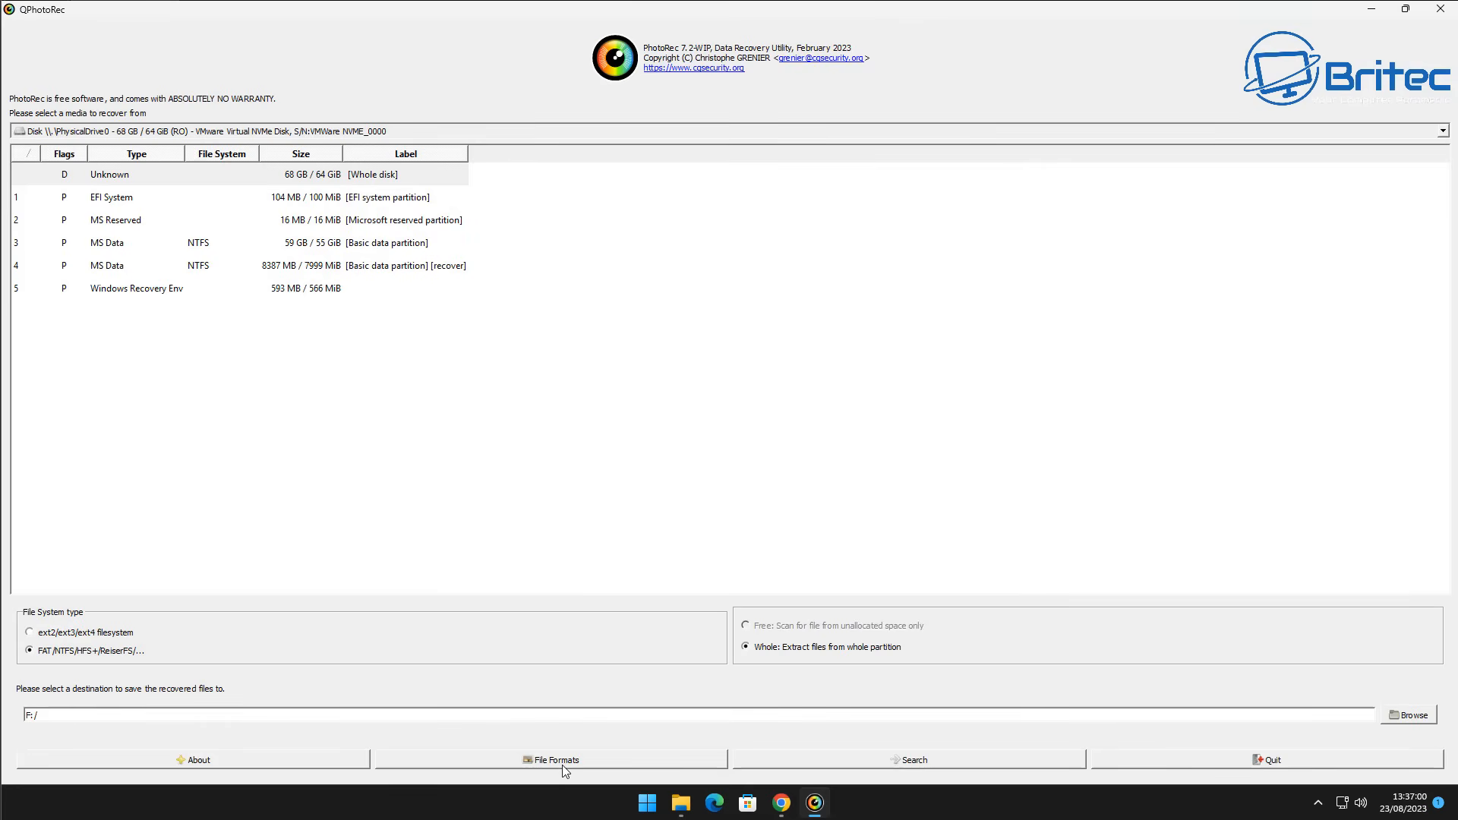
Open the File Formats list and Reset it so no formats are ticked
left_click(554, 759)
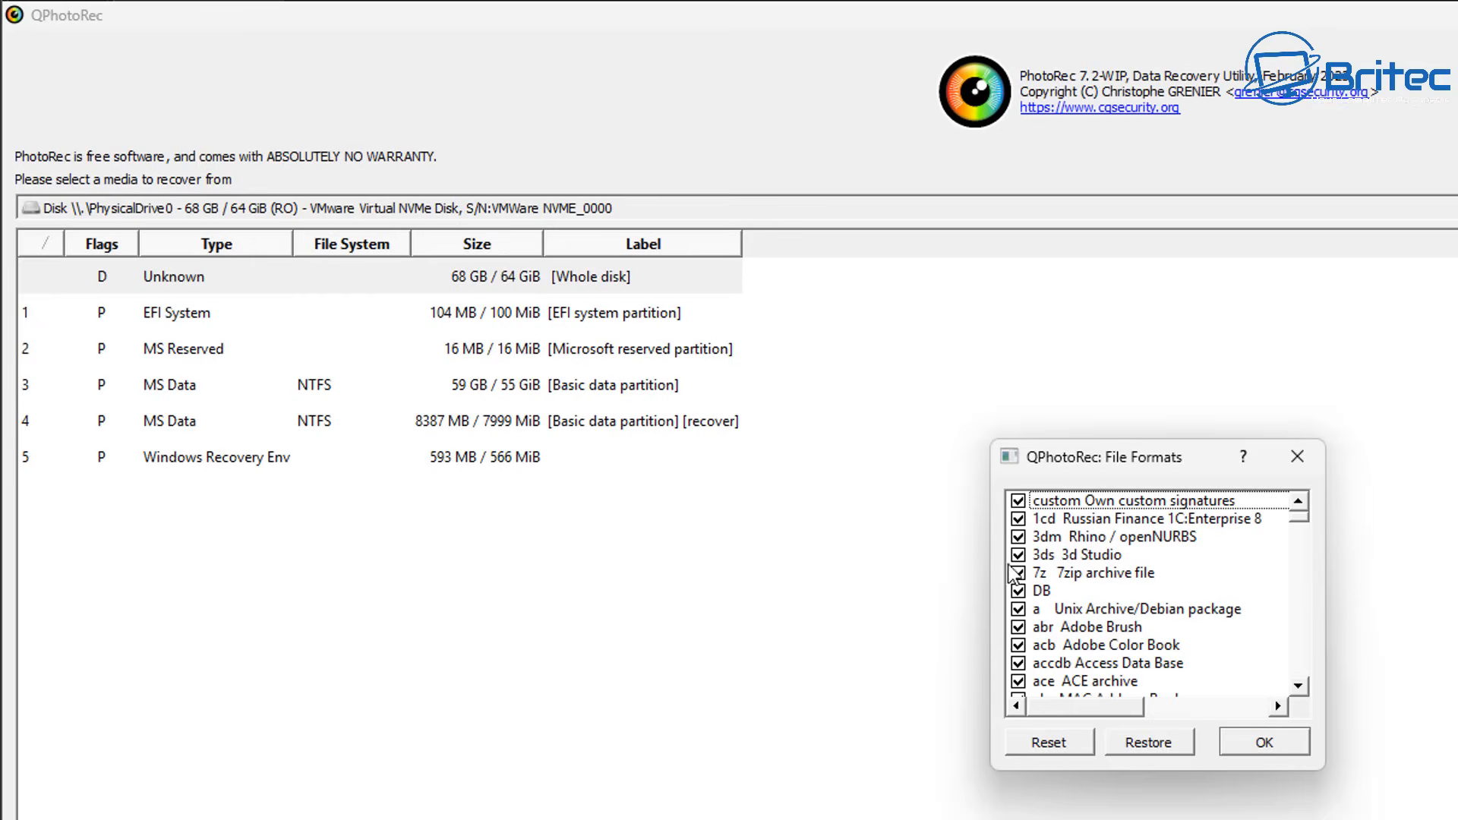
mouse_move(1016, 720)
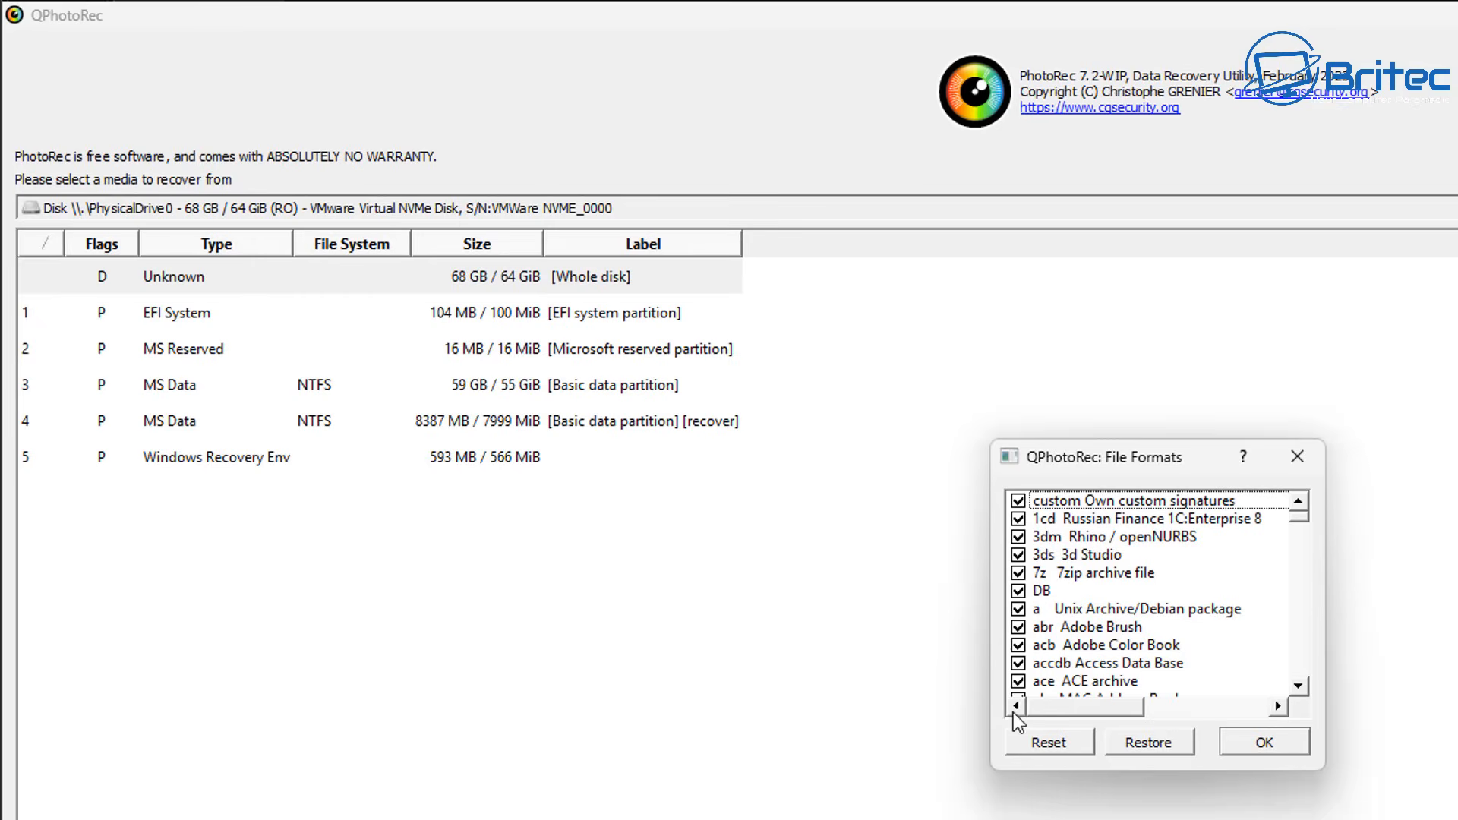
mouse_move(1297, 559)
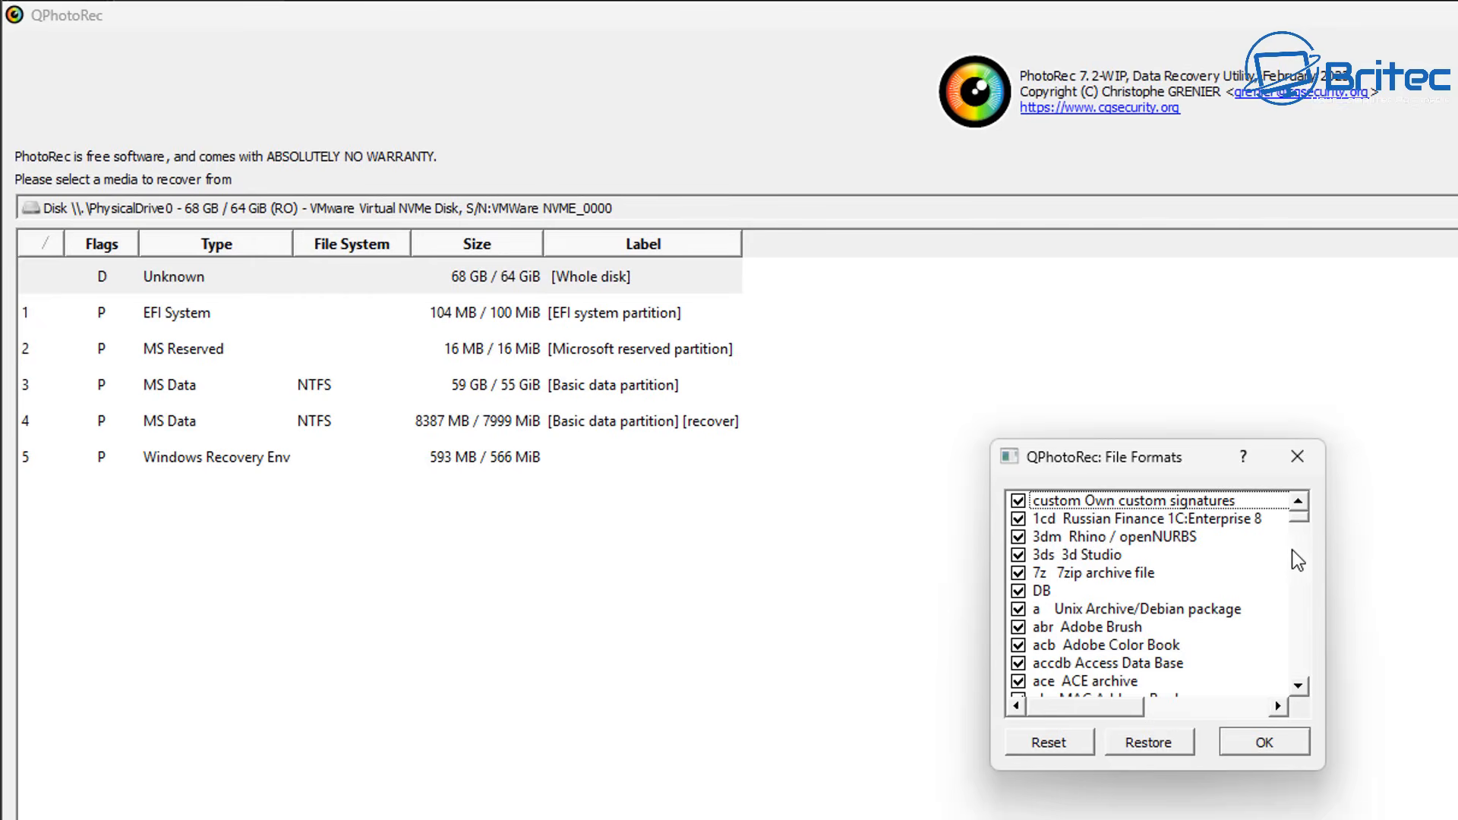
left_click(1299, 690)
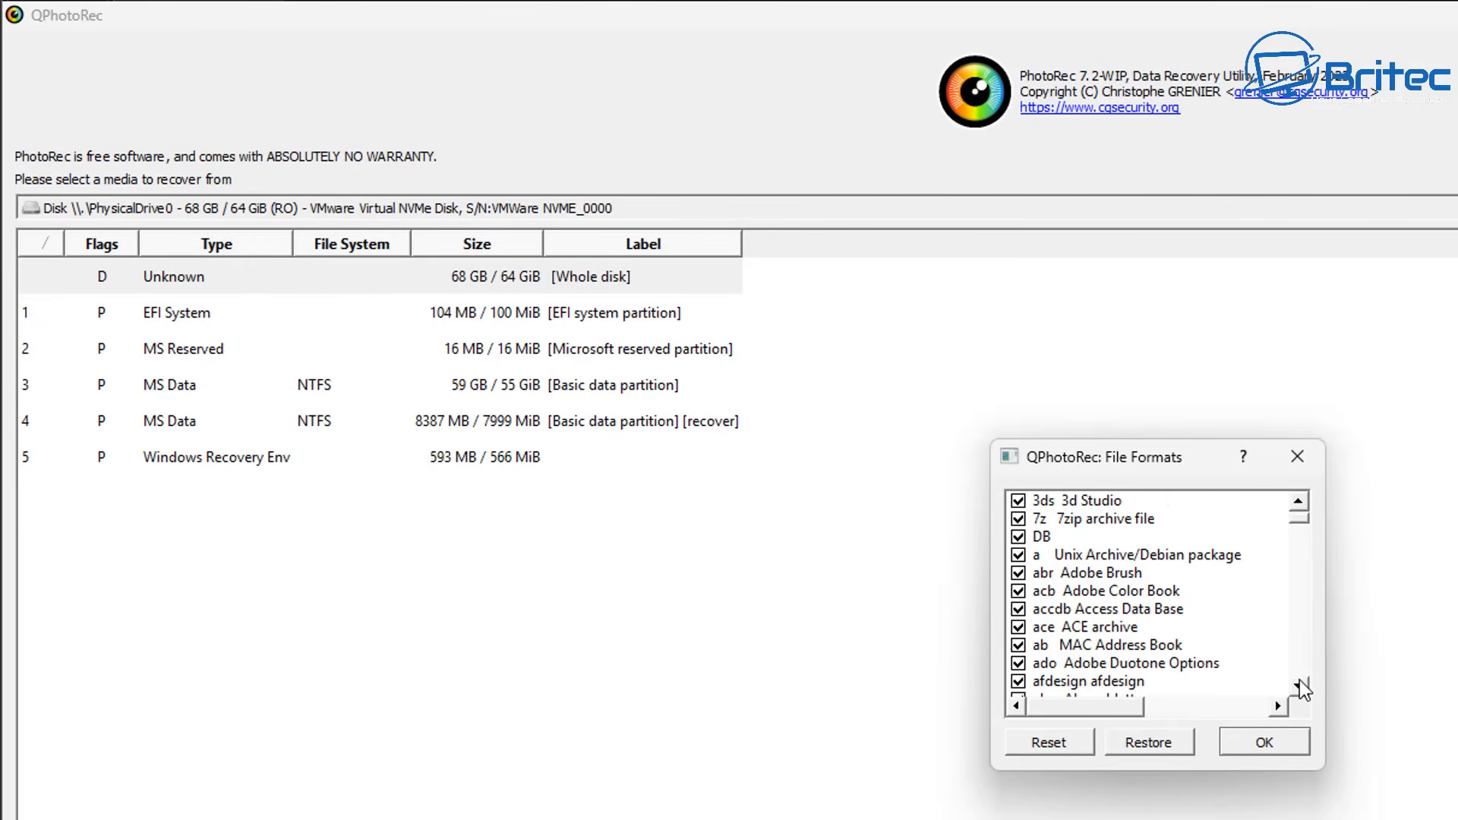
scroll("down", 3)
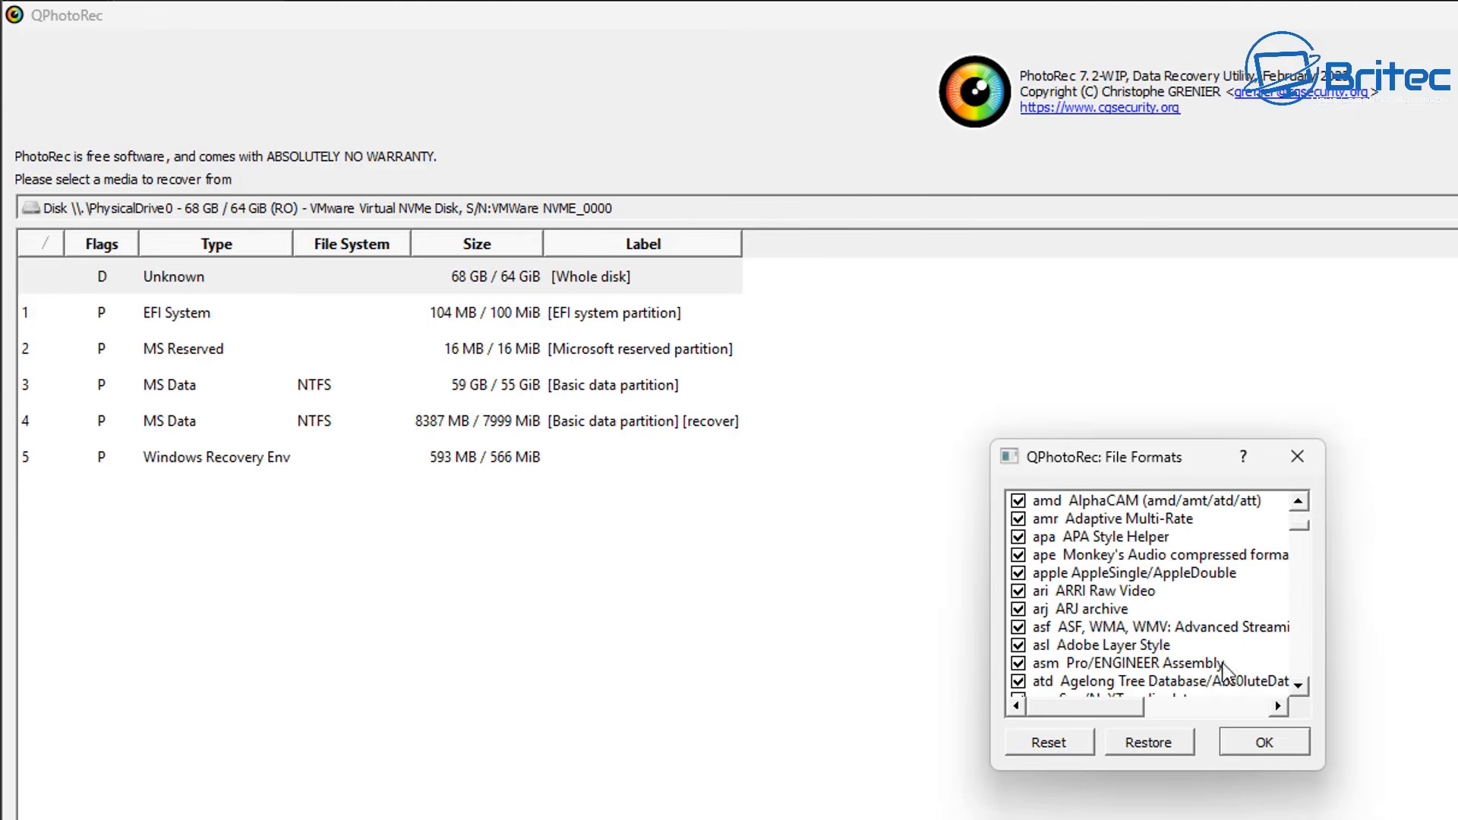
mouse_move(1291, 701)
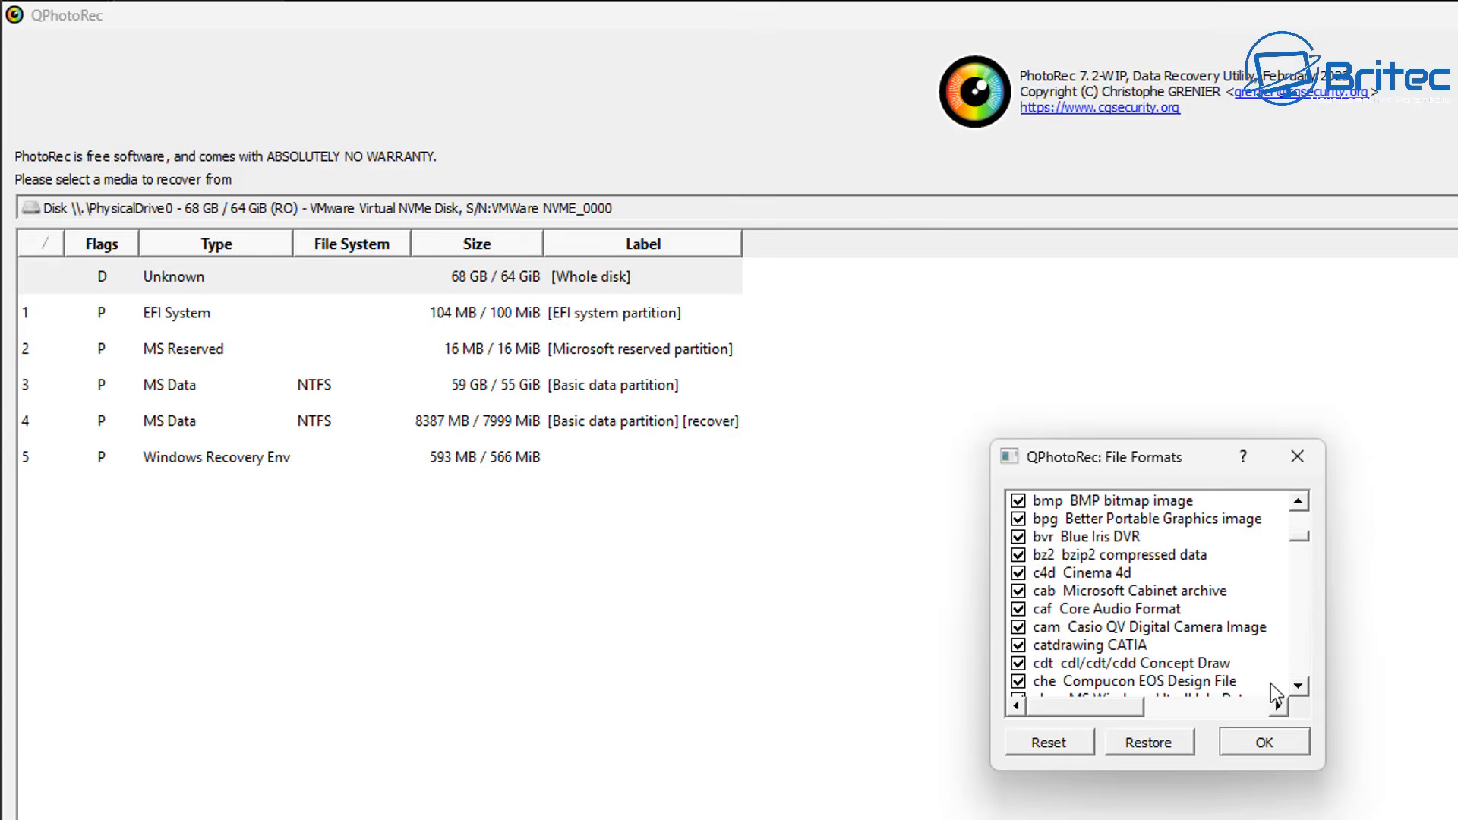
mouse_move(1276, 693)
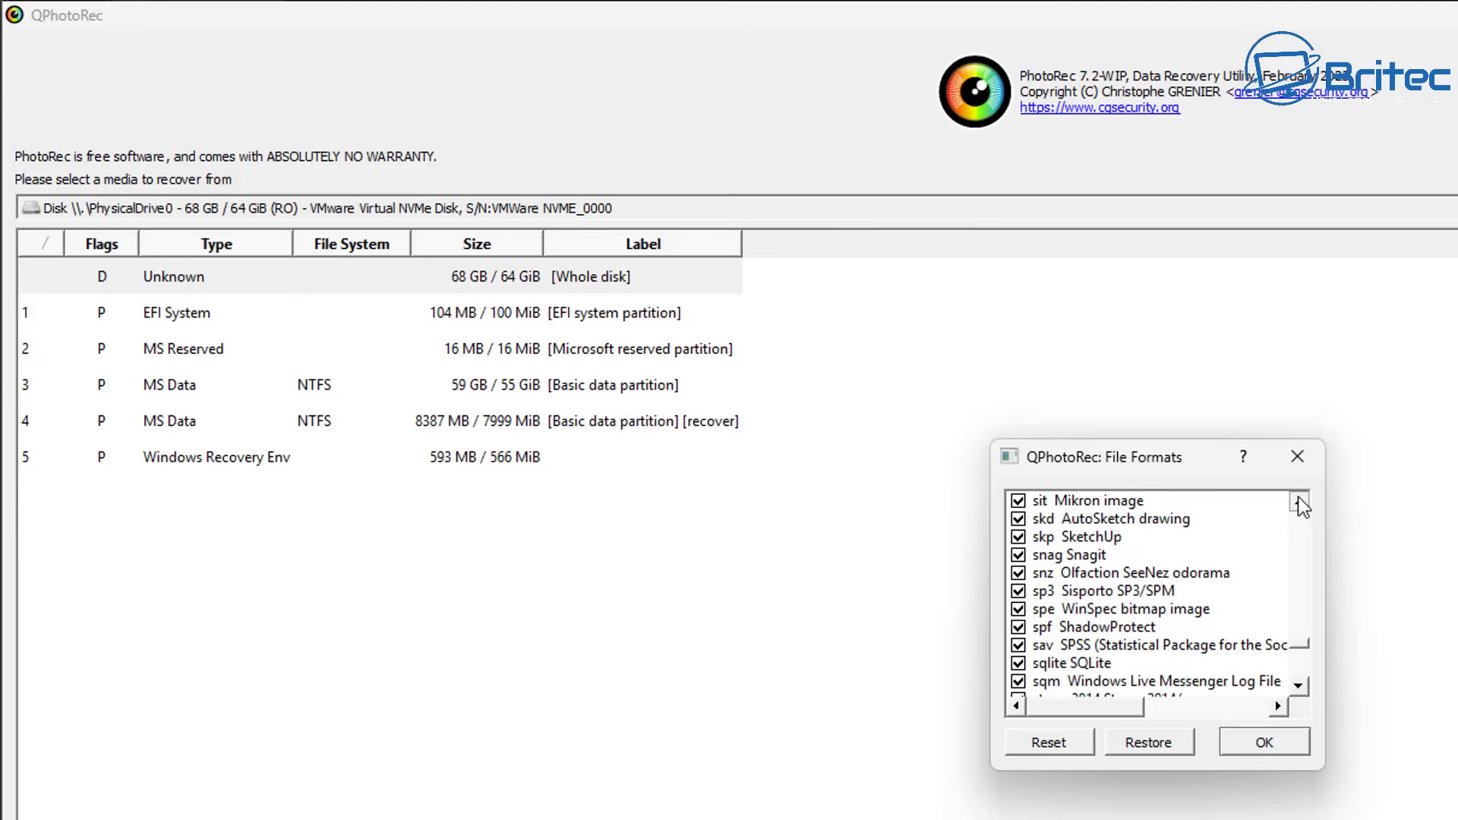
scroll("up", 3)
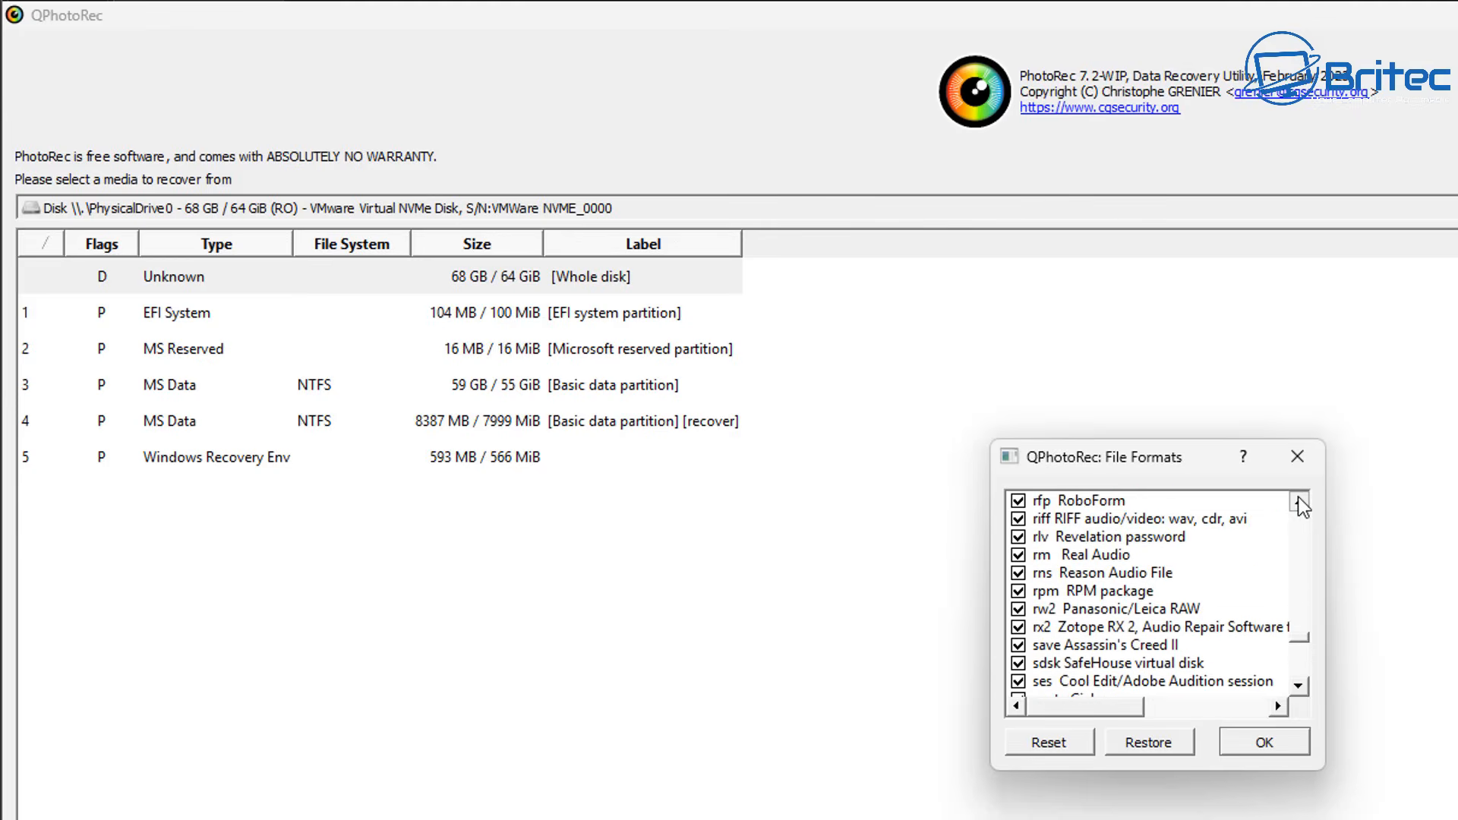
left_click(1048, 741)
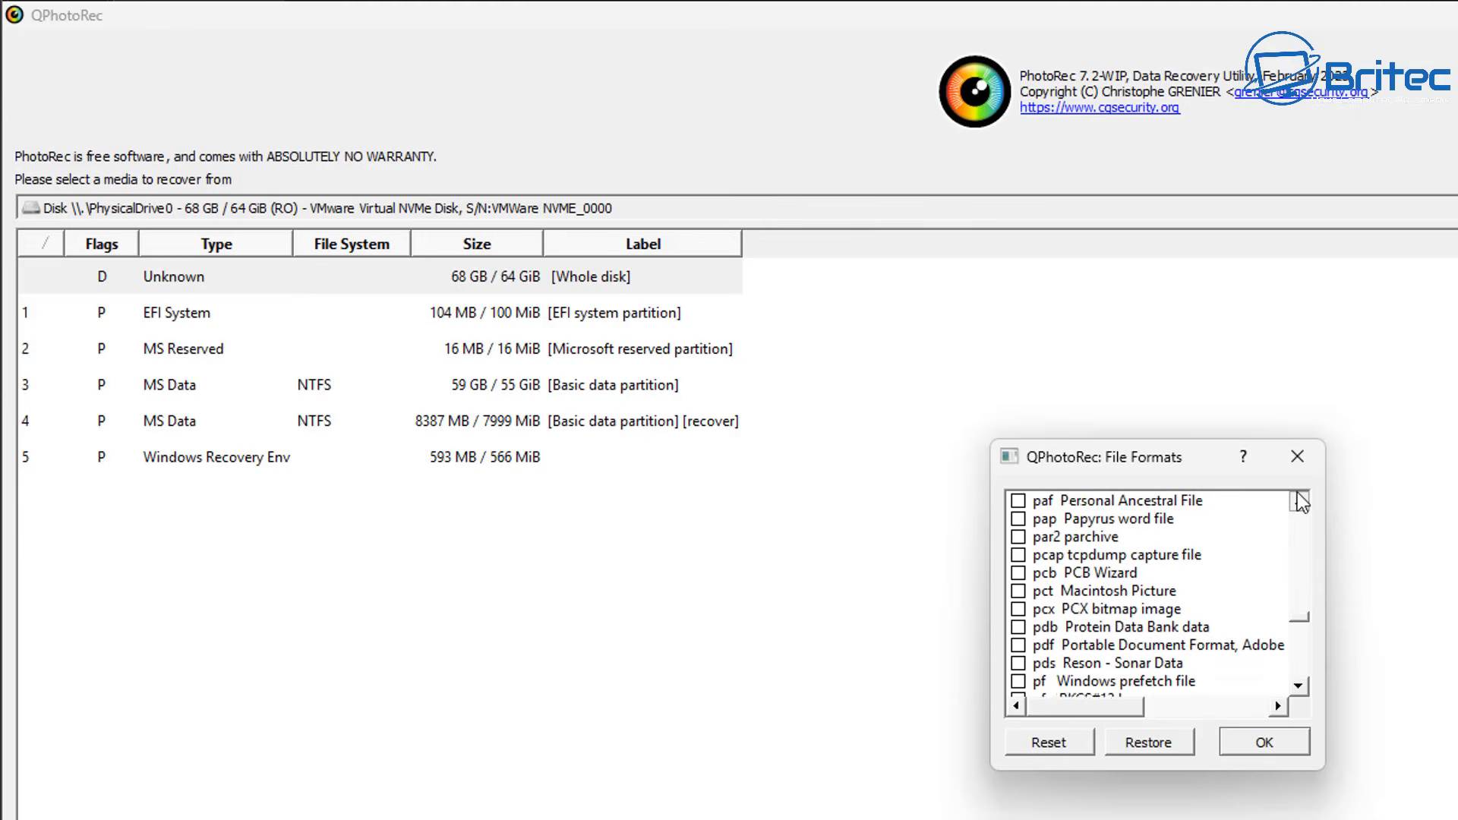
Tick only 'jpg JPG picture' and confirm the format list with OK
scroll("down", 3)
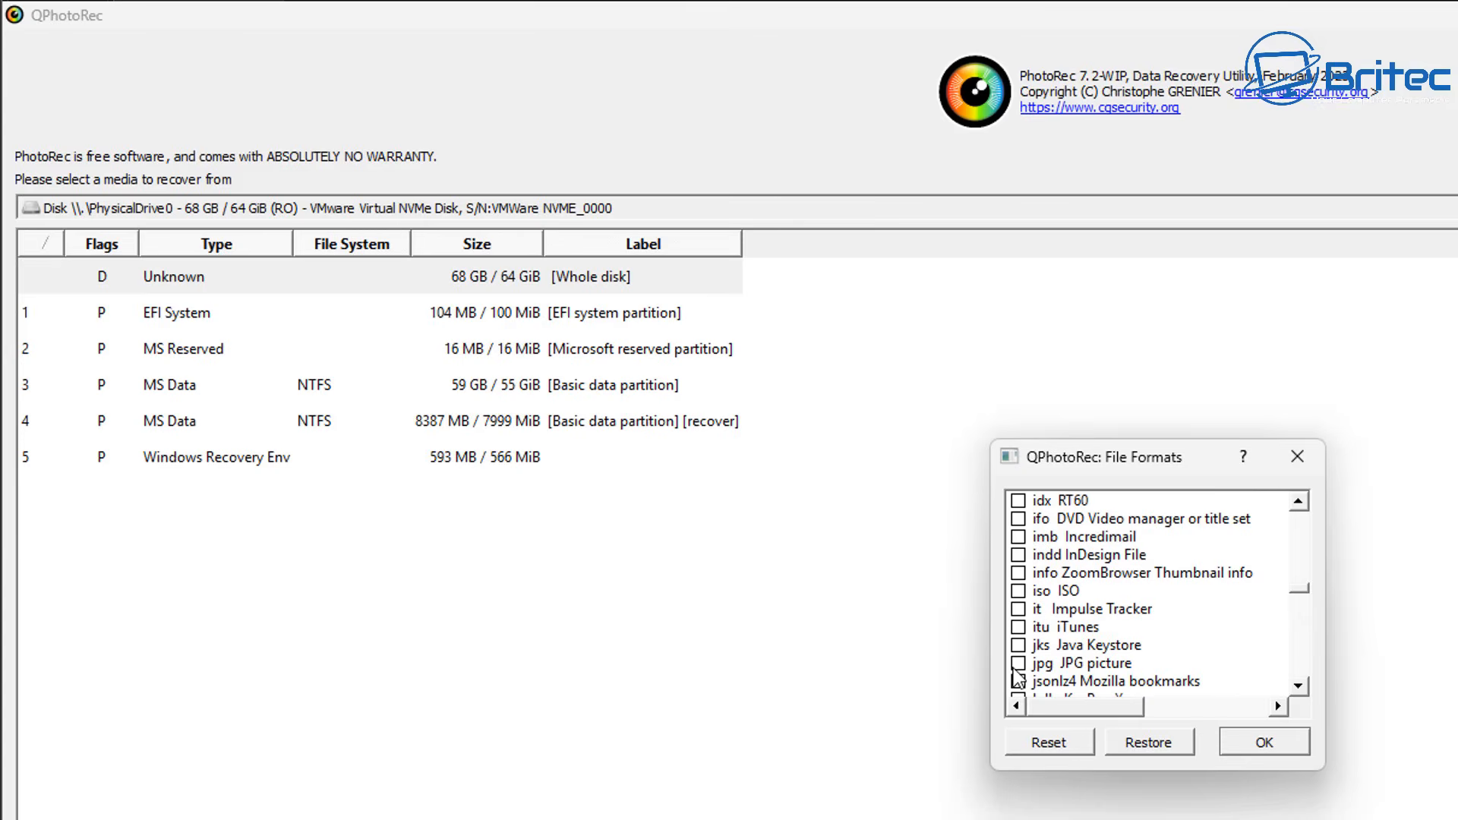
left_click(1019, 663)
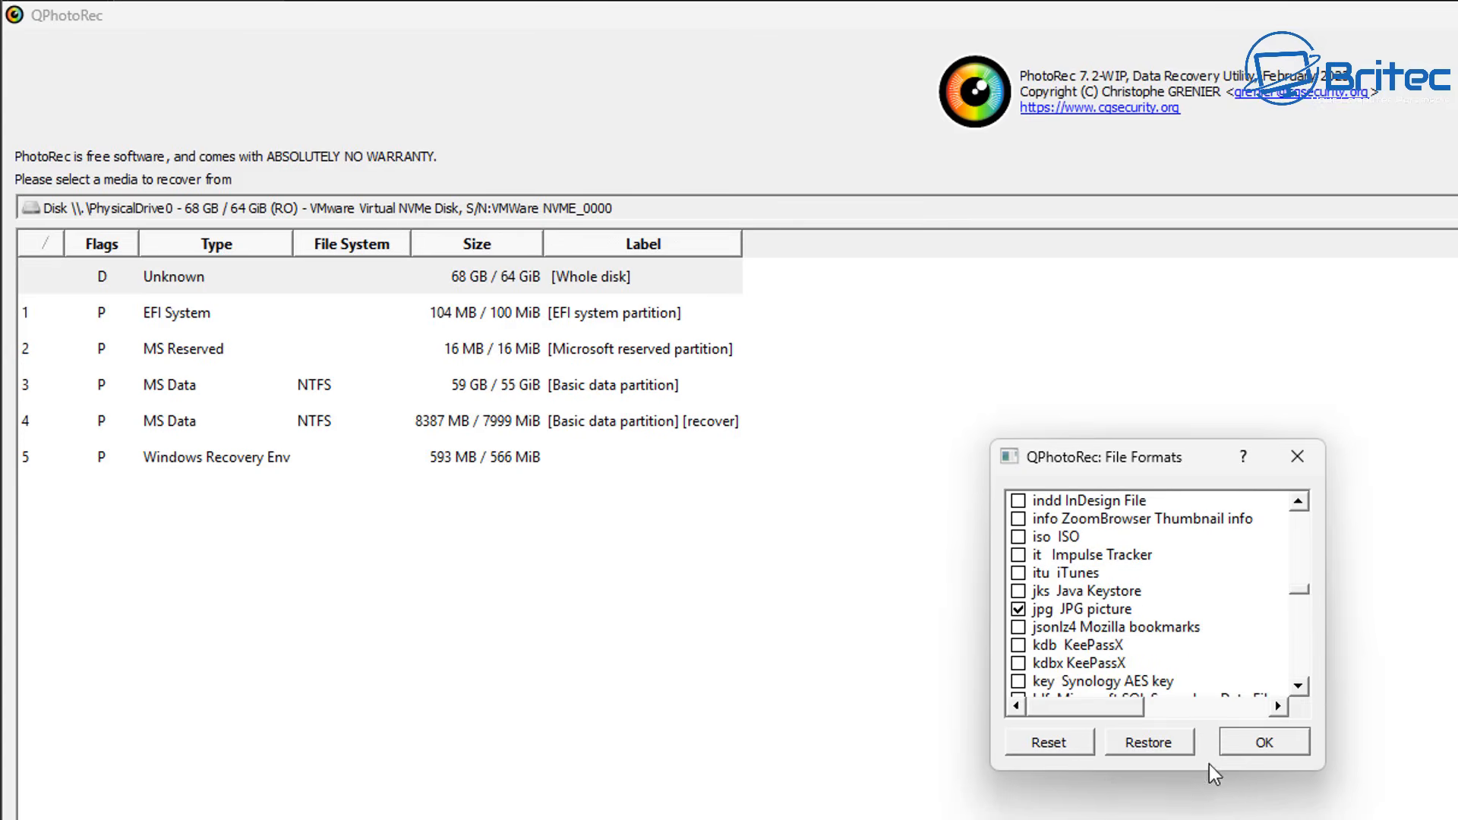
mouse_move(1136, 623)
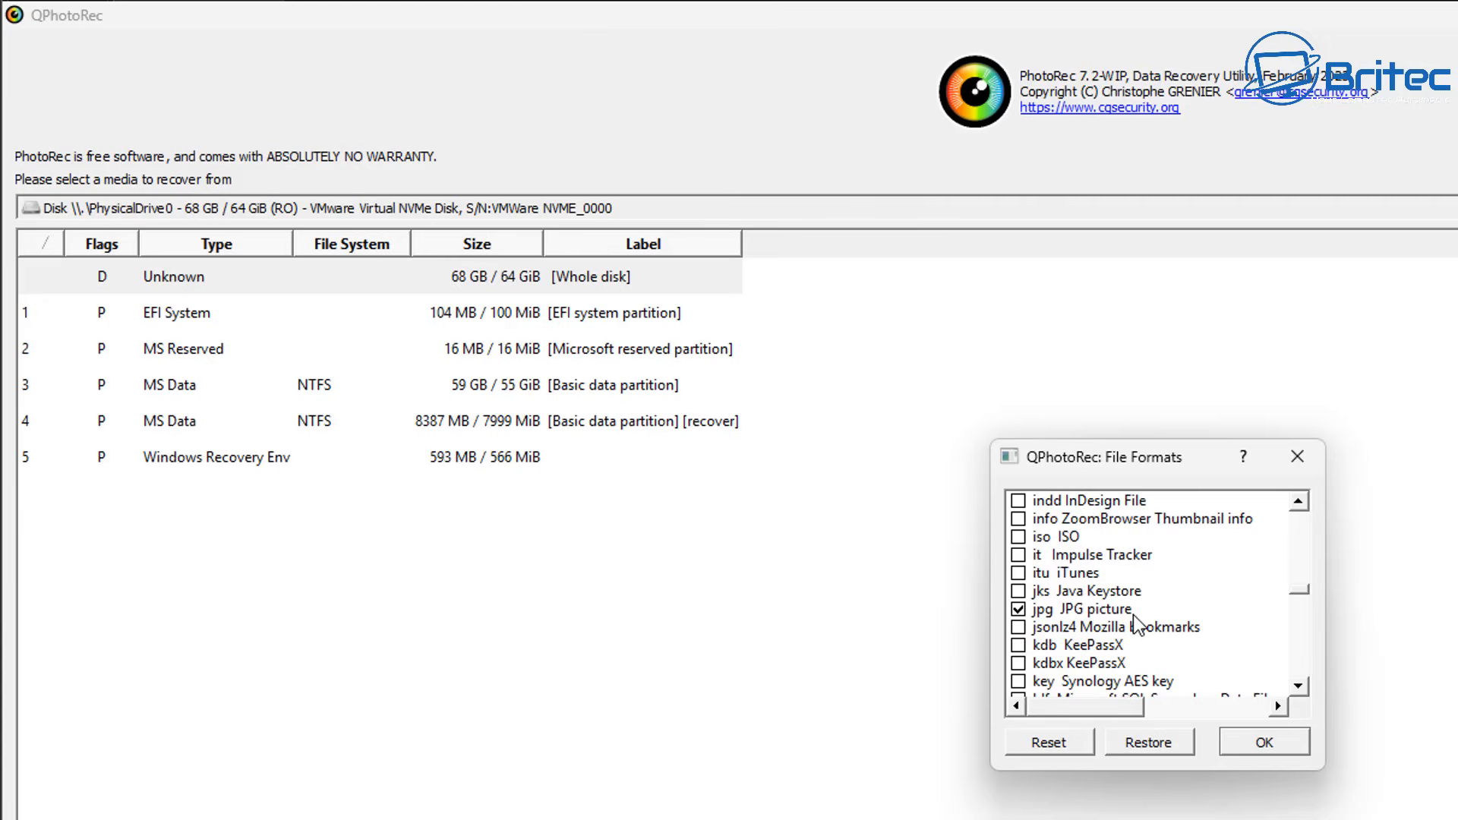
mouse_move(1217, 705)
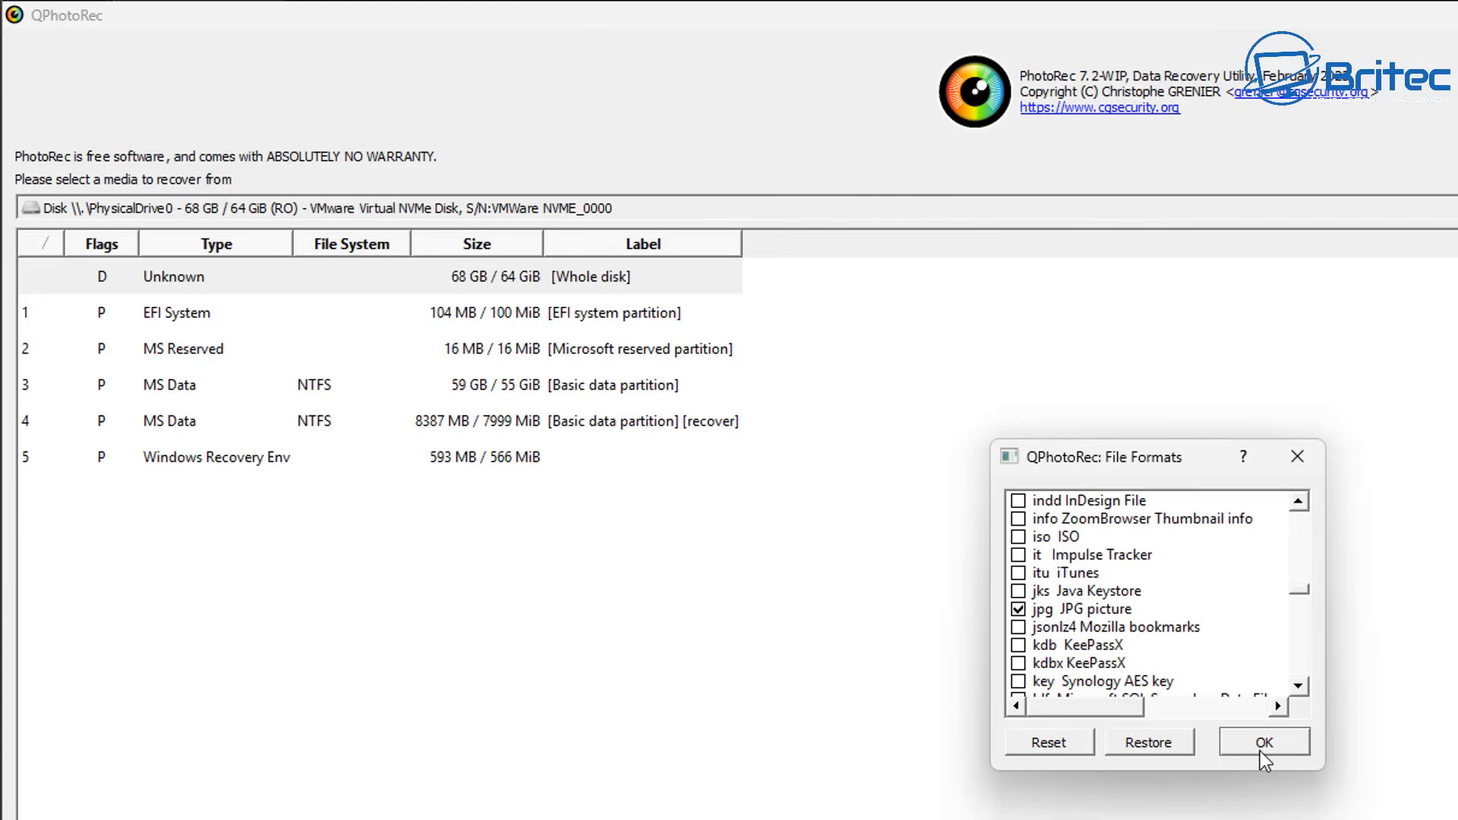
mouse_move(1284, 761)
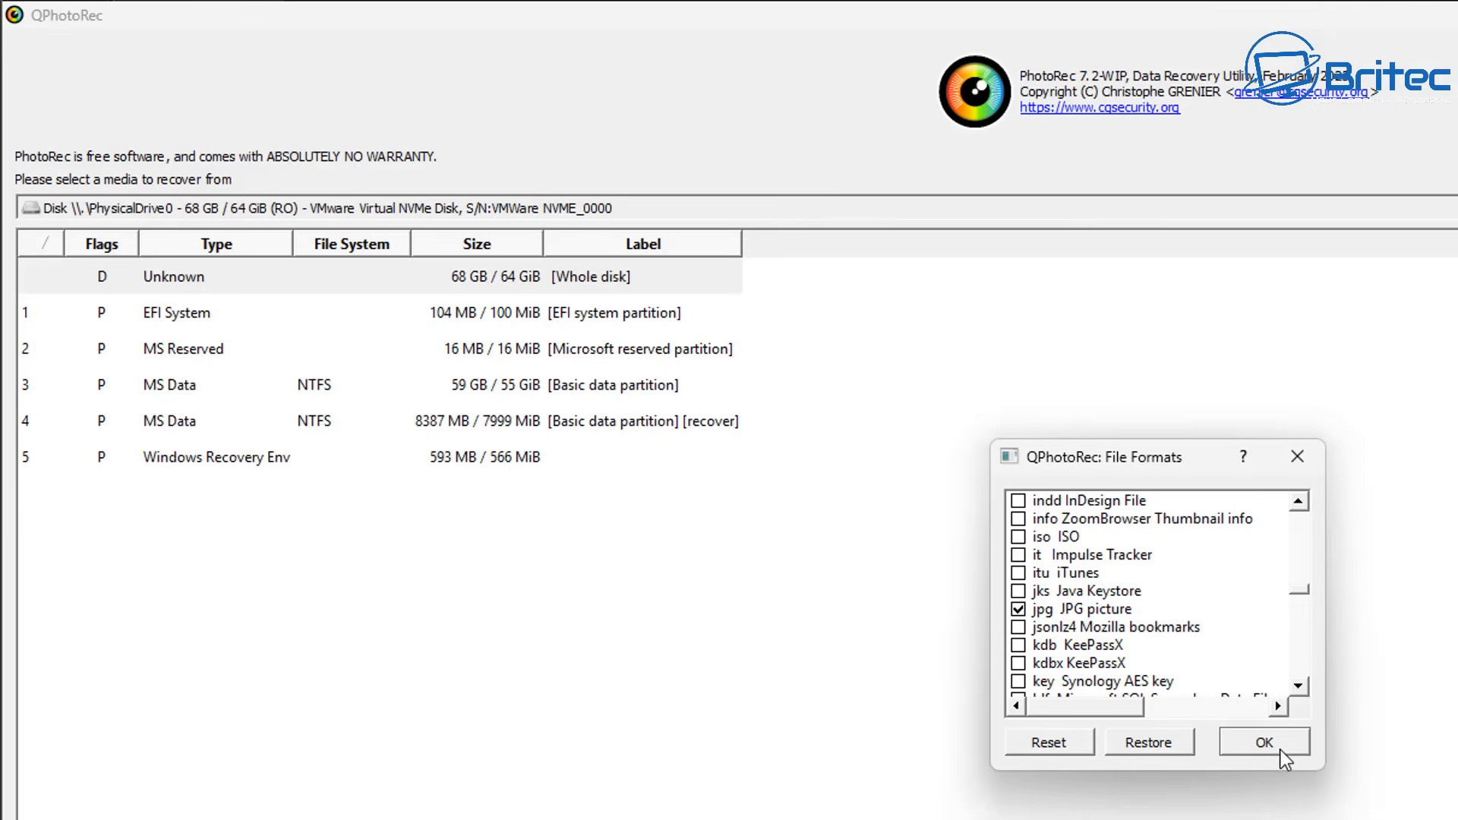
left_click(1263, 741)
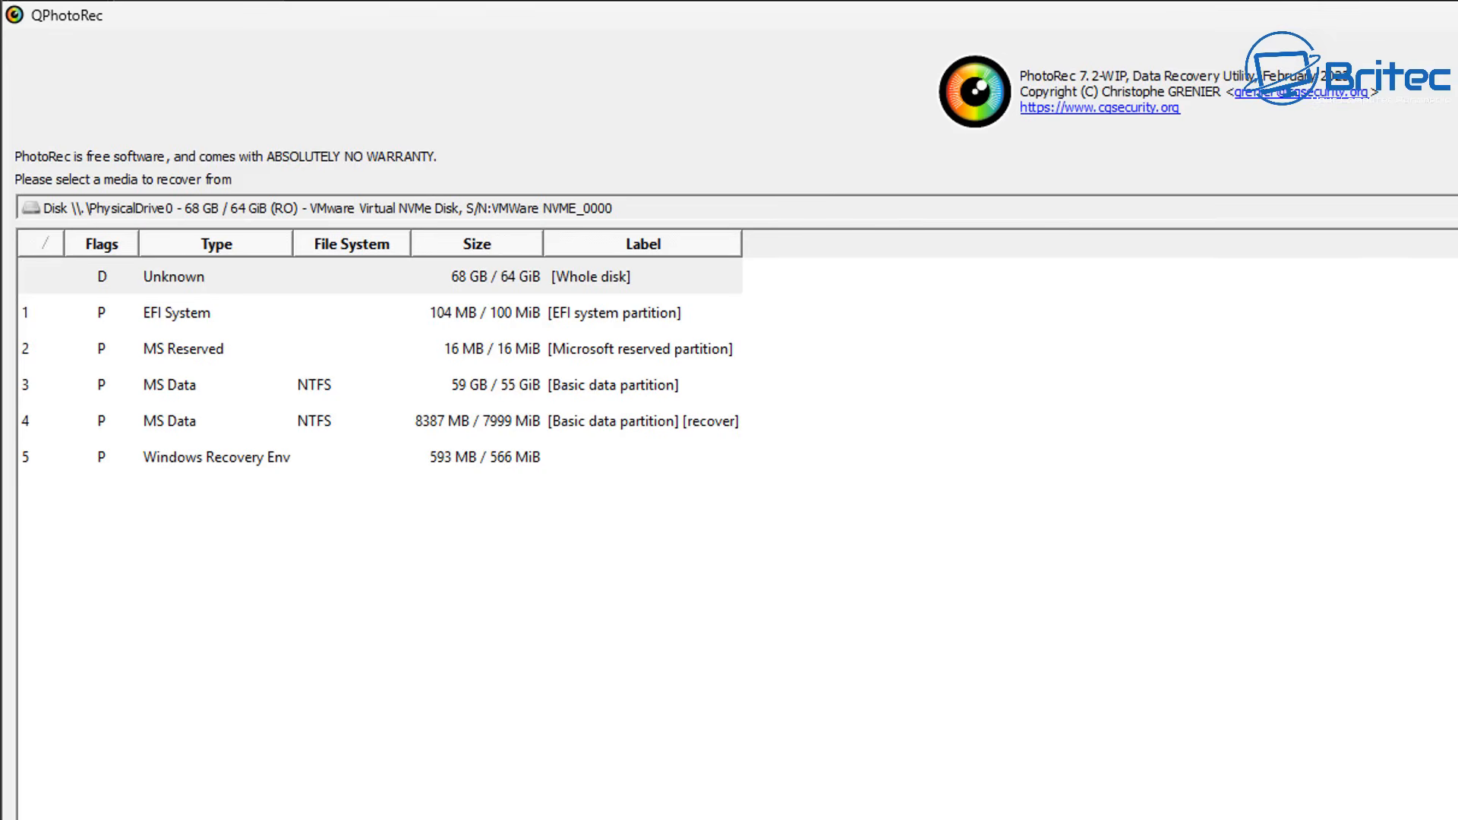
Start QPhotoRec's JPG-only scan of the whole disk, saving recovered files to F:
left_click(1430, 9)
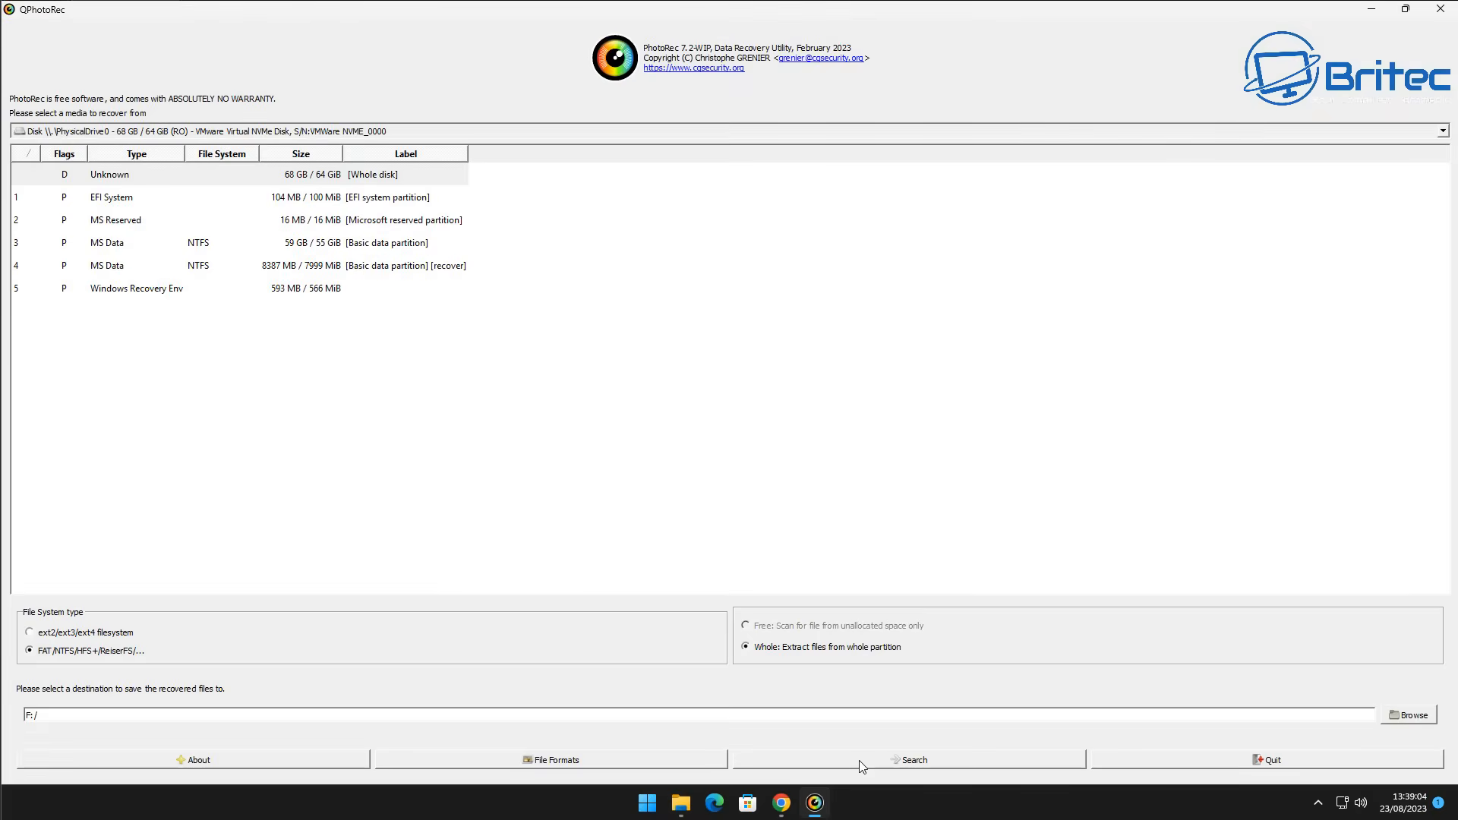
left_click(911, 760)
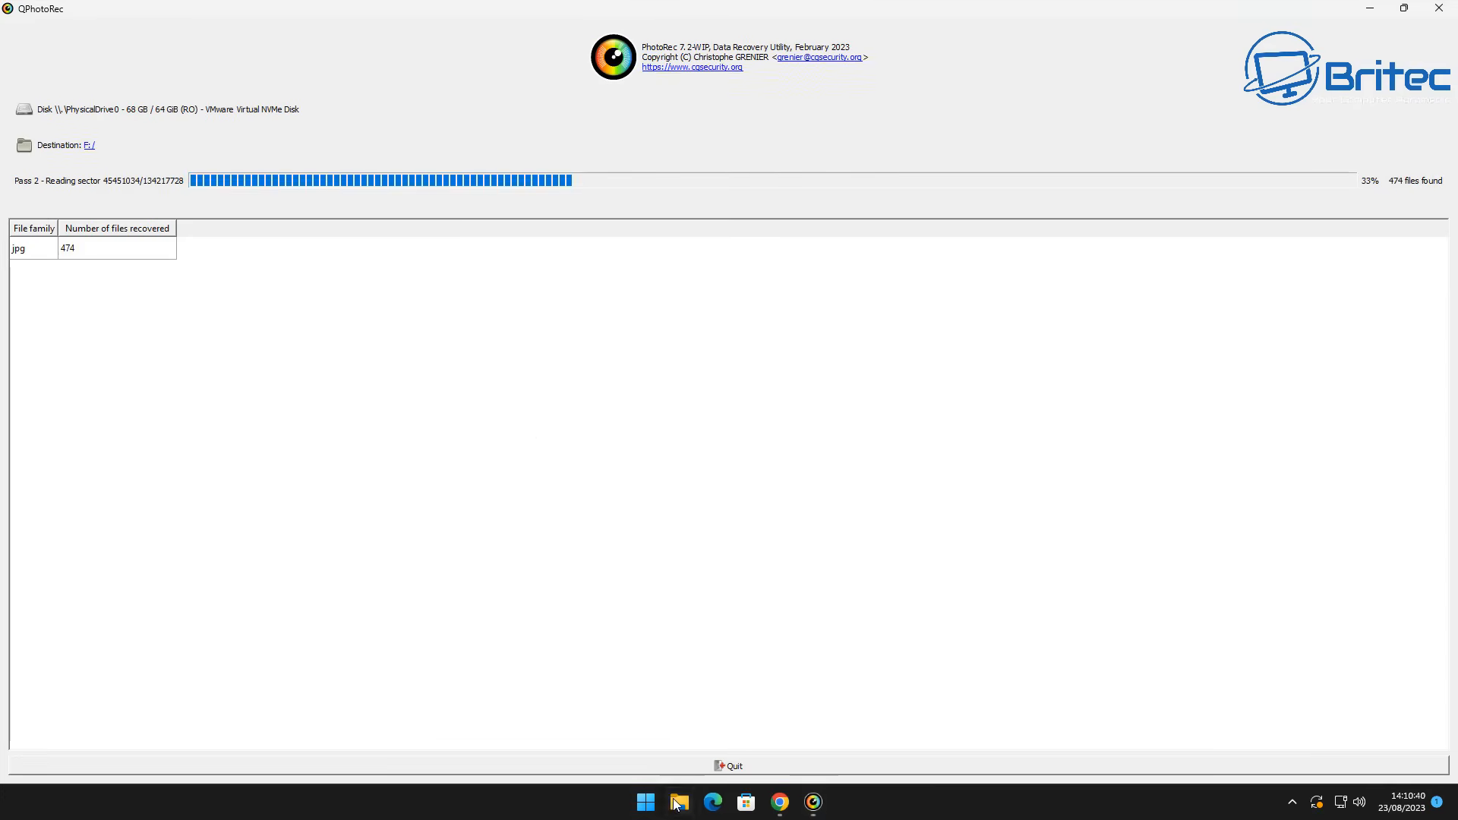
Open recup_dir.1 on USB (F:) and scroll through its 403 recovered JPG thumbnails
left_click(679, 802)
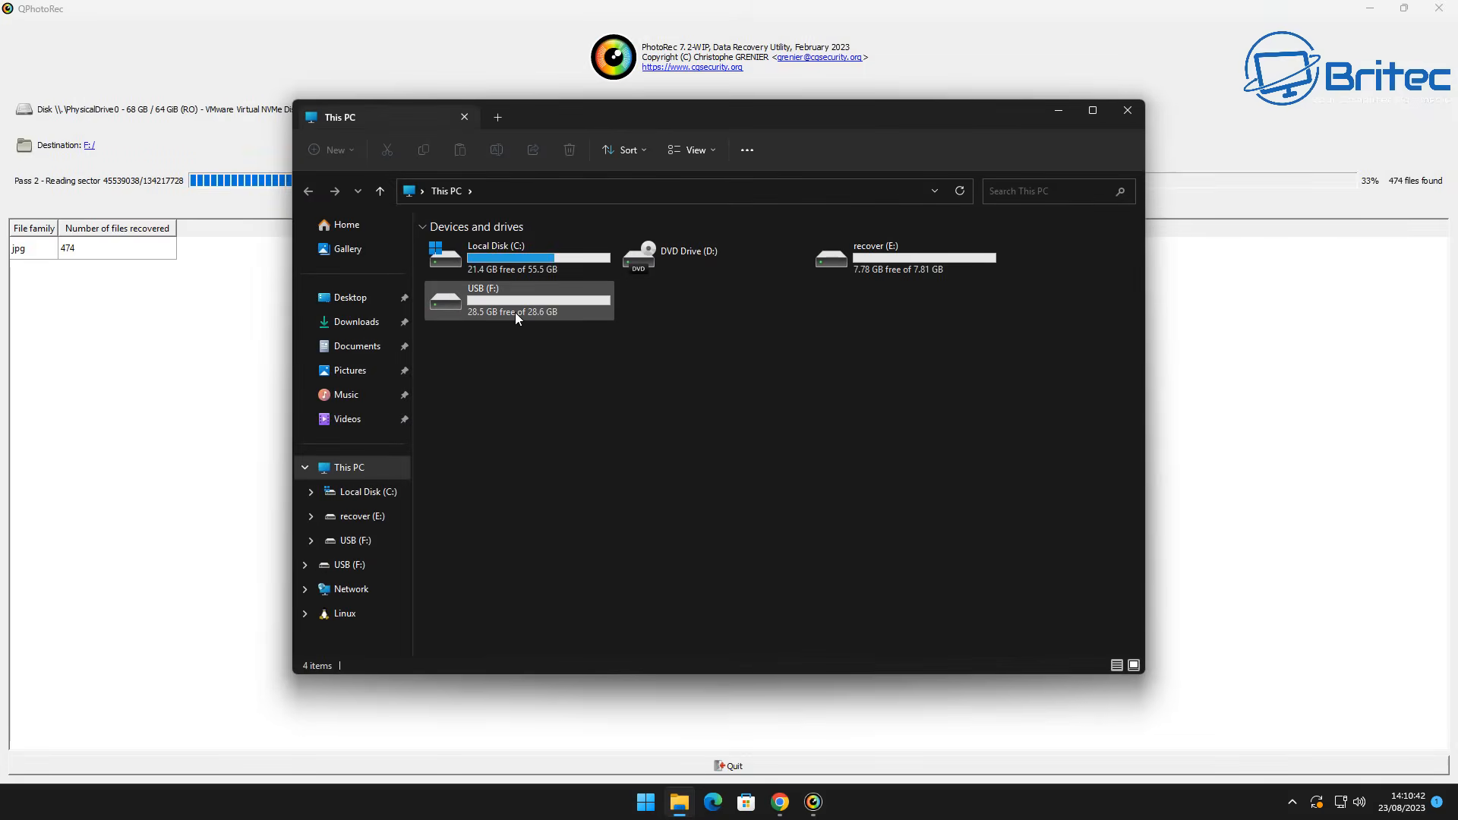
double_click(518, 298)
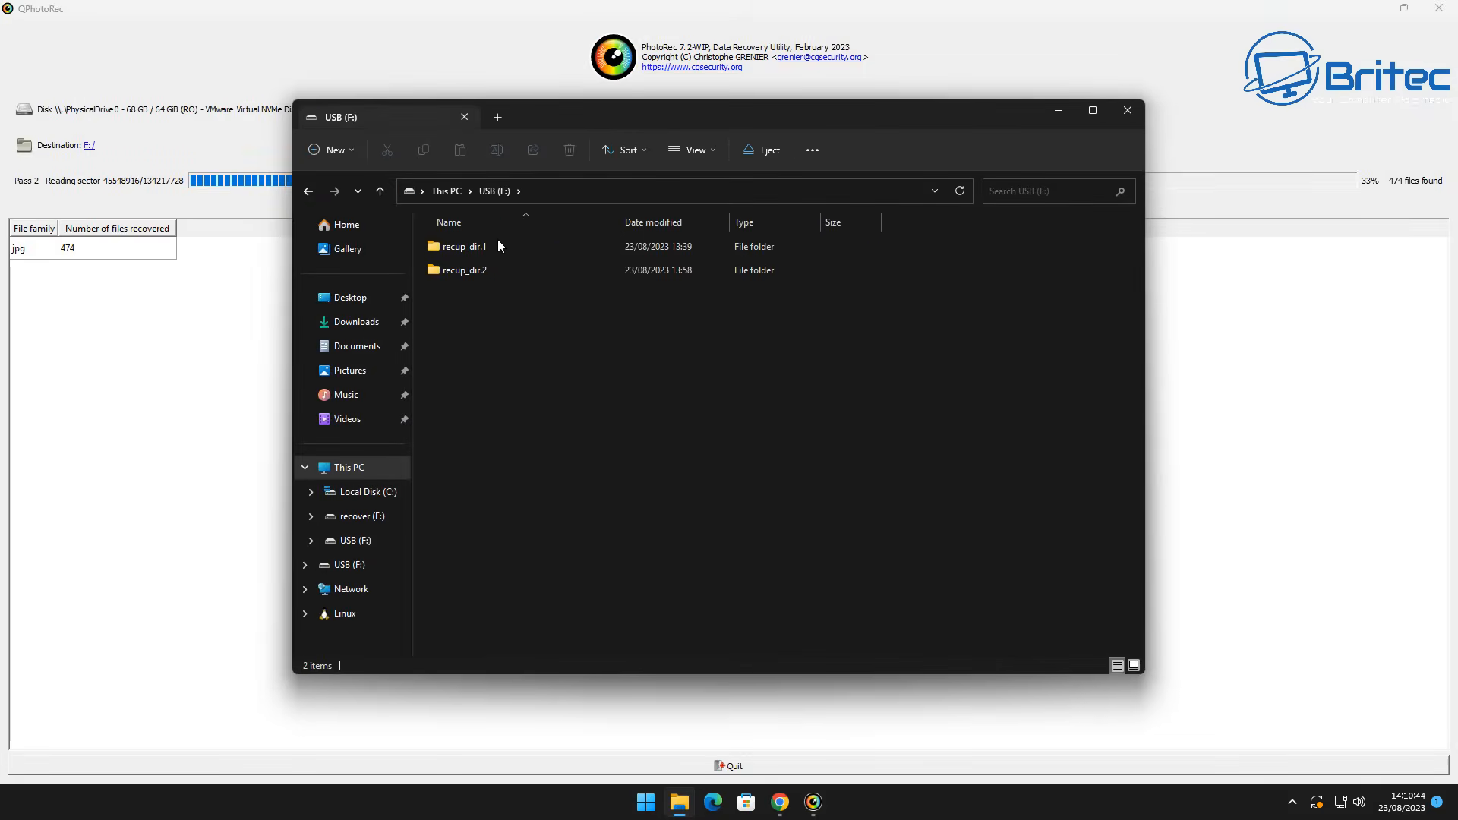
left_click(462, 246)
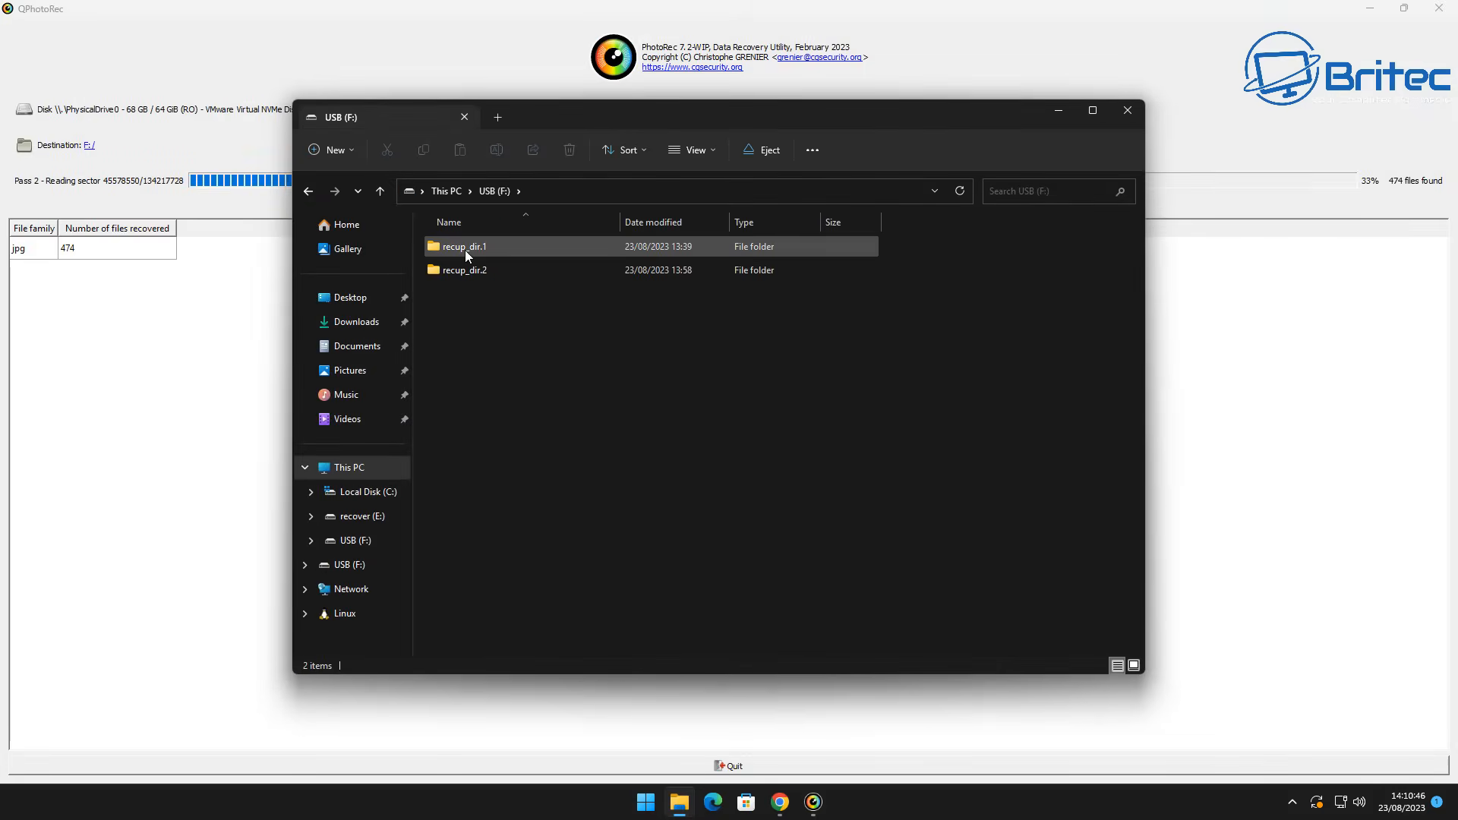
double_click(461, 247)
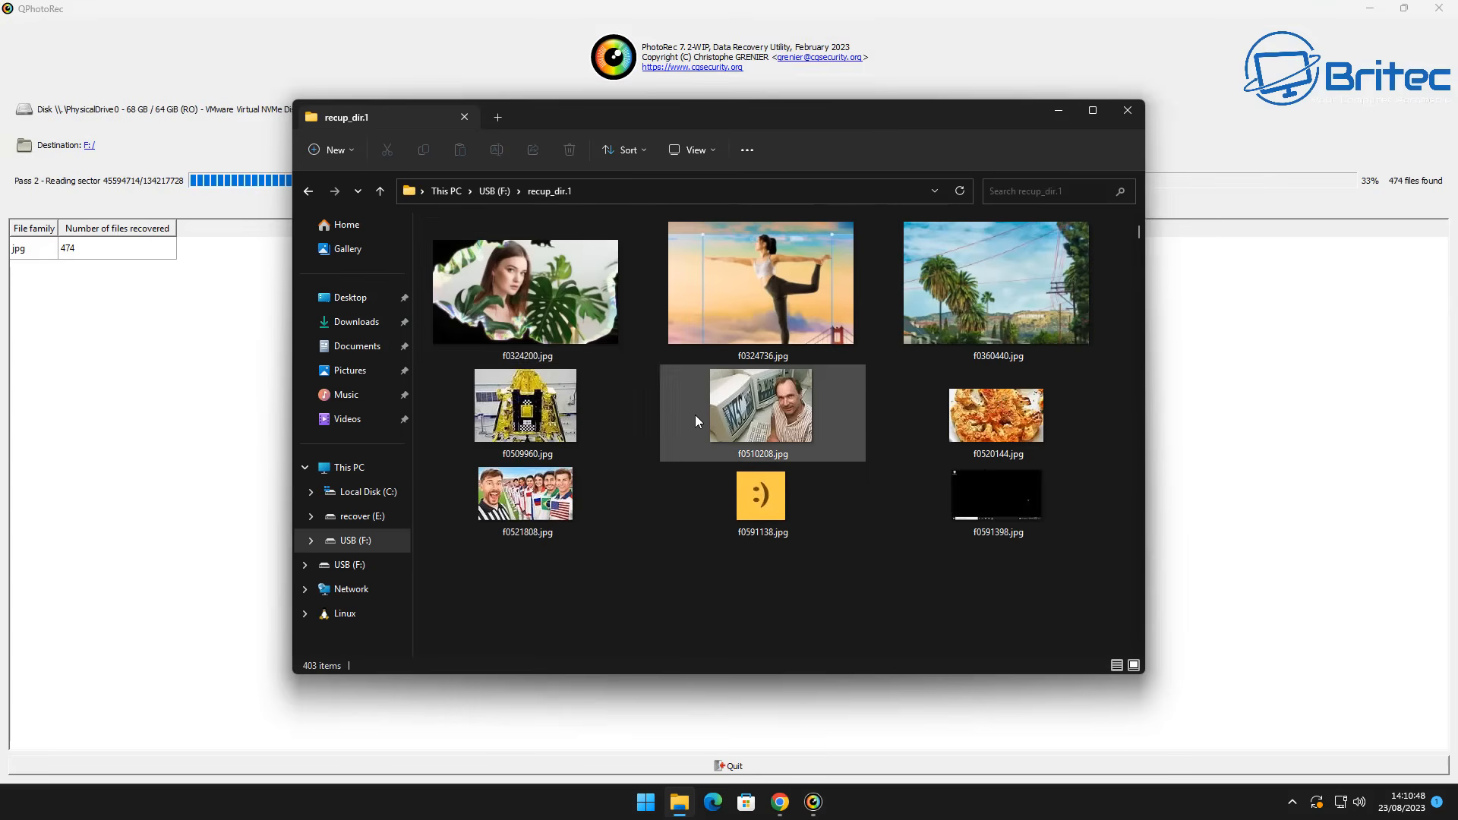
scroll("down", 3)
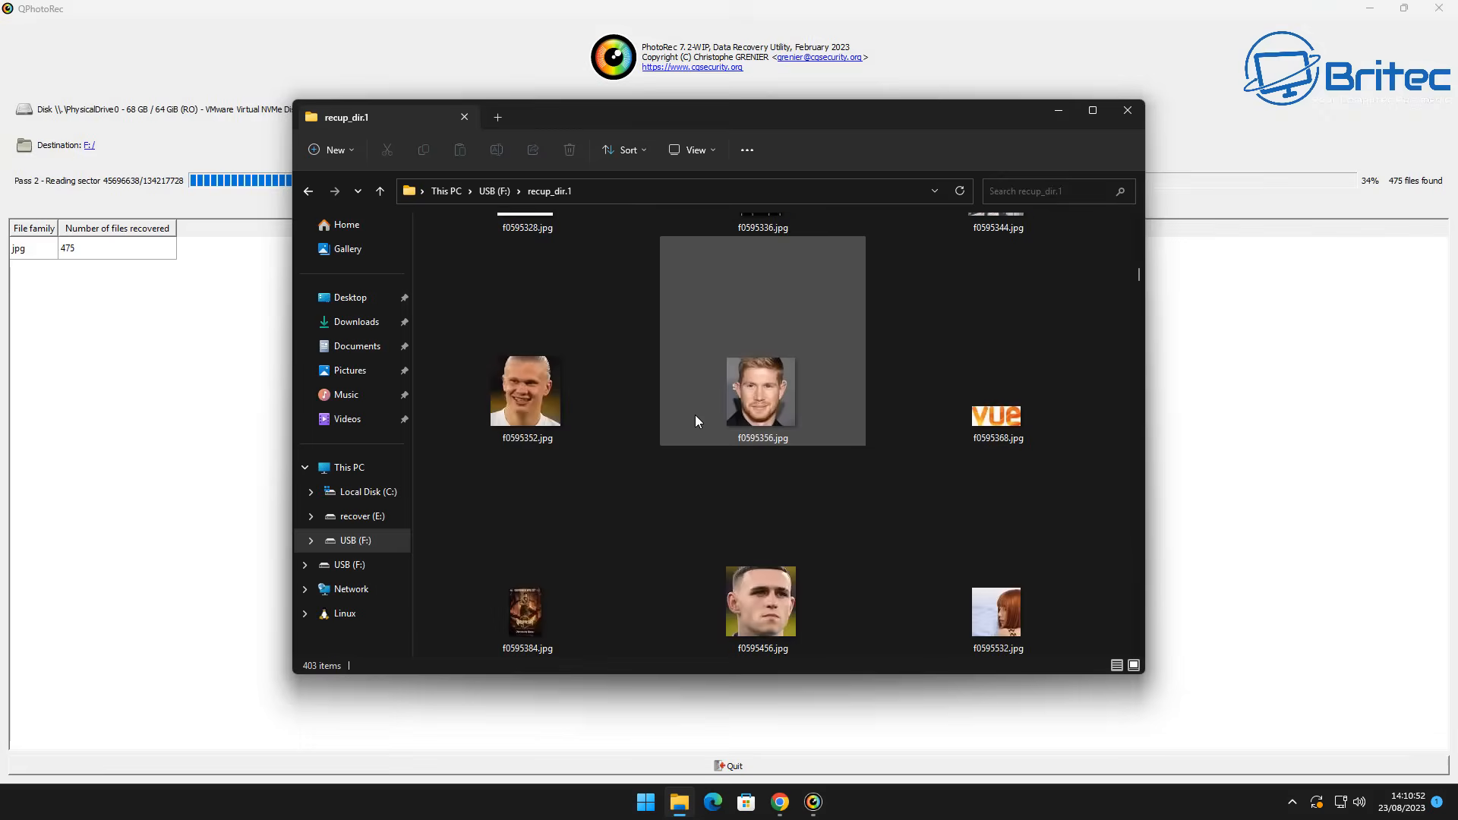
scroll("down", 3)
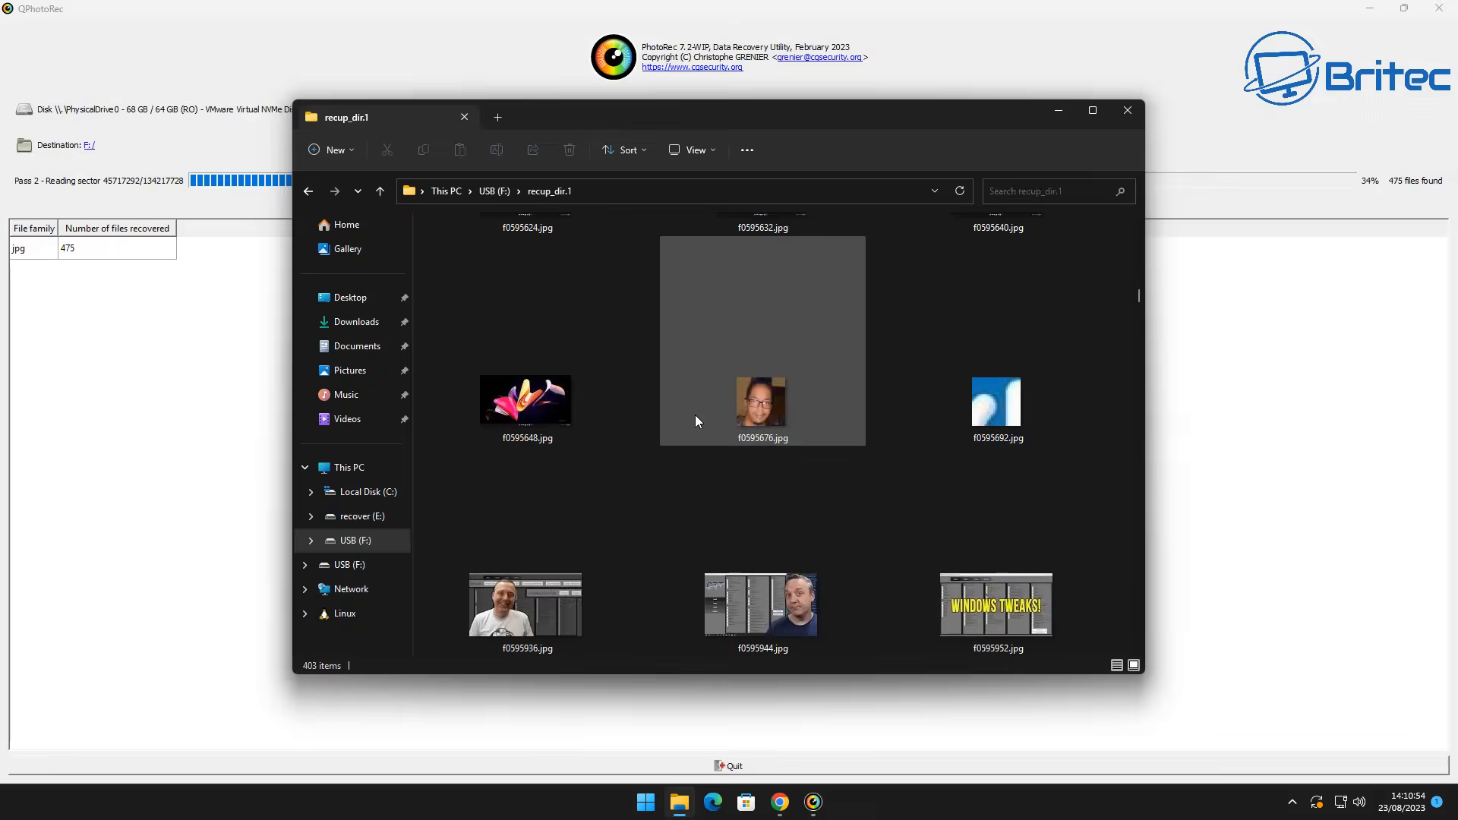
scroll("down", 3)
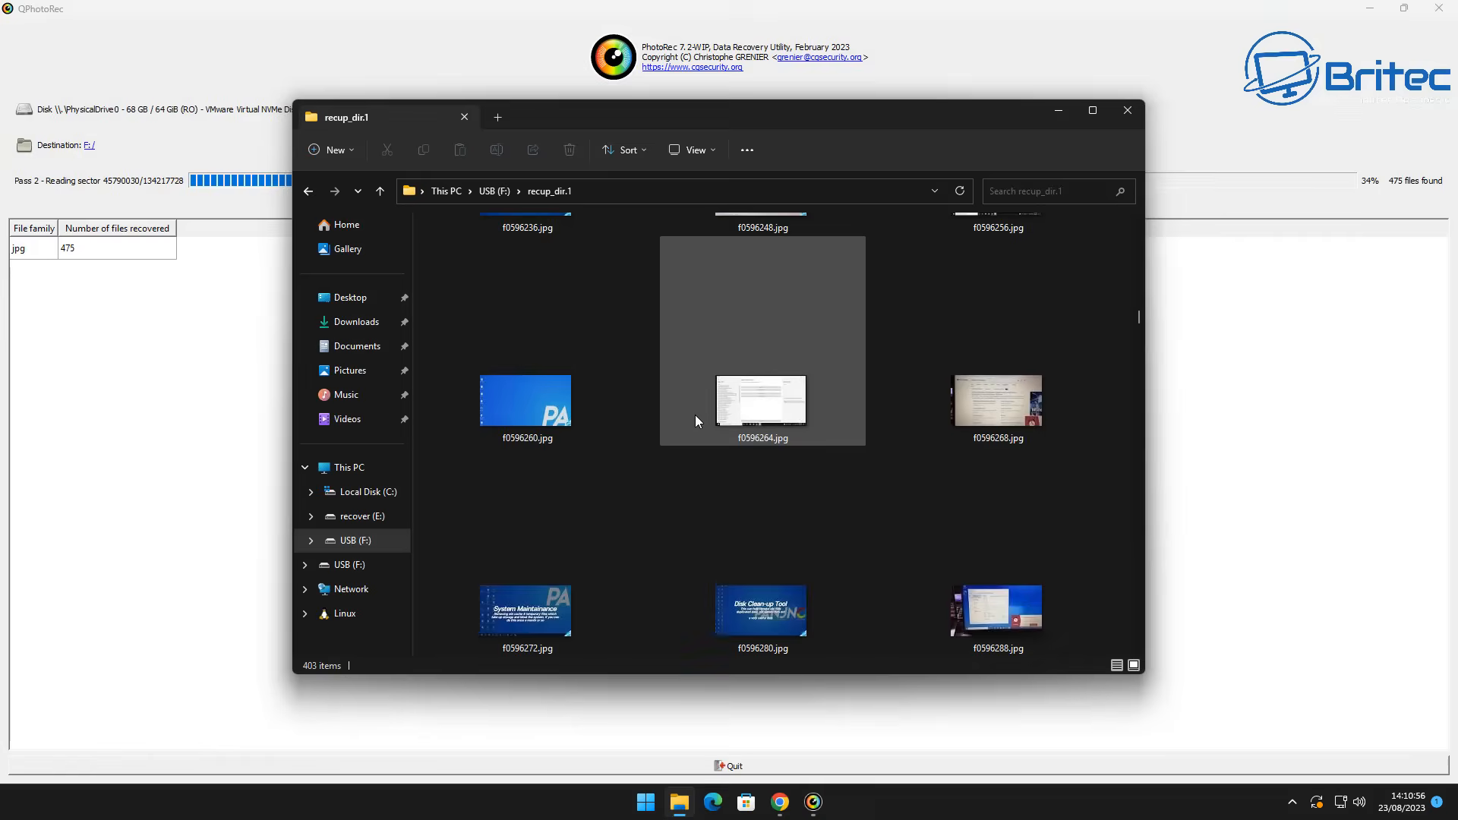
scroll("down", 3)
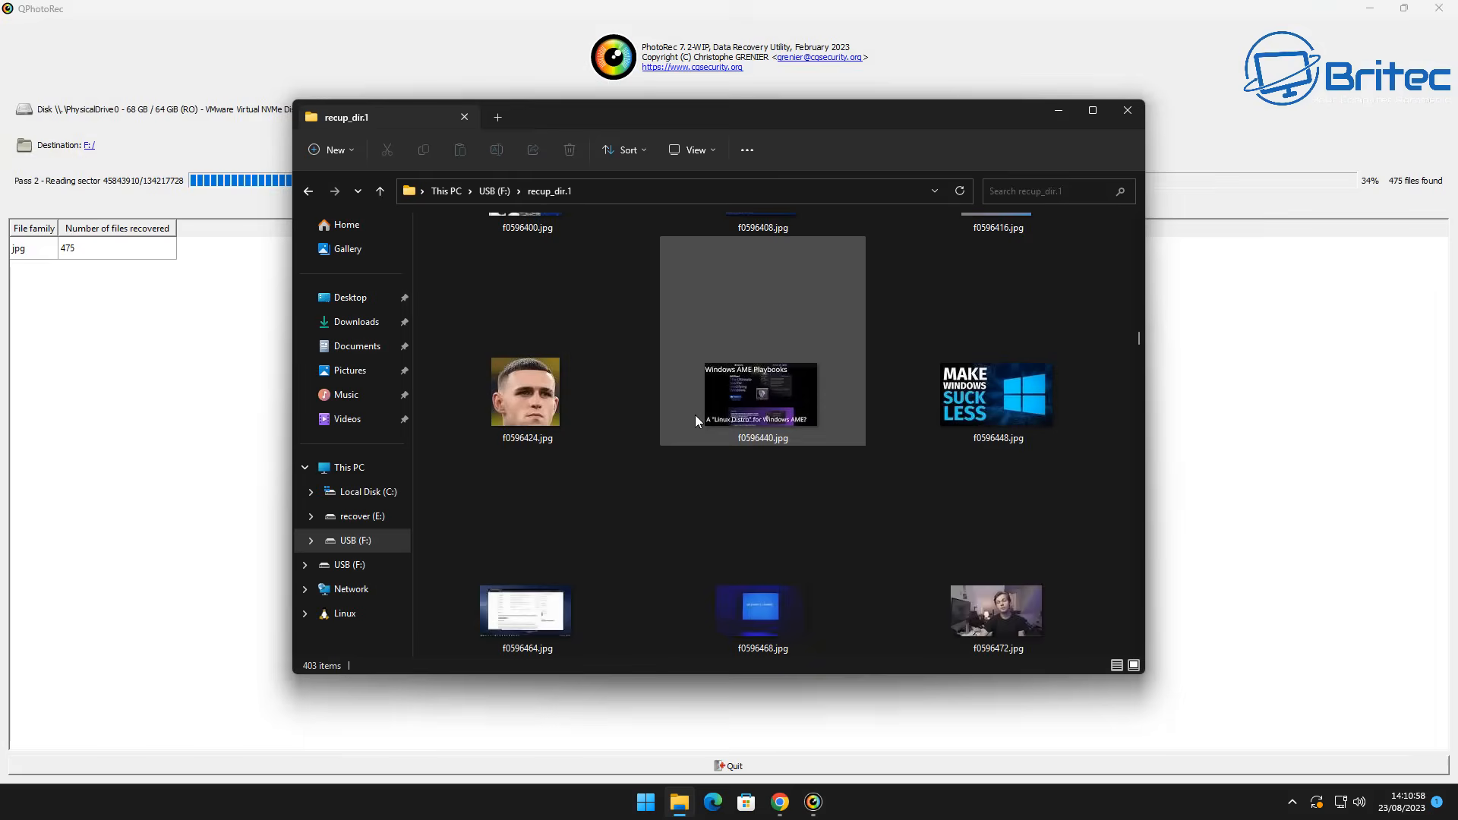
scroll("down", 3)
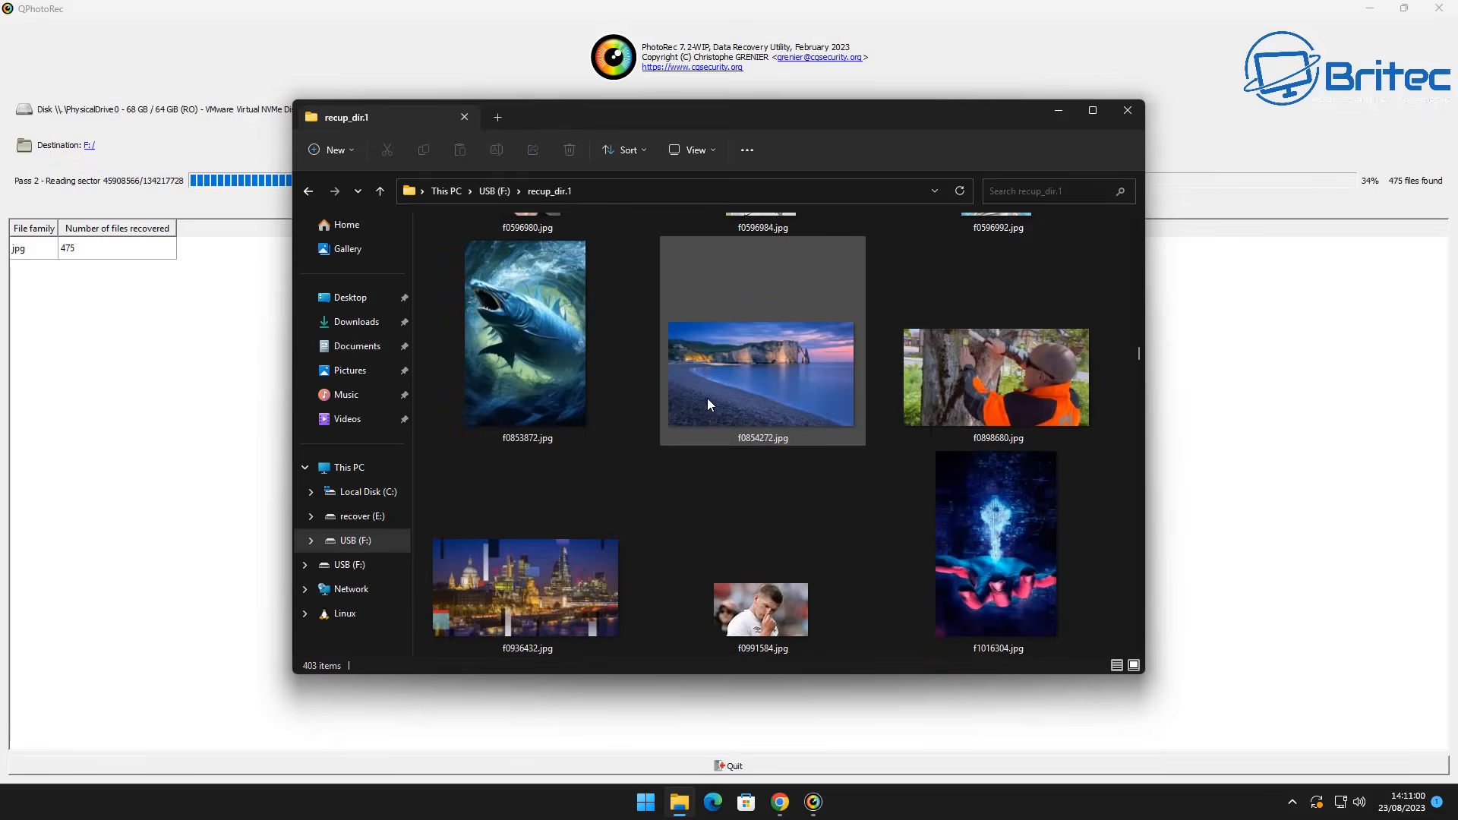
left_click(762, 374)
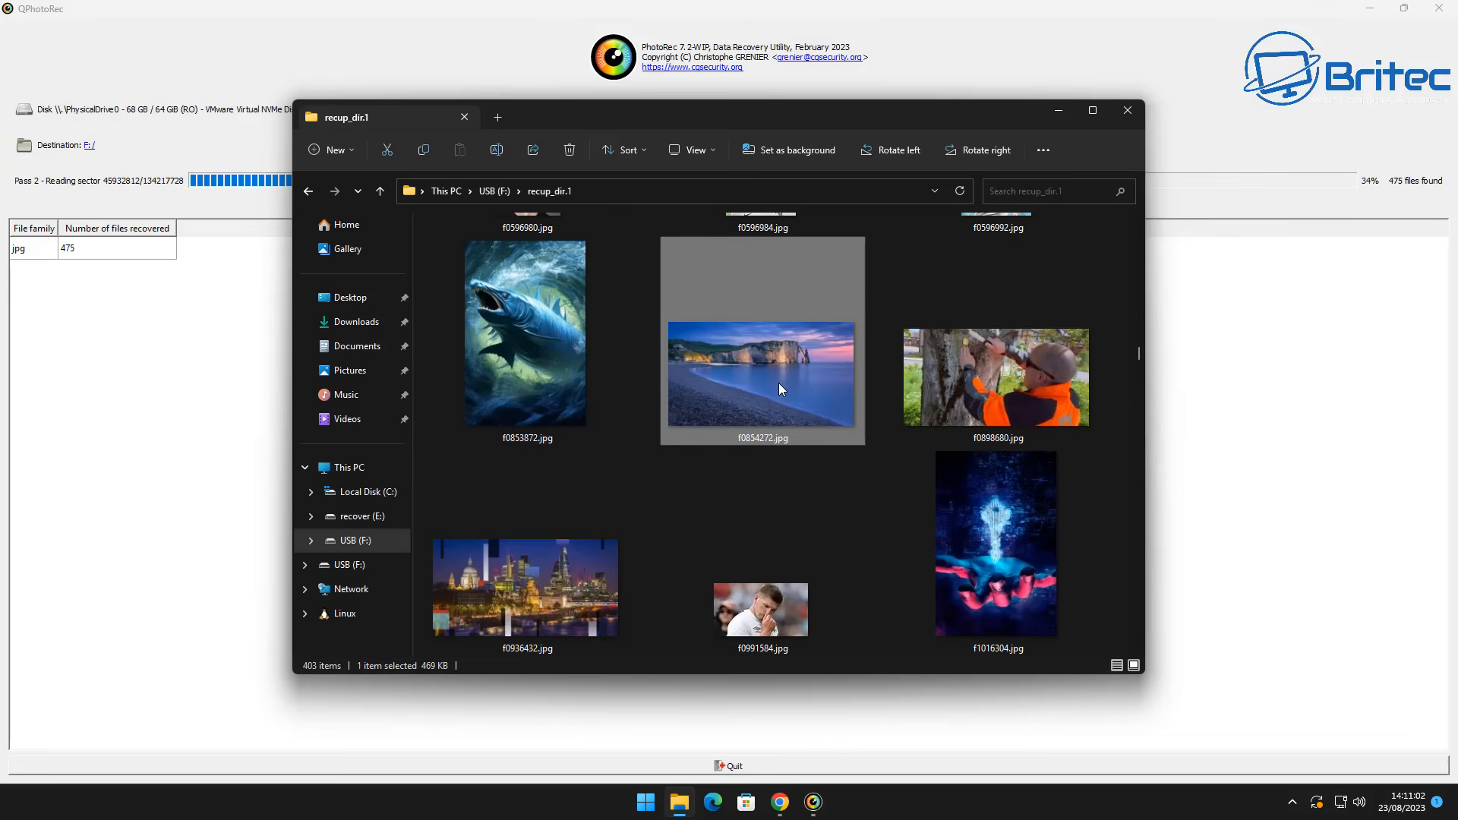
right_click(761, 373)
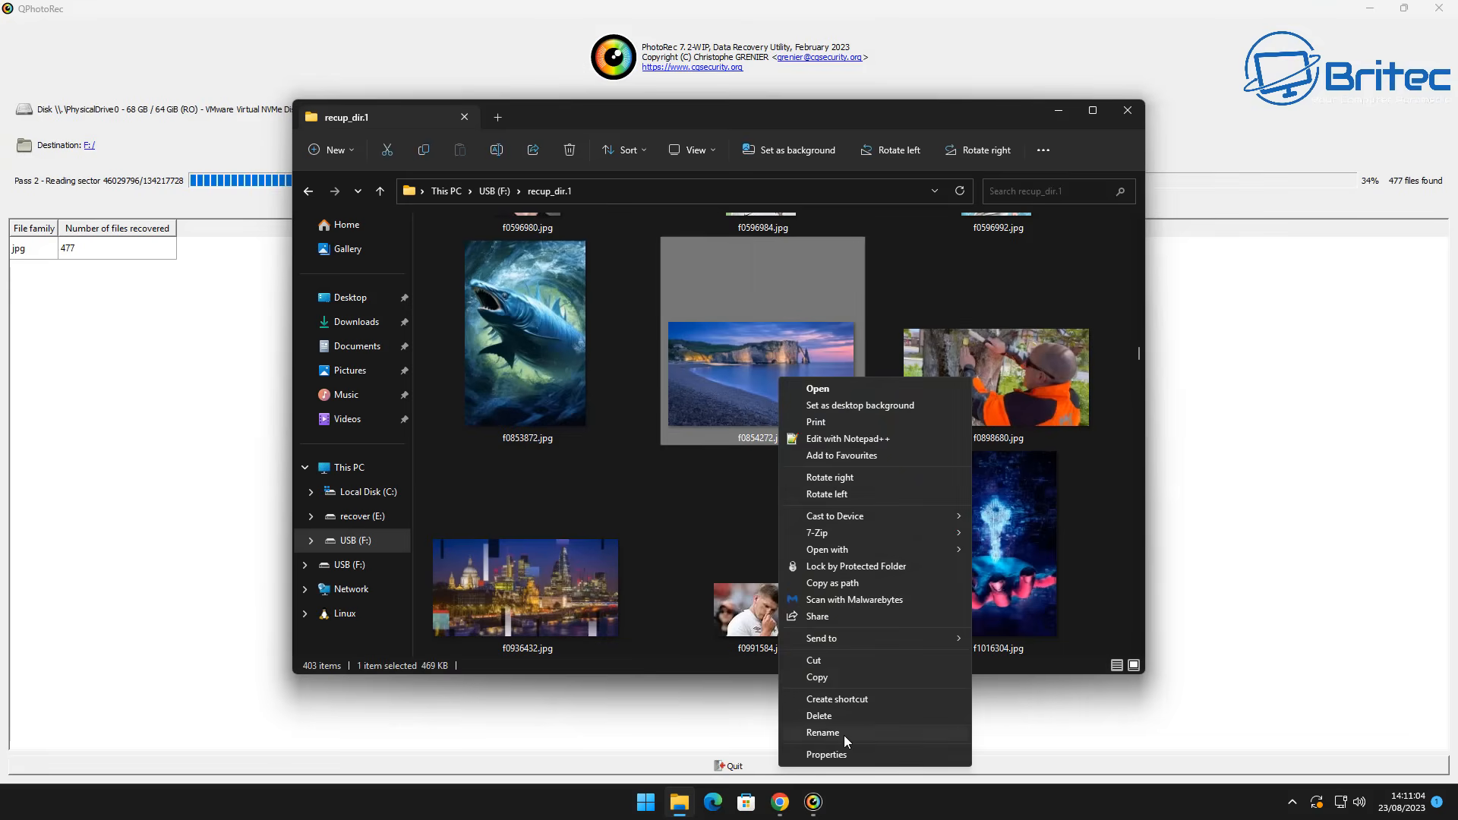
left_click(826, 754)
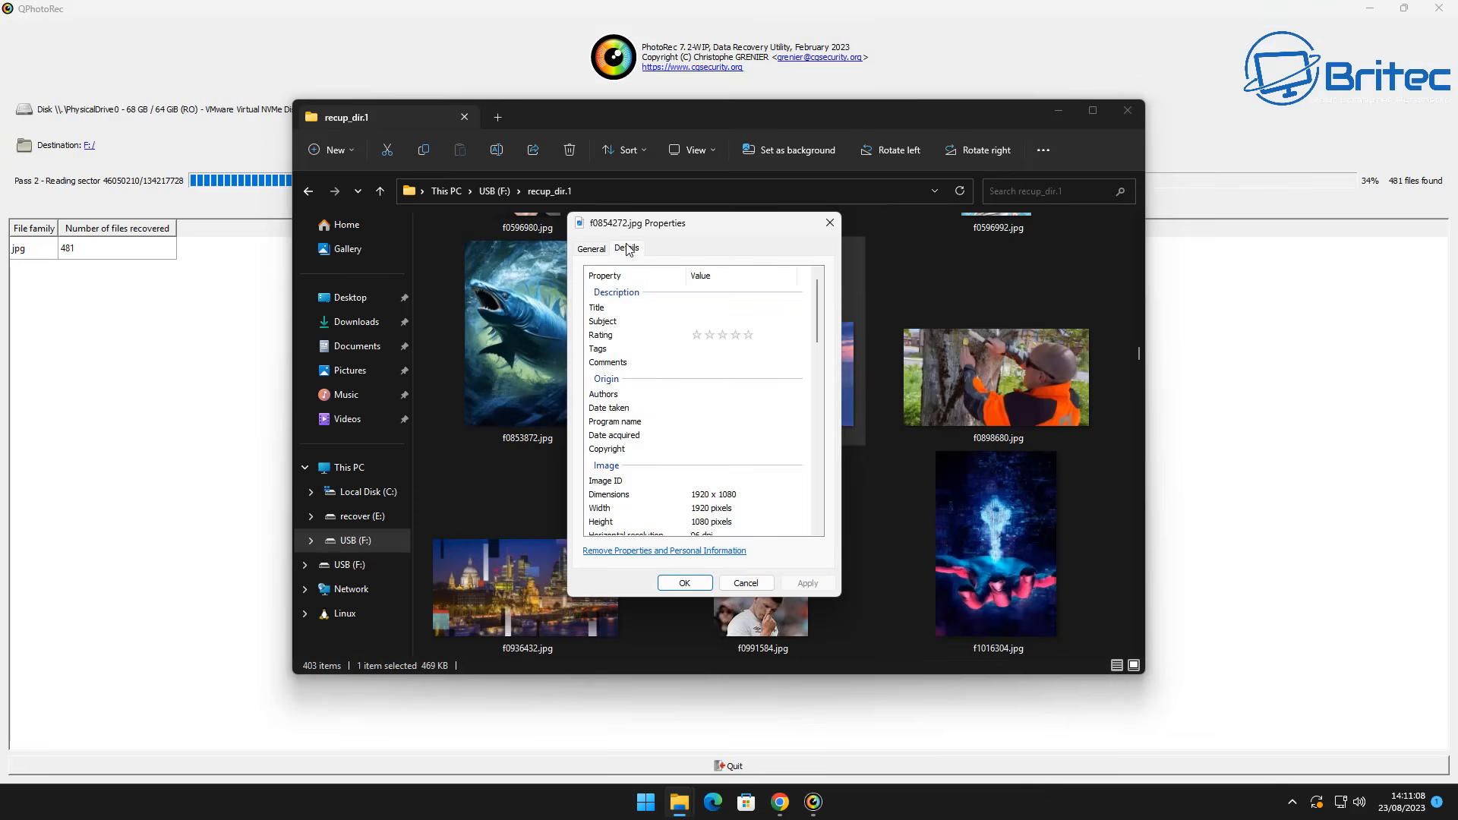
mouse_move(797, 270)
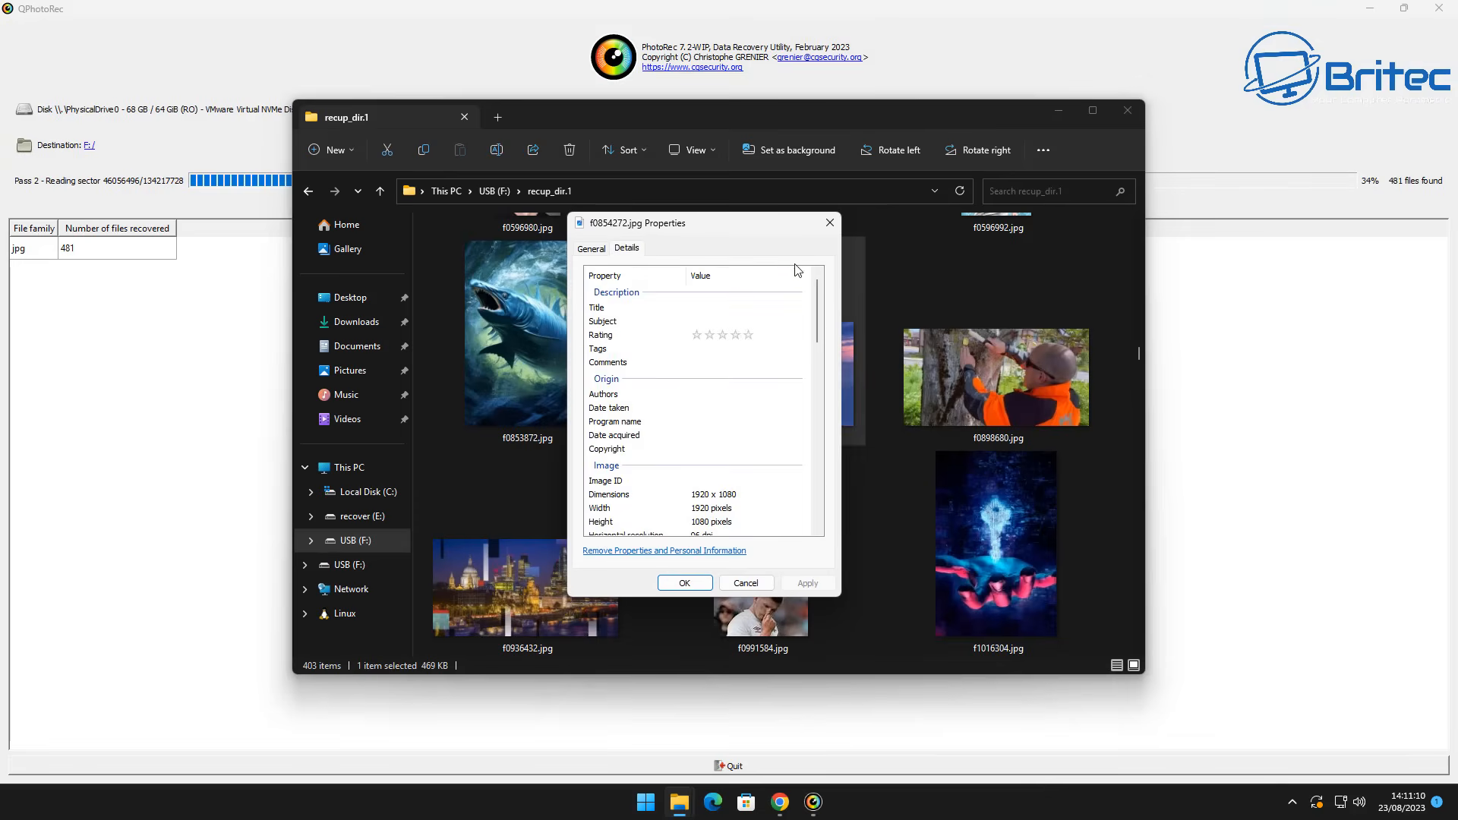
left_click(684, 583)
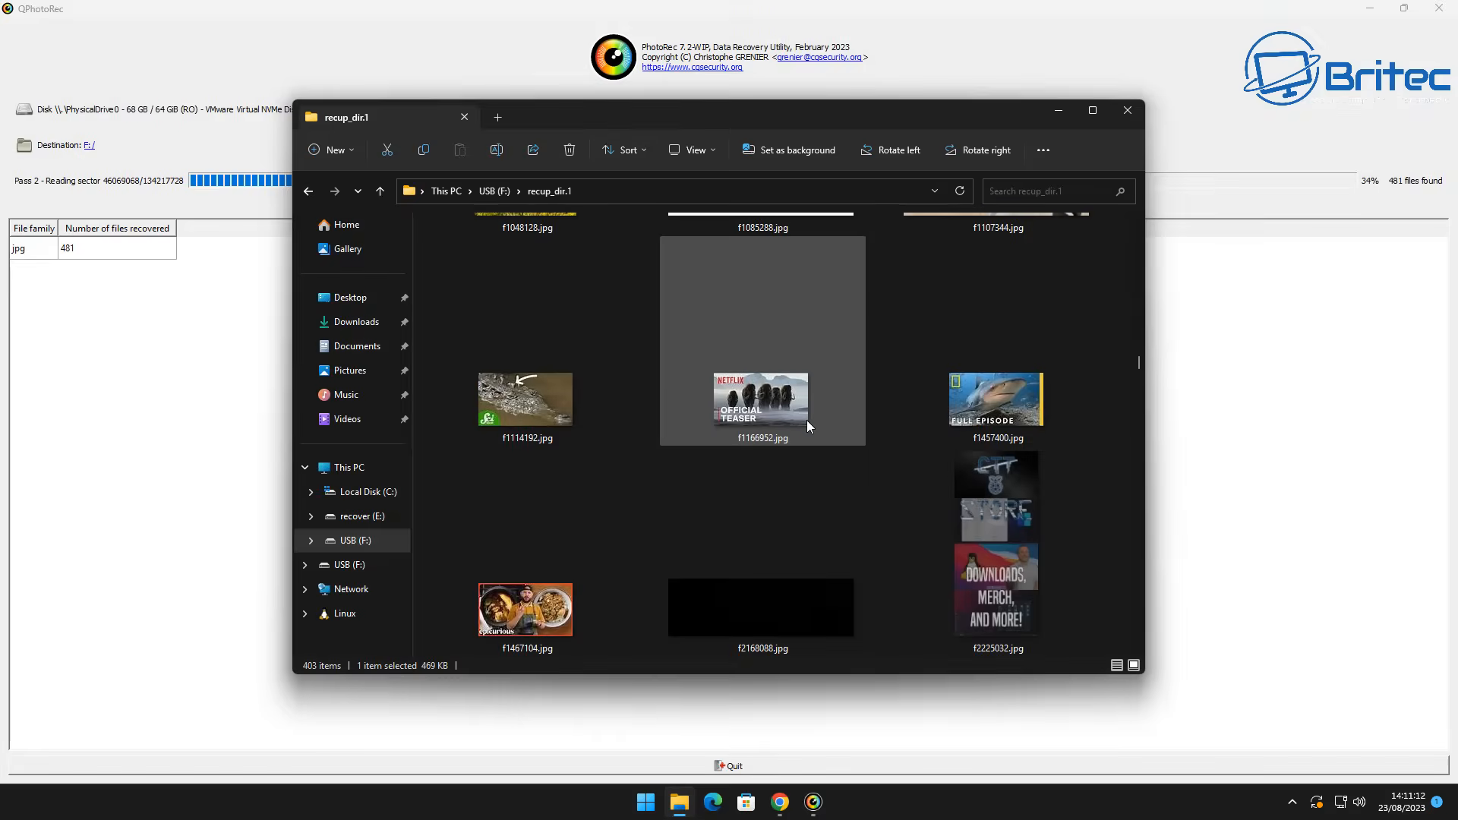
Scroll past the Forza Horizon 5 cover and select the mountain lake picture f4709768.jpg
scroll("down", 3)
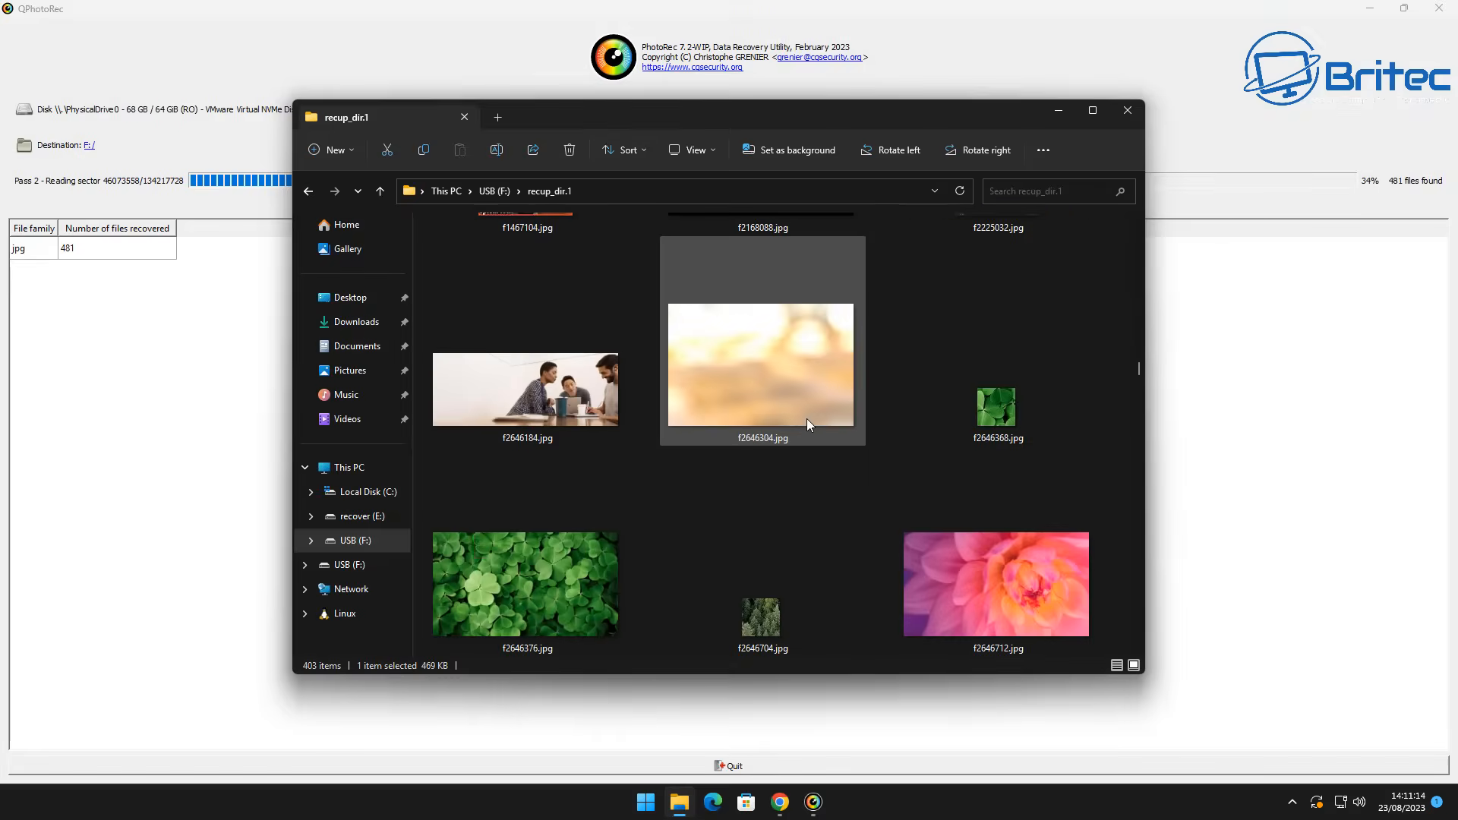
scroll("down", 3)
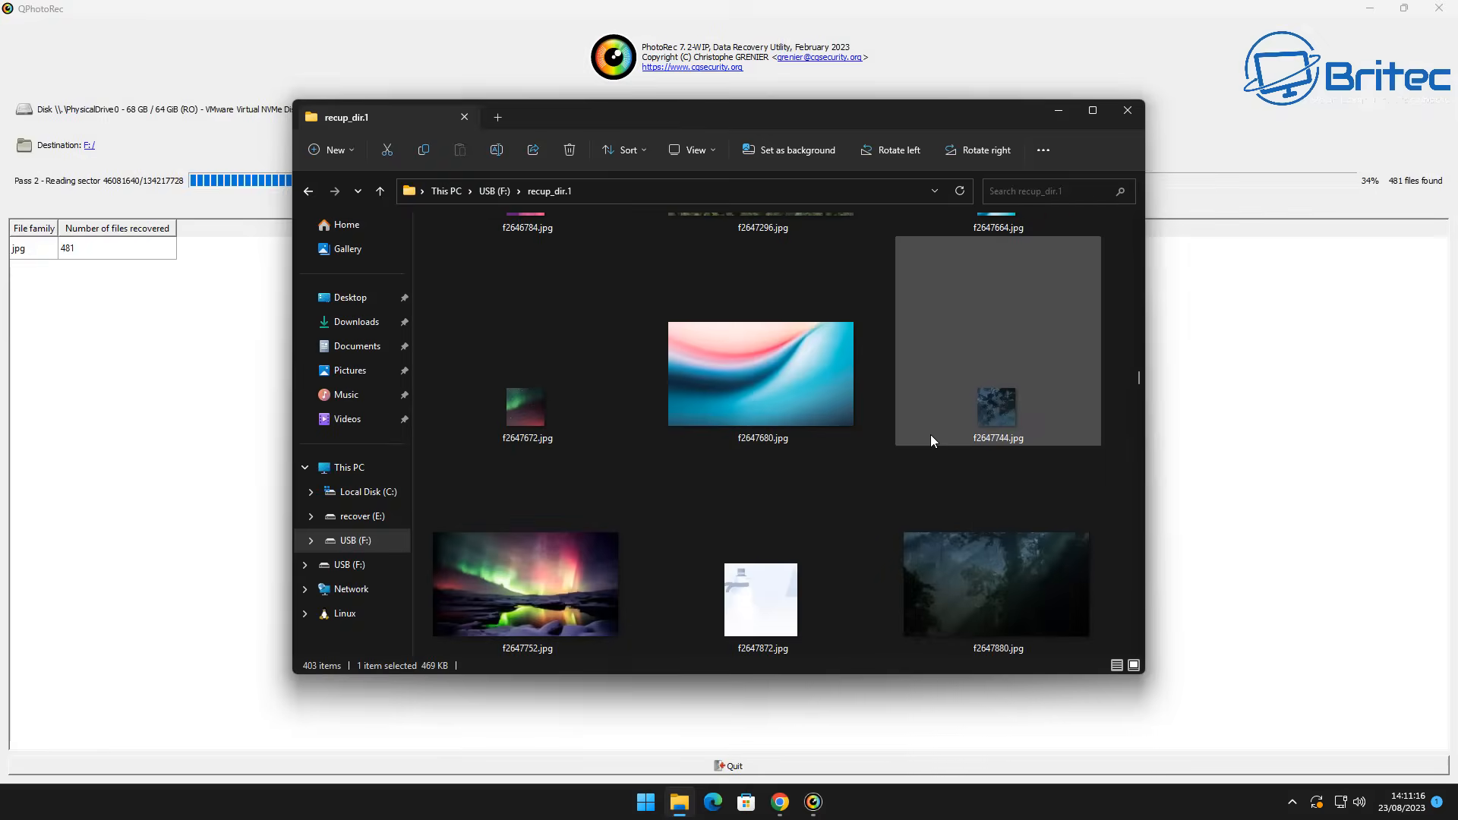
scroll("down", 3)
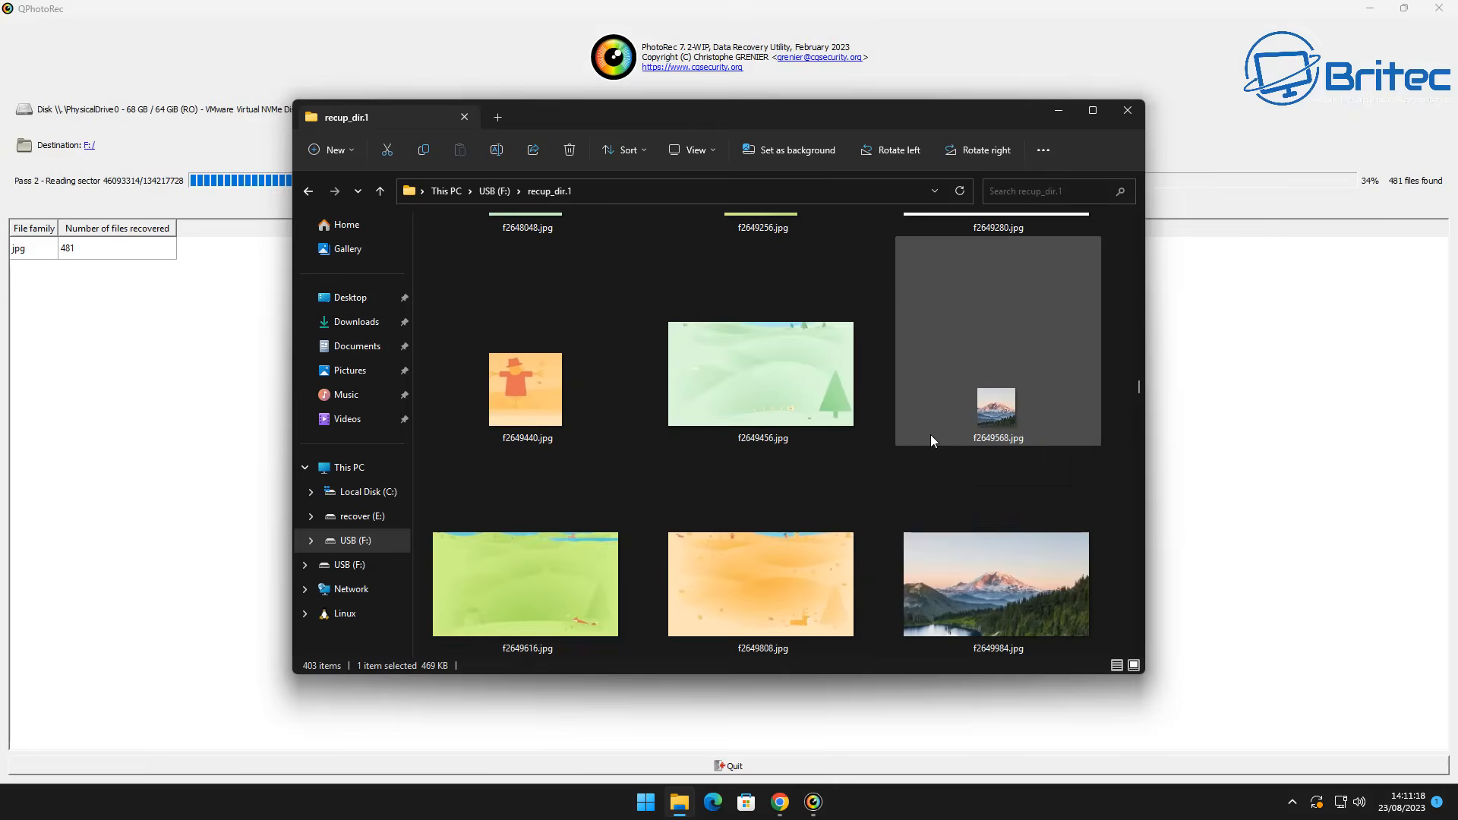
scroll("down", 3)
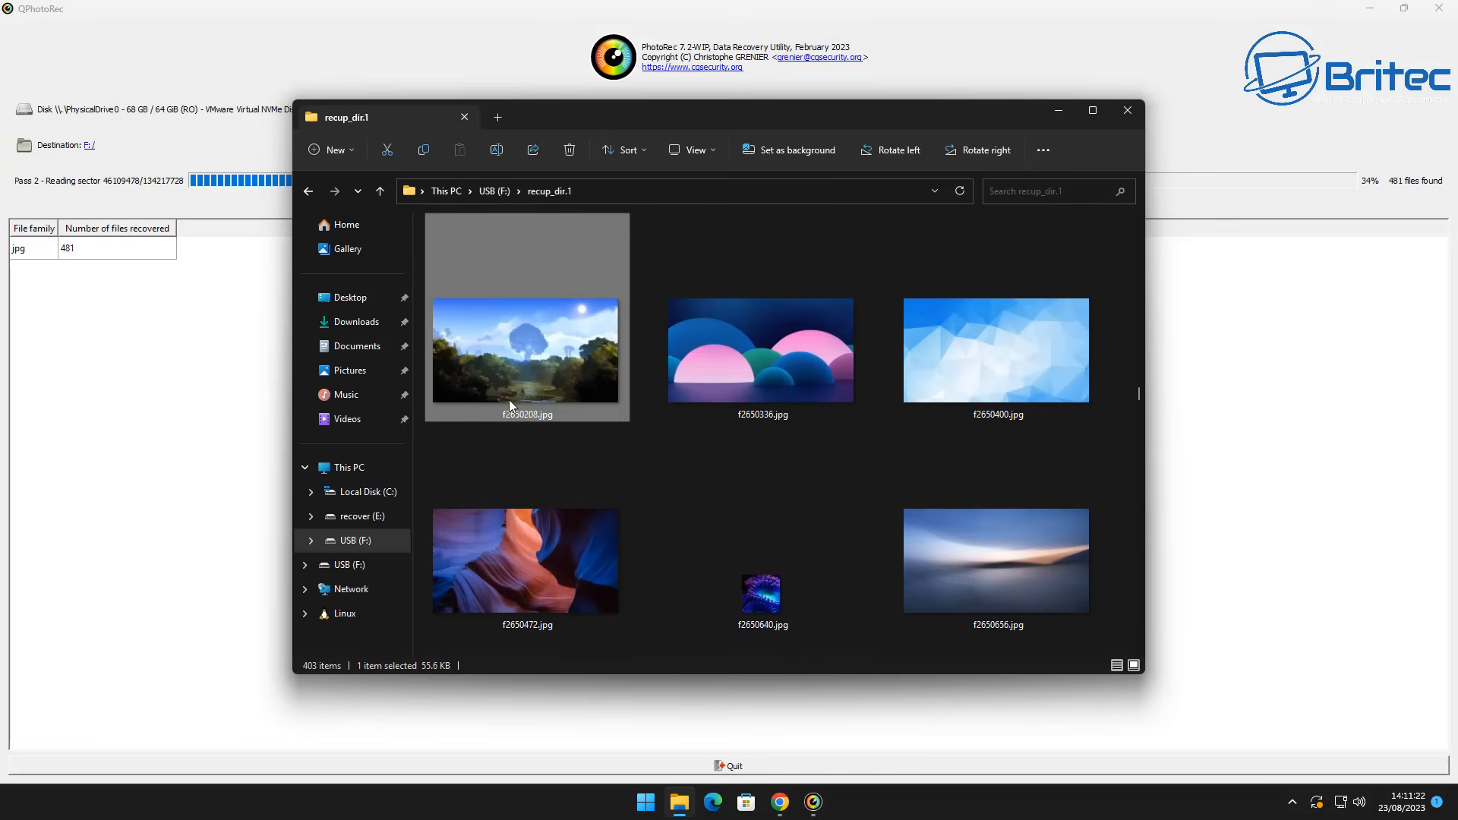
scroll("down", 3)
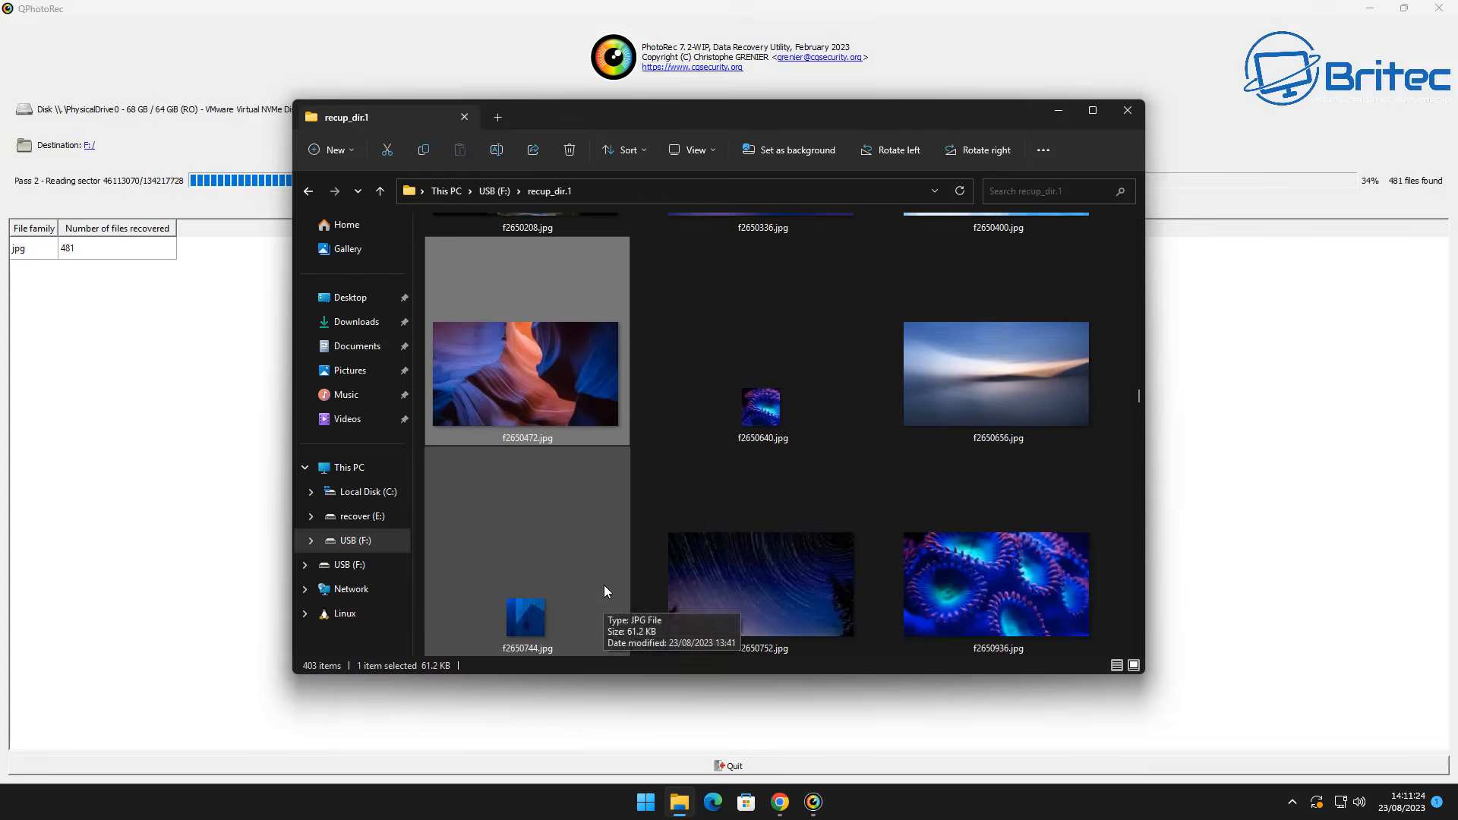
scroll("down", 3)
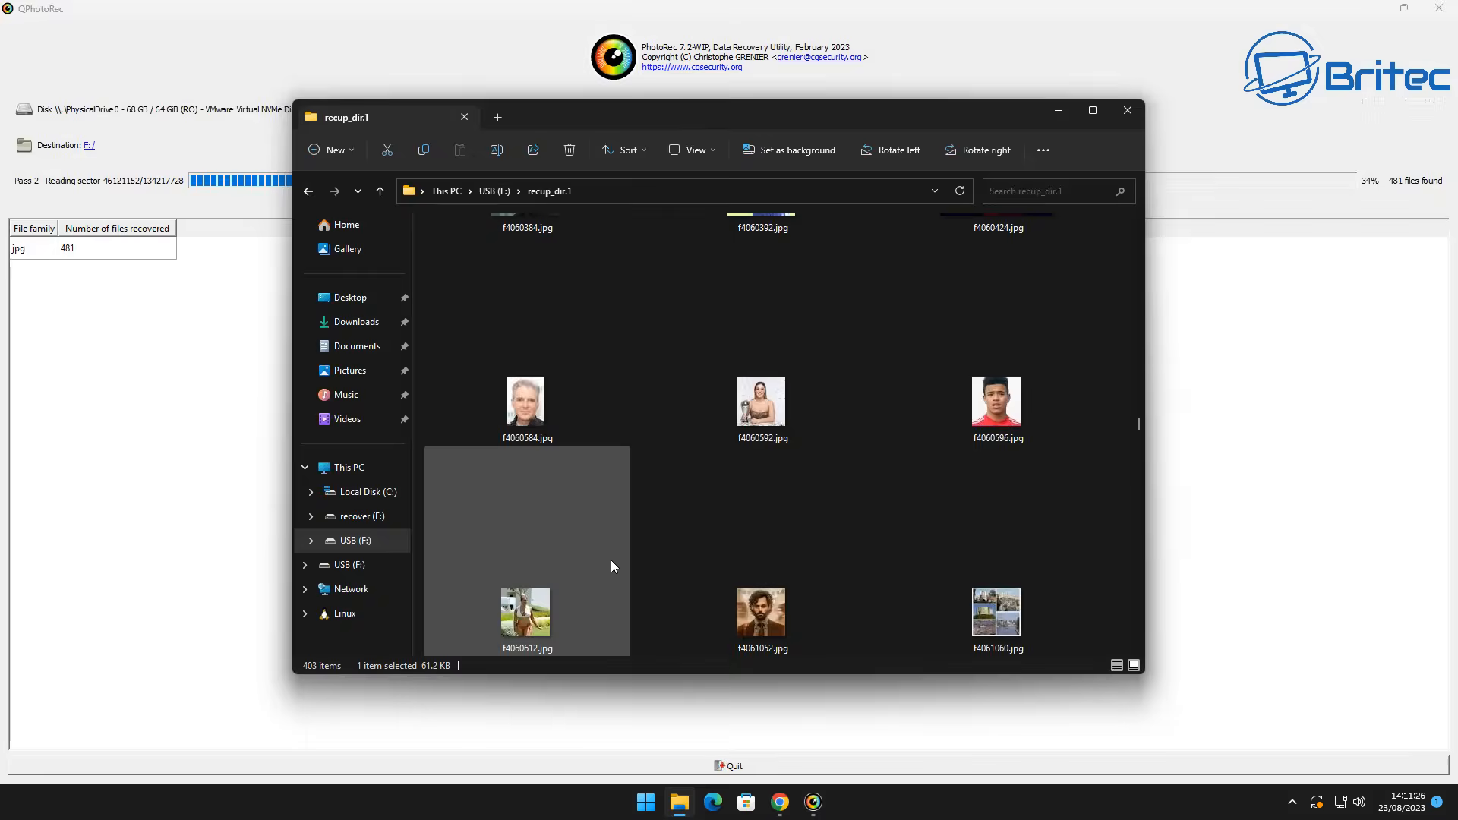
scroll("down", 3)
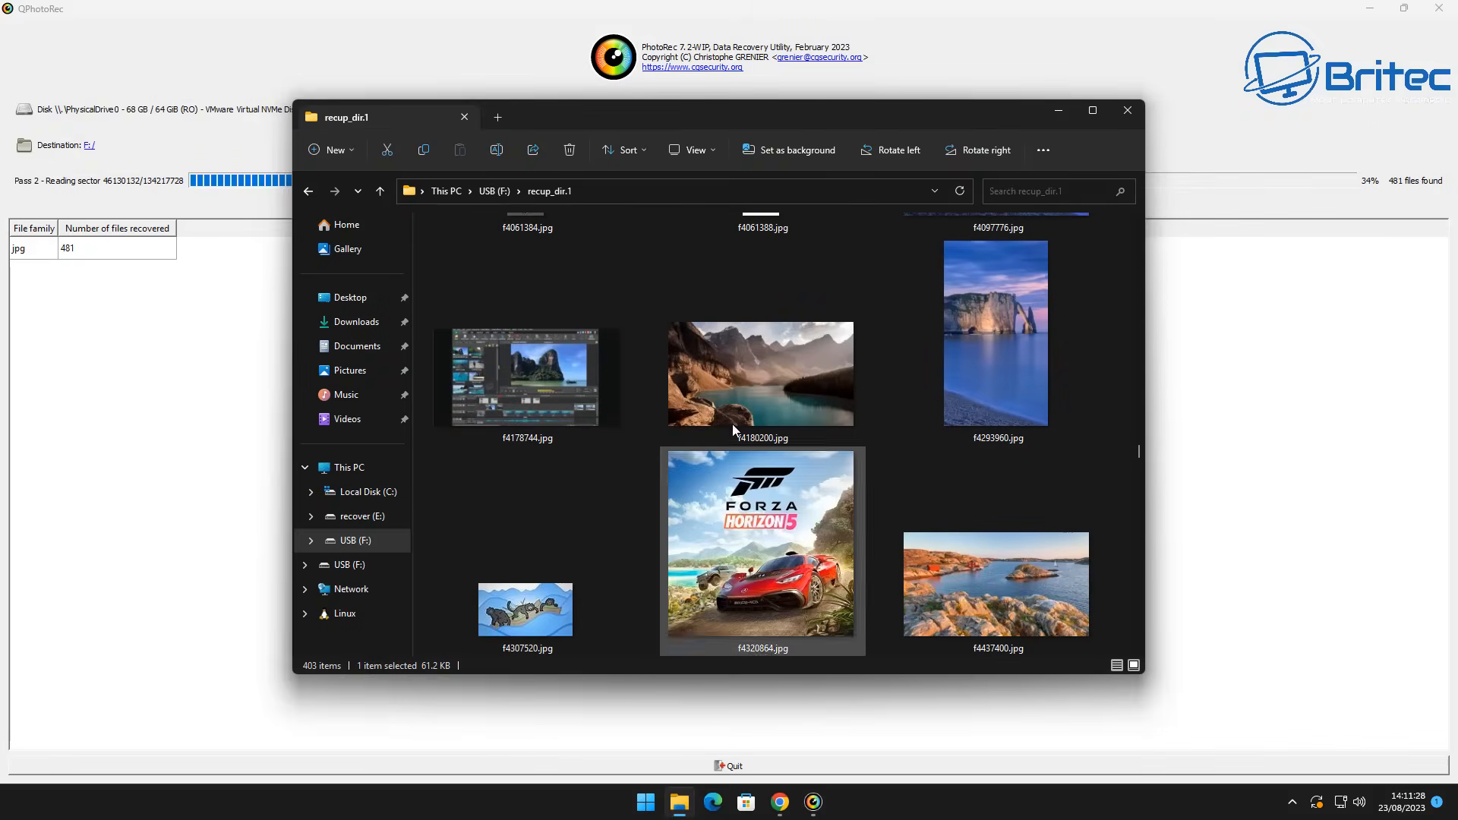
scroll("down", 3)
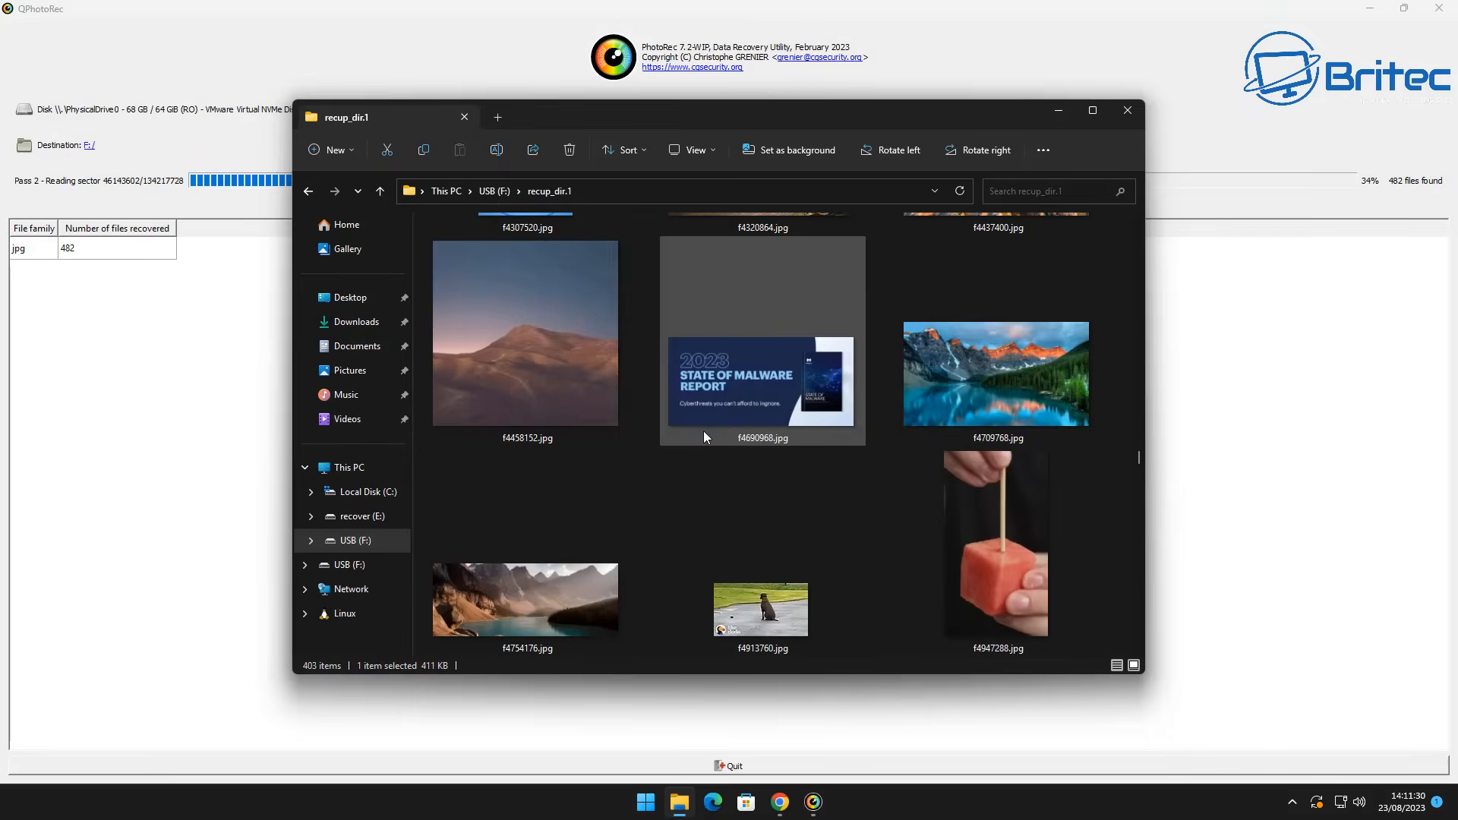
left_click(998, 374)
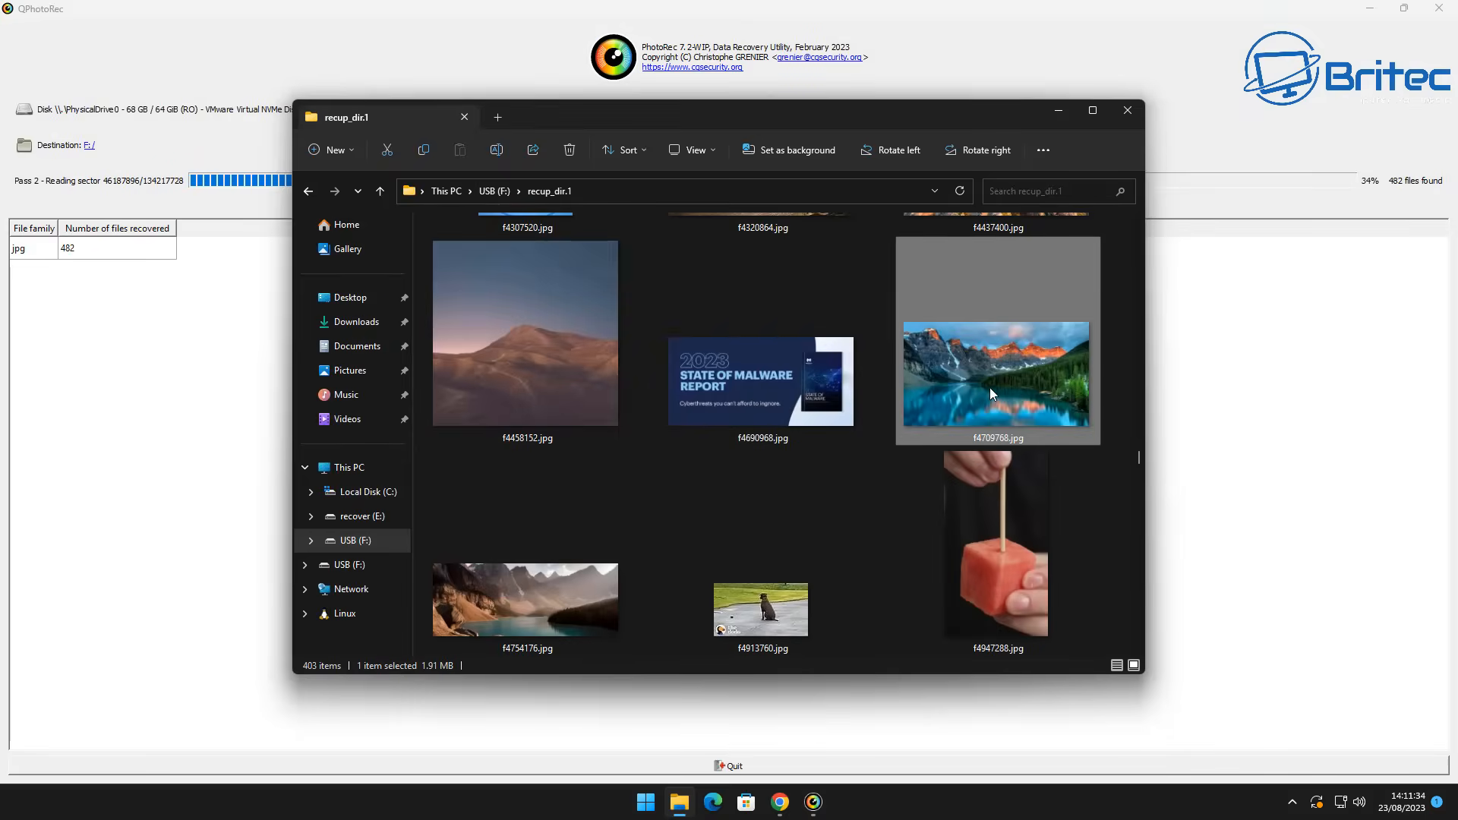
Open the recovered f4709768.jpg in the Photos app
double_click(997, 374)
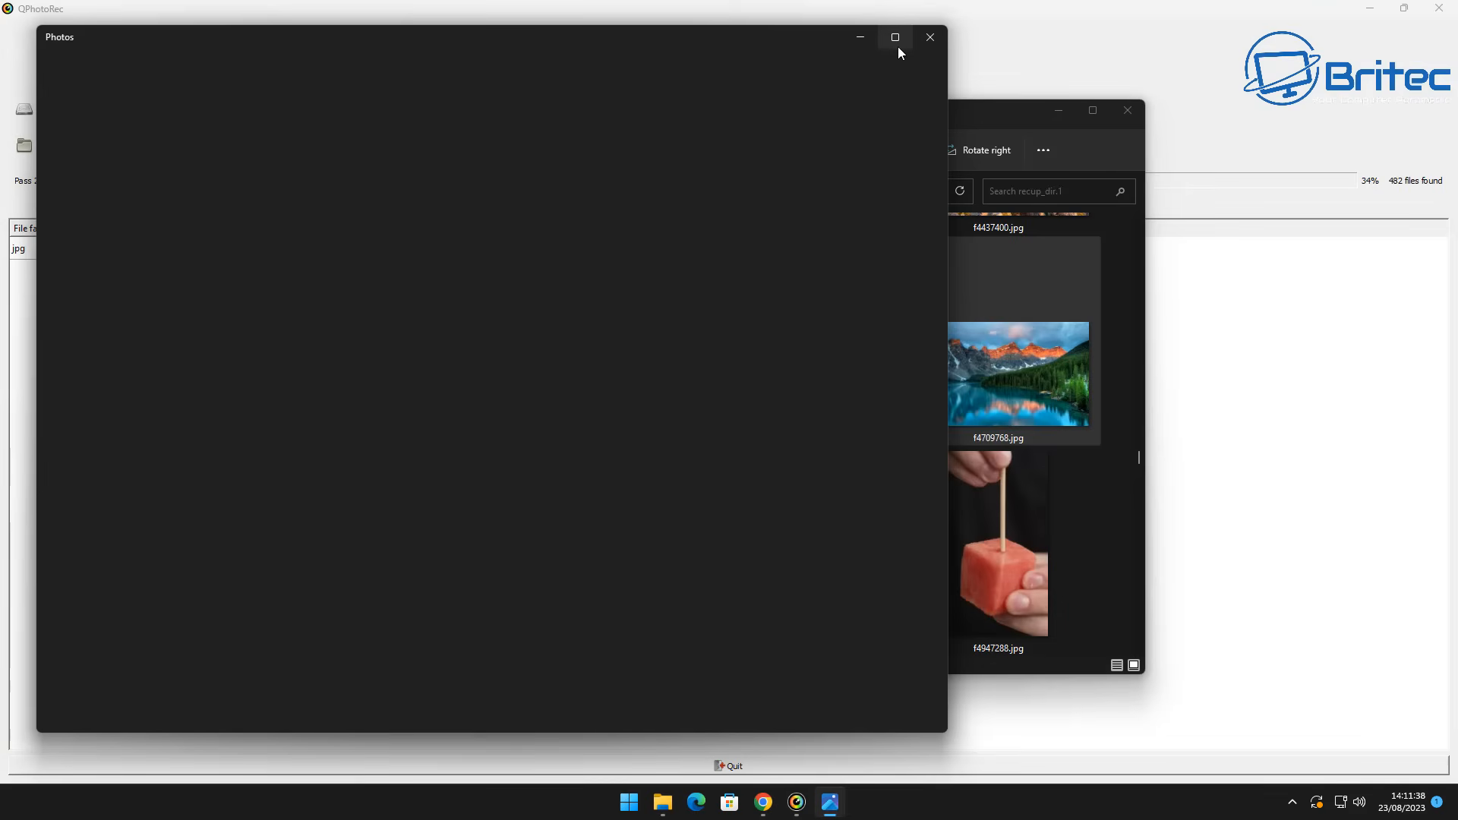
mouse_move(906, 43)
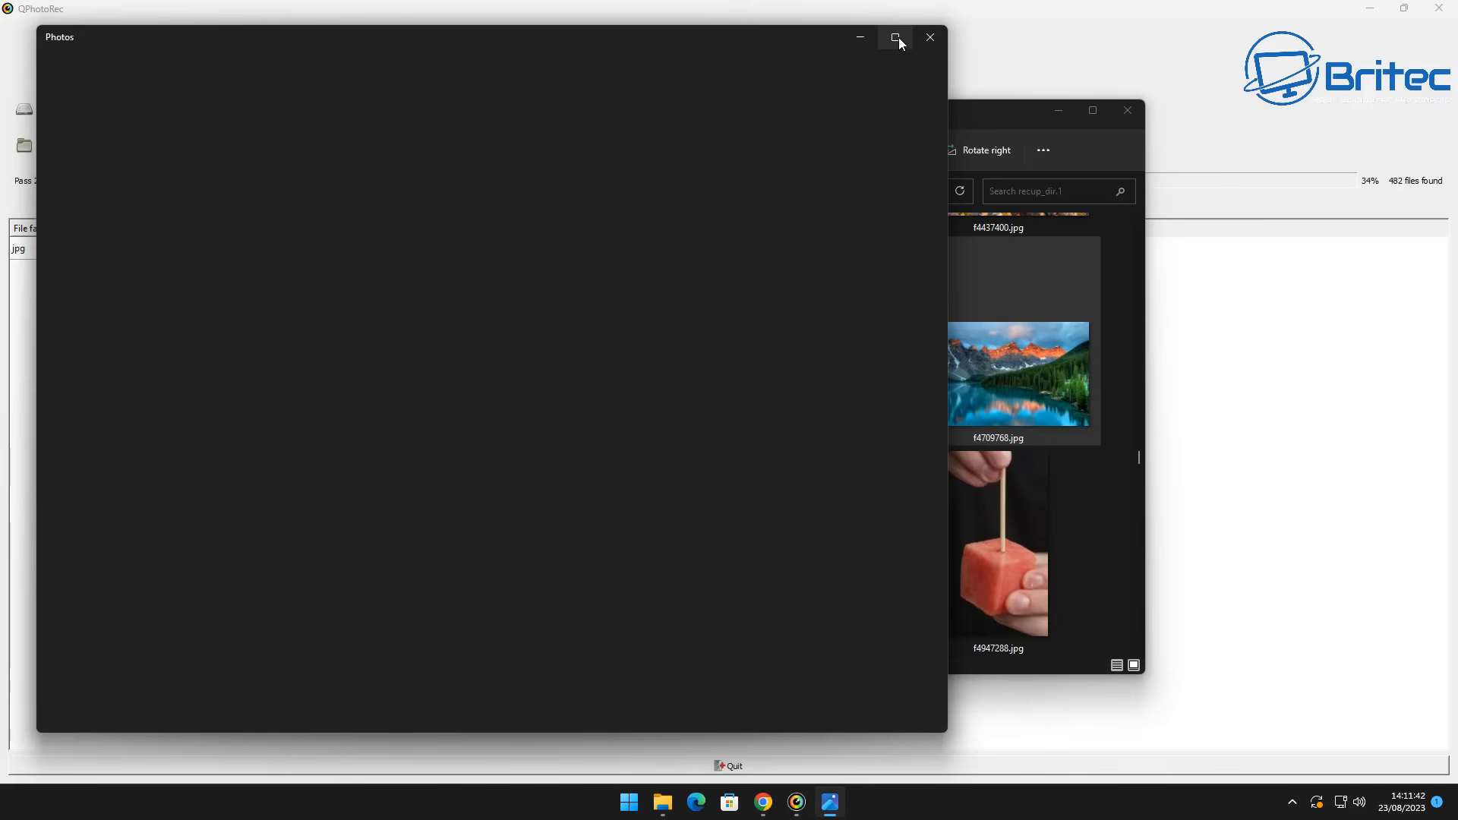
left_click(895, 37)
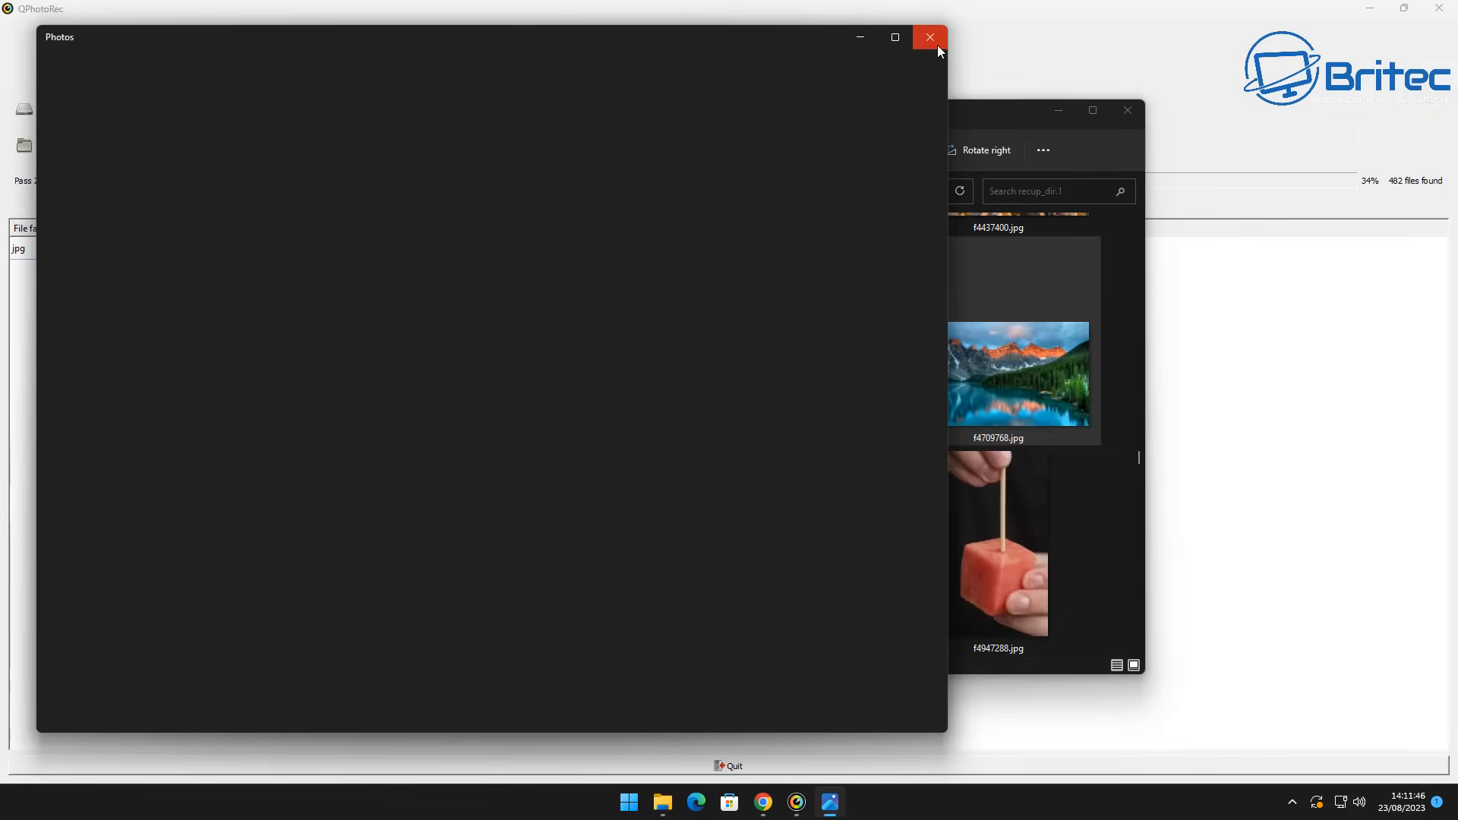
mouse_move(928, 38)
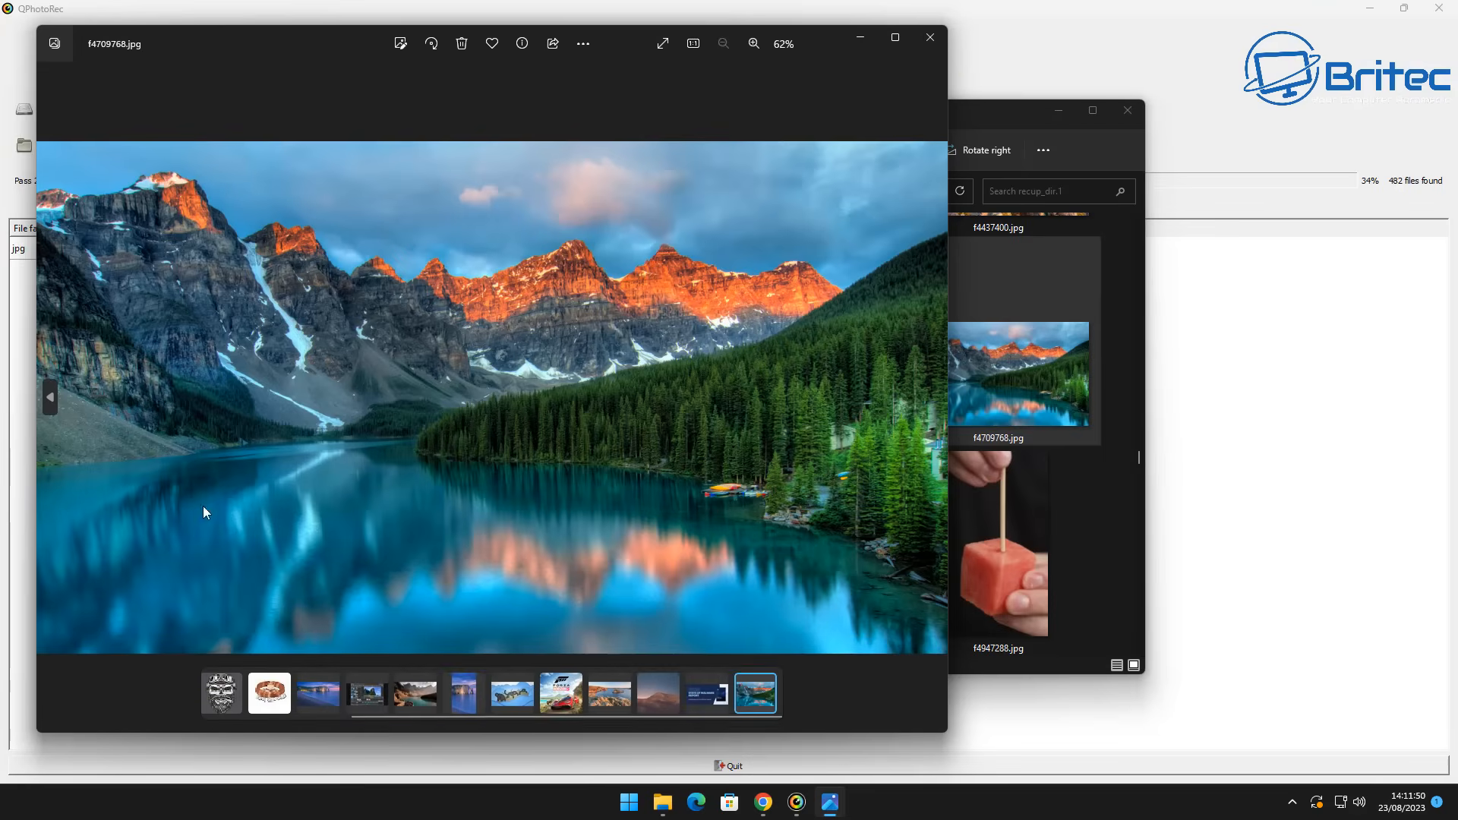
mouse_move(492, 438)
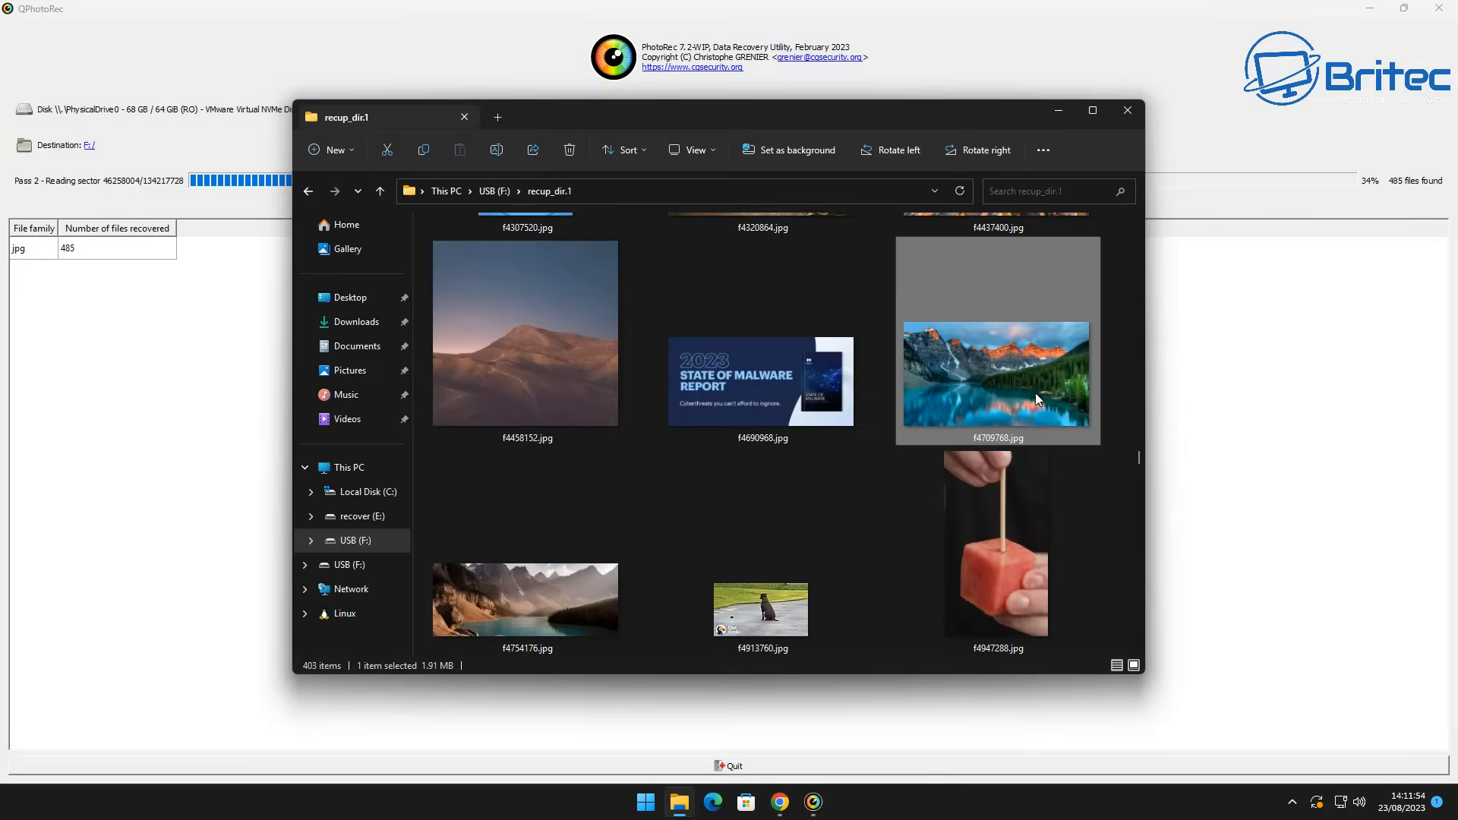
Scroll down to the blue Windows bloom wallpapers, then bring QPhotoRec's progress window forward
scroll("down", 3)
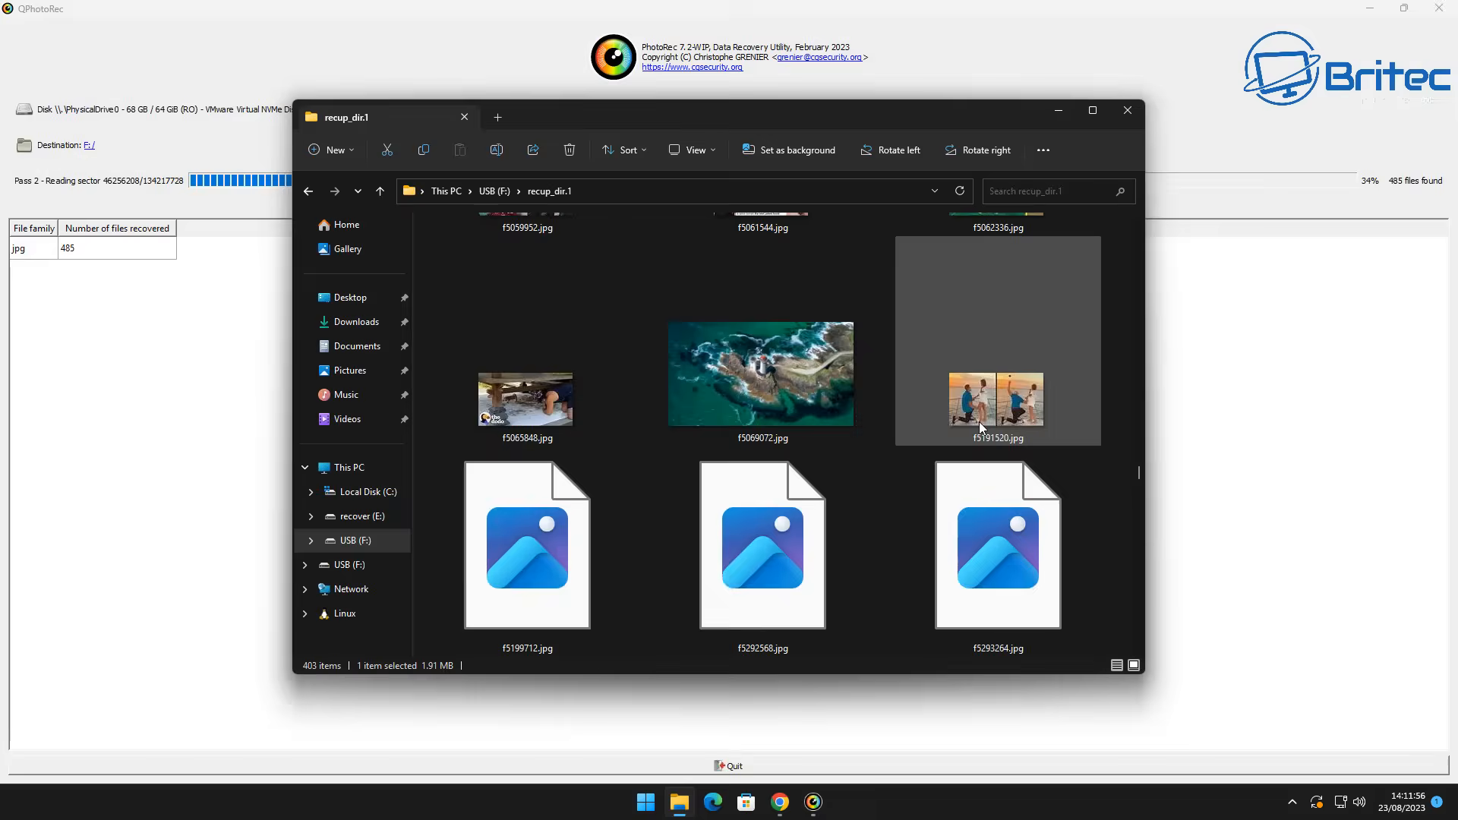
scroll("down", 3)
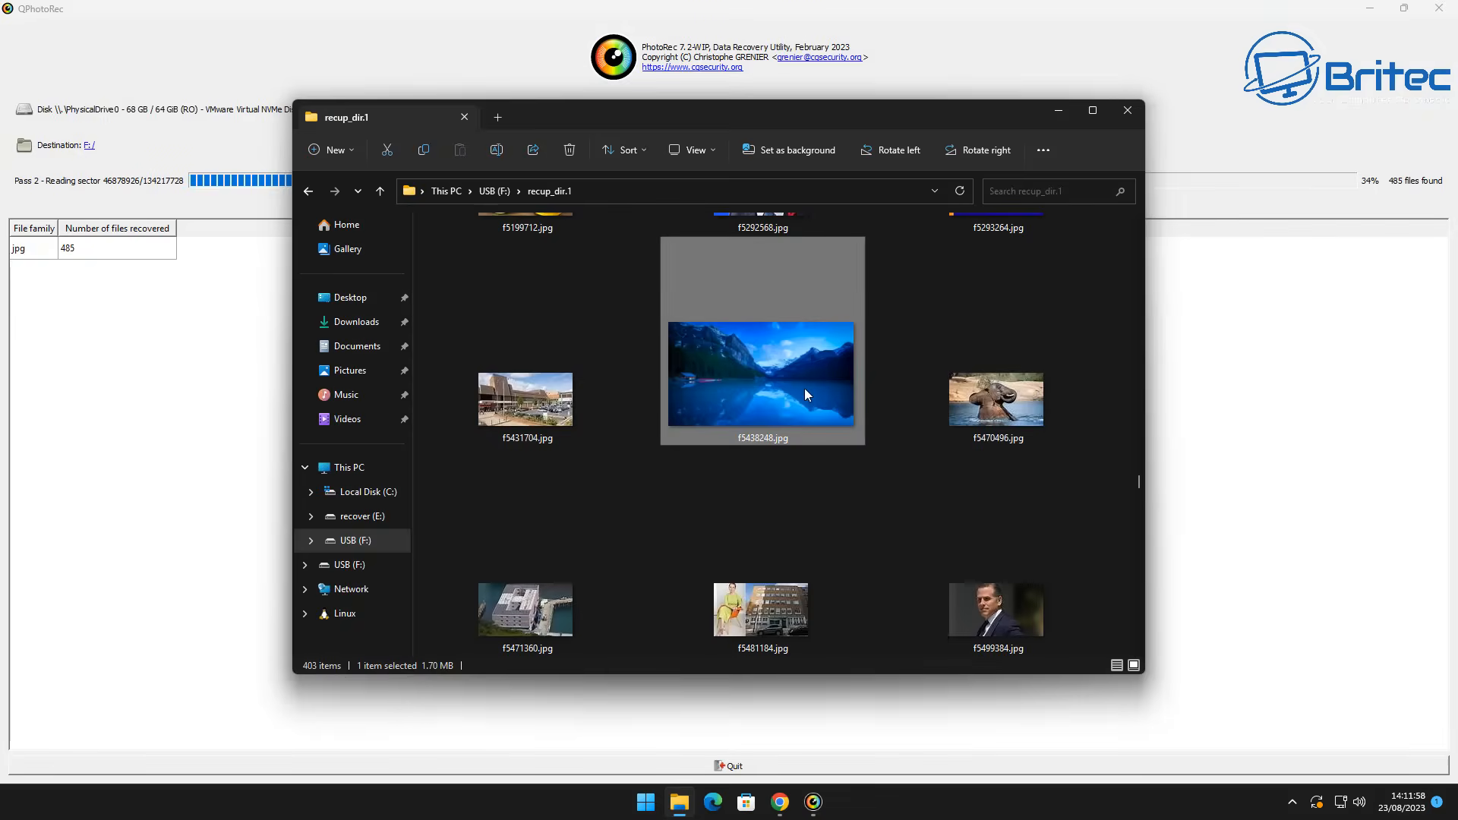
mouse_move(802, 423)
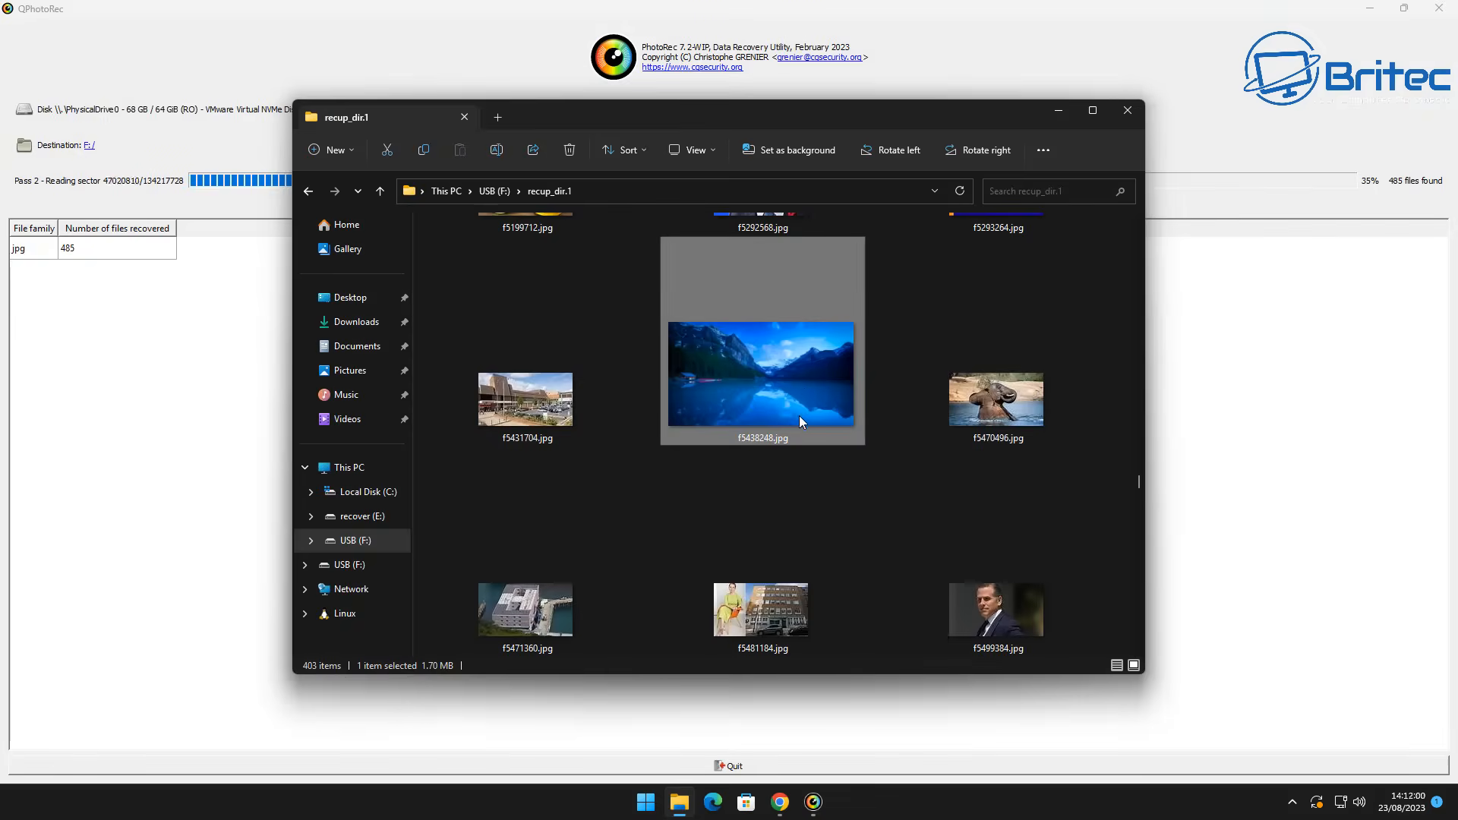
mouse_move(716, 359)
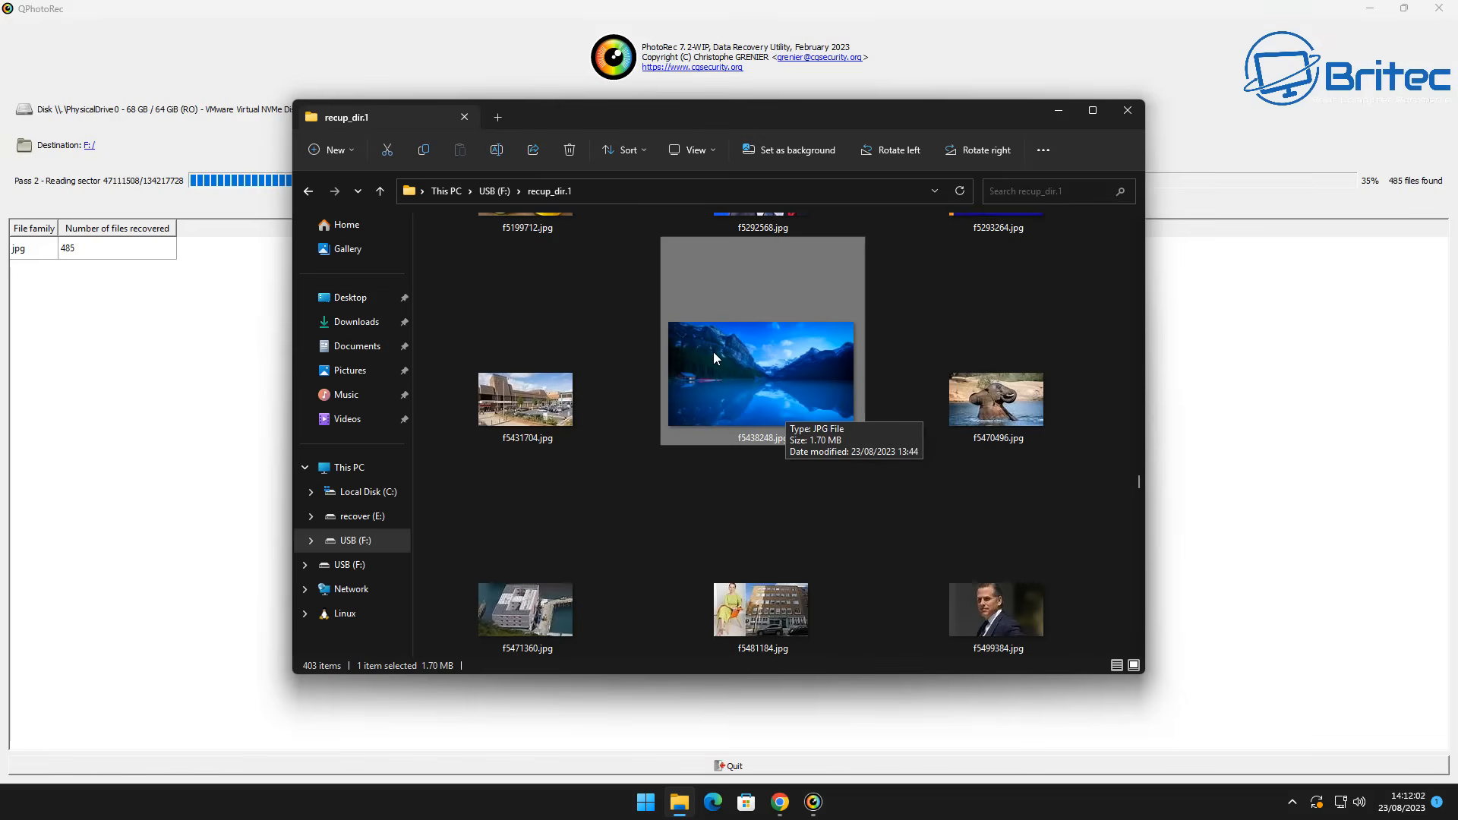
scroll("down", 3)
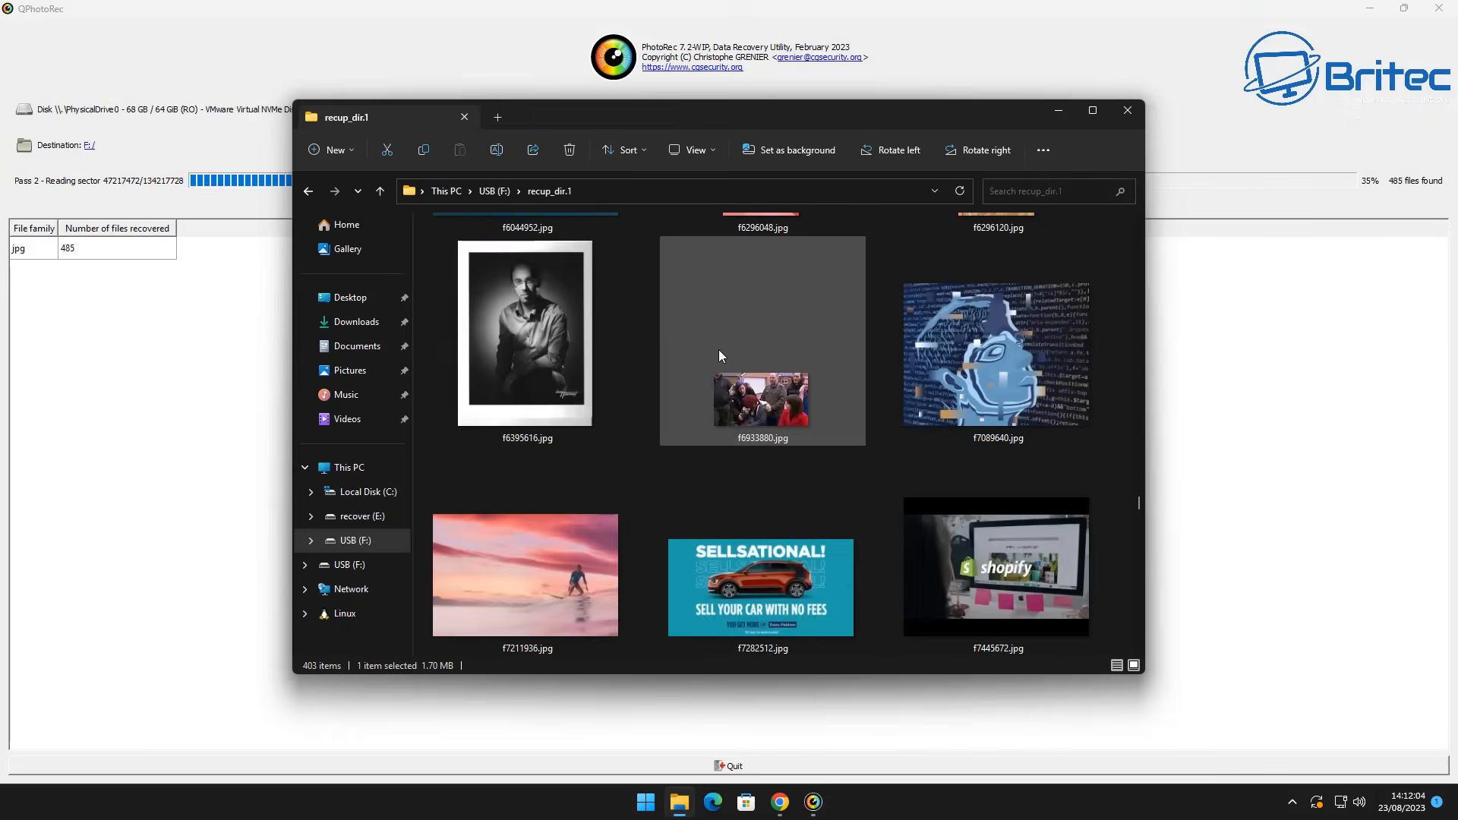
scroll("down", 3)
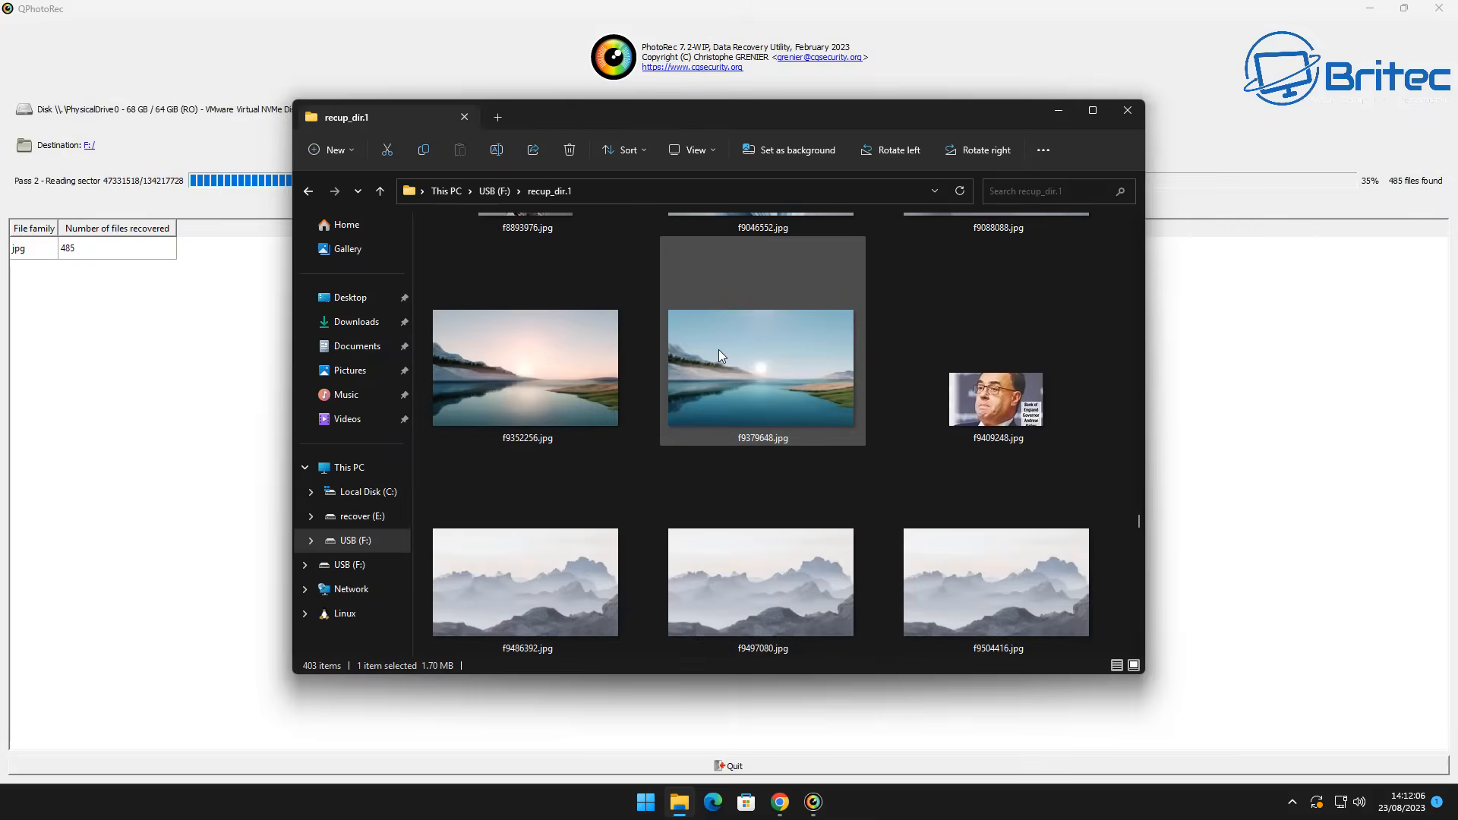
scroll("down", 3)
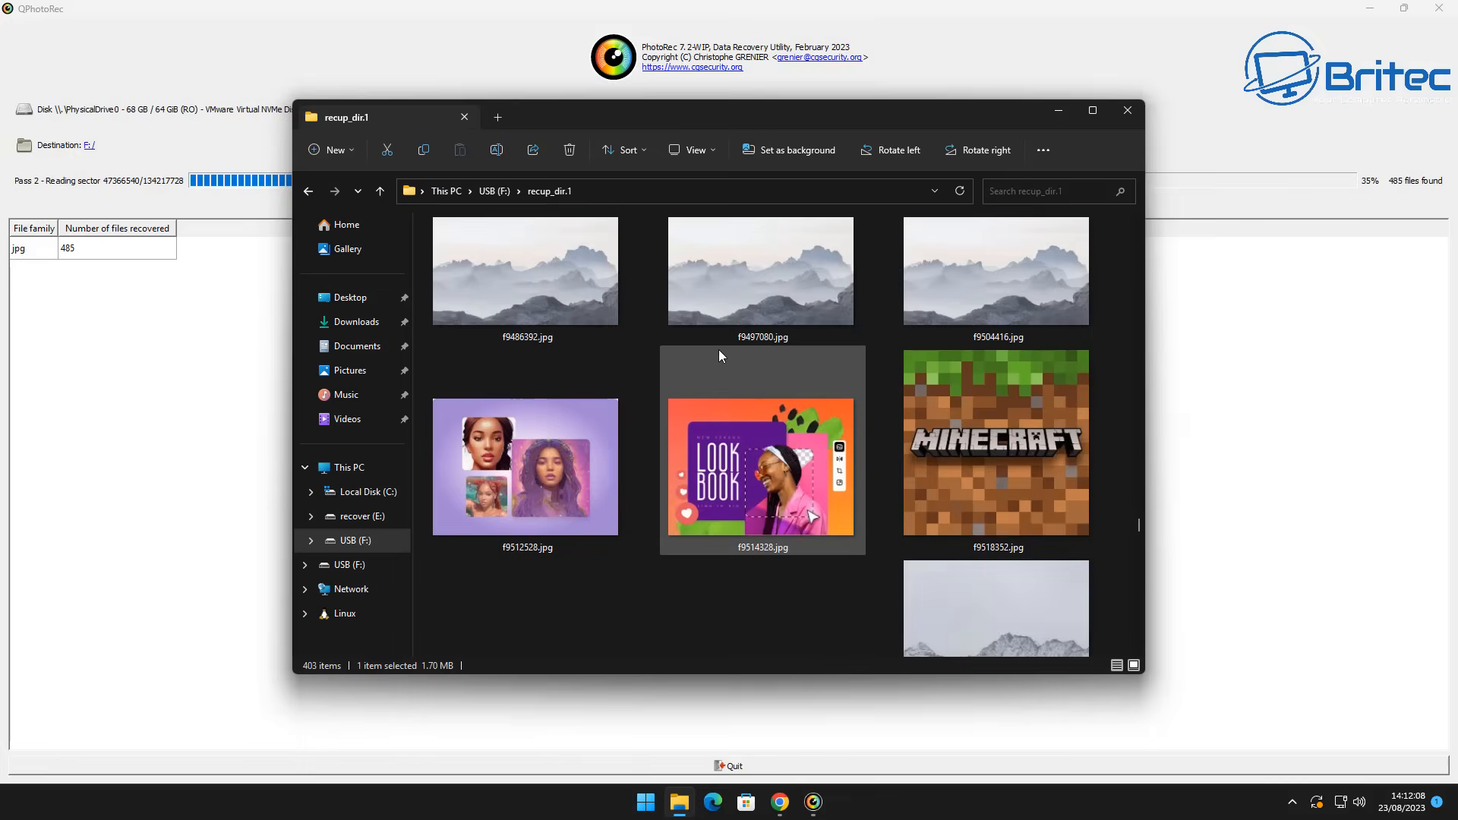
scroll("down", 3)
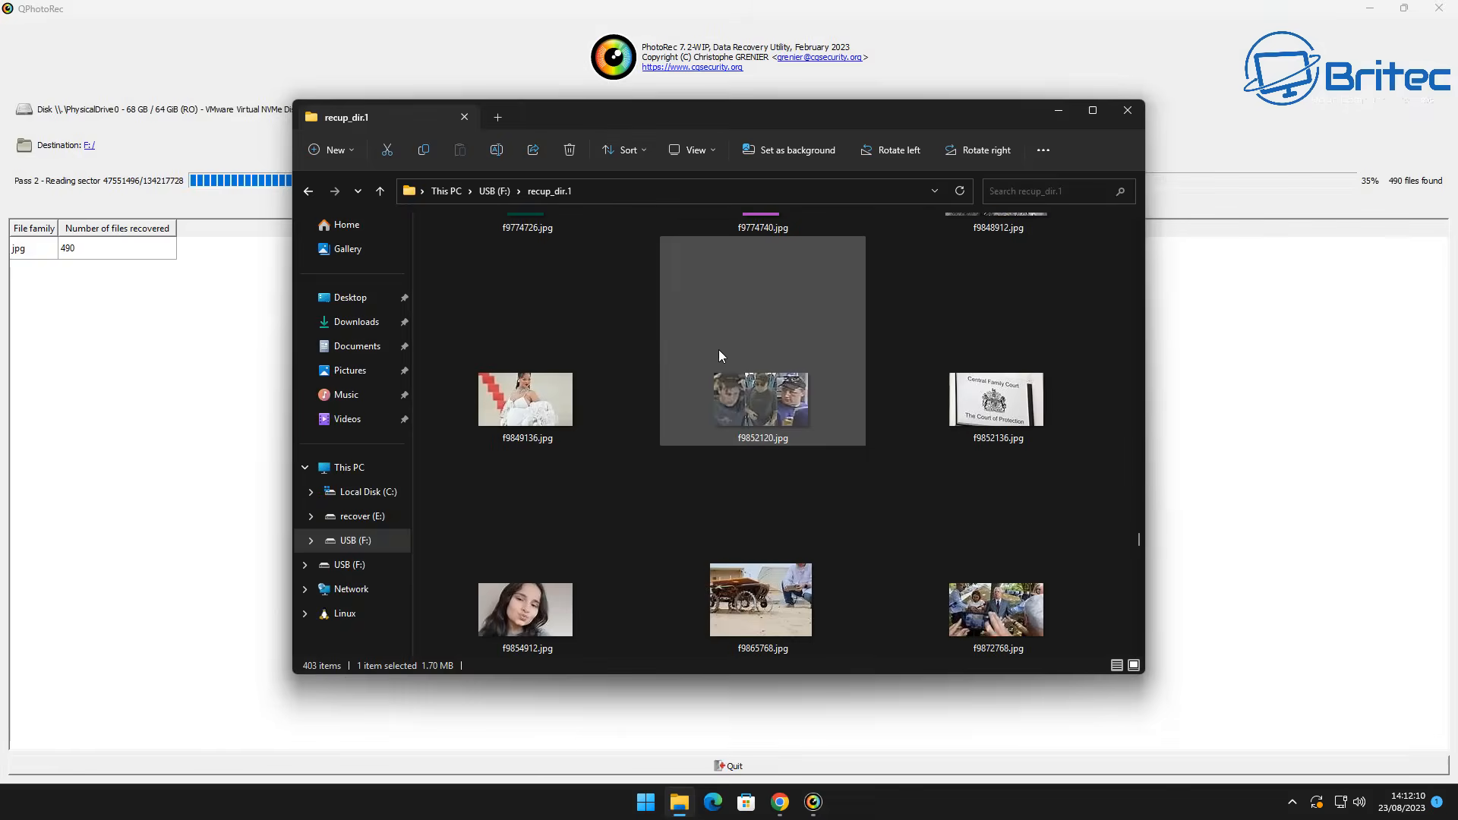
scroll("down", 3)
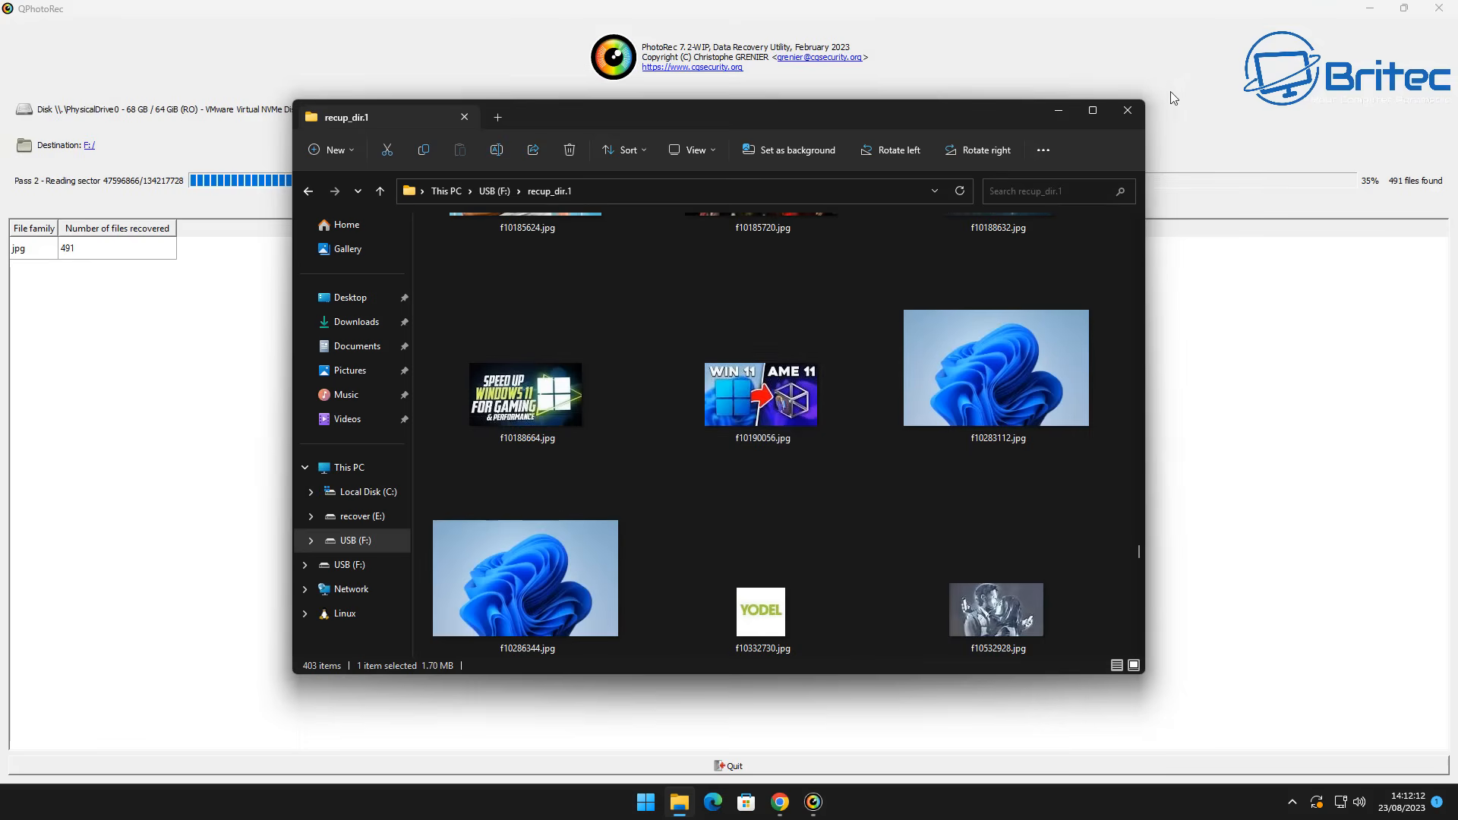
left_click(1127, 109)
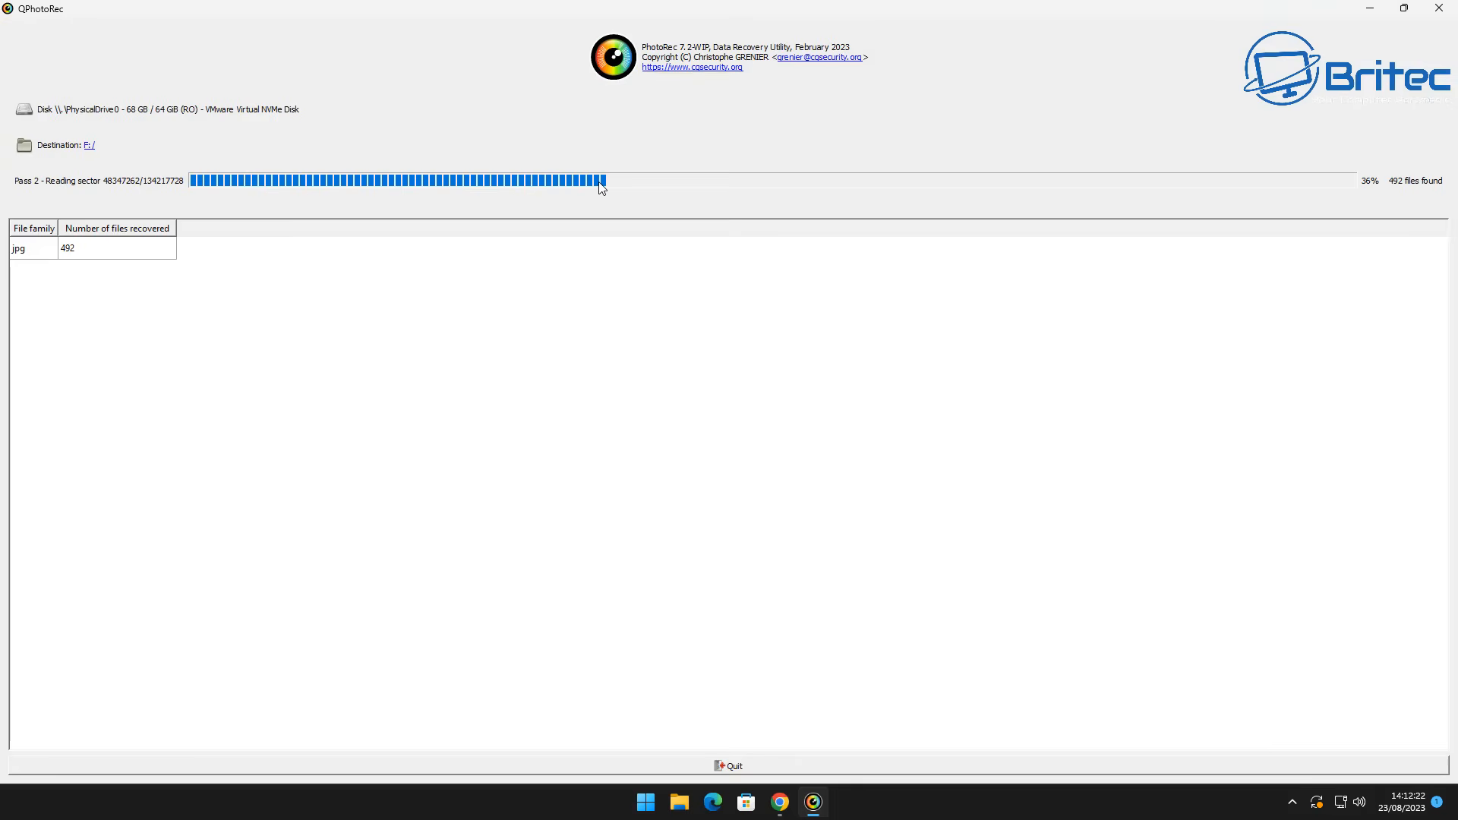
mouse_move(1399, 195)
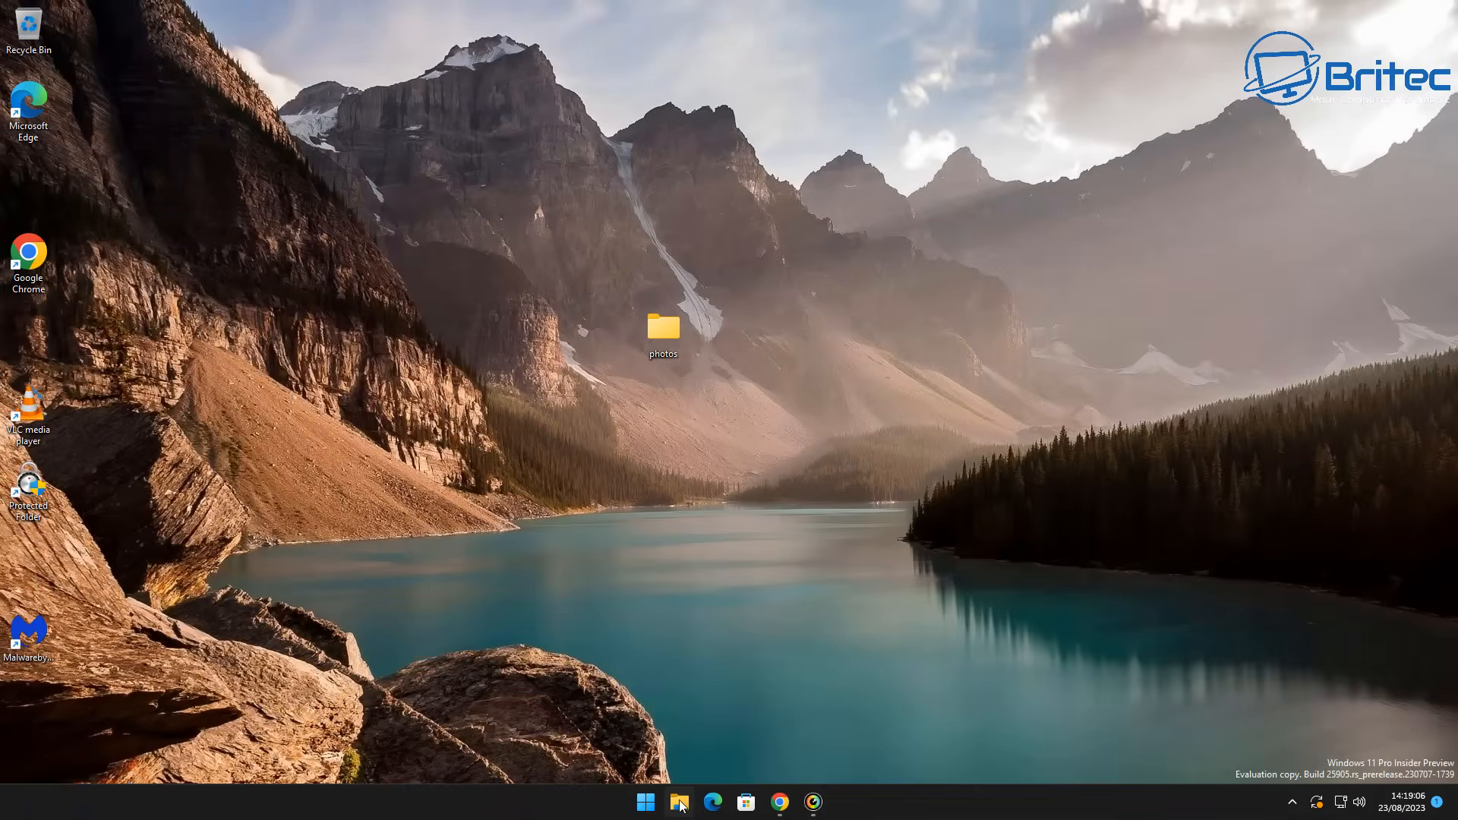
After recovery finishes, open File Explorer to see recup_dir.1 through recup_dir.3 on USB (F:)
left_click(679, 802)
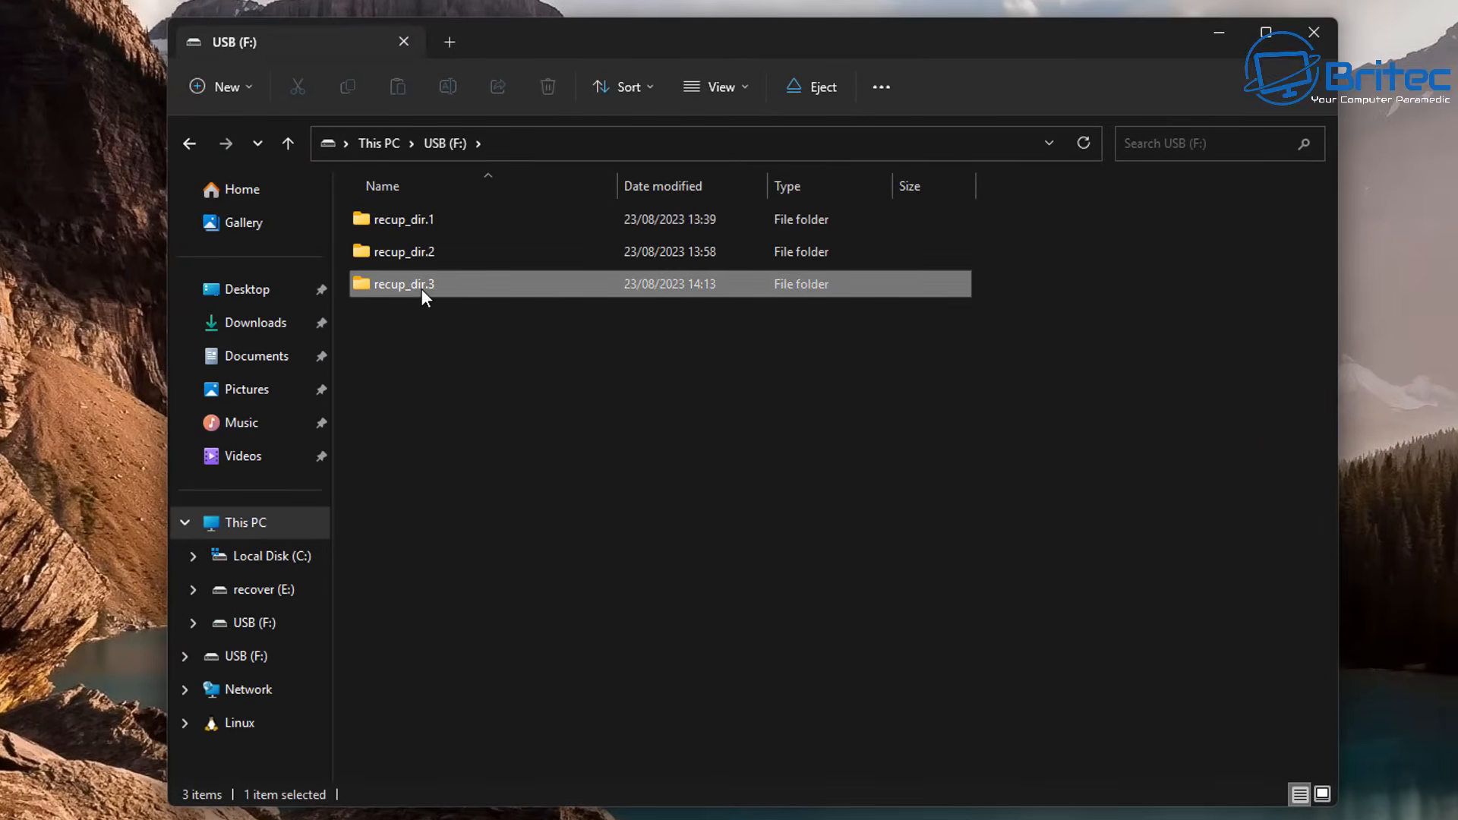
Browse recup_dir.3's 51 recovered landscape JPGs as large icons, then close the window
double_click(403, 283)
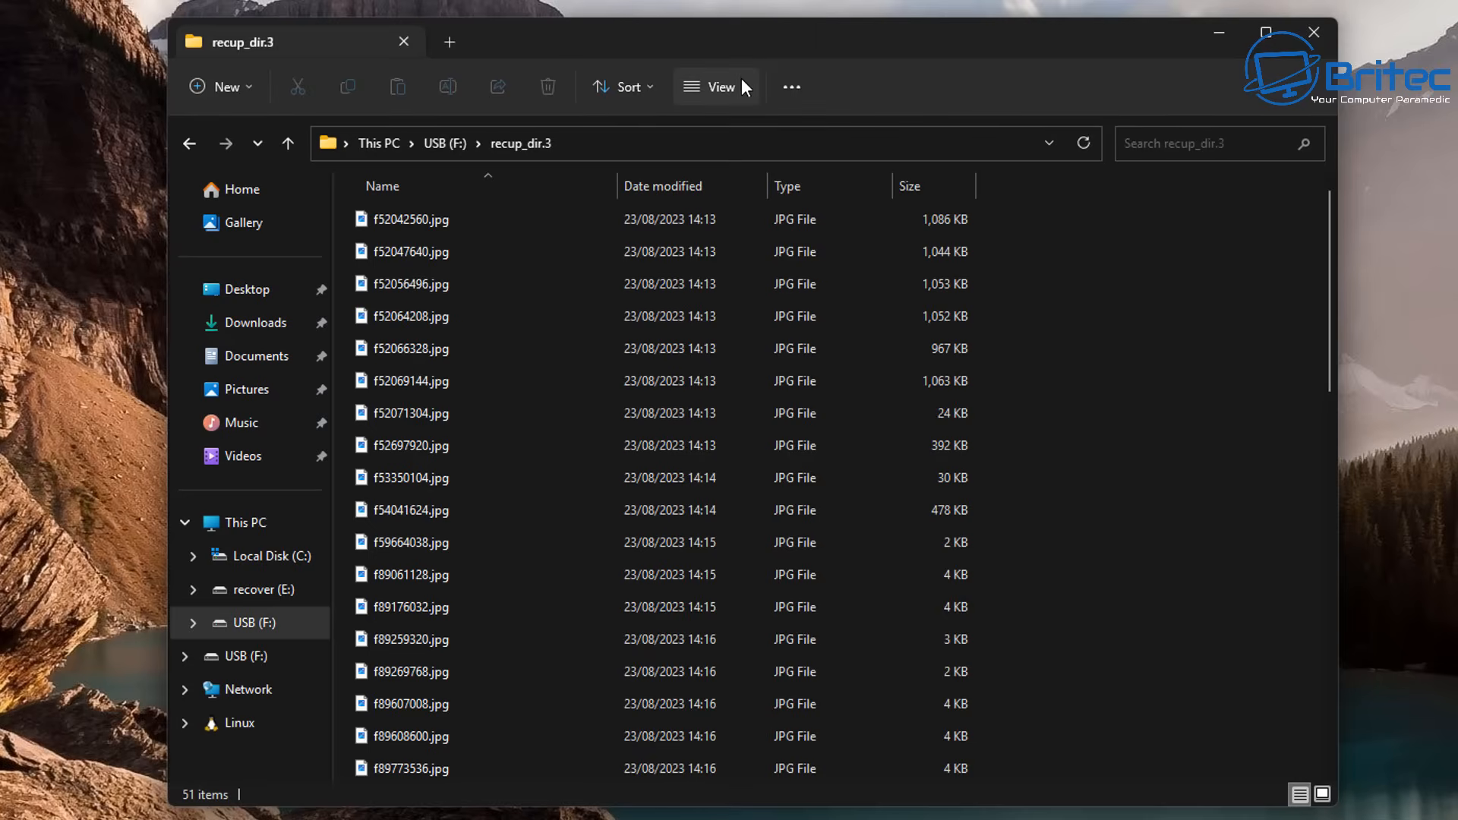
left_click(716, 86)
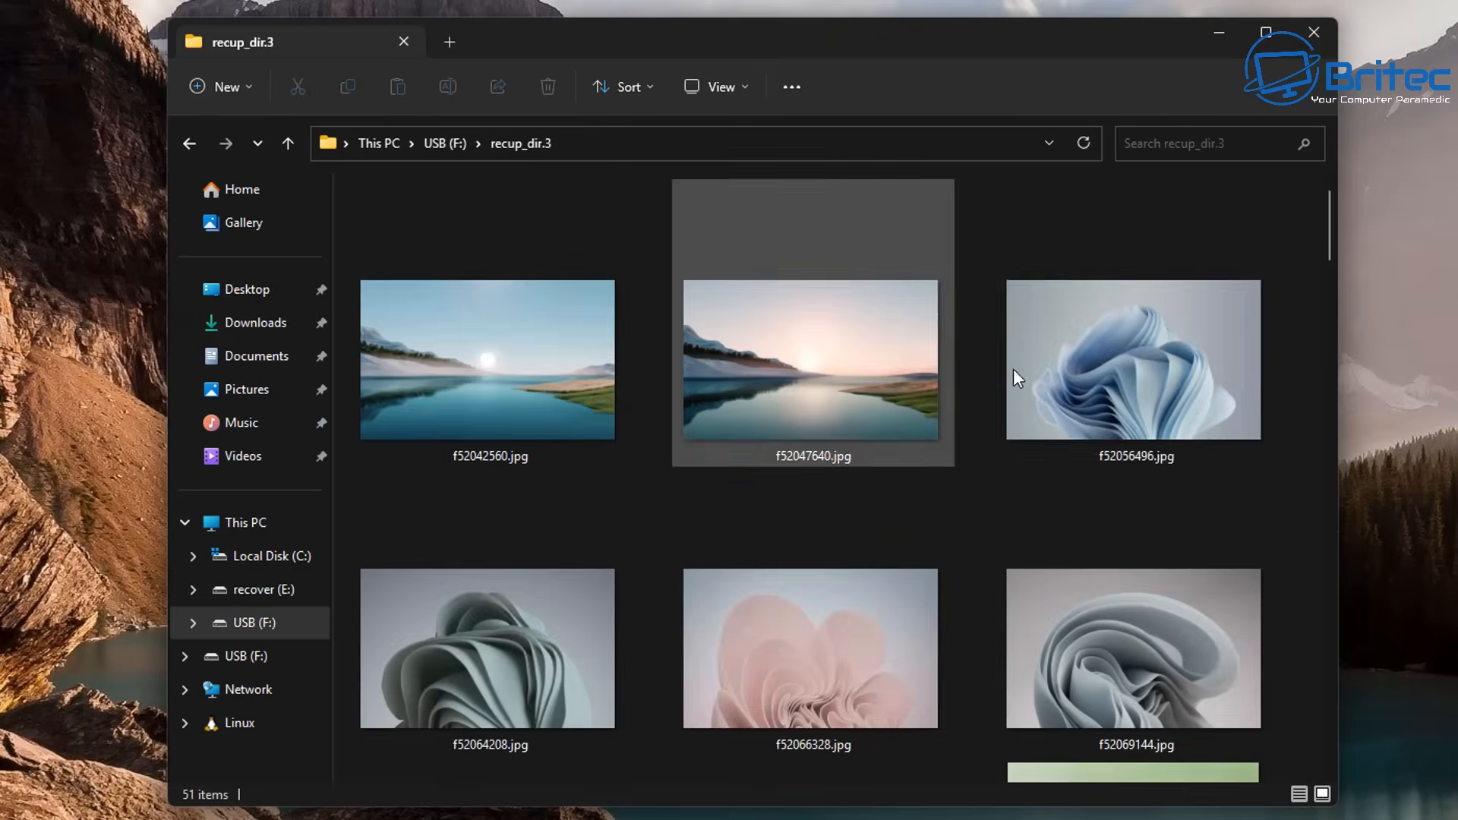
scroll("down", 3)
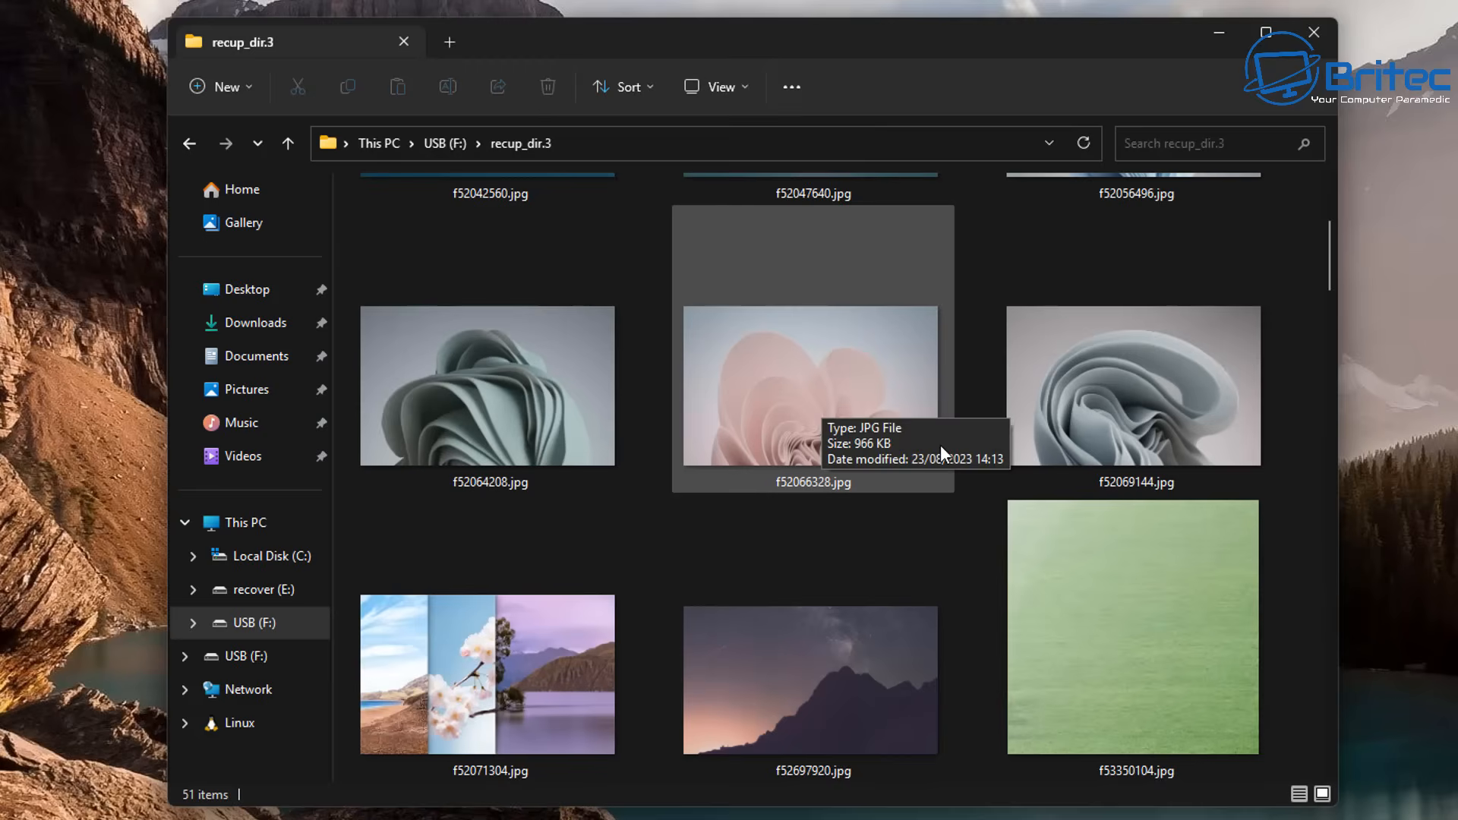
scroll("down", 3)
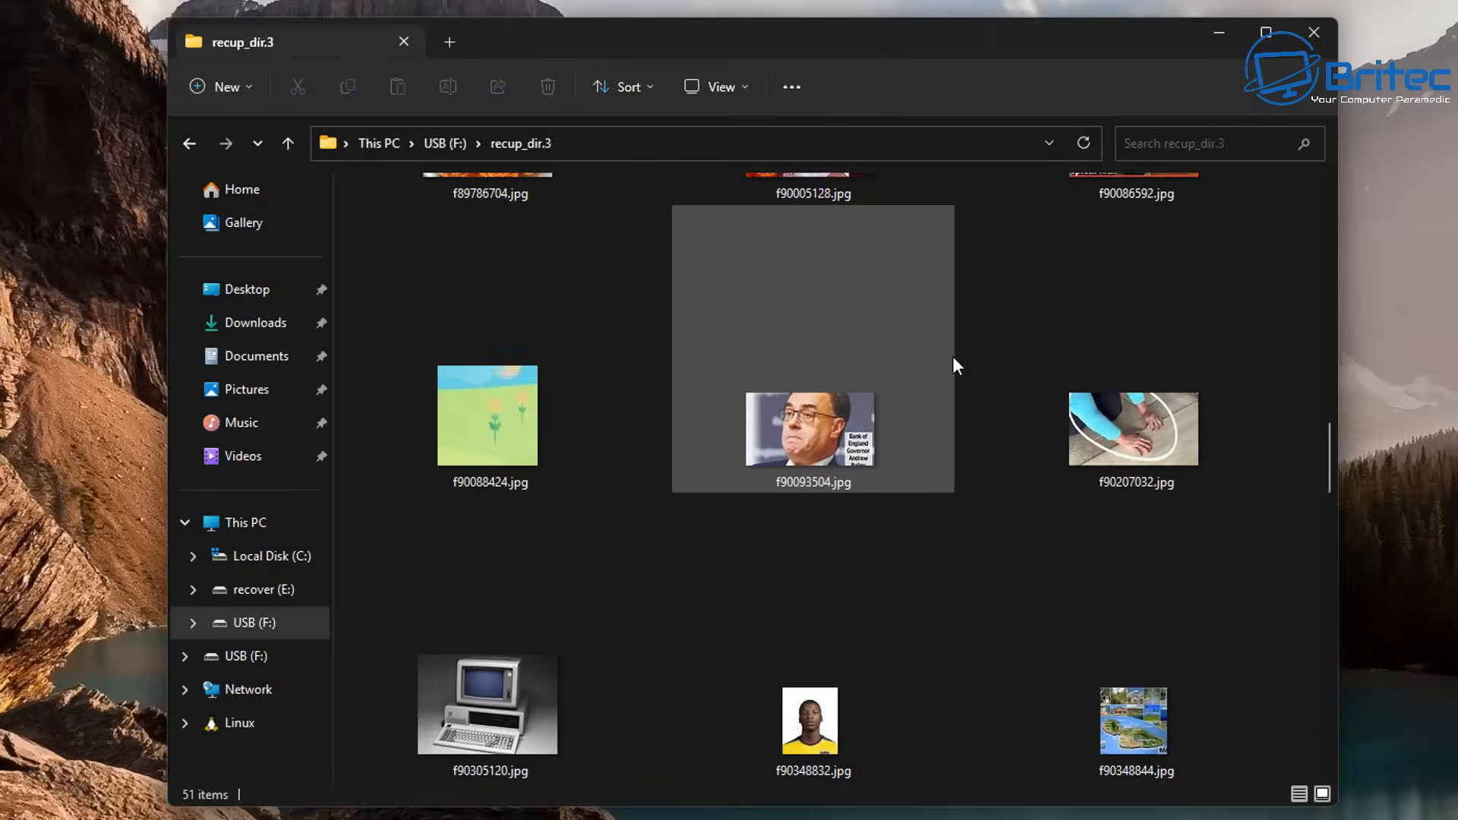
scroll("down", 3)
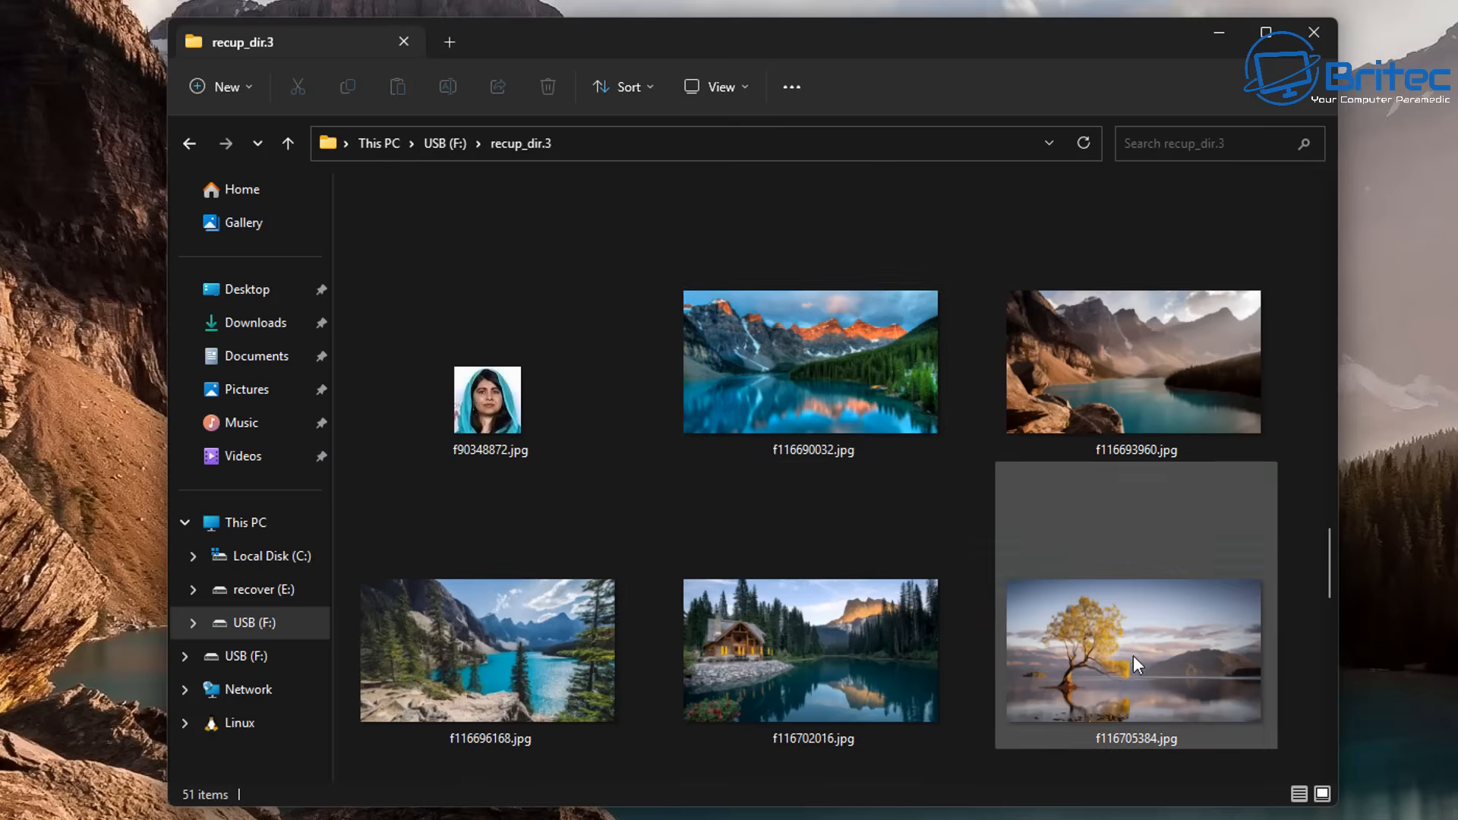
scroll("down", 3)
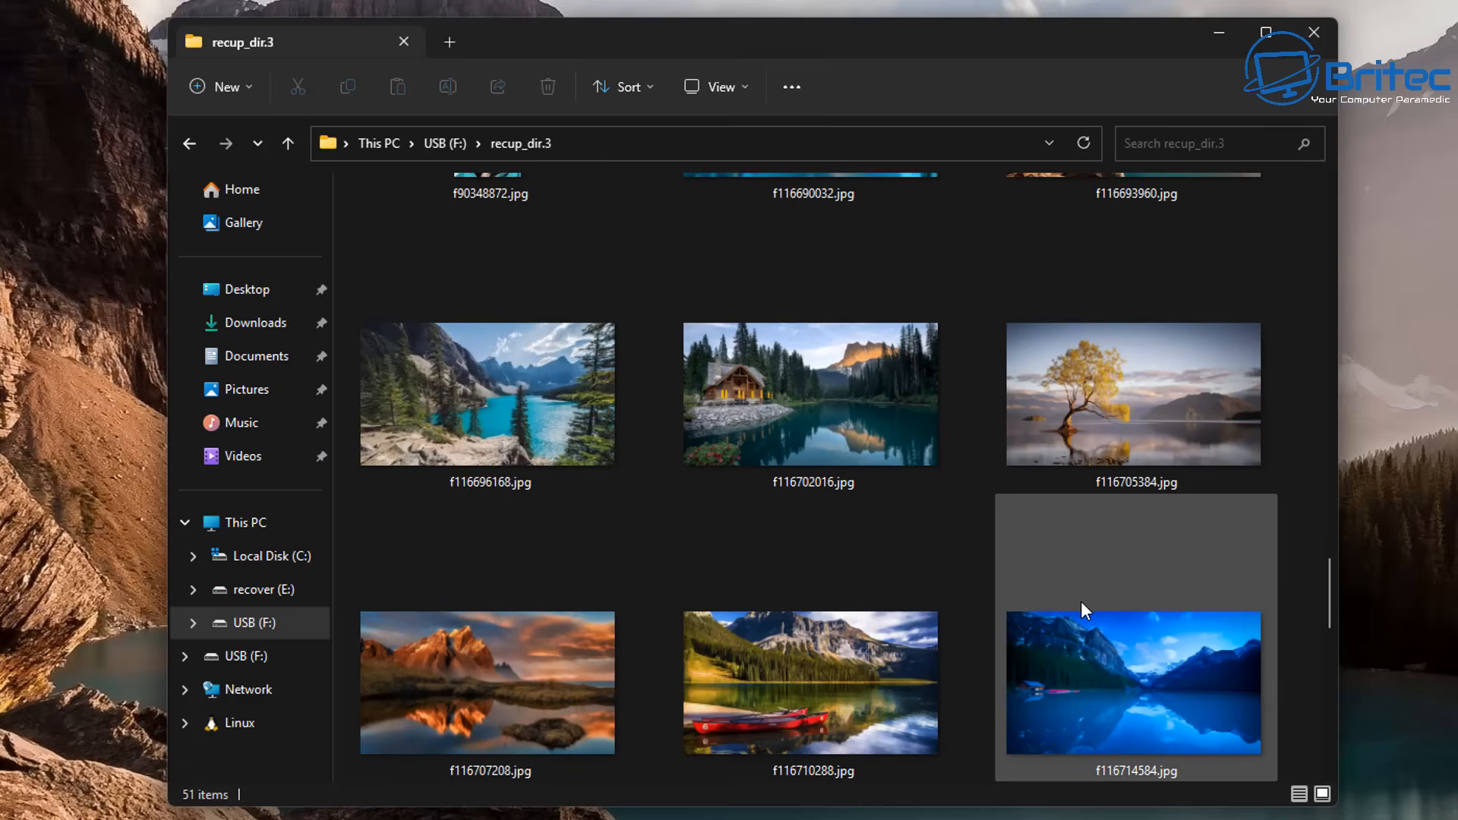
scroll("down", 3)
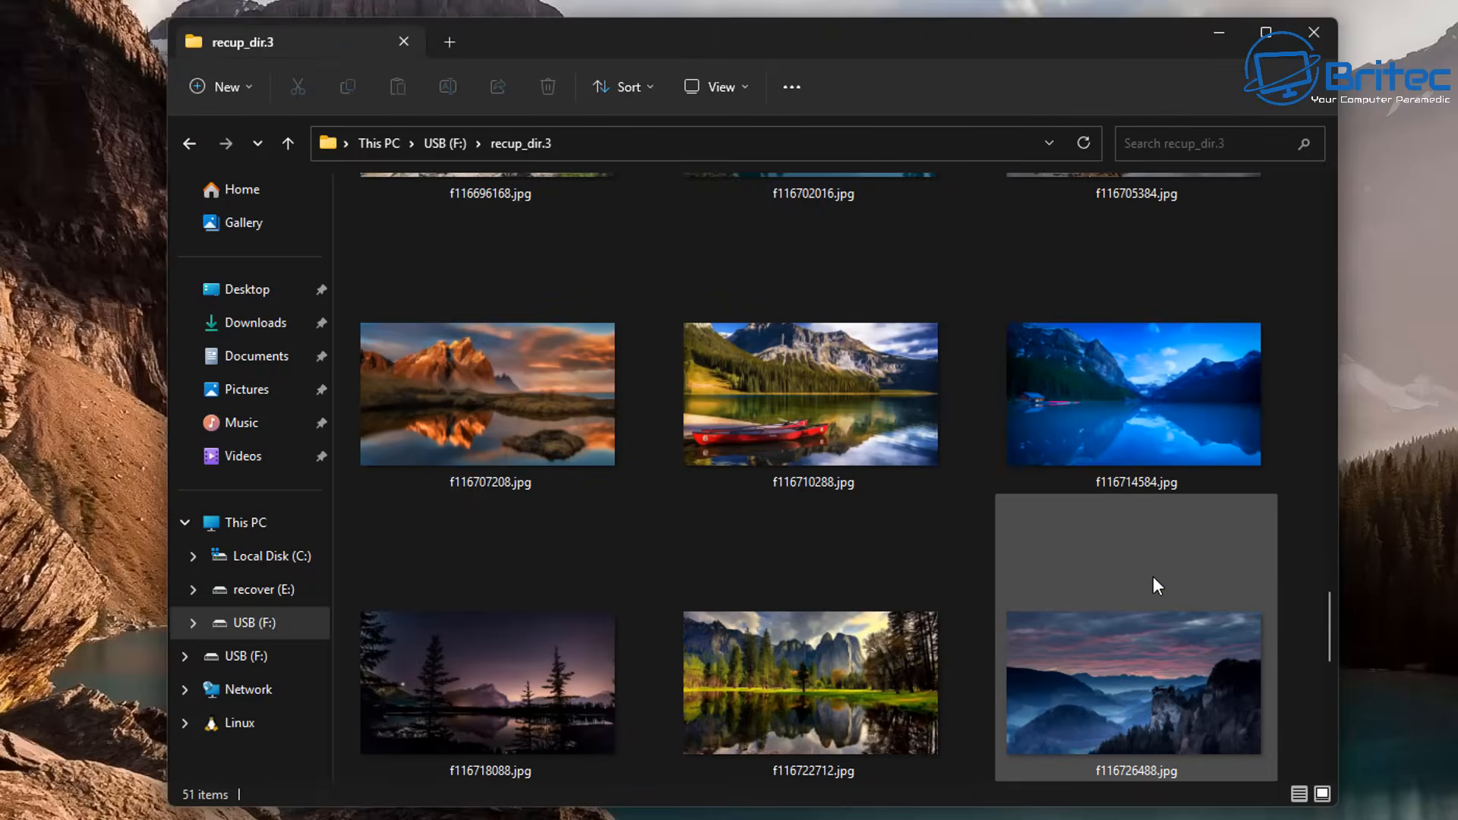
scroll("down", 3)
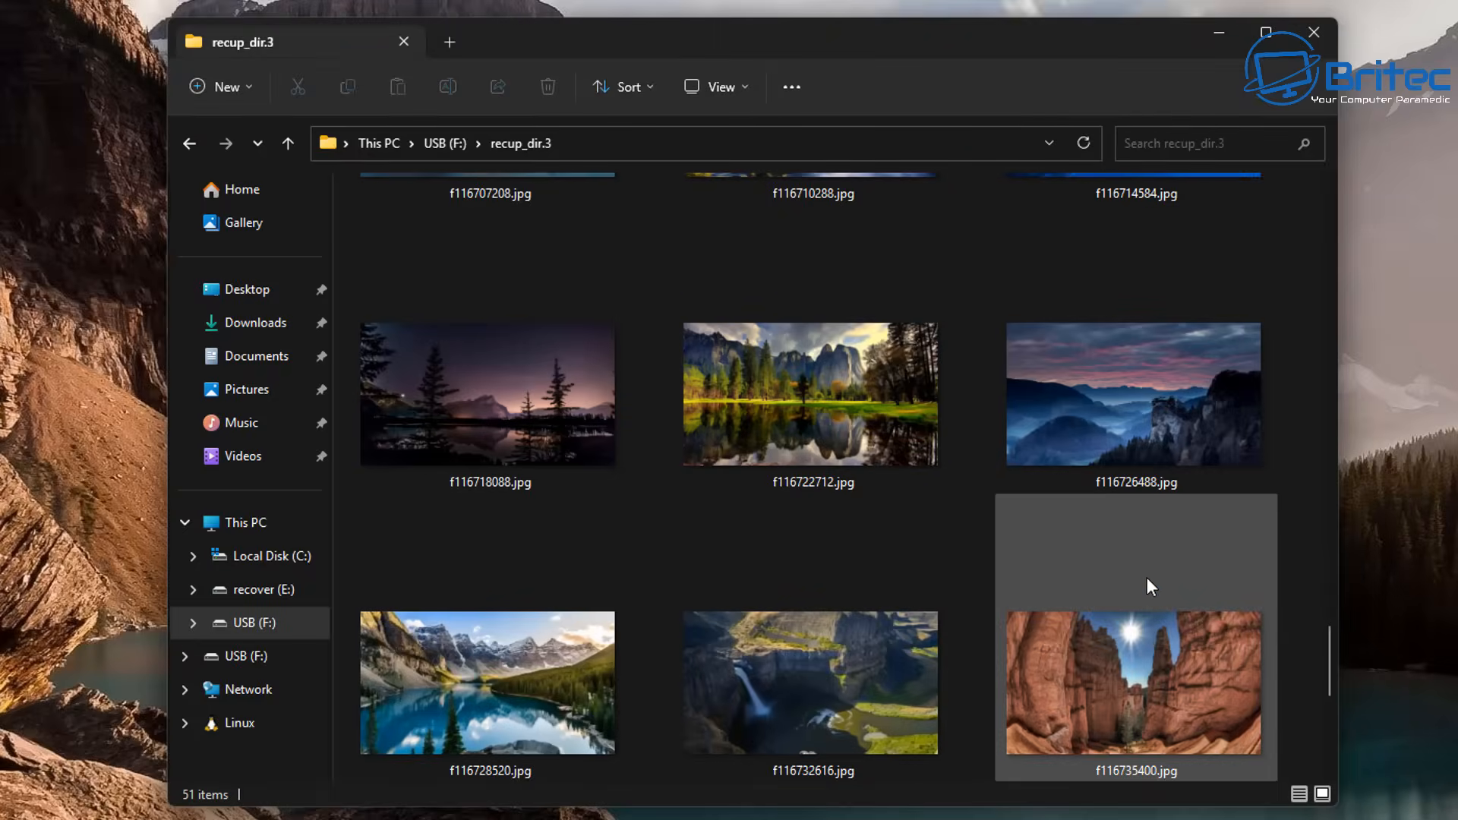
scroll("down", 3)
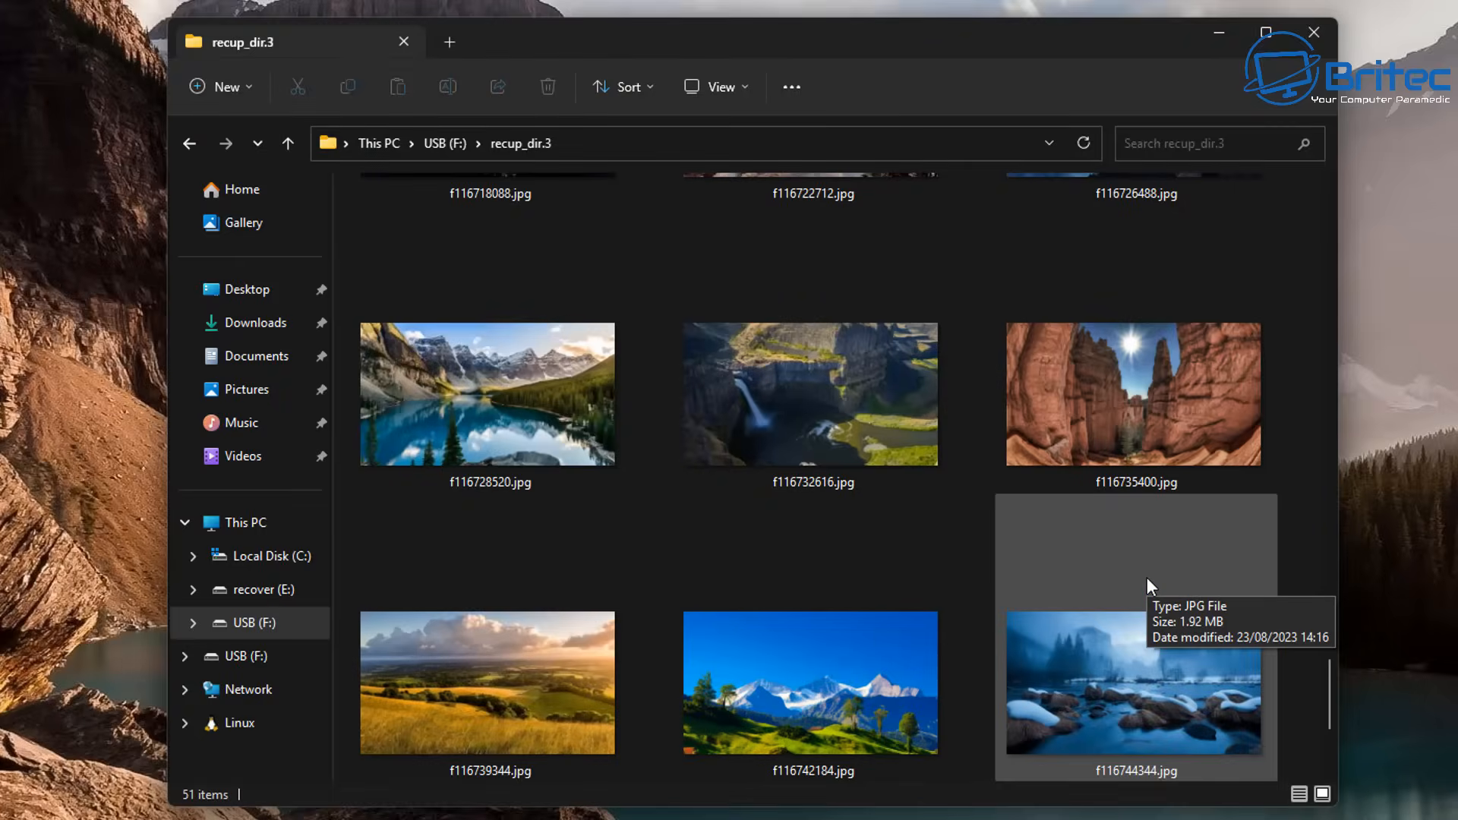
scroll("down", 3)
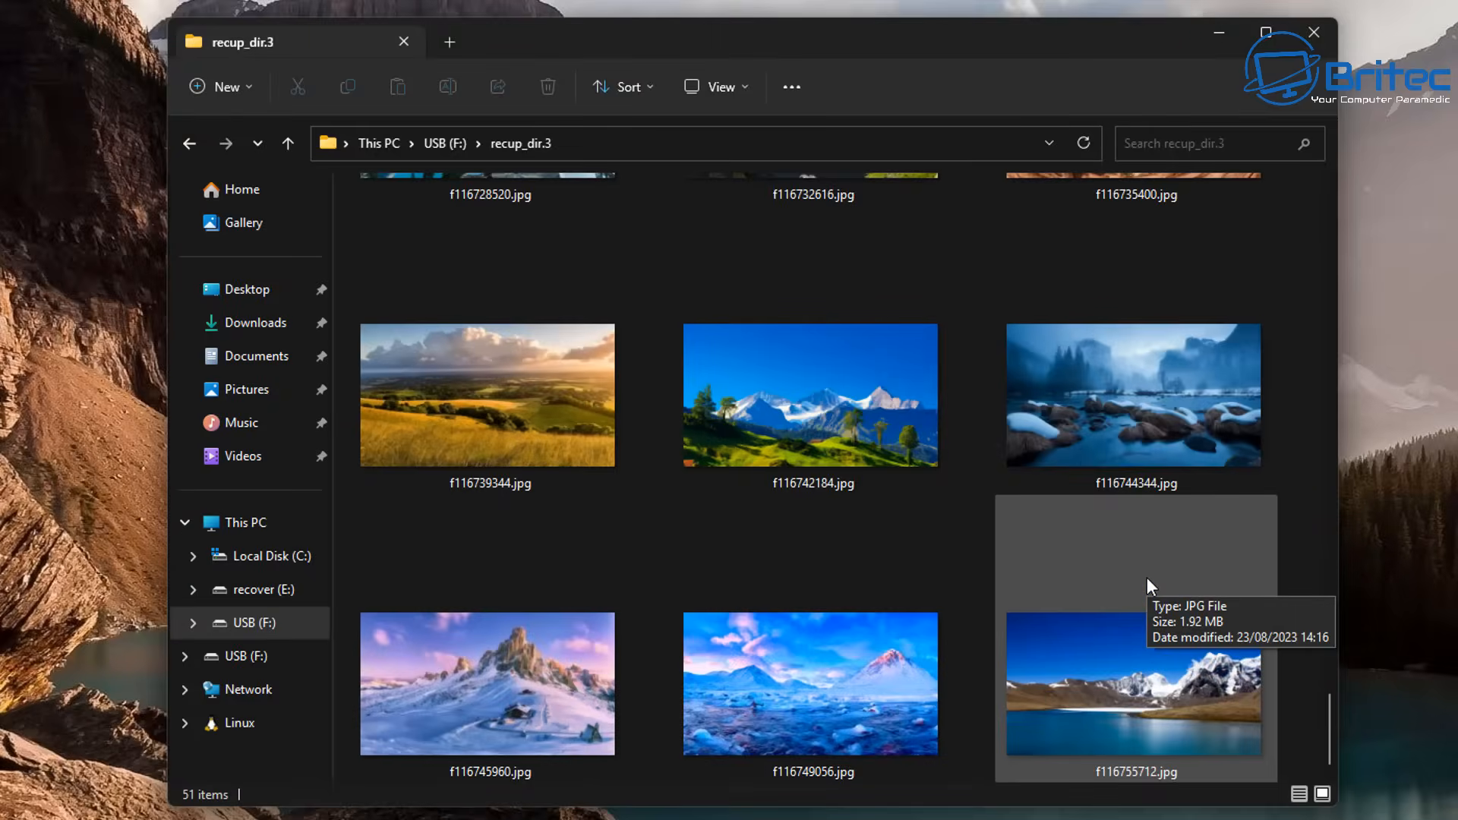
mouse_move(1101, 609)
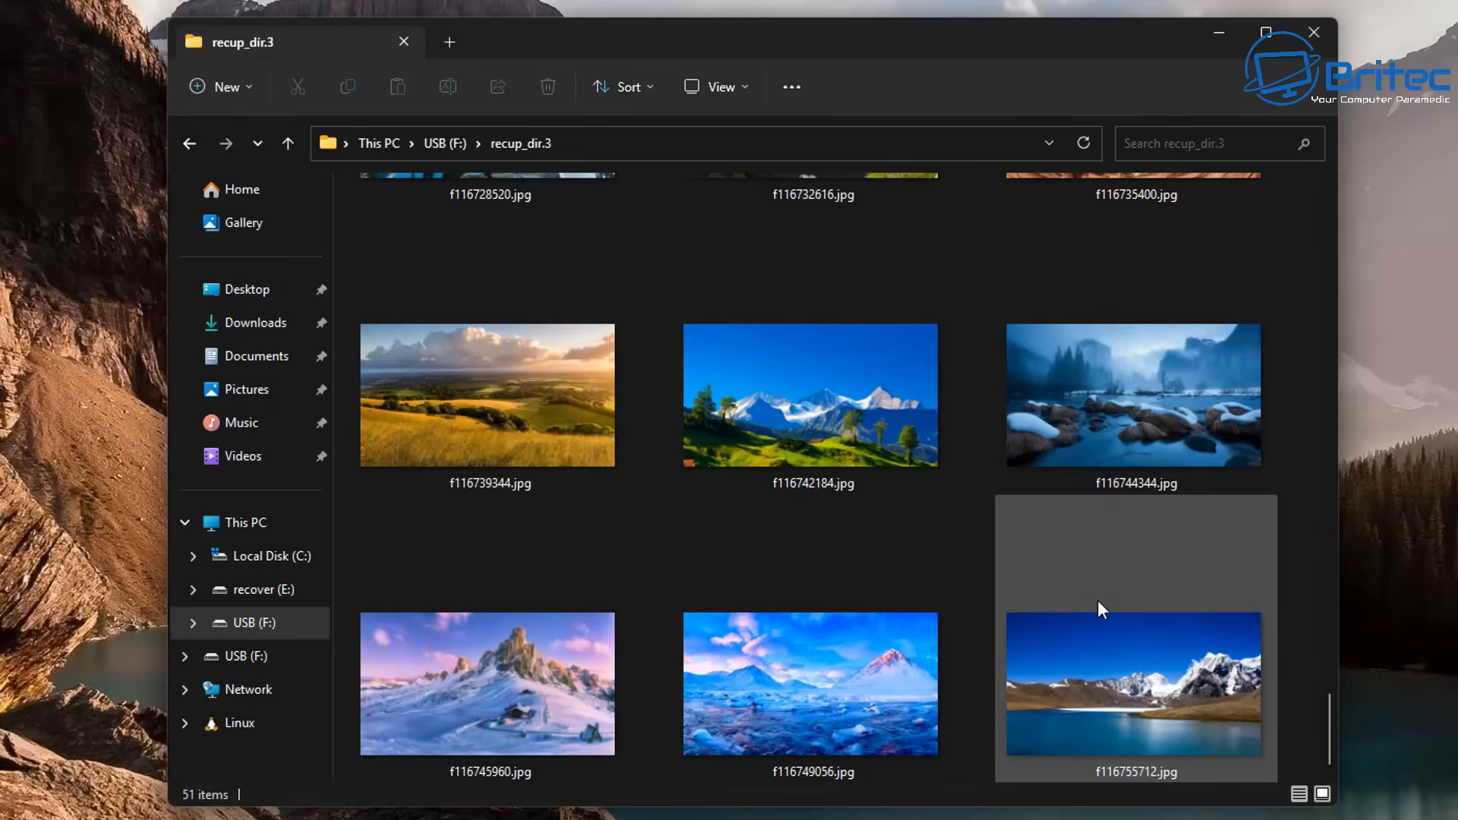
scroll("up", 3)
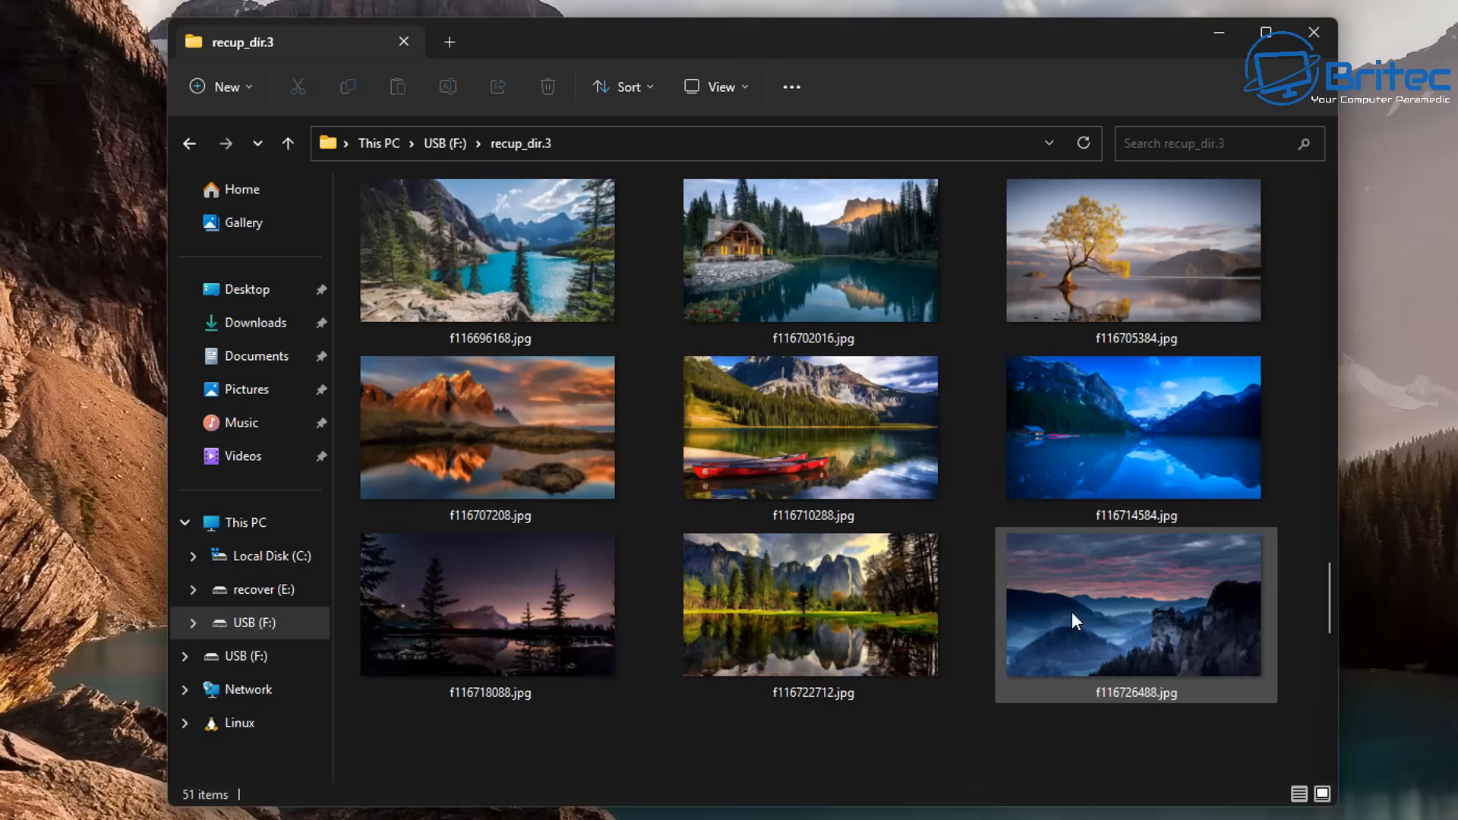
scroll("up", 3)
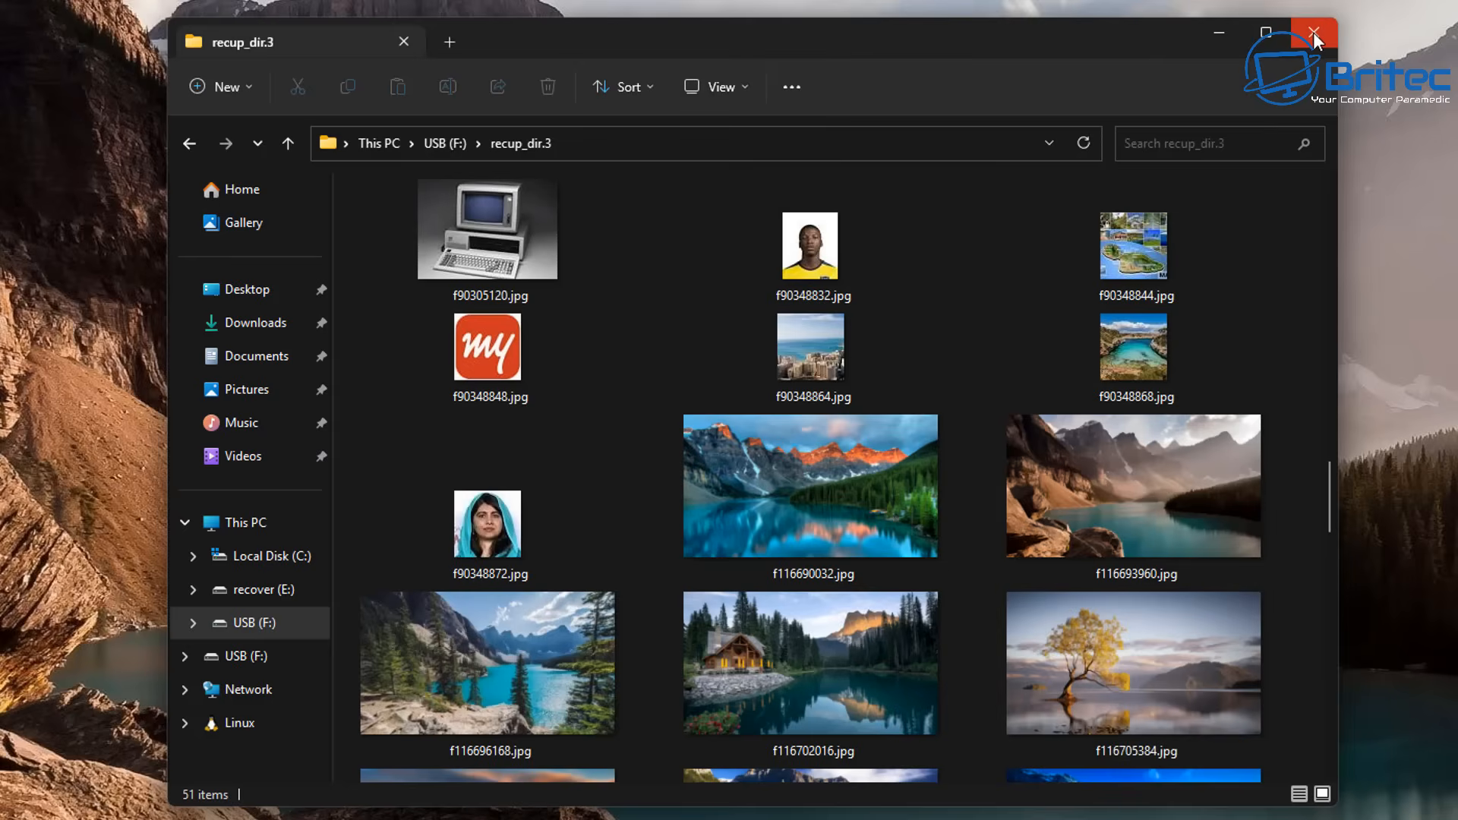
left_click(1314, 33)
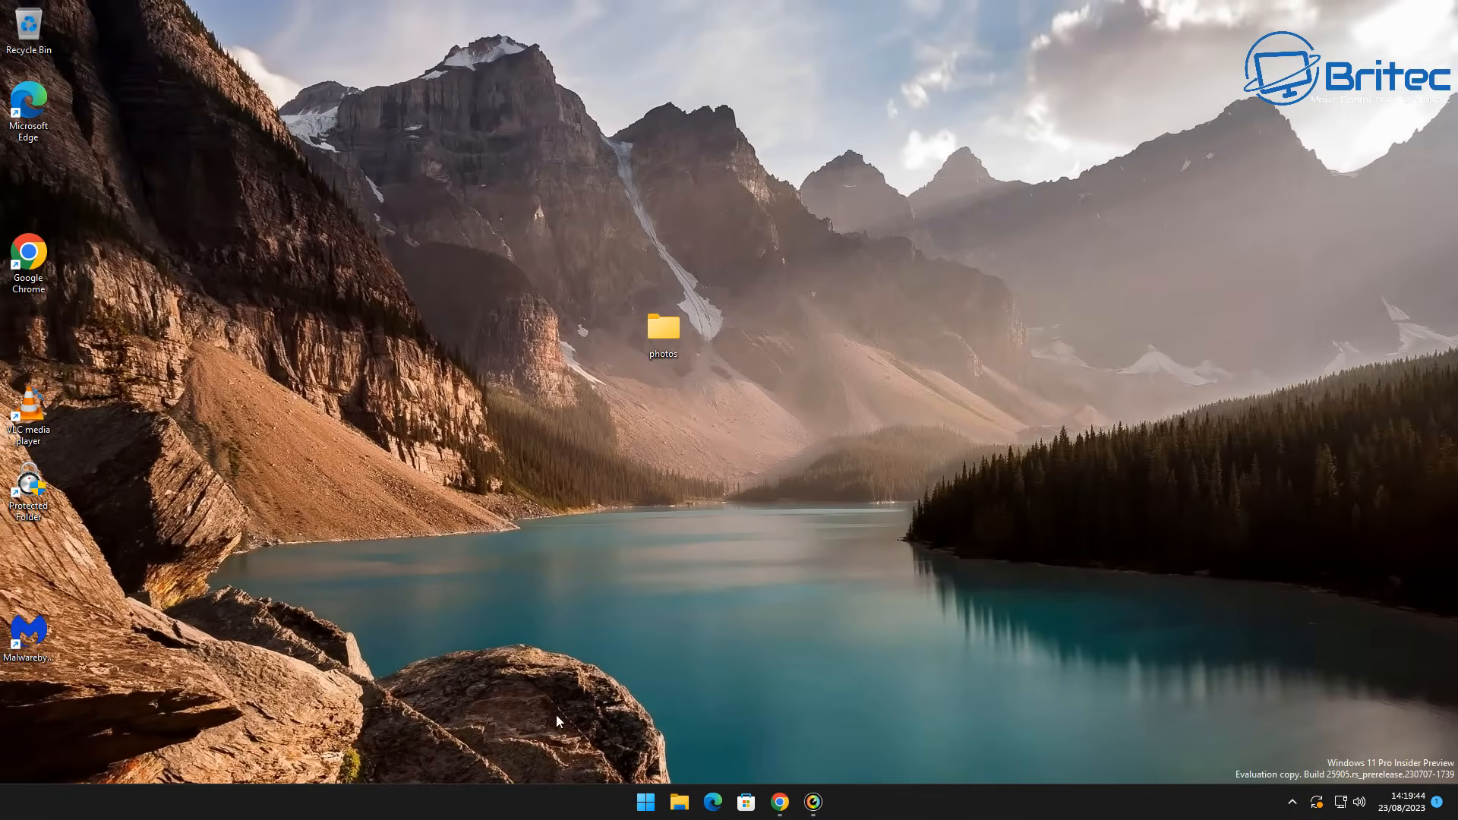
mouse_move(766, 788)
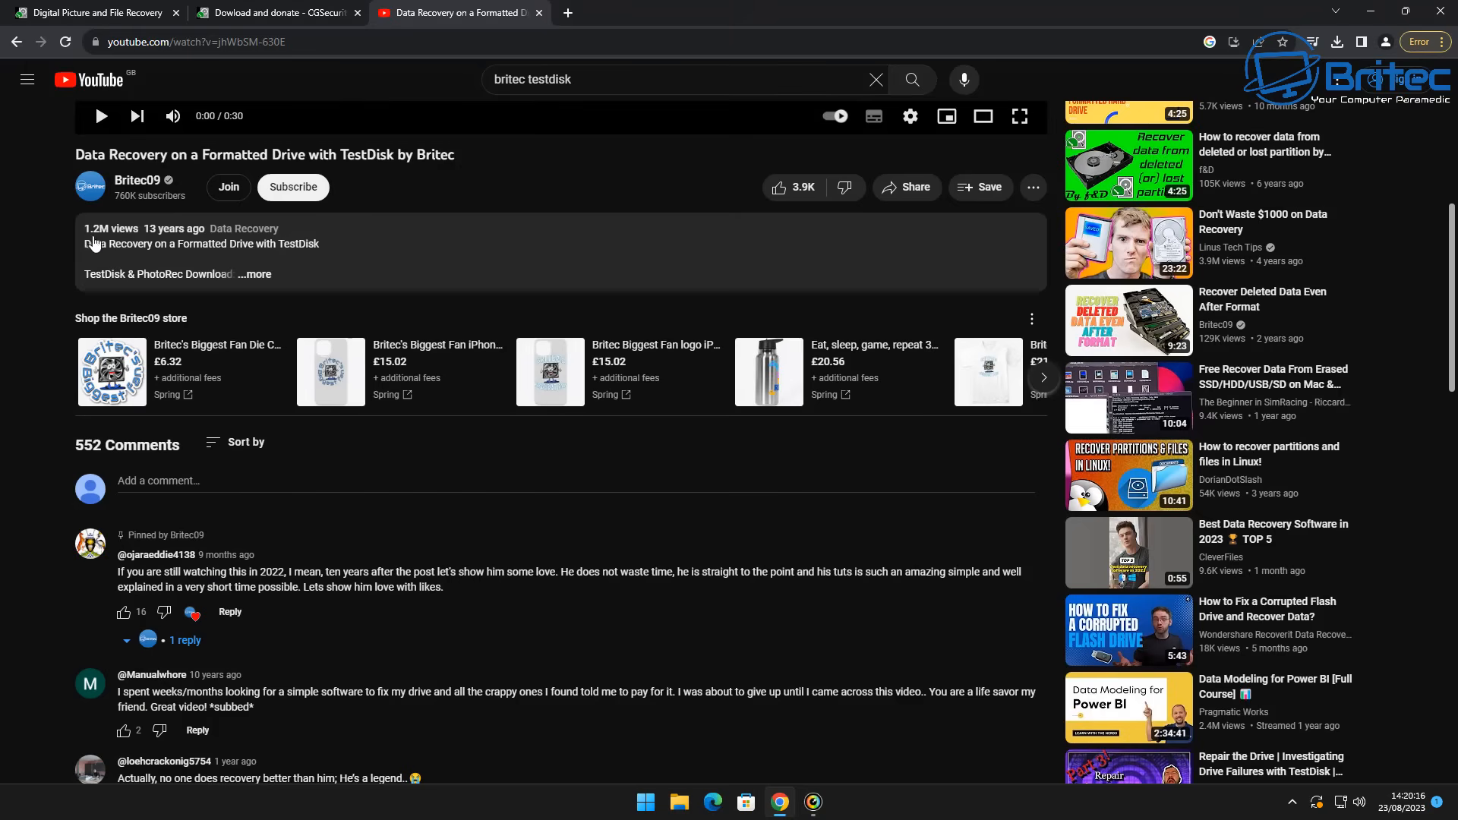
mouse_move(509, 258)
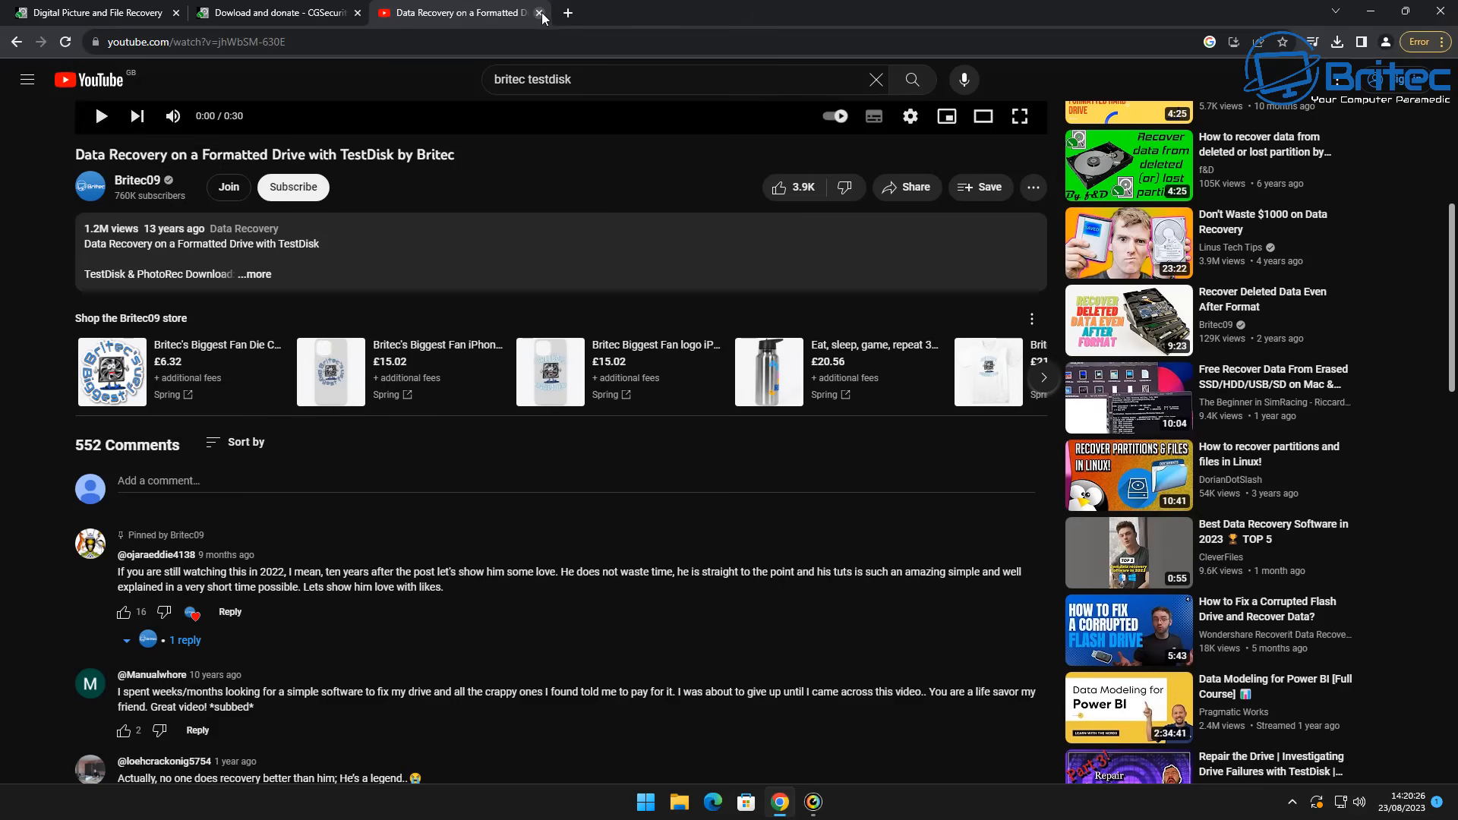
Close the TestDisk YouTube video tab and the CGSecurity TestDisk download tab
left_click(539, 13)
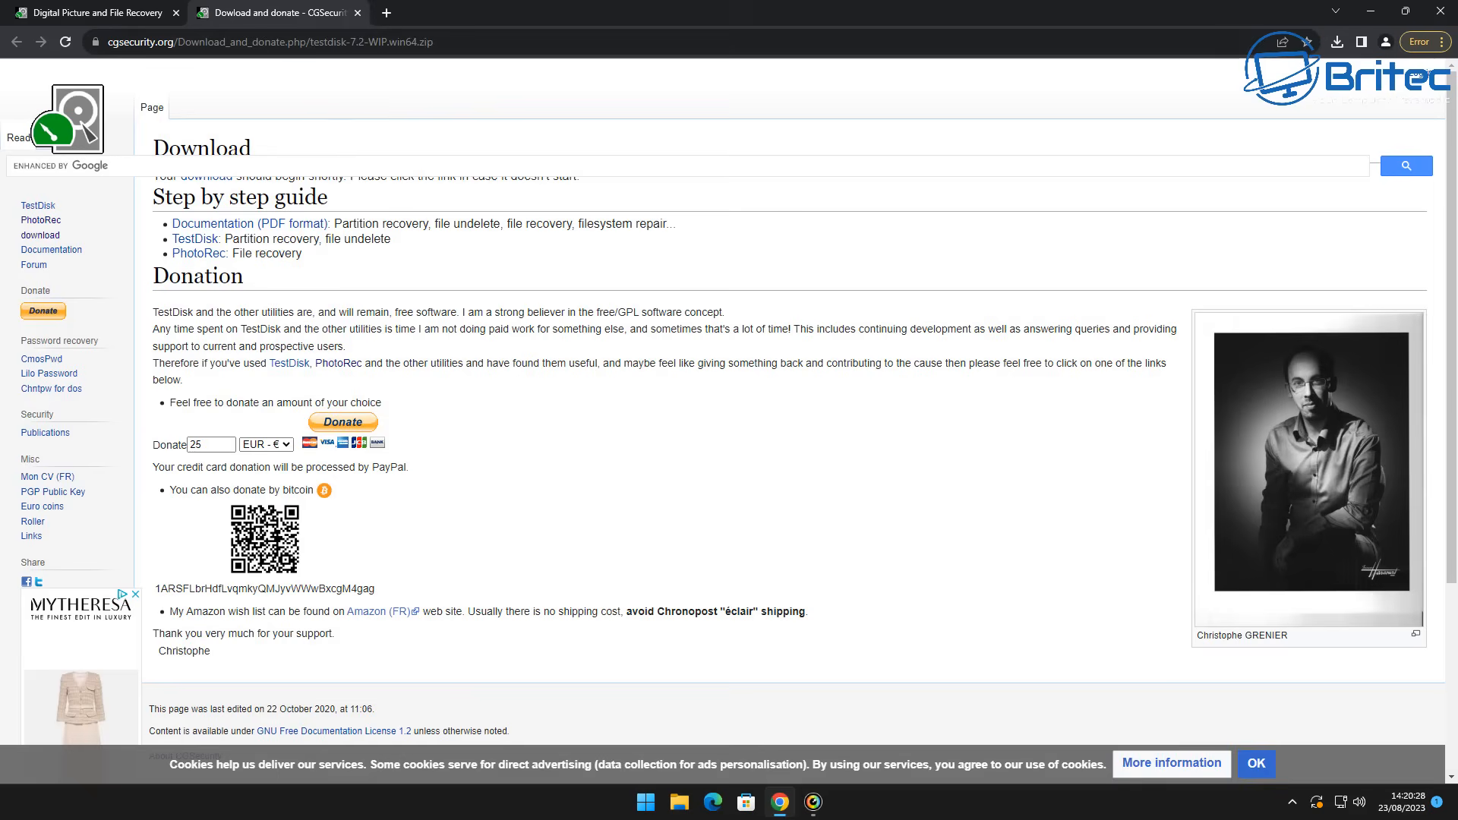
left_click(40, 223)
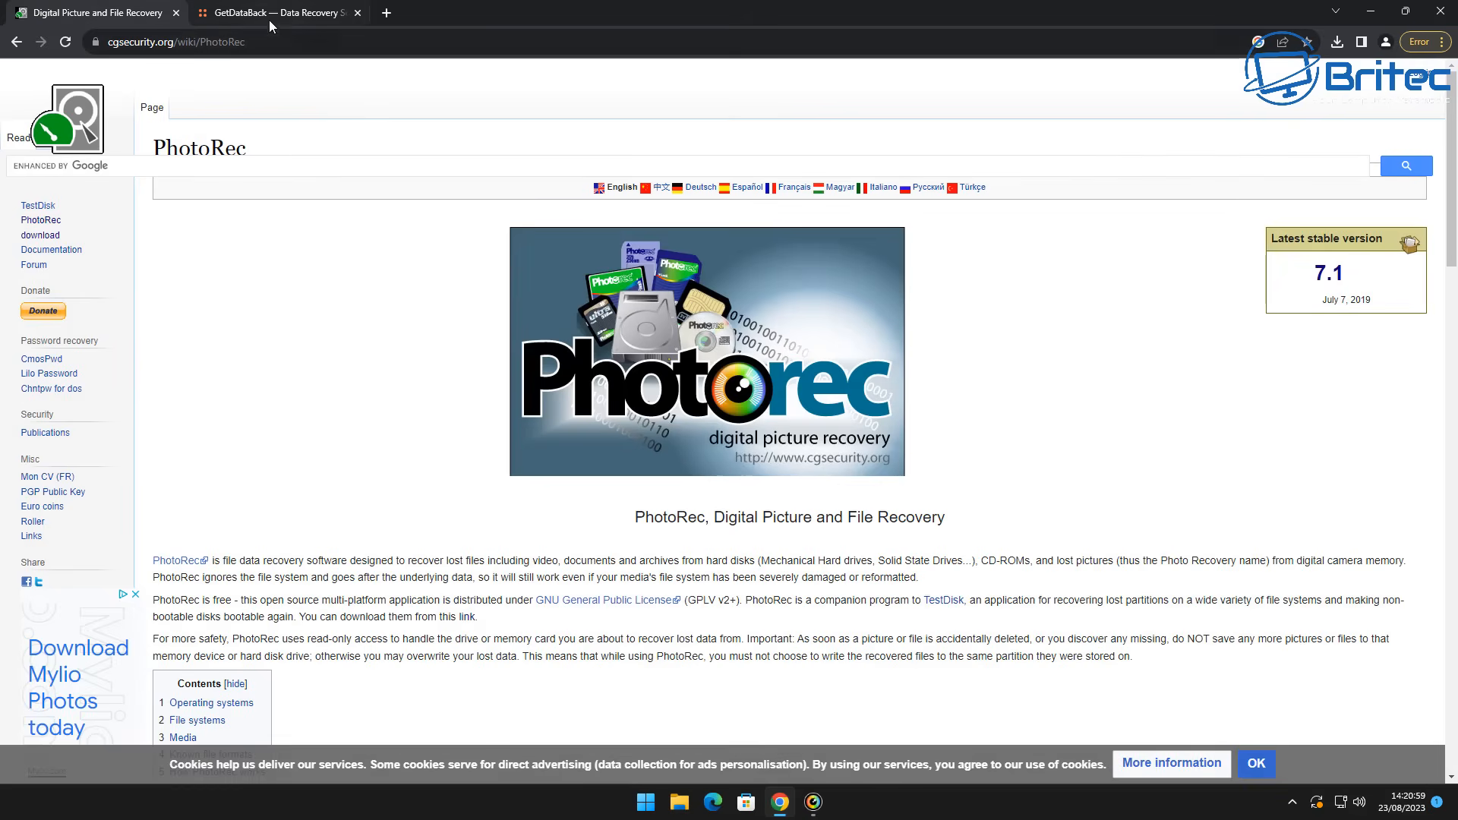
Switch to the GetDataBack Pro Data Recovery tab showing its $79 price and highlights
left_click(278, 12)
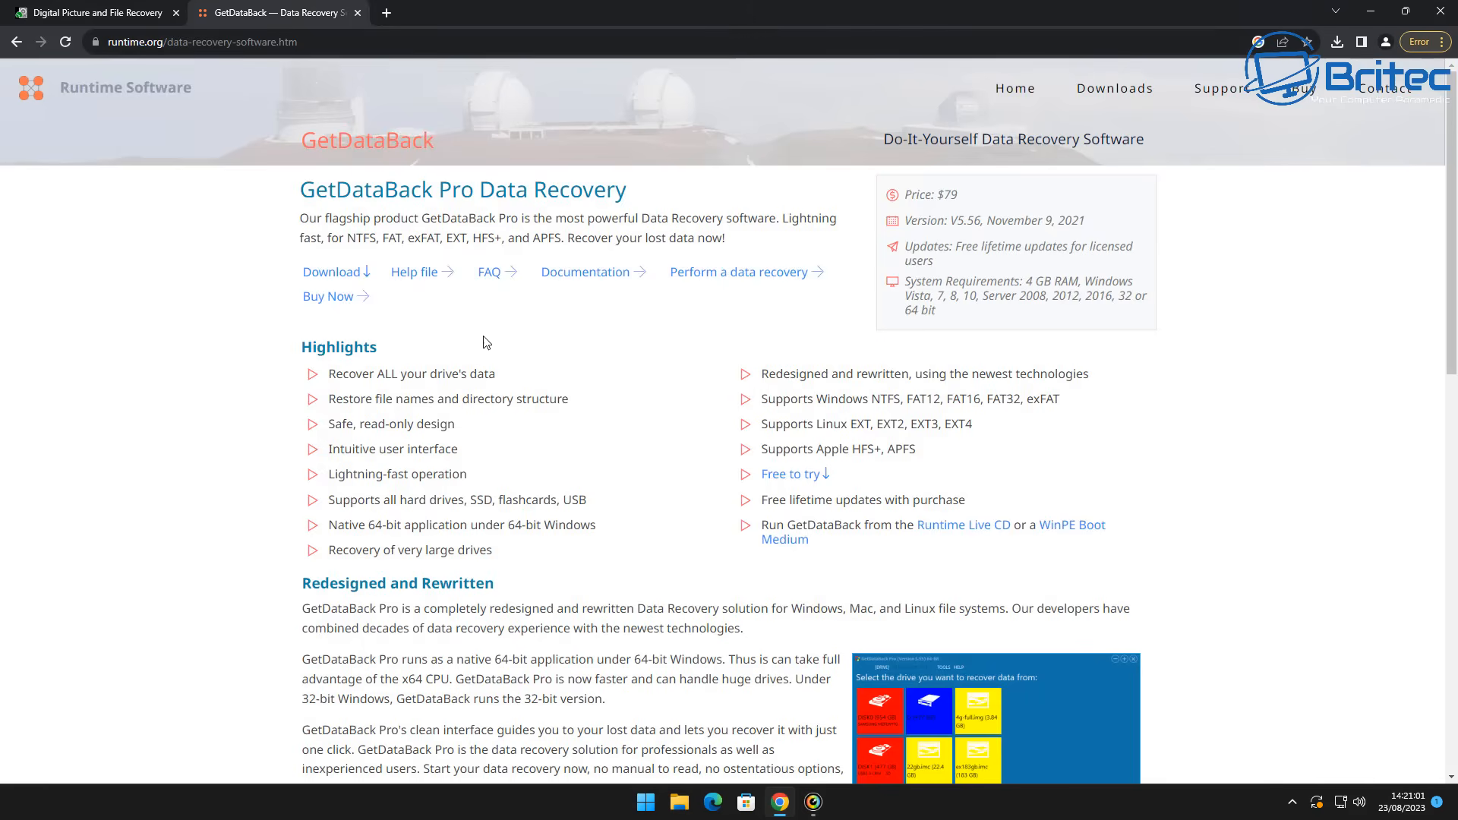
mouse_move(233, 273)
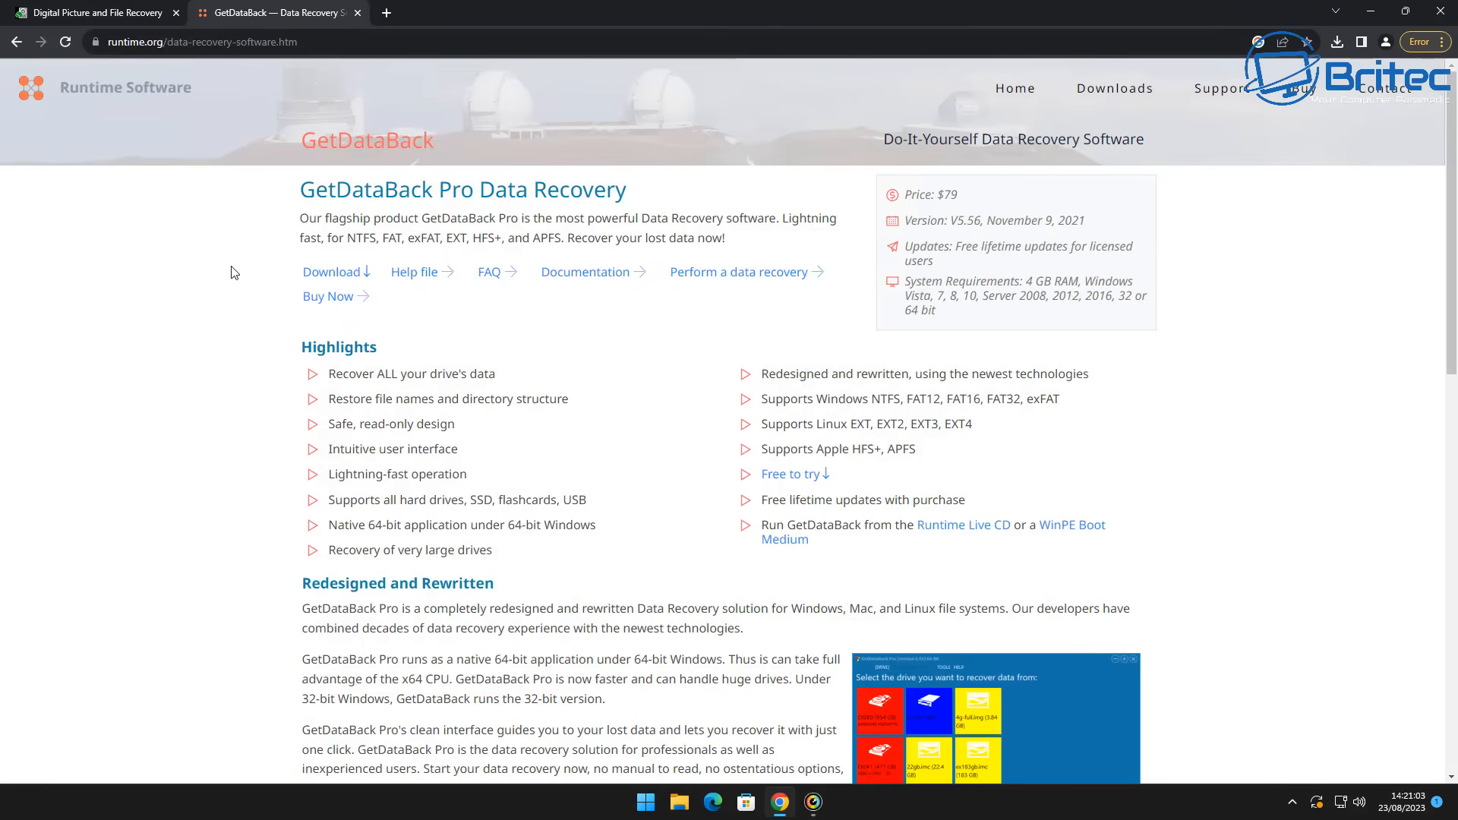
mouse_move(1261, 558)
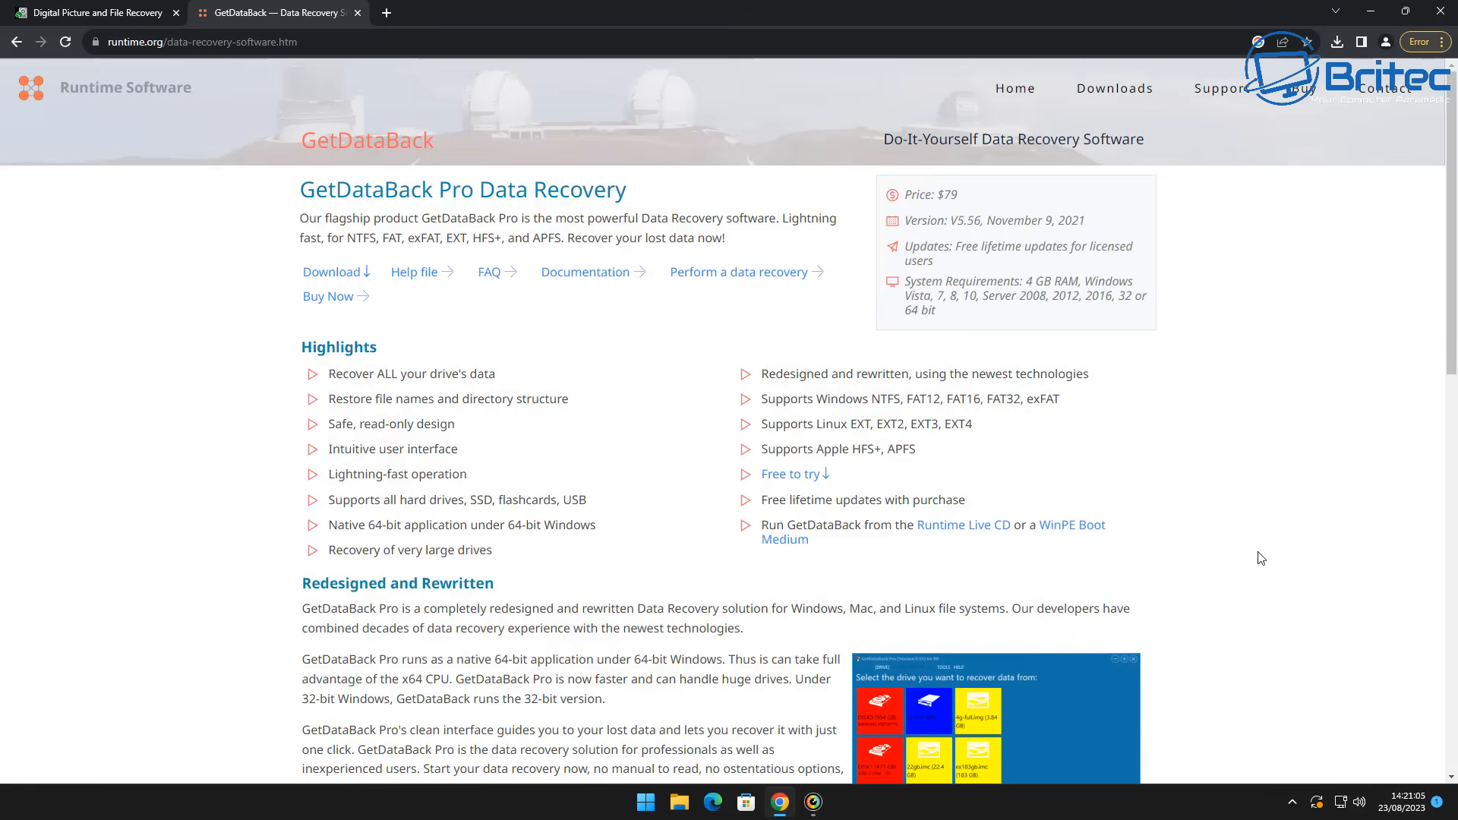
mouse_move(1237, 547)
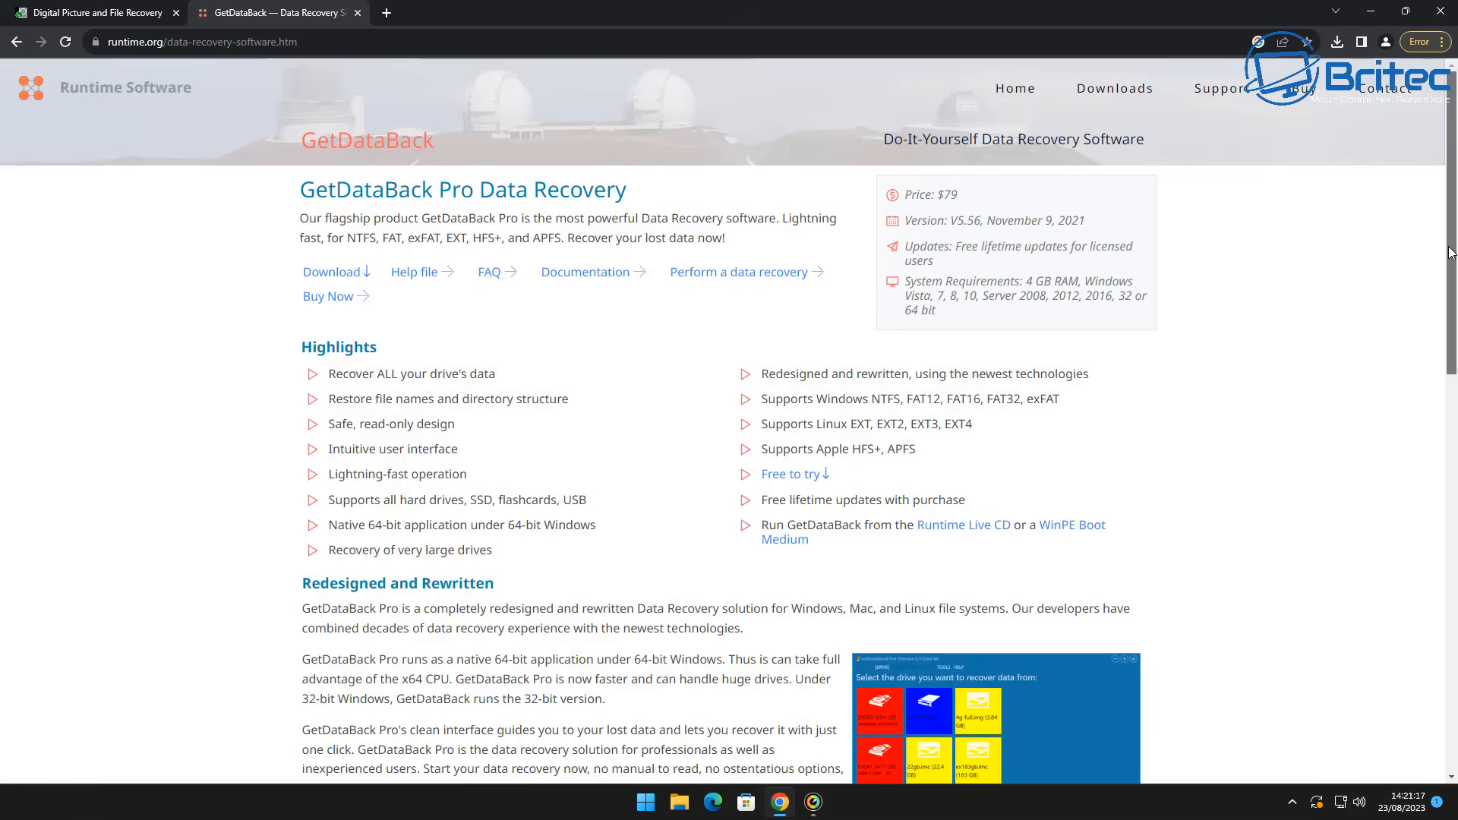
mouse_move(964, 204)
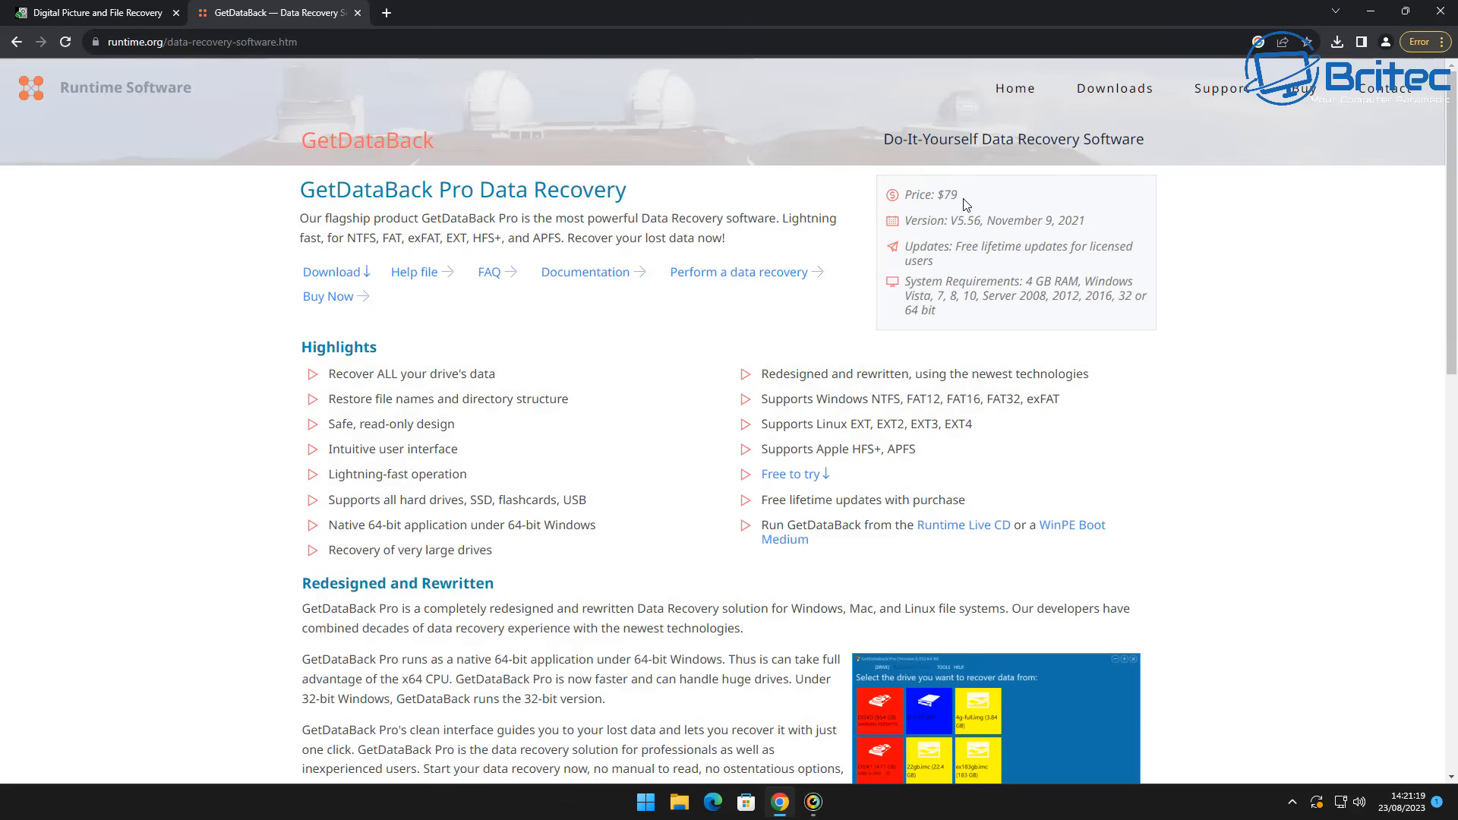
mouse_move(1127, 278)
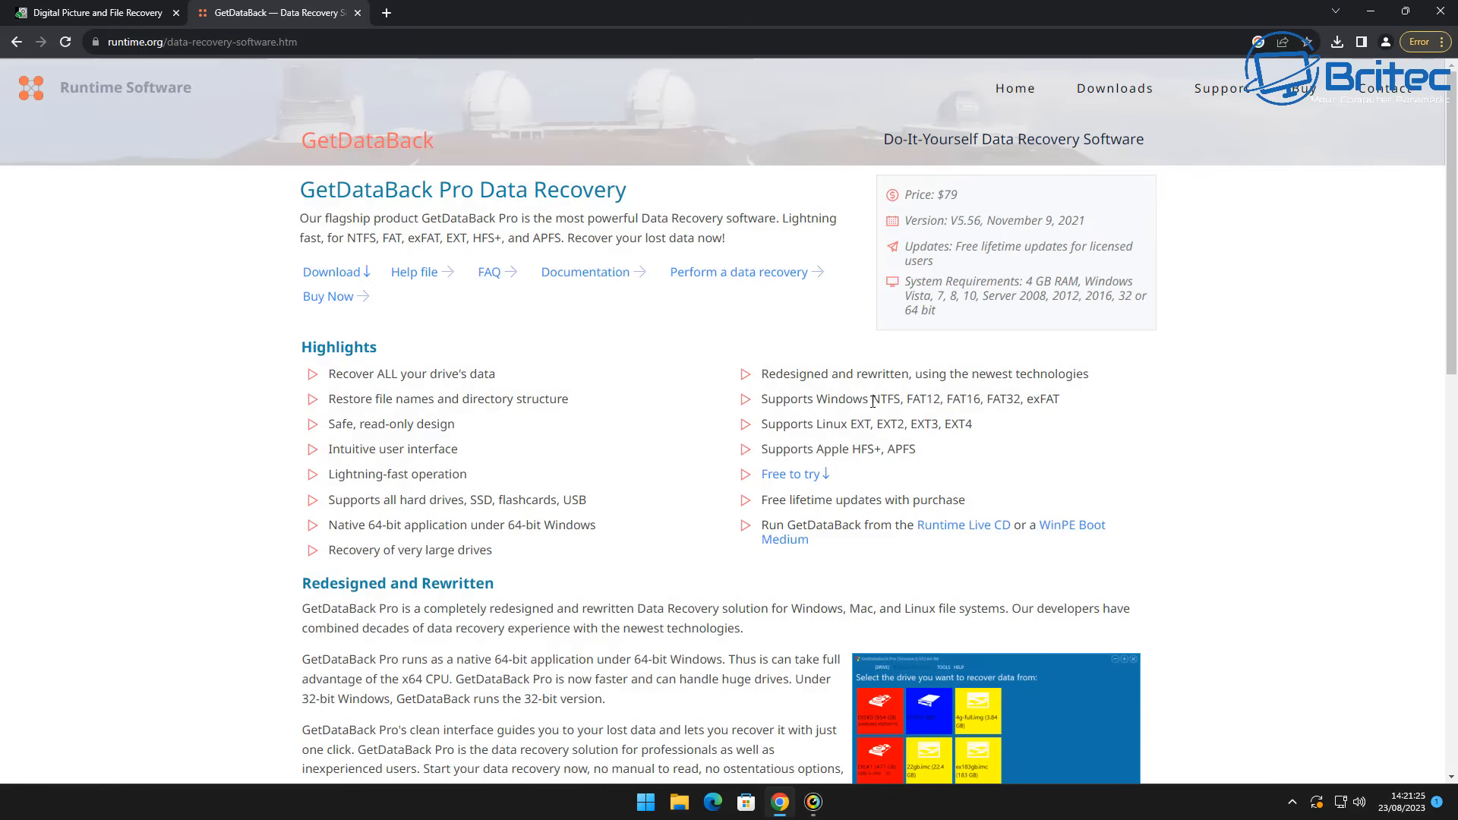
mouse_move(837, 465)
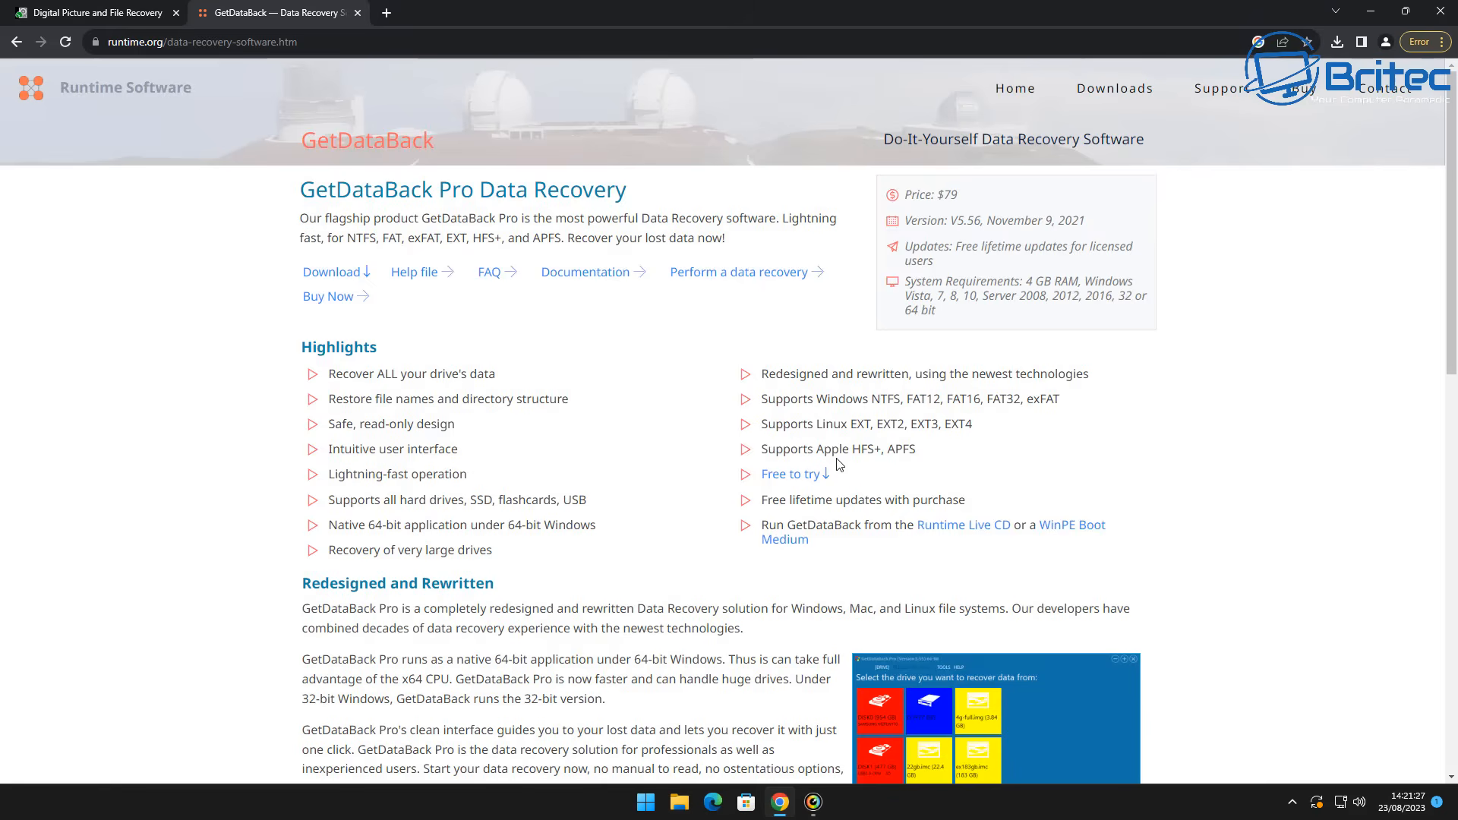
mouse_move(1102, 650)
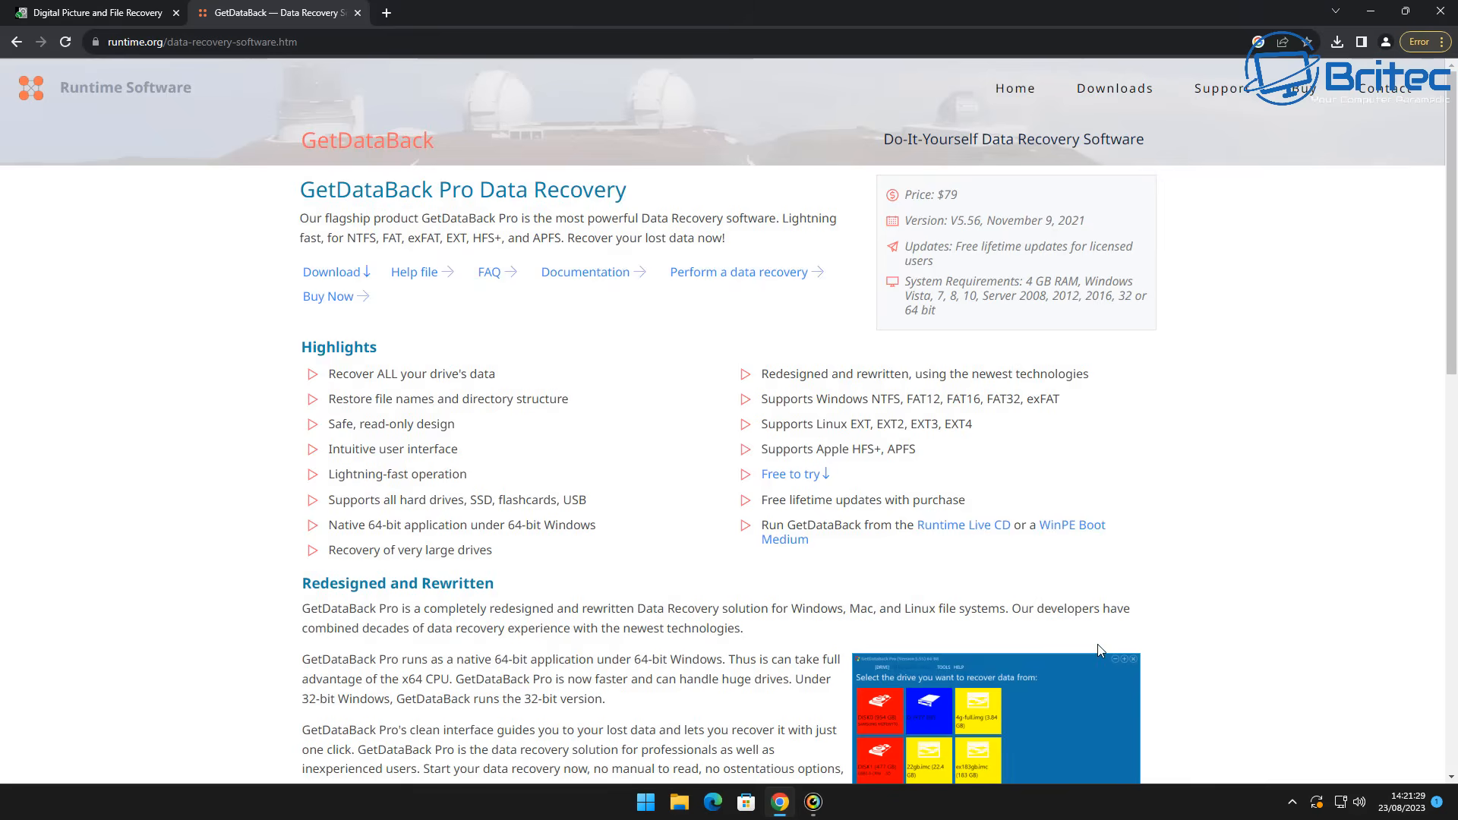
mouse_move(1241, 260)
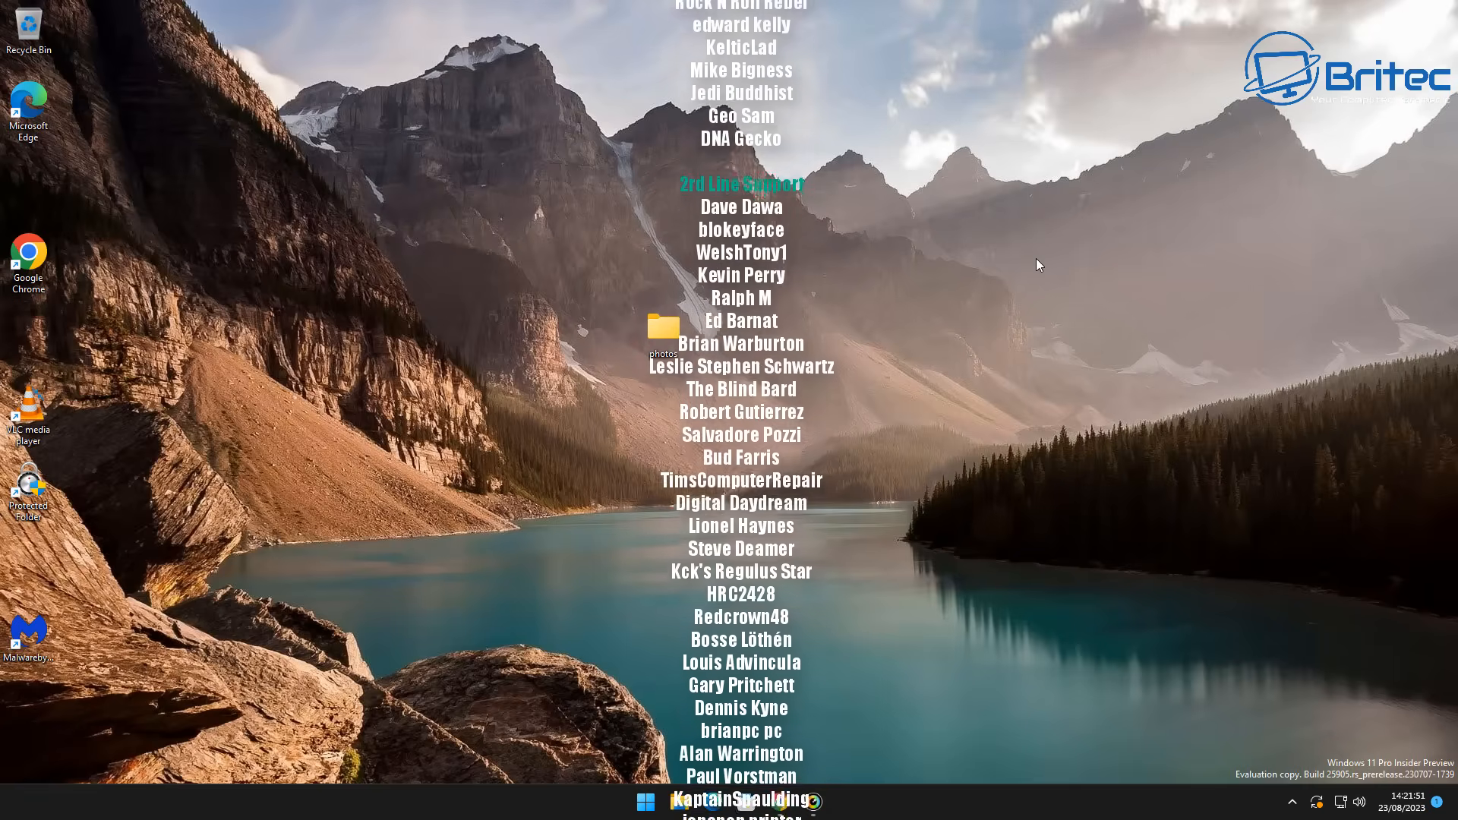
scroll("down", 3)
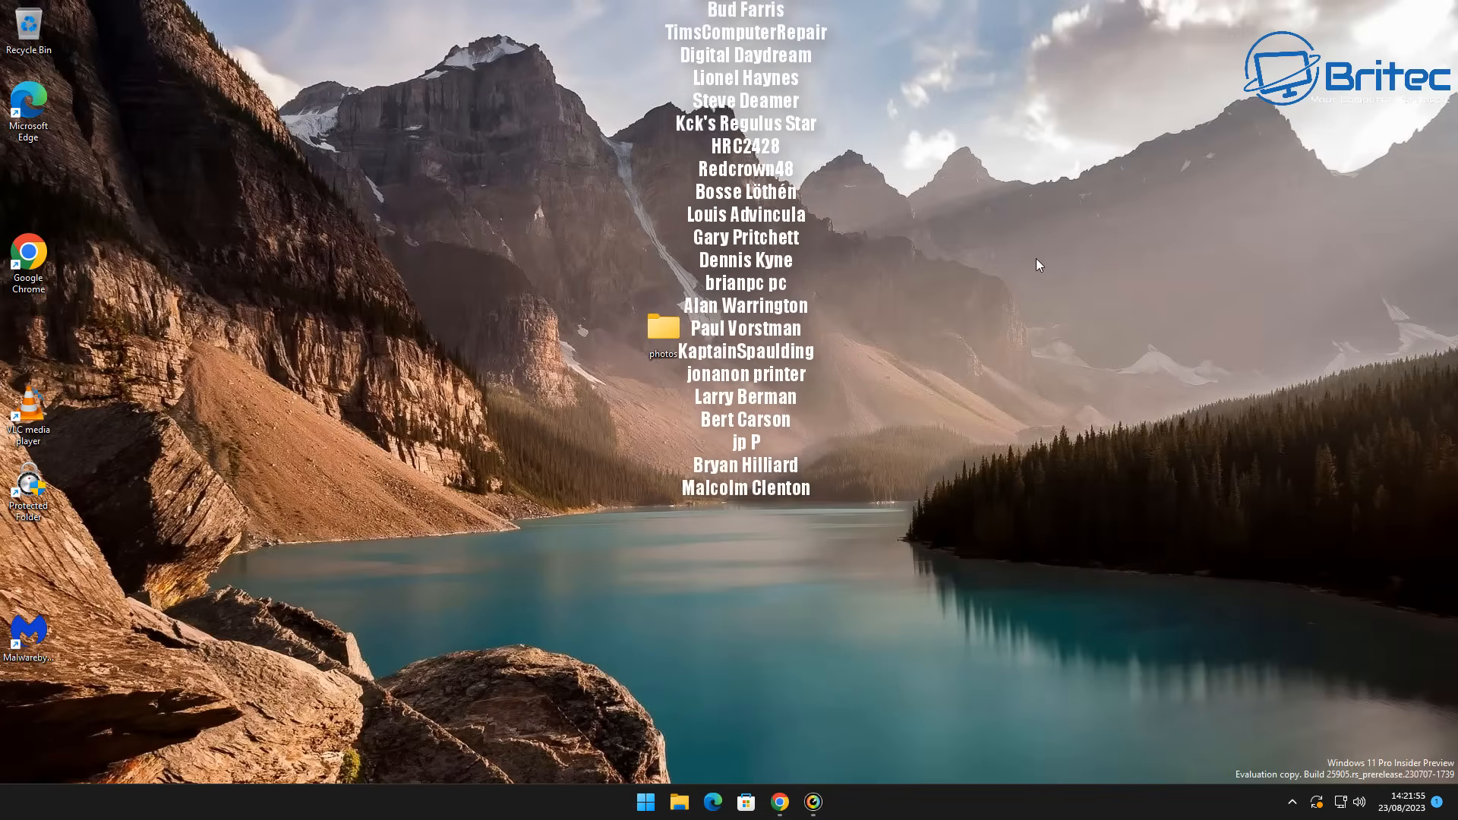
scroll("up", 3)
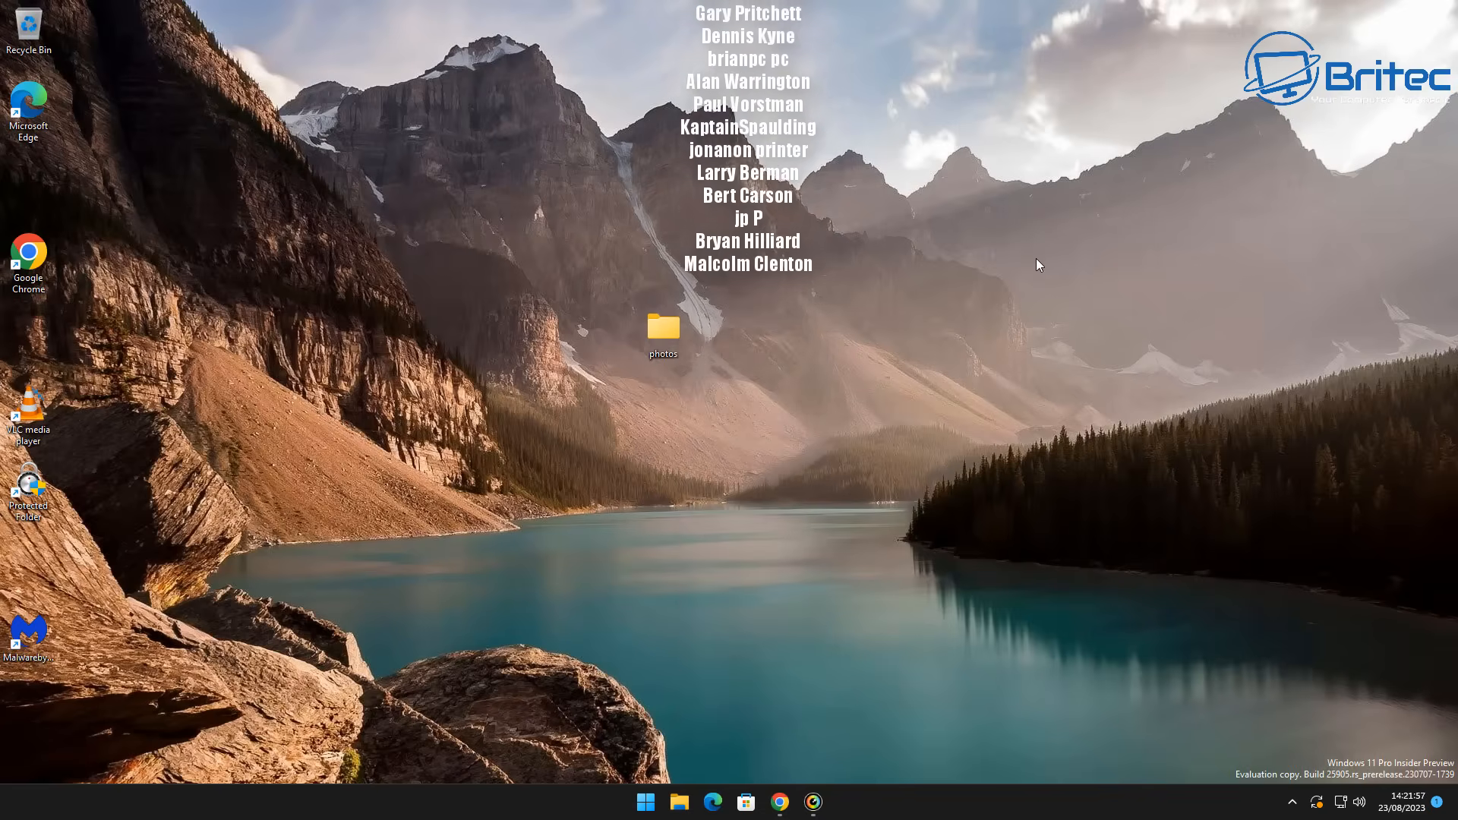